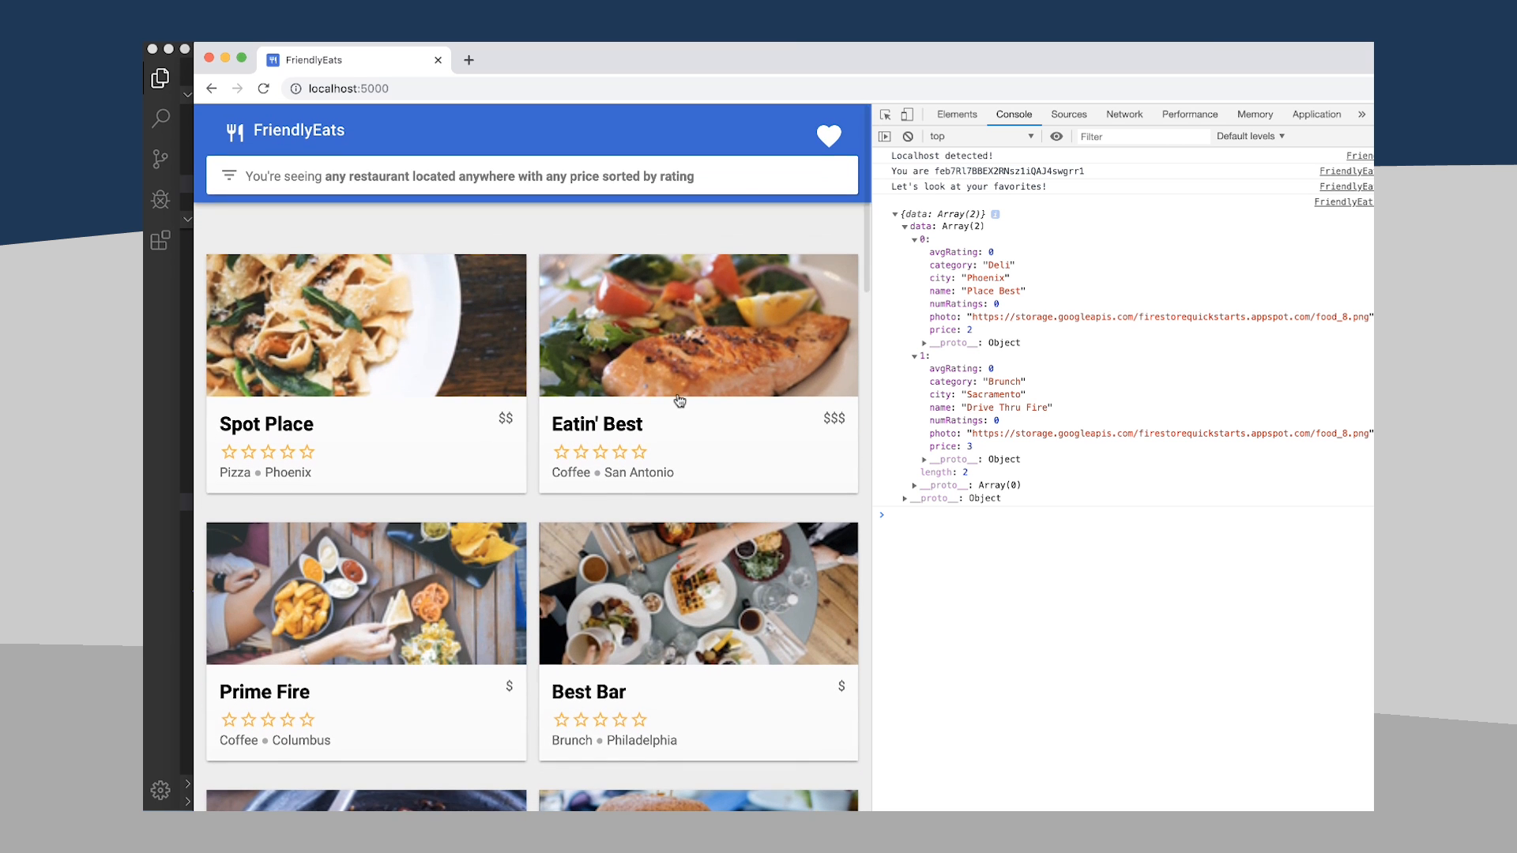
- Switch from Chrome back to the code editor showing FriendlyEats.Data.js
key(cmd+tab)
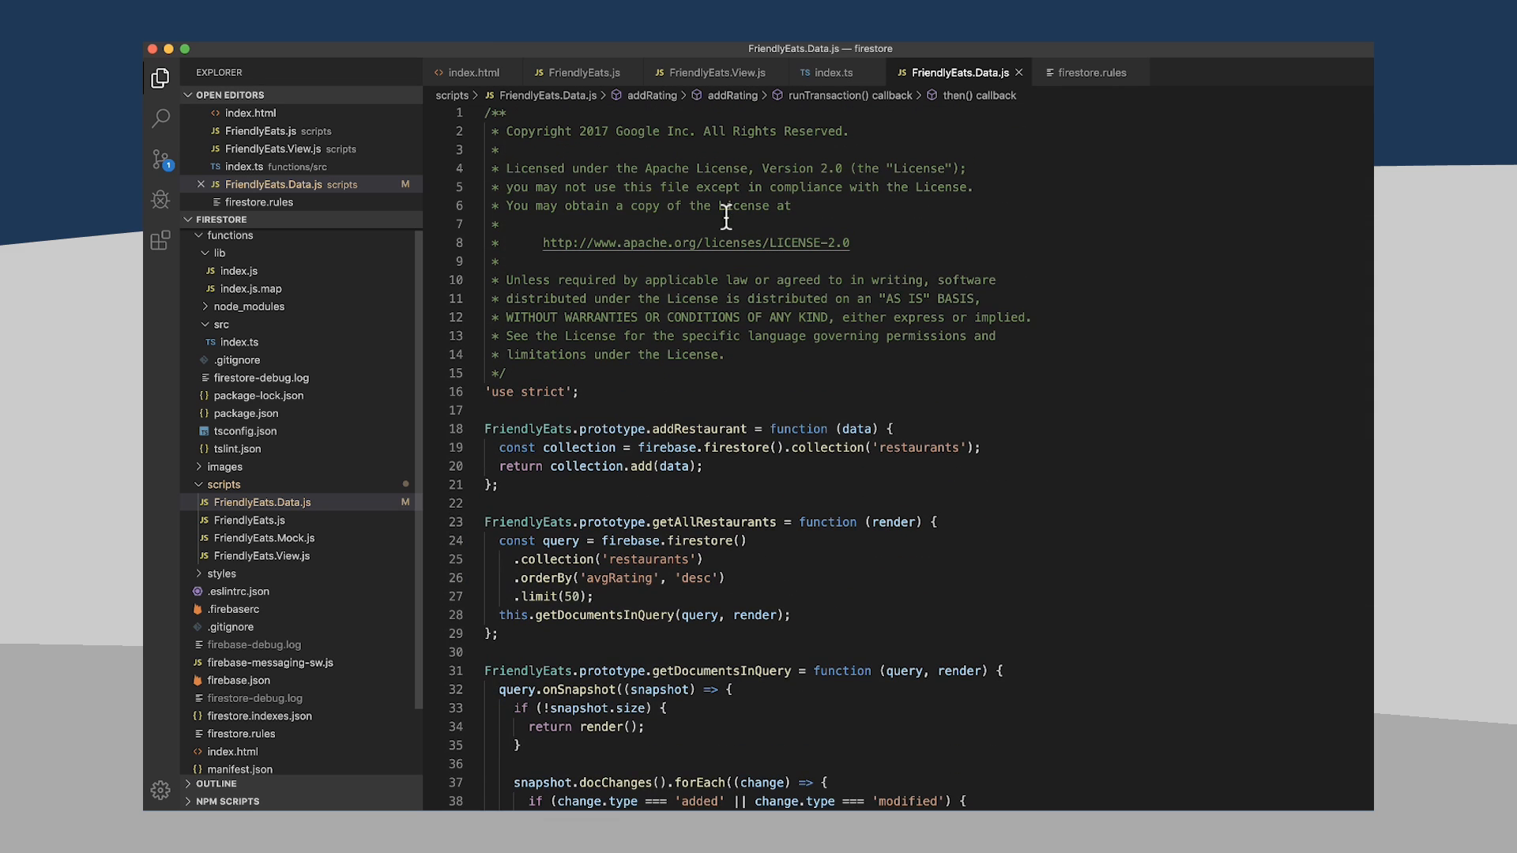
- Open FriendlyEats.View.js and look through the viewList function
click(714, 71)
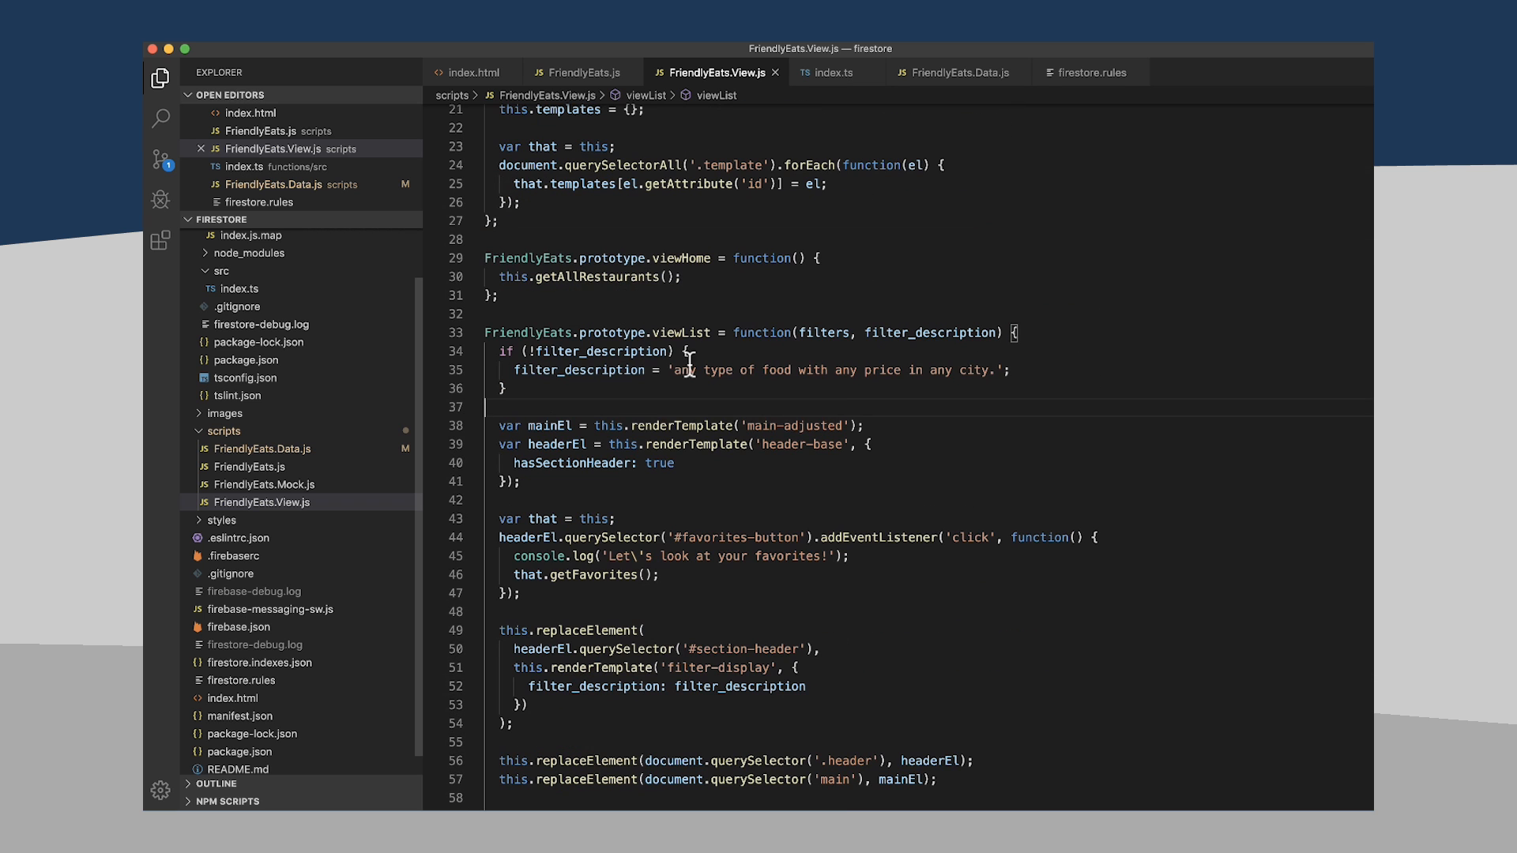
mouse_move(821, 332)
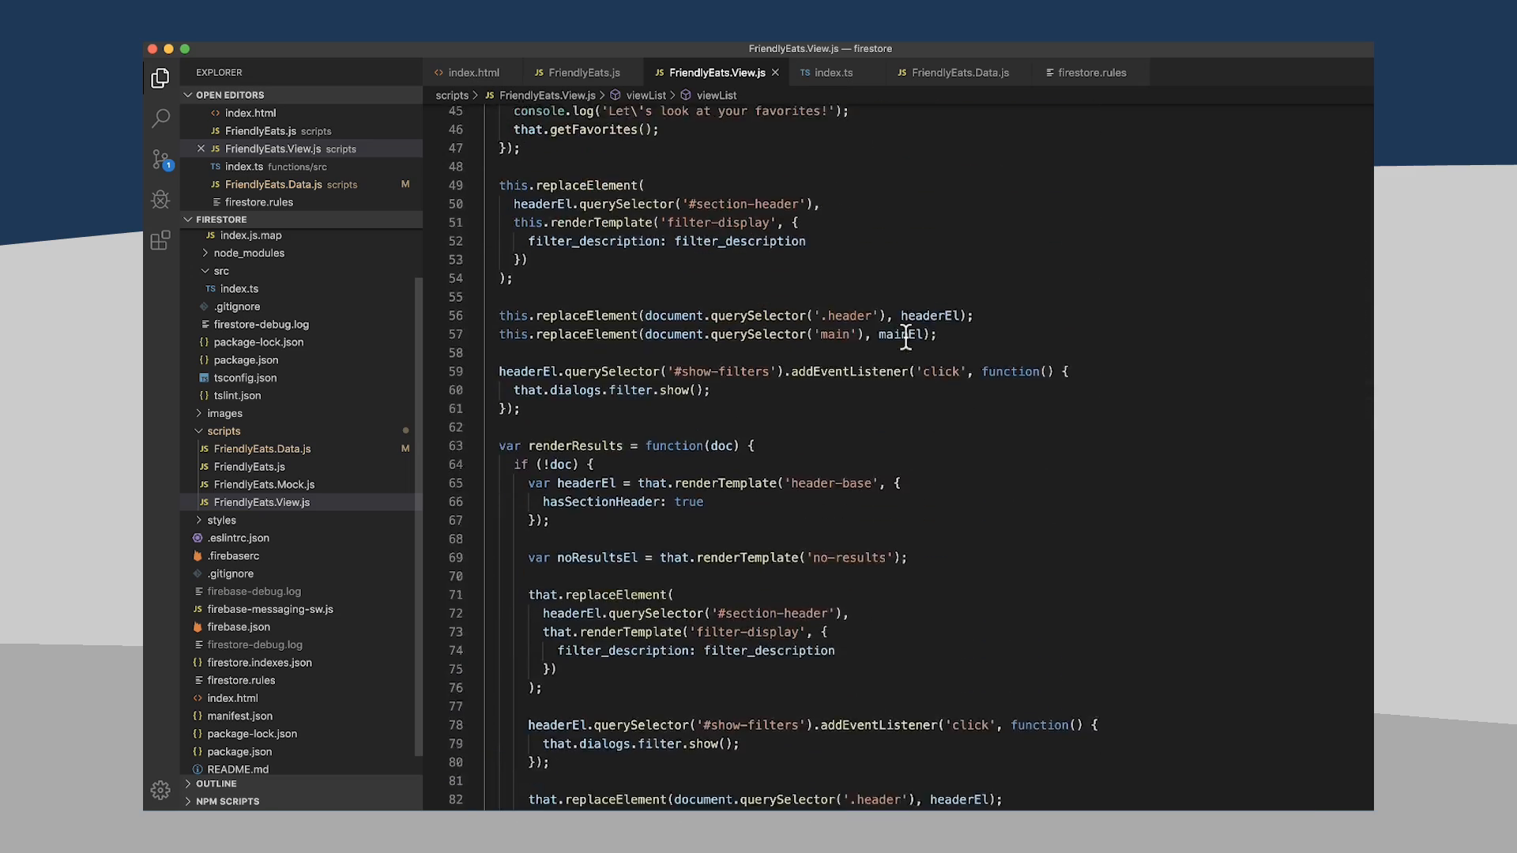
scroll(down, 3)
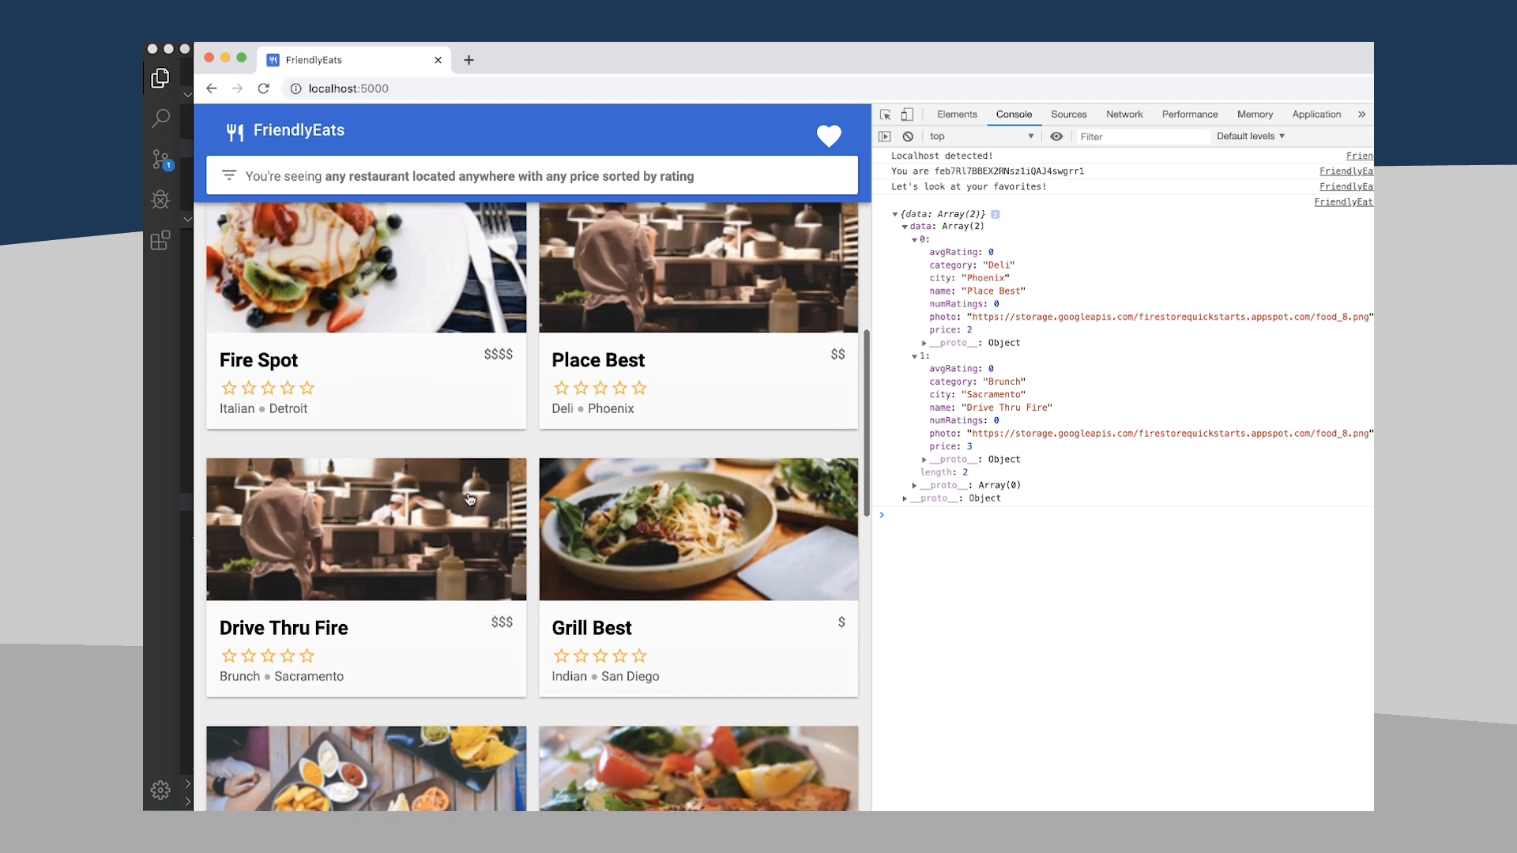
- Scroll through more restaurant cards in the FriendlyEats app
scroll(down, 3)
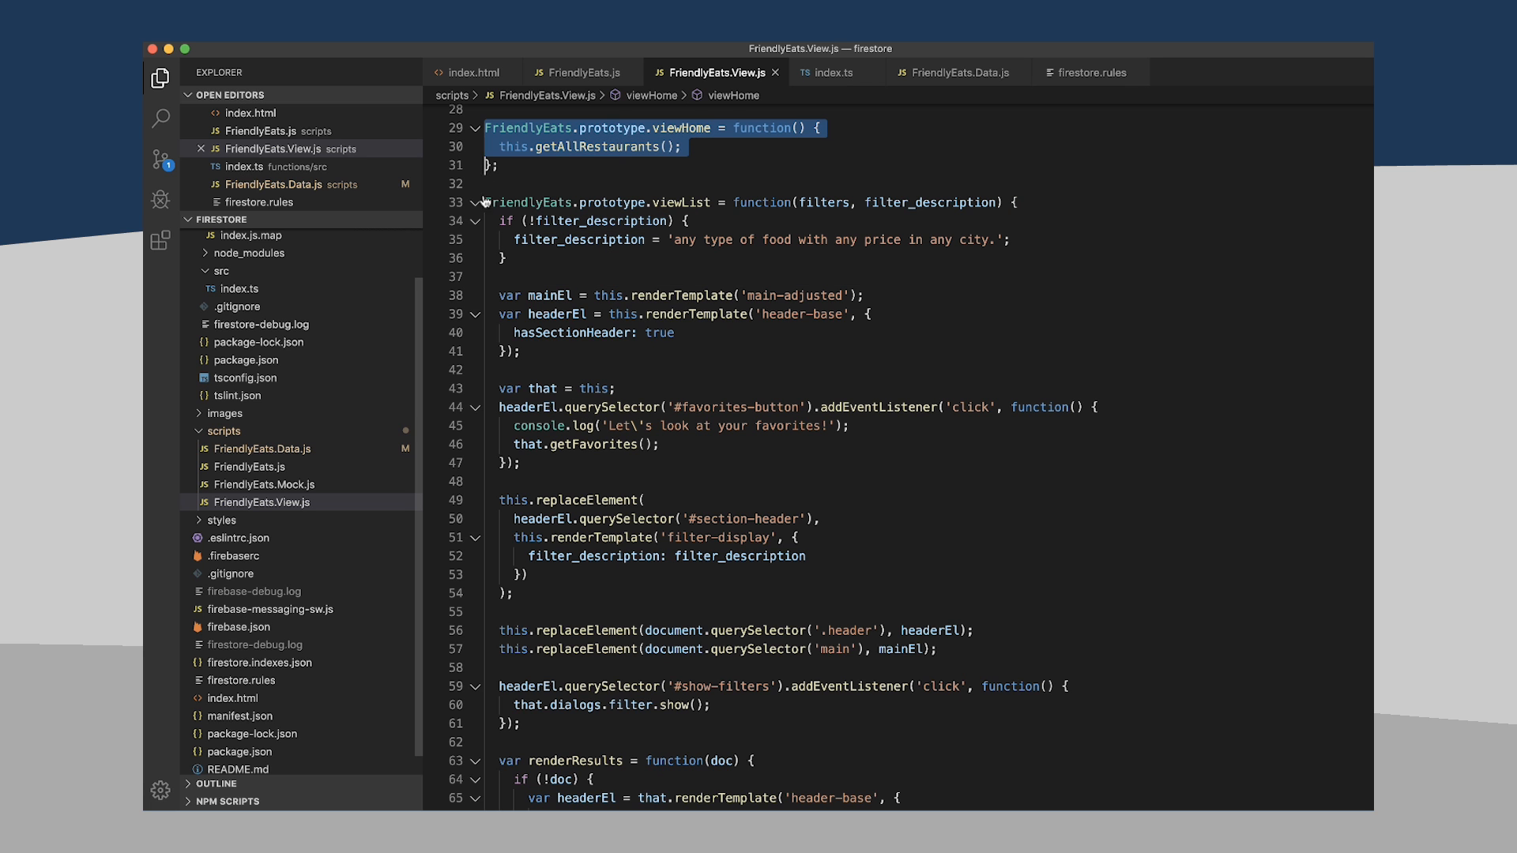
- Paste a duplicate of the viewList function just below viewHome
scroll(down, 3)
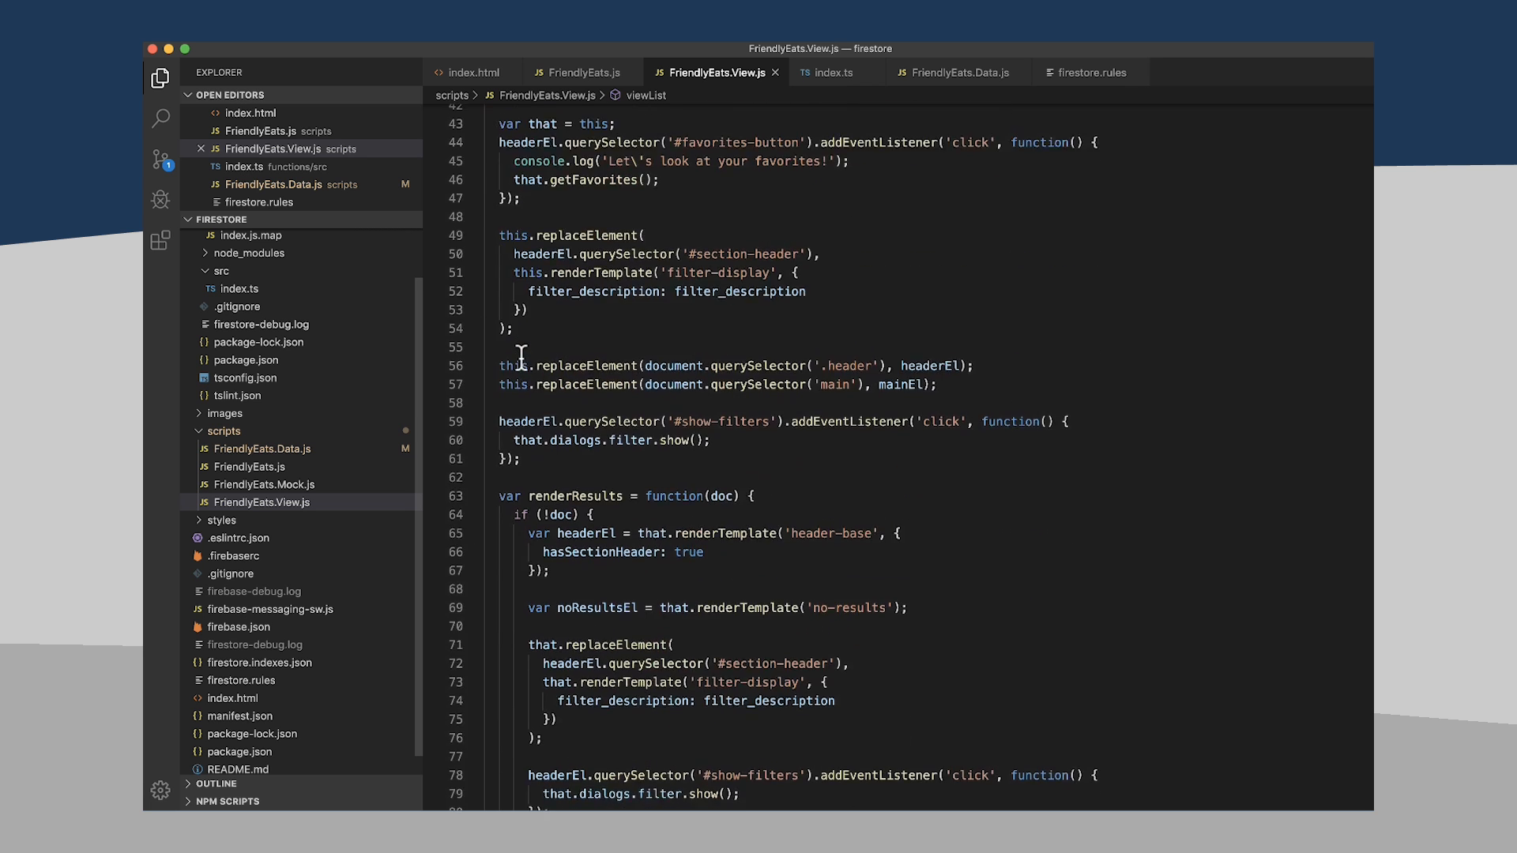
scroll(down, 3)
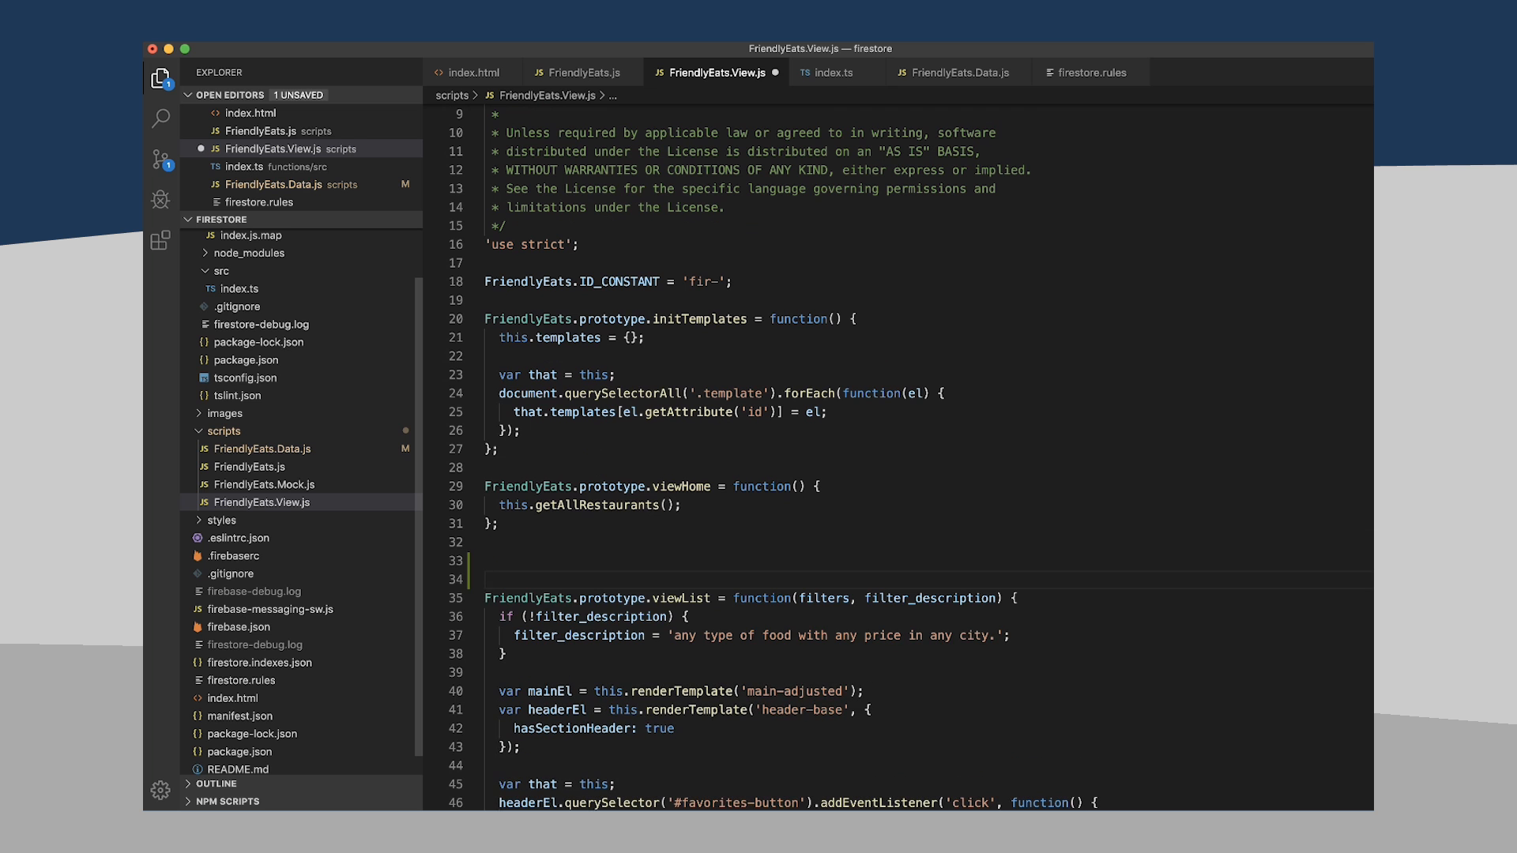
key(Enter)
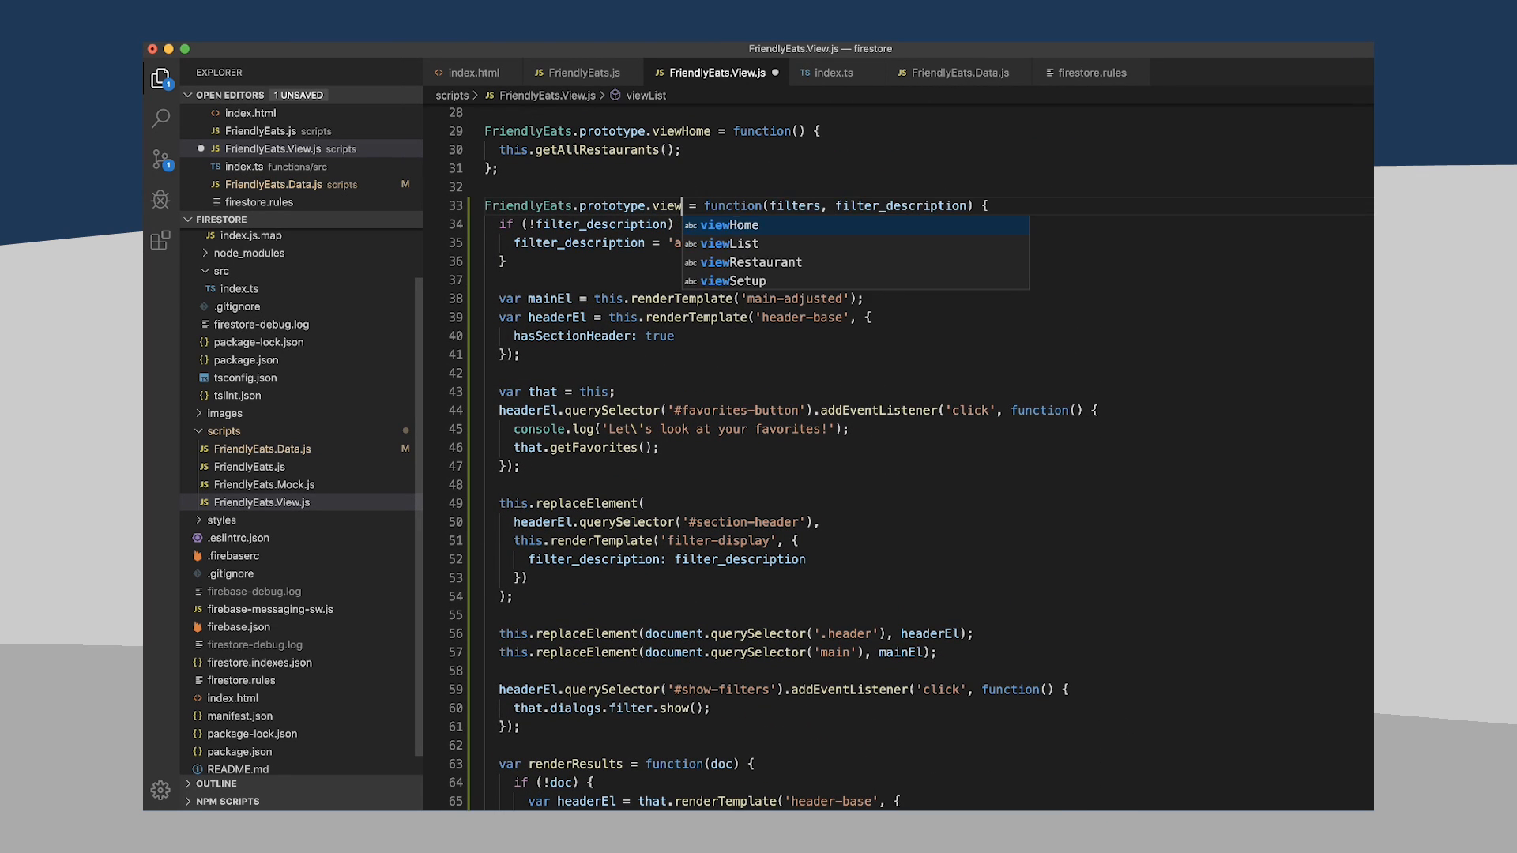
- Rename the copy to viewFavorites with no parameters and description 'Your favorite foods.'
text(Favorites)
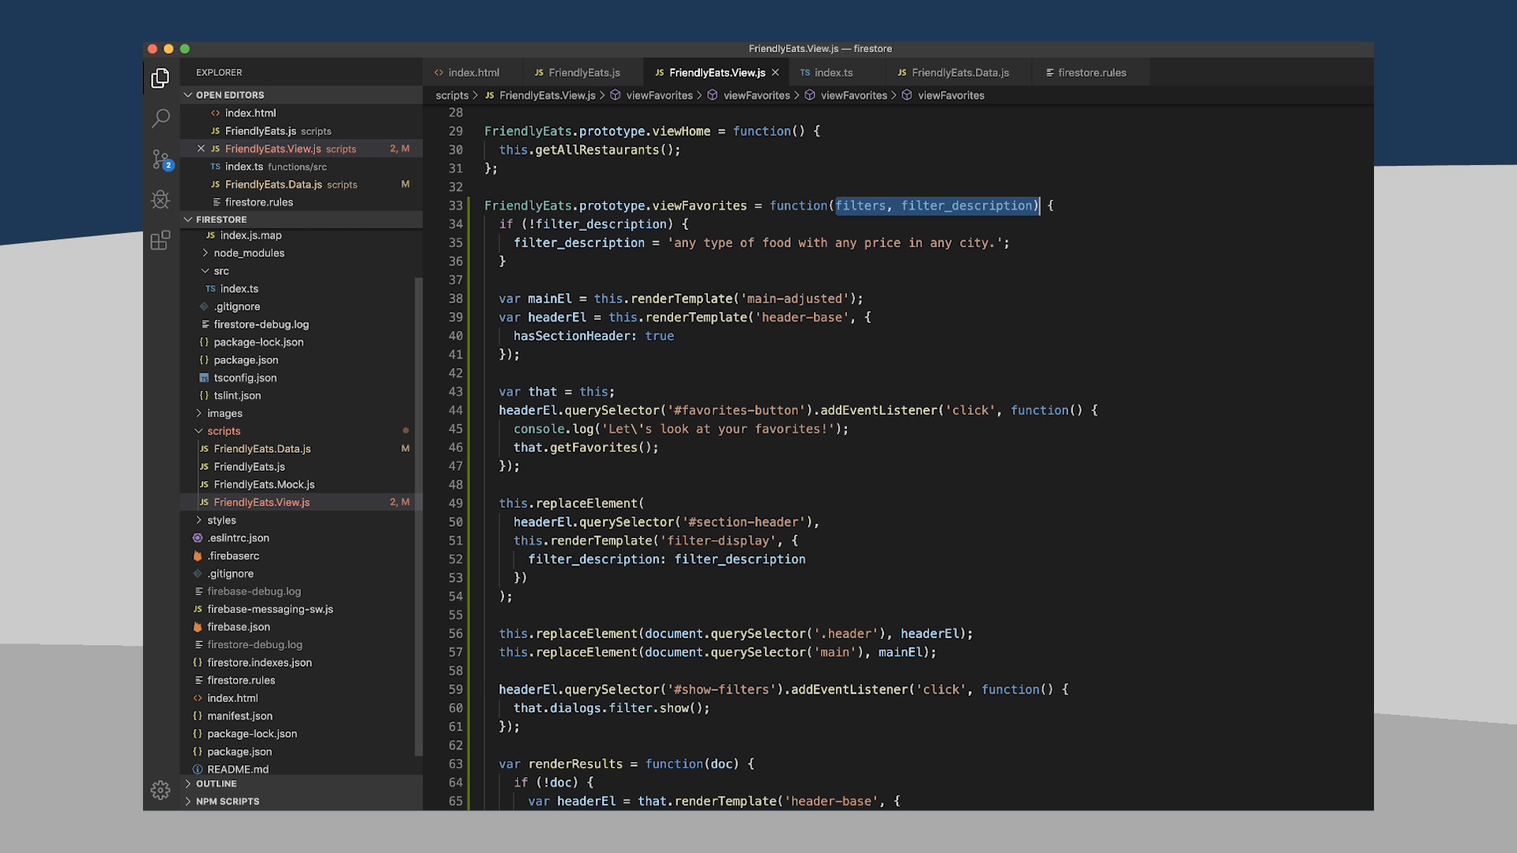
mouse_move(864, 205)
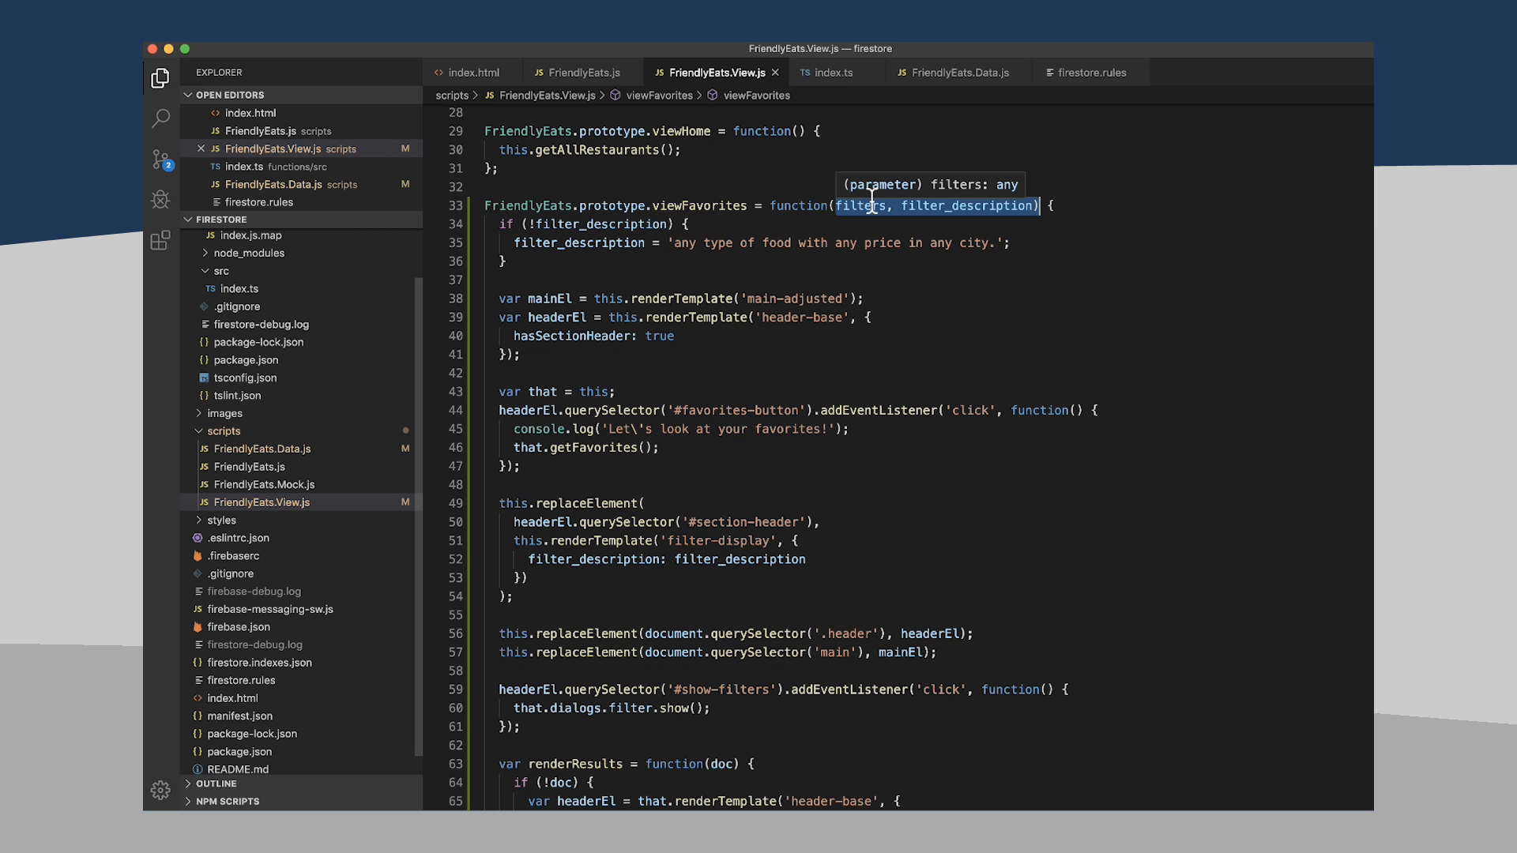
key(Backspace)
text(var  )
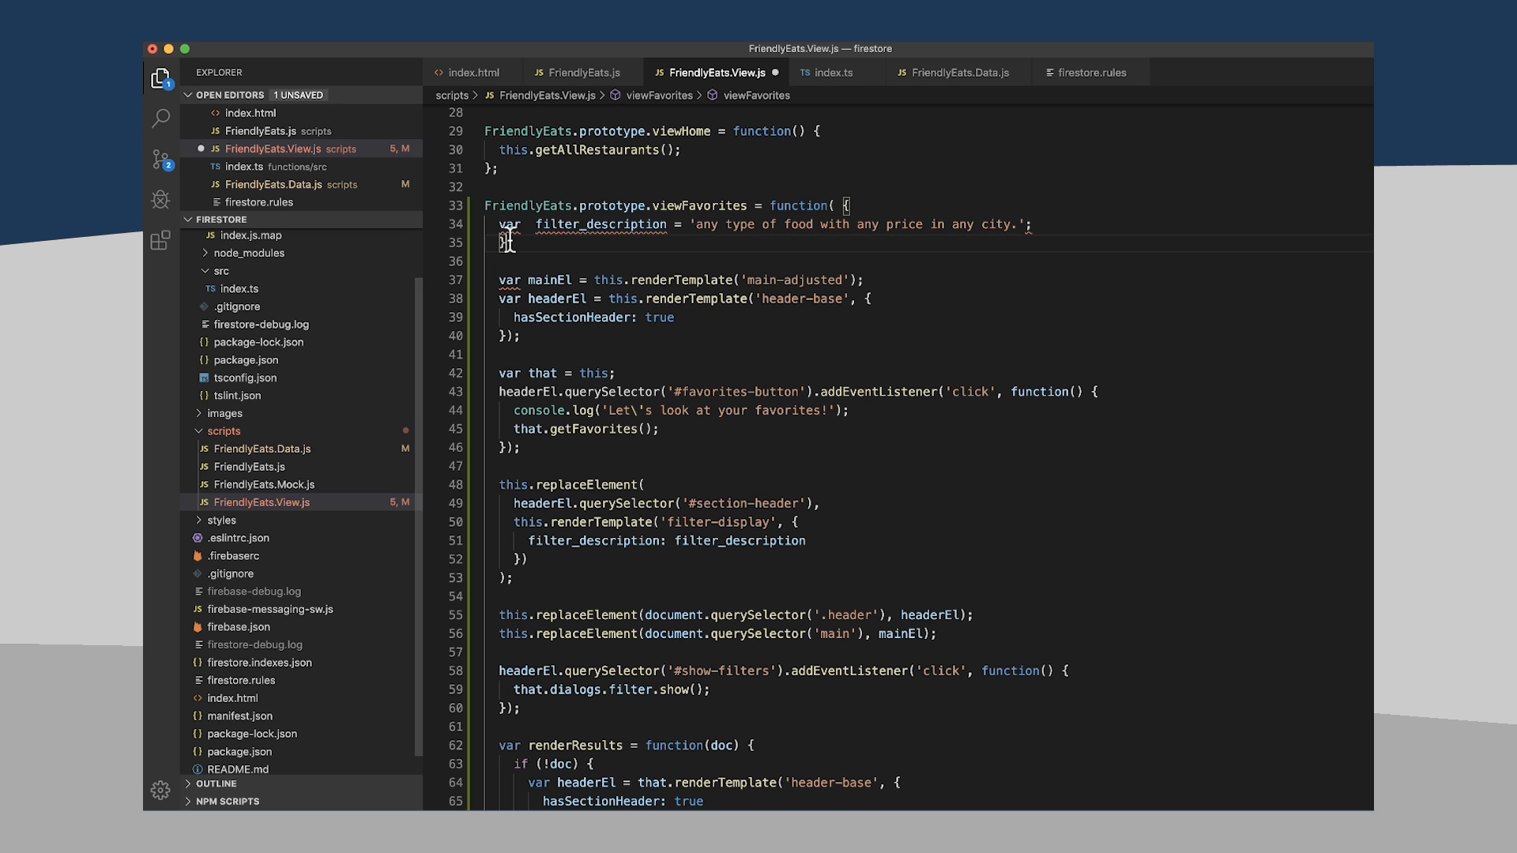
drag(697, 224, 910, 224)
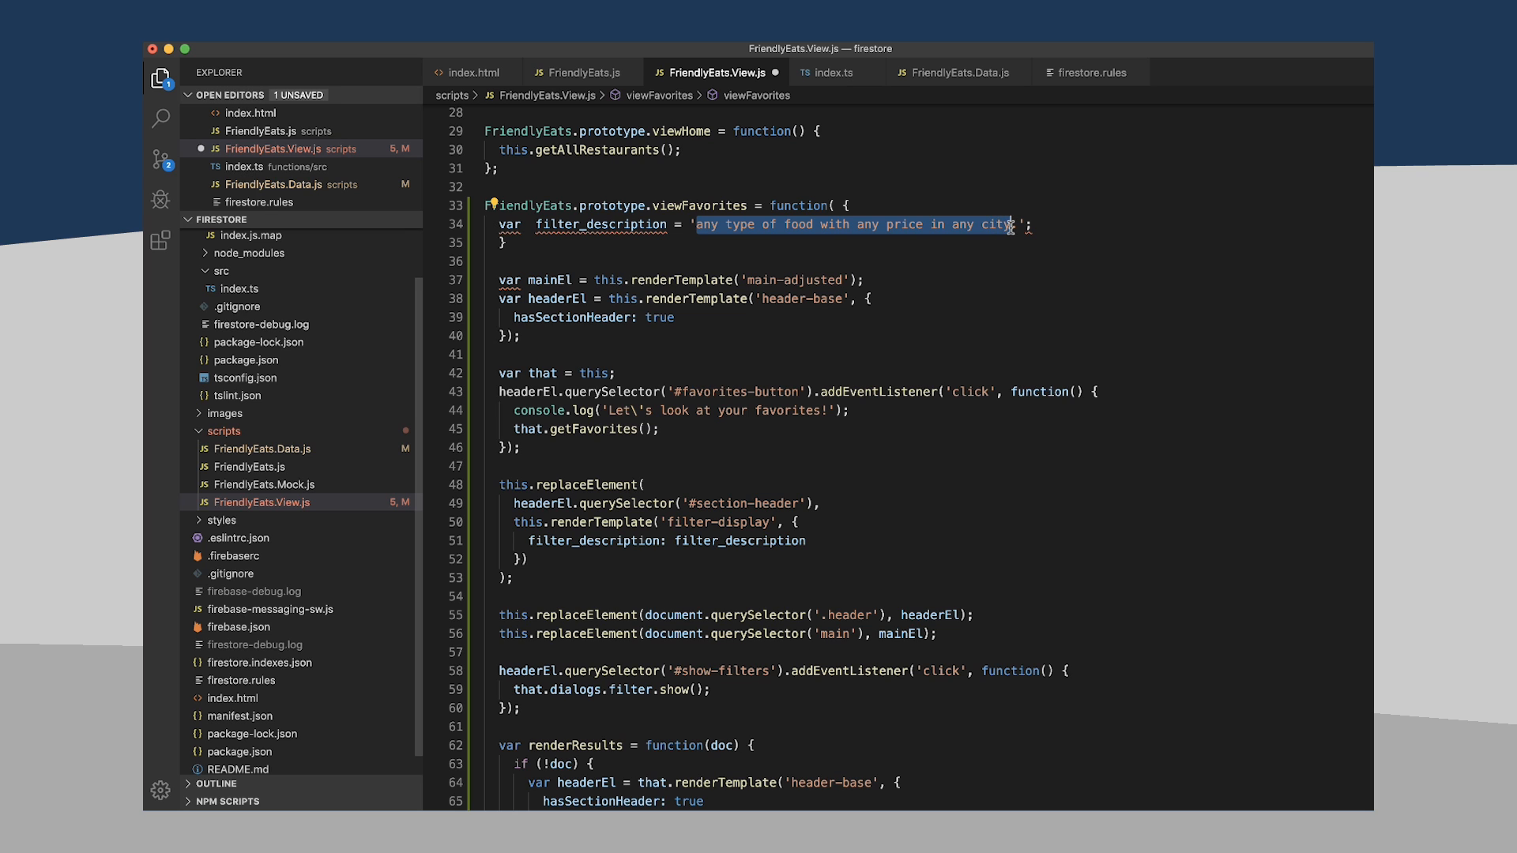
text(Your favorite food)
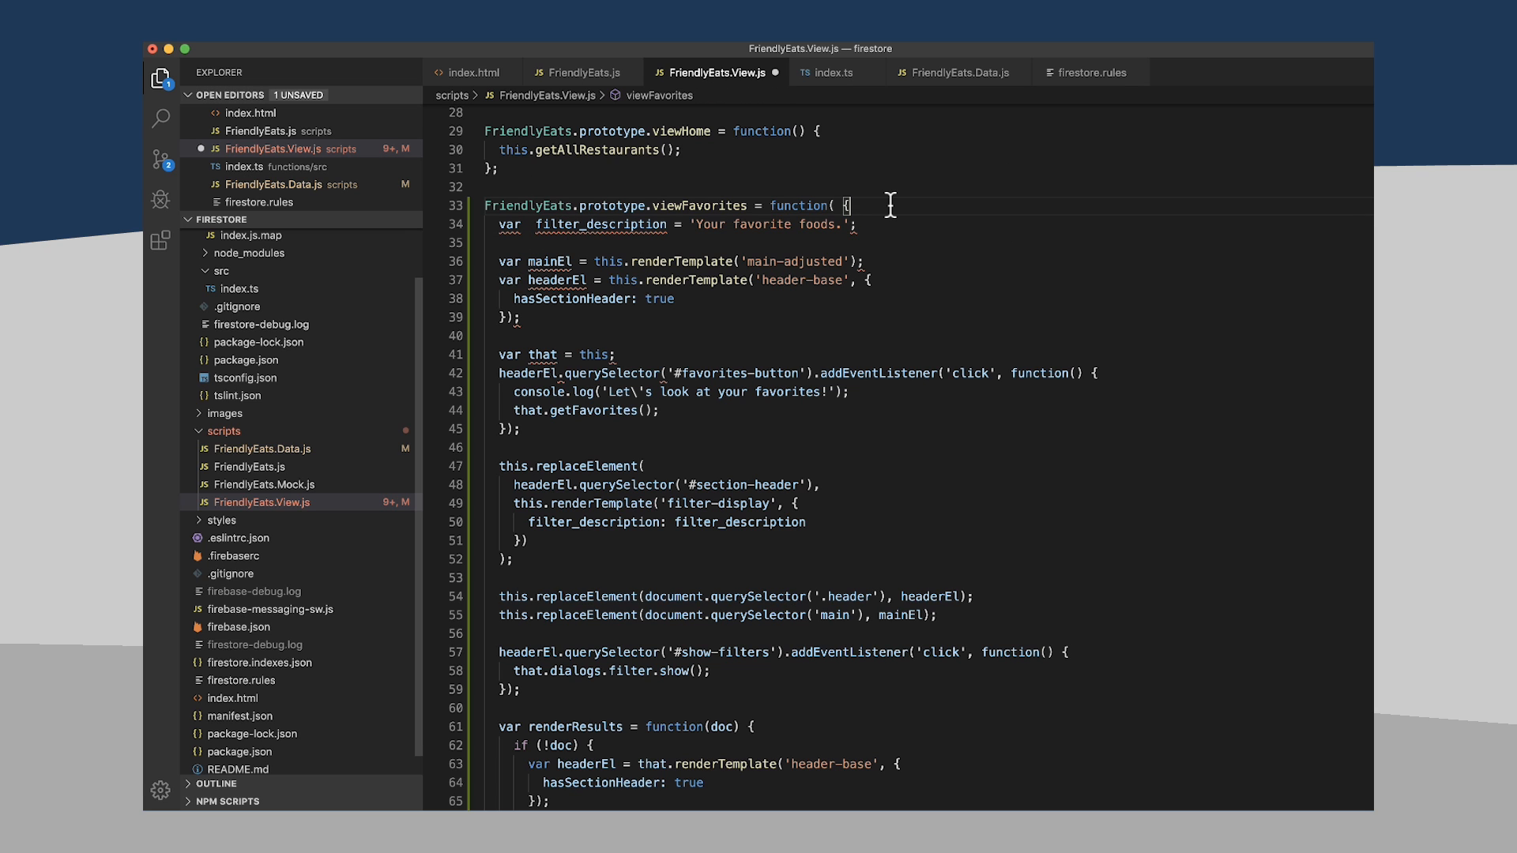
scroll(down, 3)
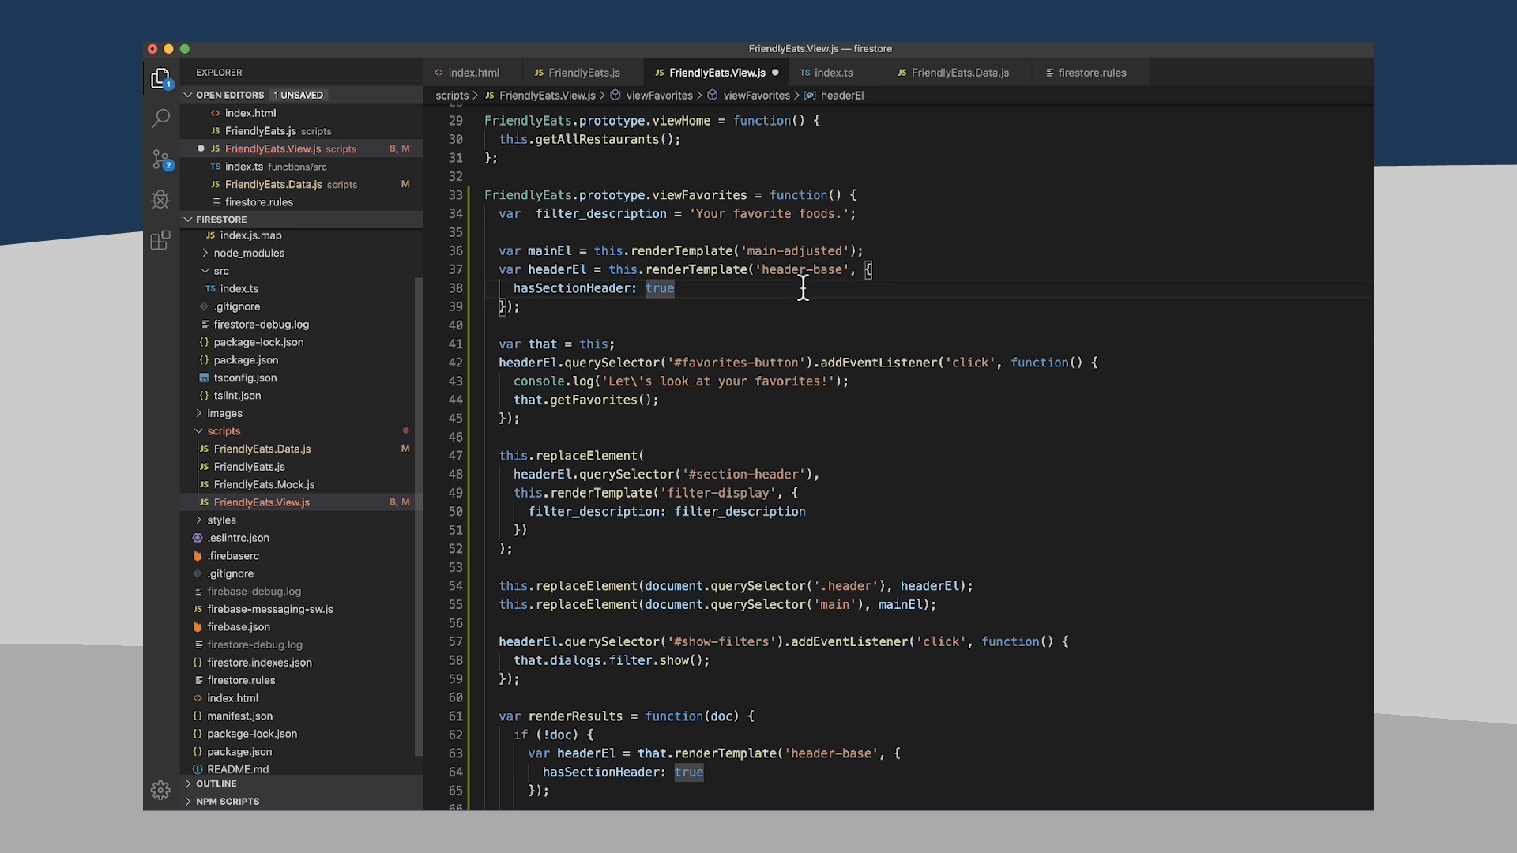
mouse_move(848, 182)
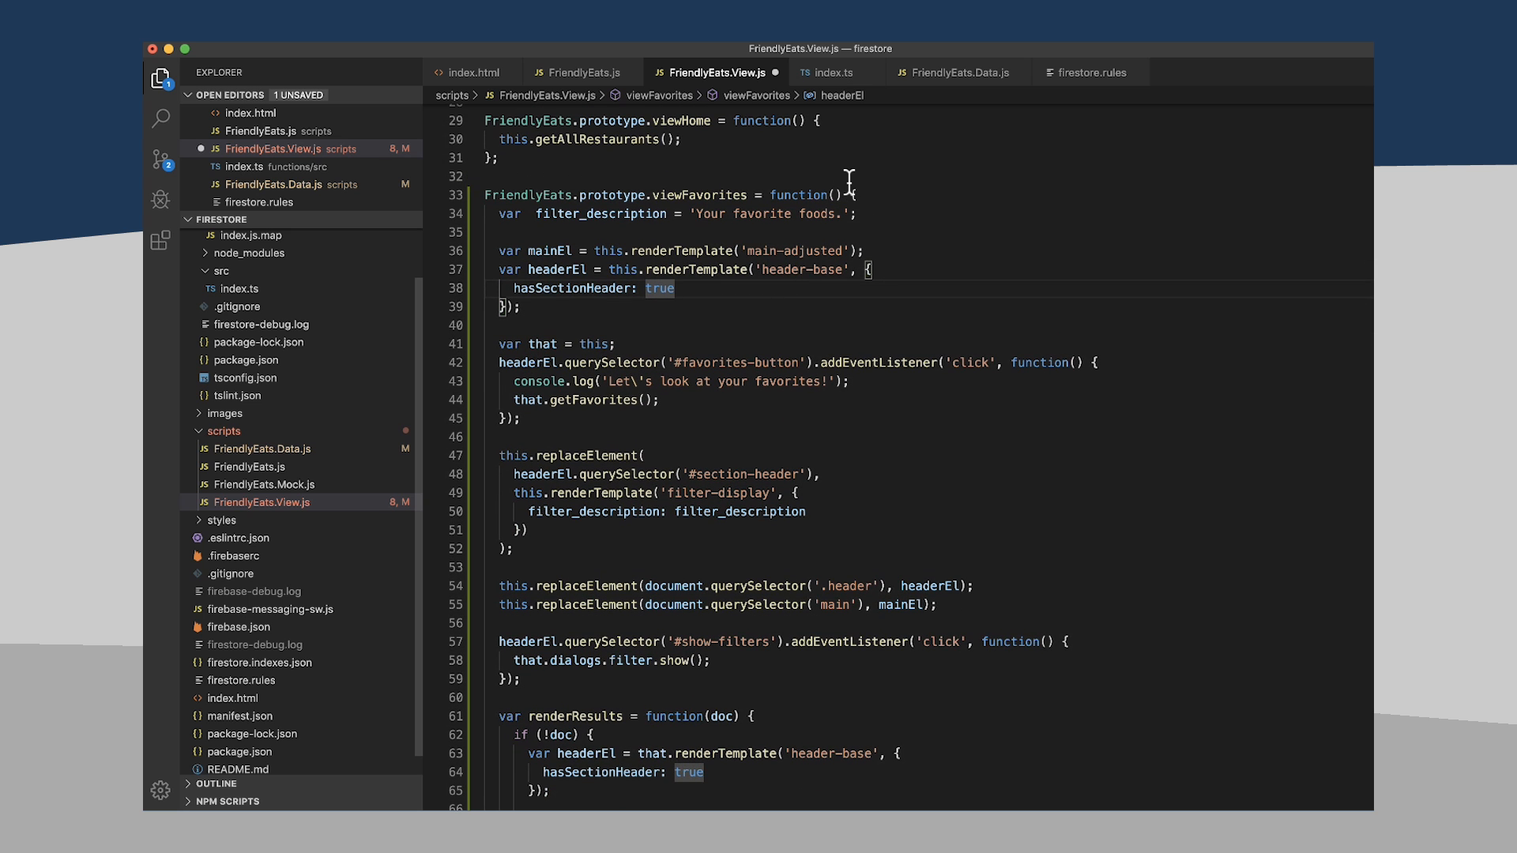
- Replace the filter query branching with a single getFavorites(renderResults) call
scroll(down, 3)
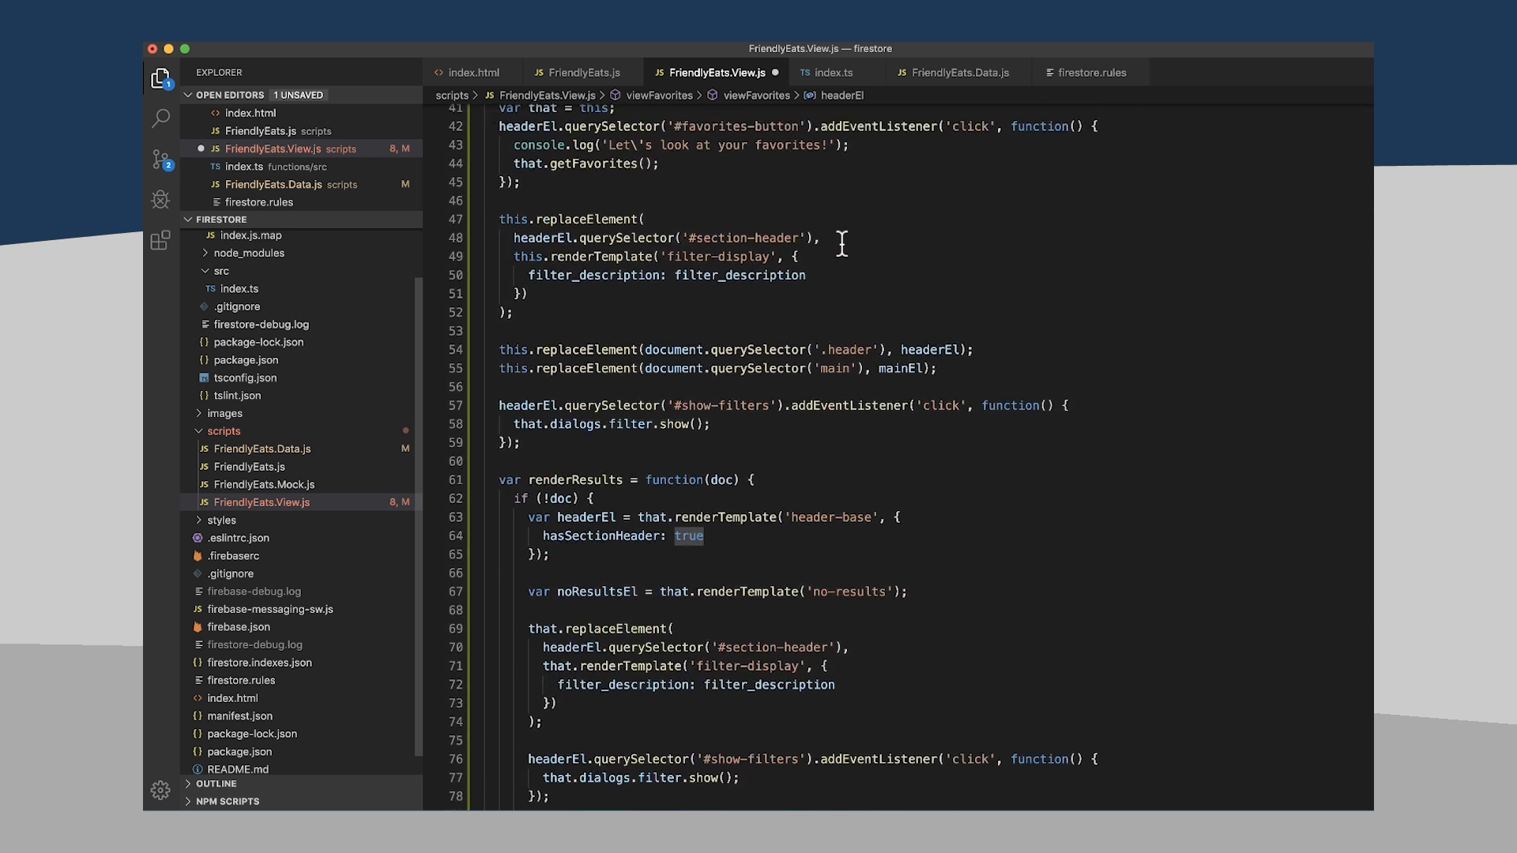
scroll(down, 3)
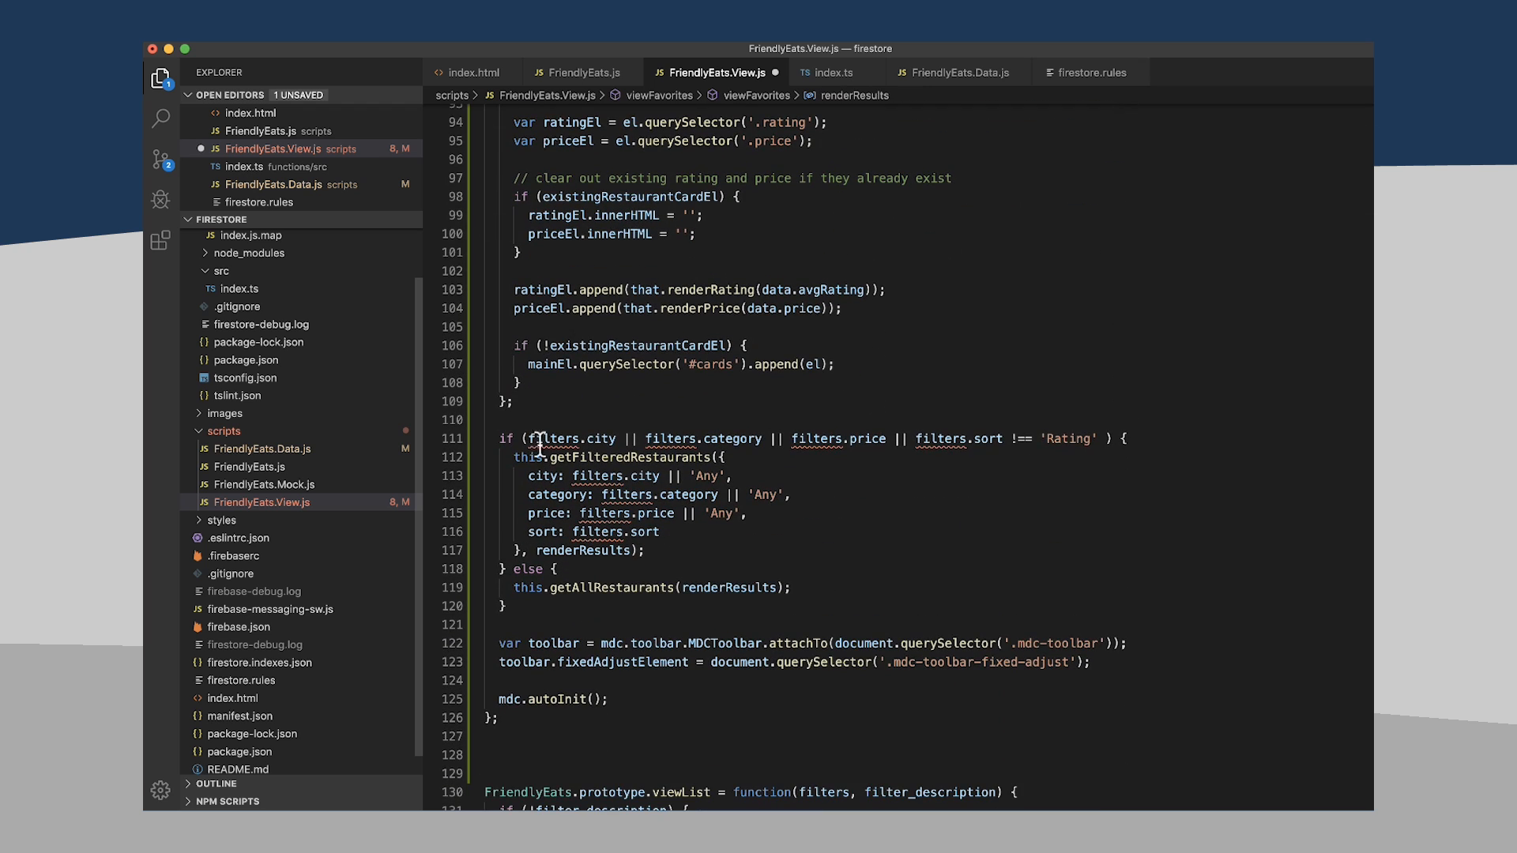
click(537, 438)
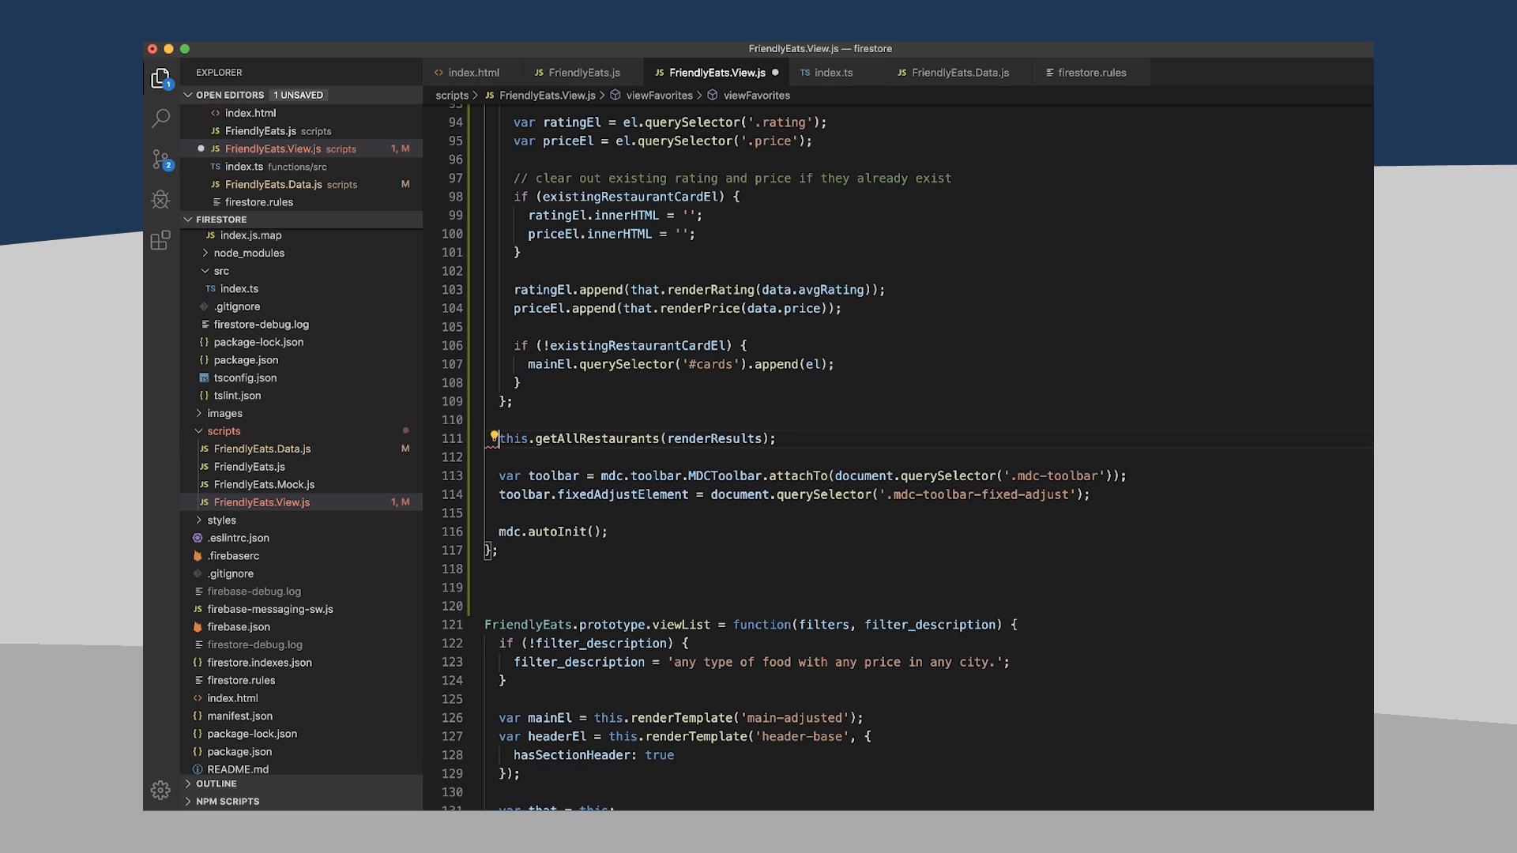
double_click(597, 438)
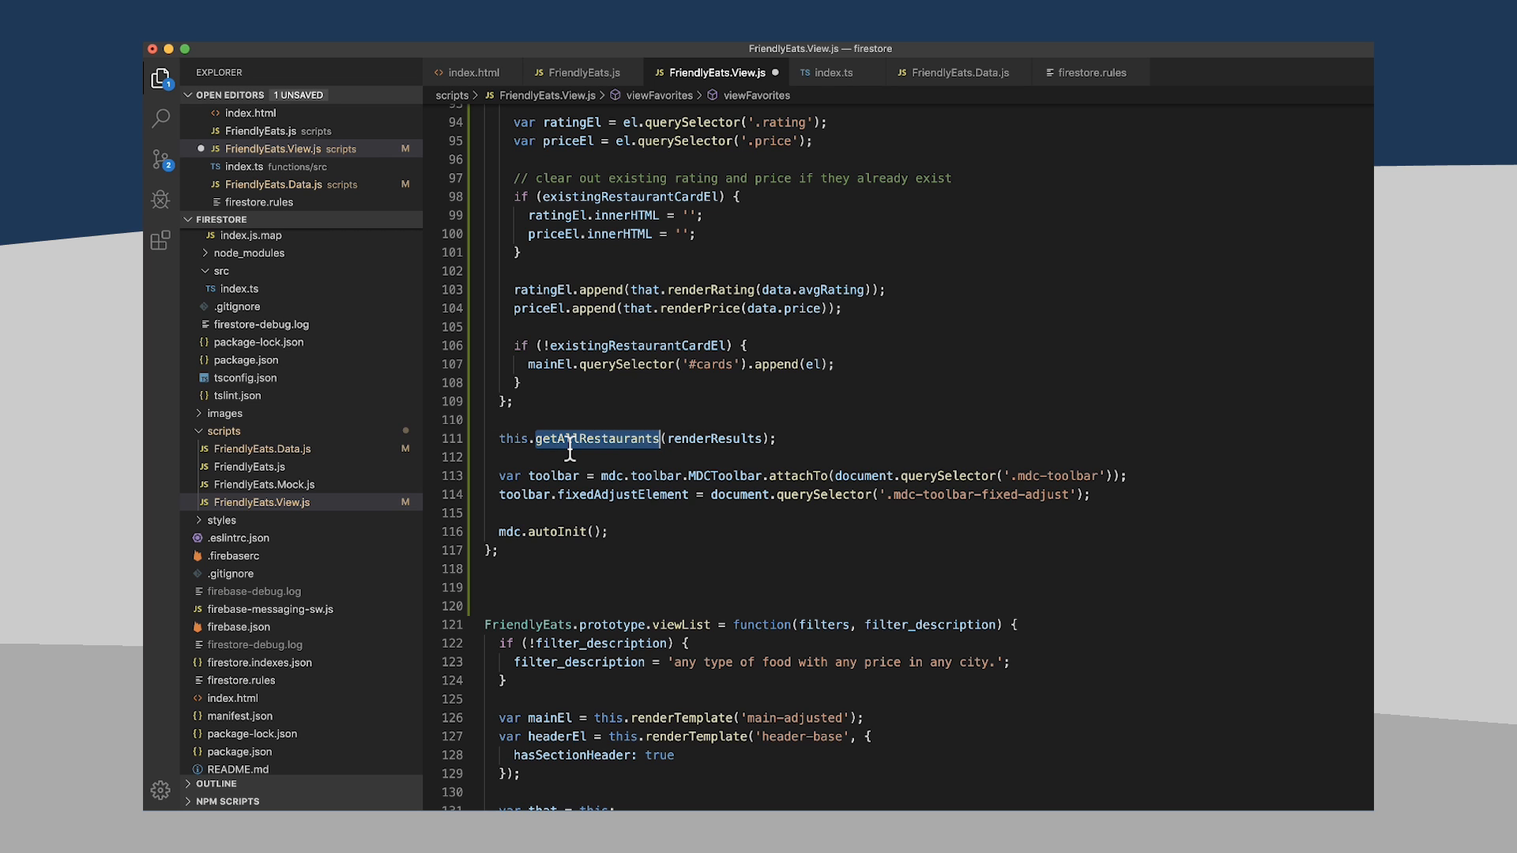
text(getFav)
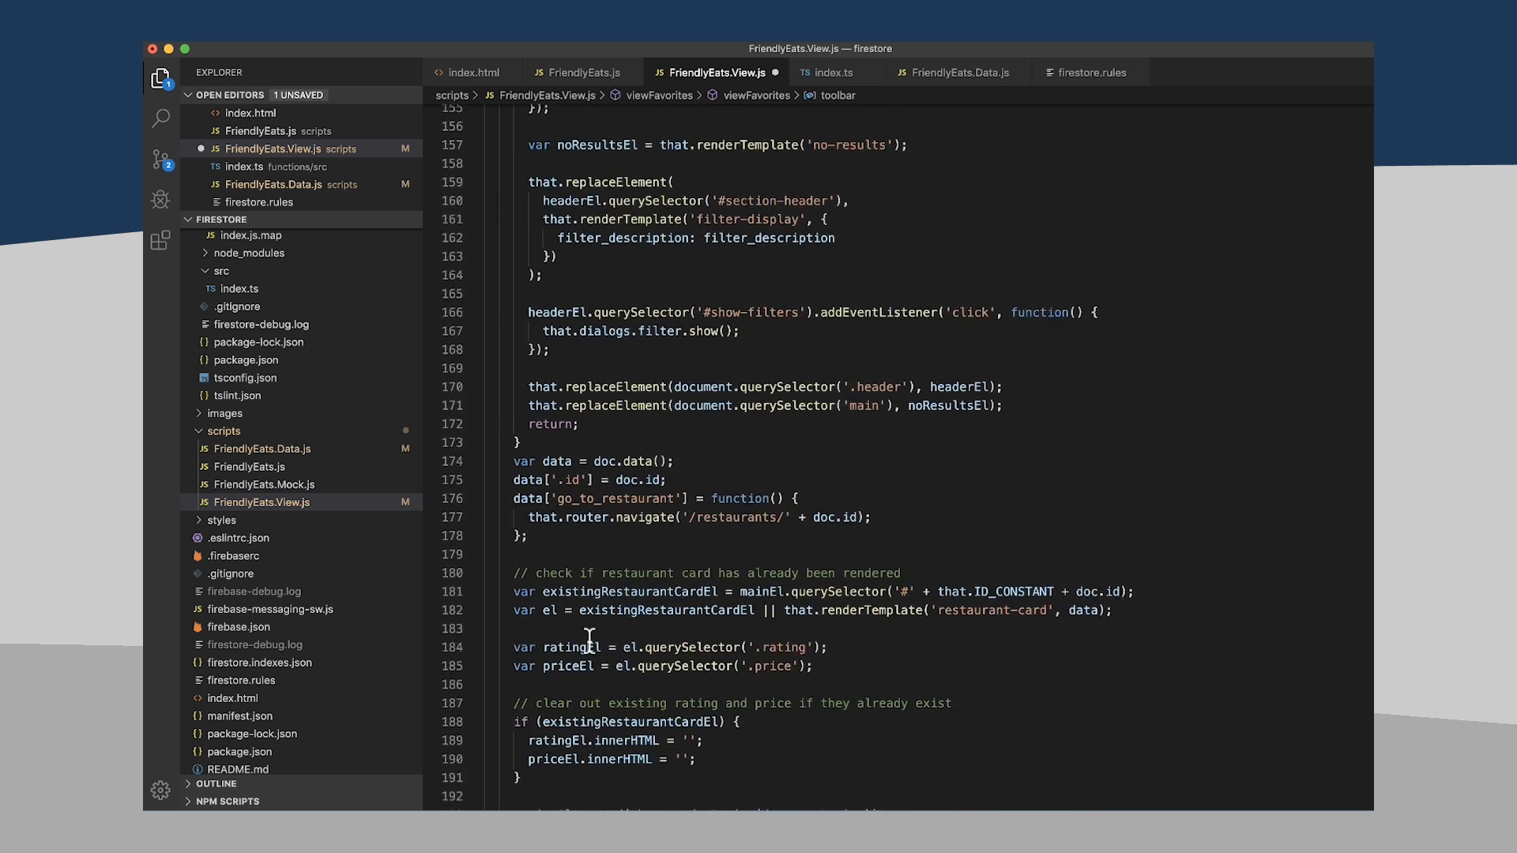
scroll(down, 3)
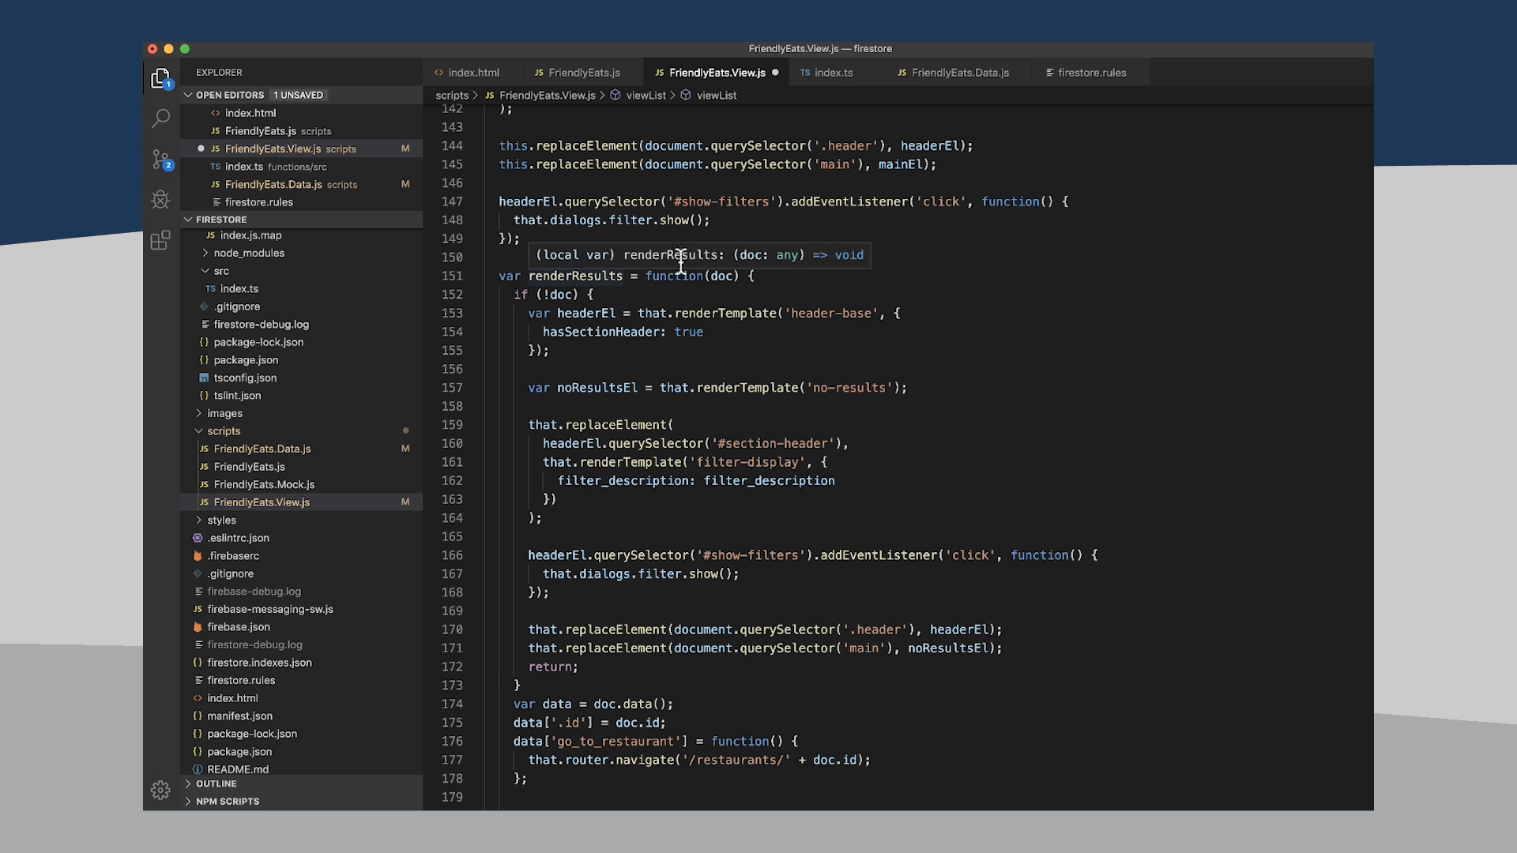
mouse_move(577, 351)
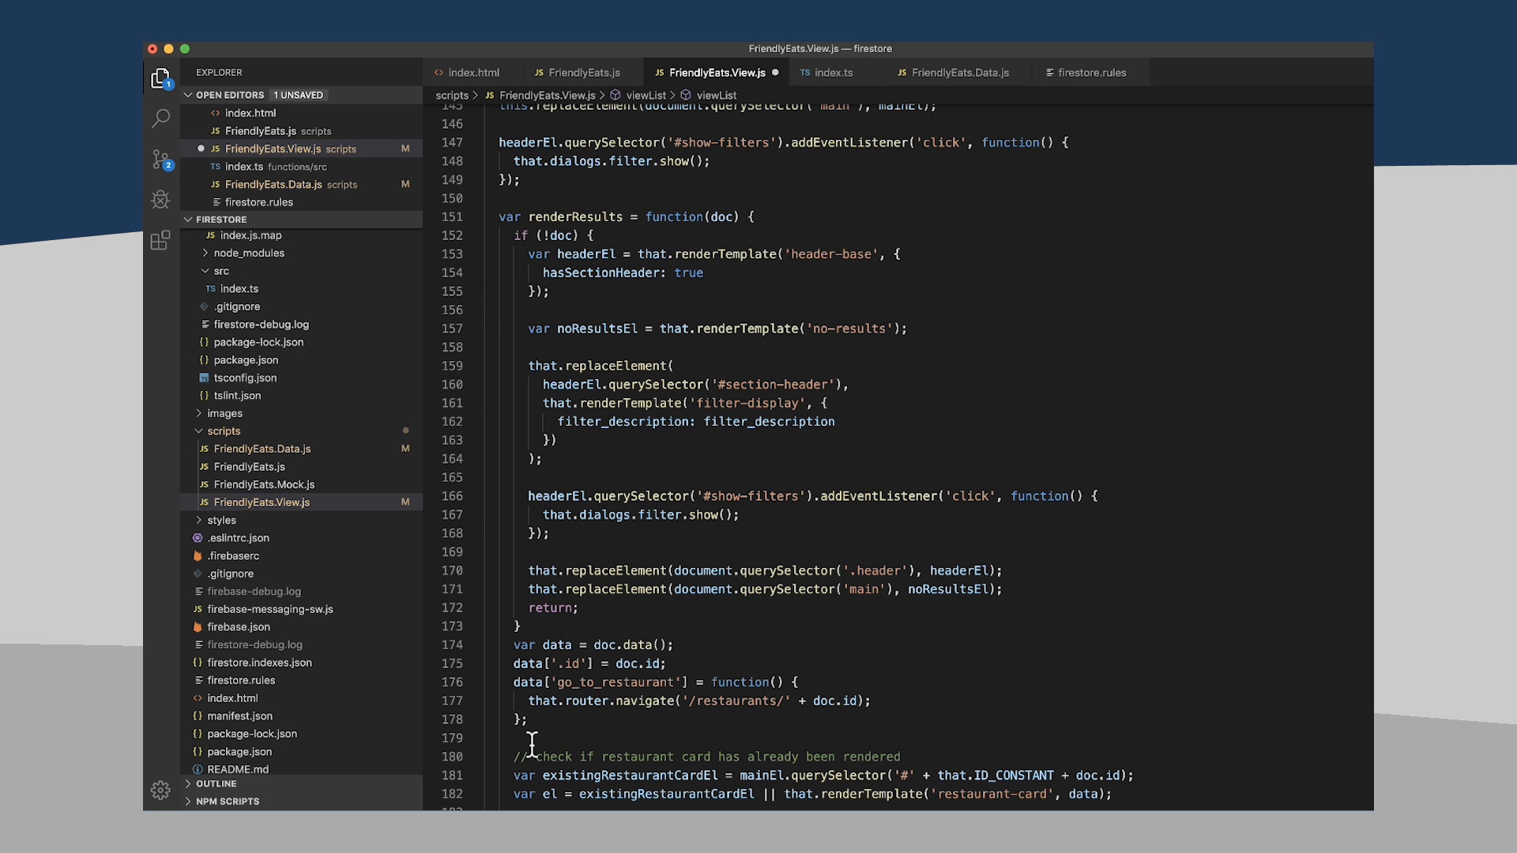
scroll(down, 3)
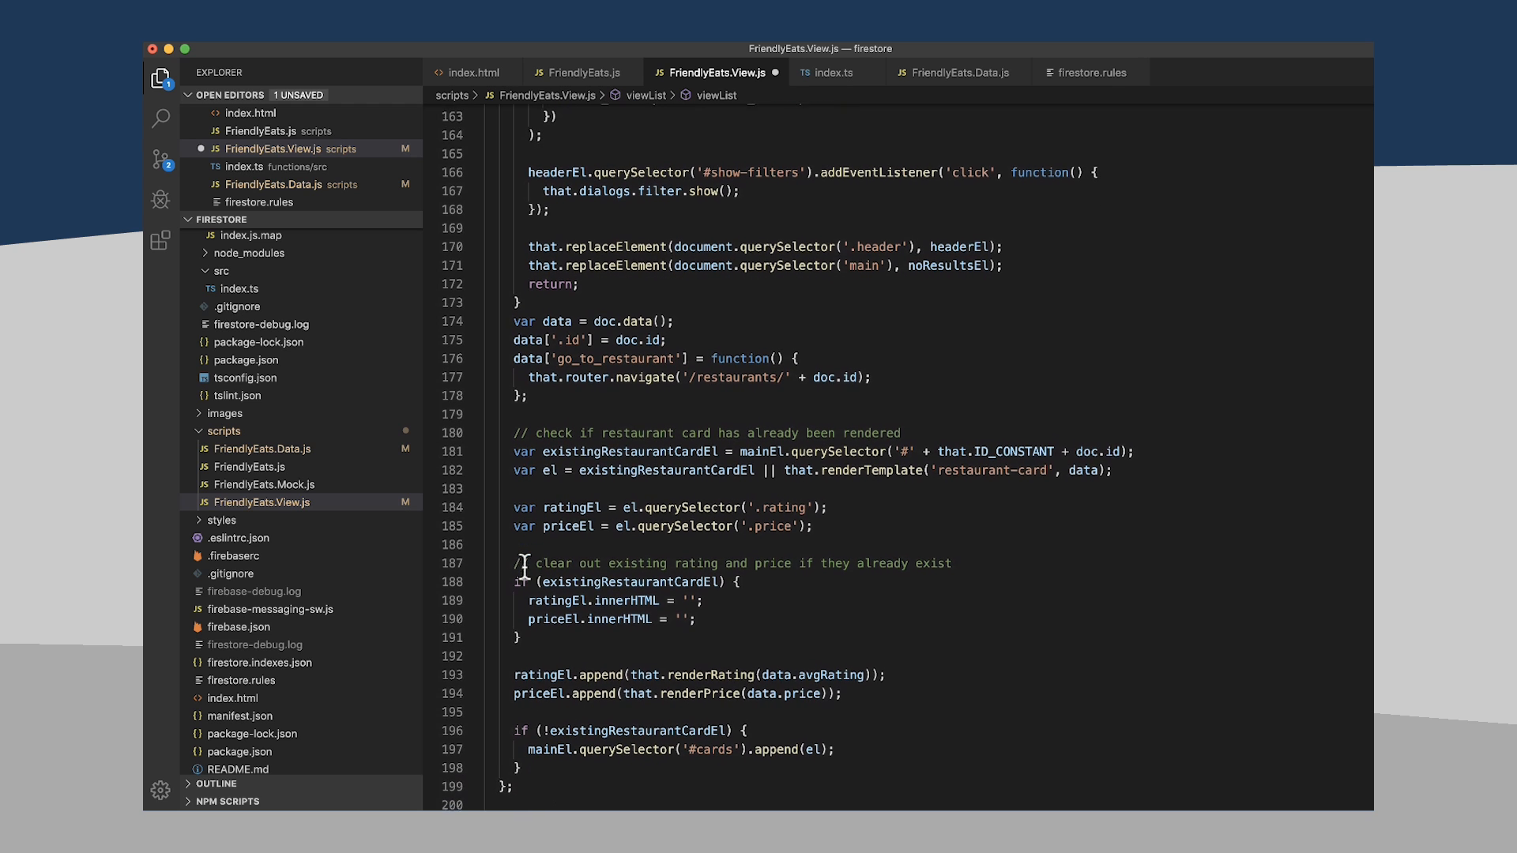
scroll(down, 3)
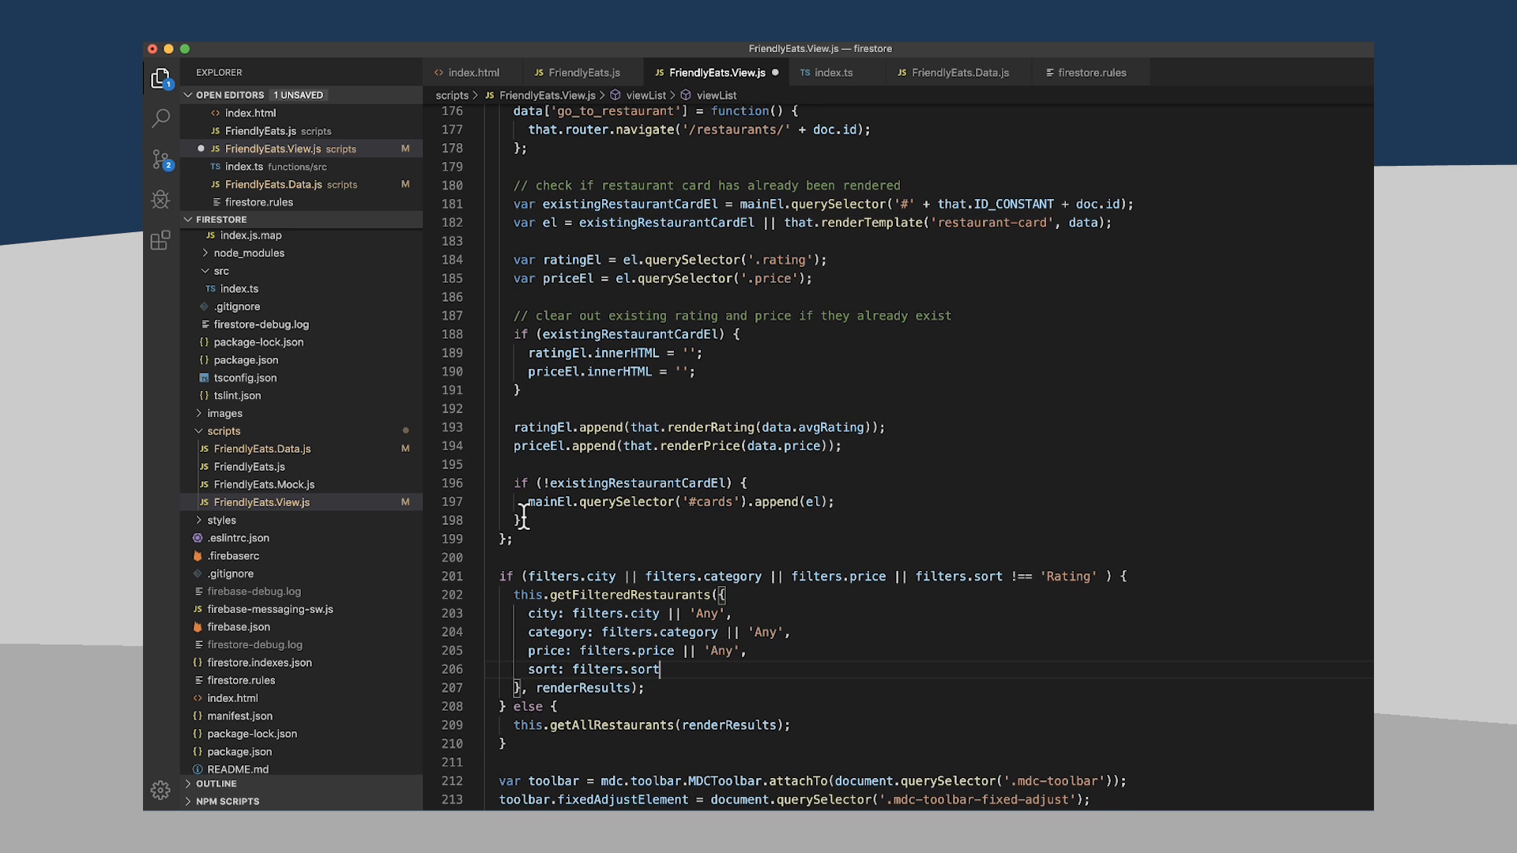
scroll(down, 3)
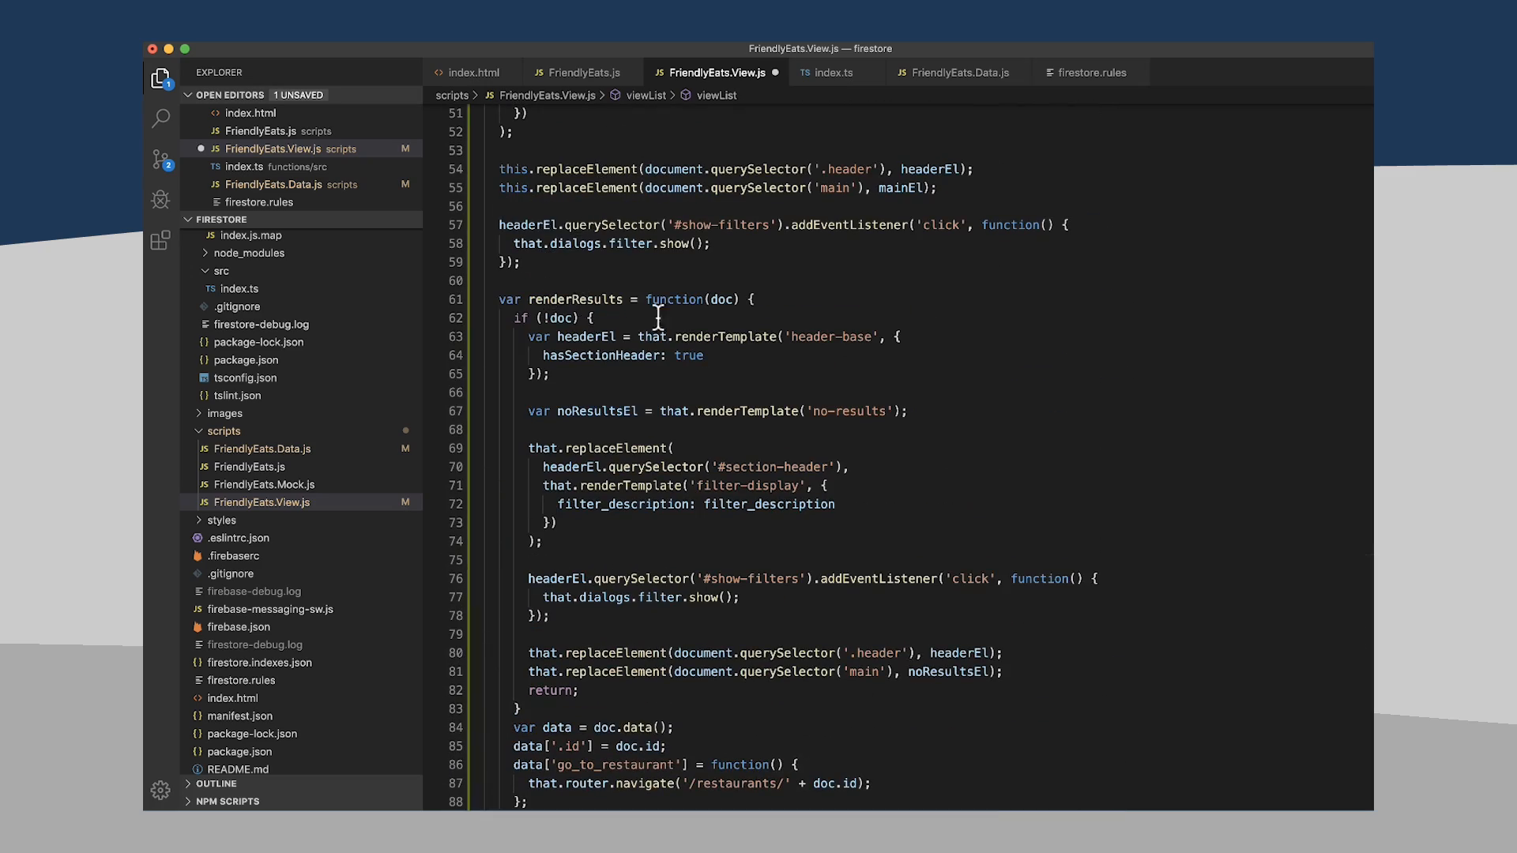
scroll(down, 3)
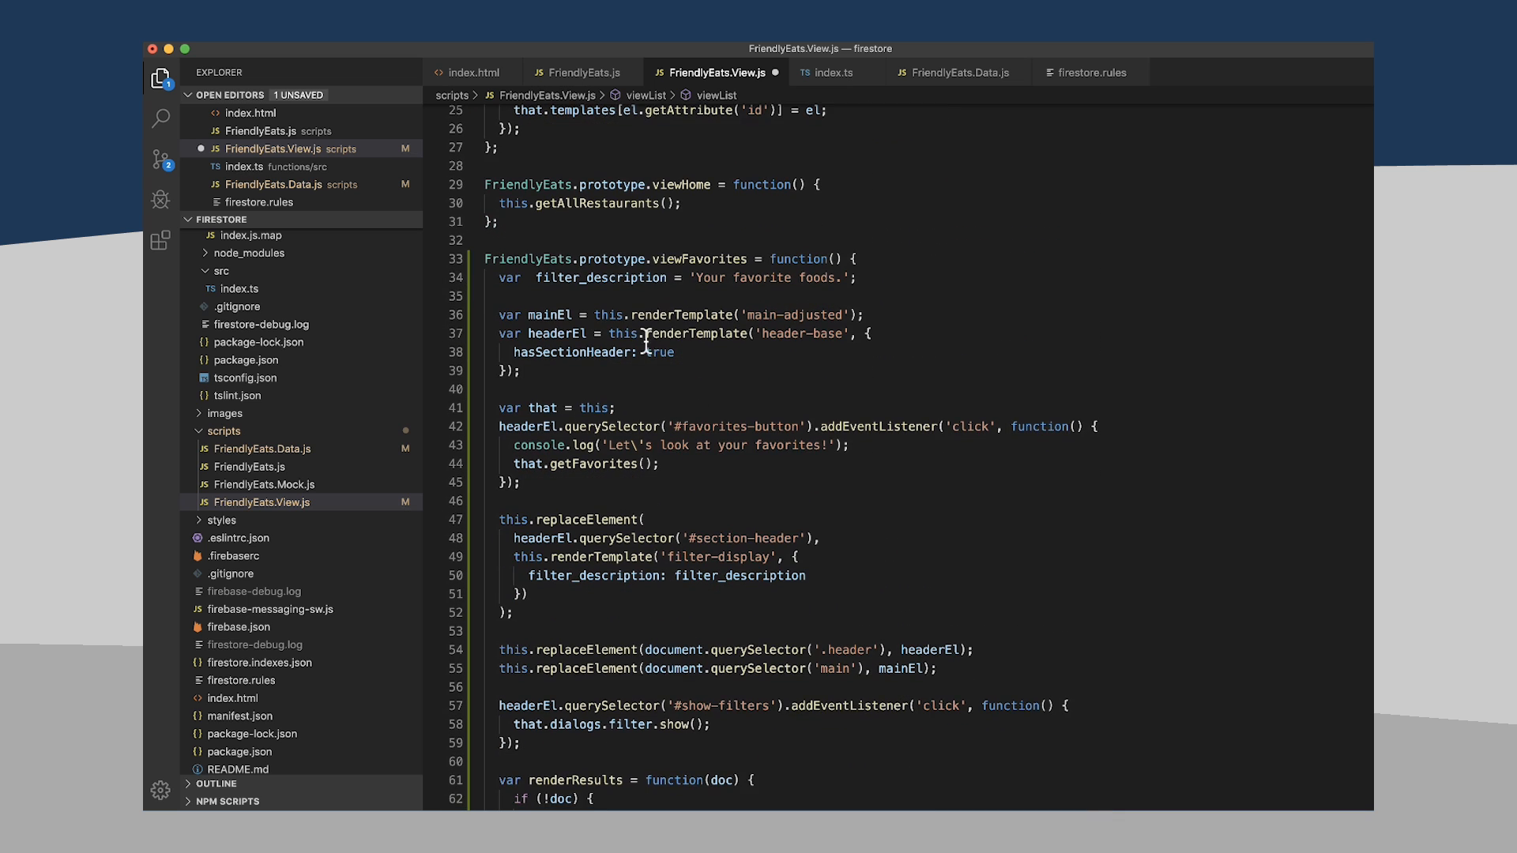
- Rewrite the click handler log to 'We should stop viewing favorites!' and remove the getFavorites call
scroll(down, 3)
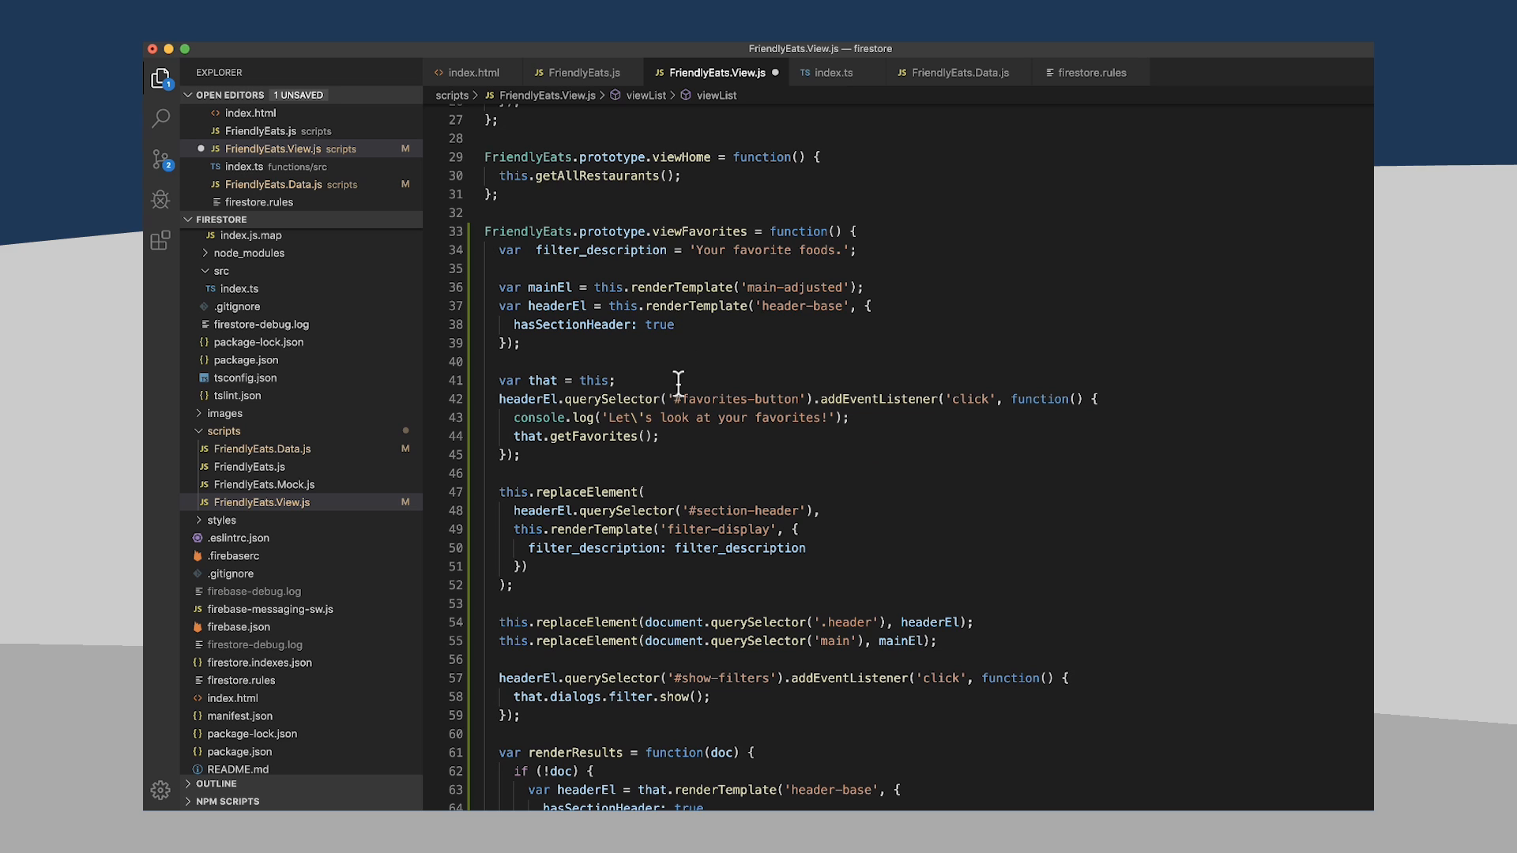
mouse_move(643, 425)
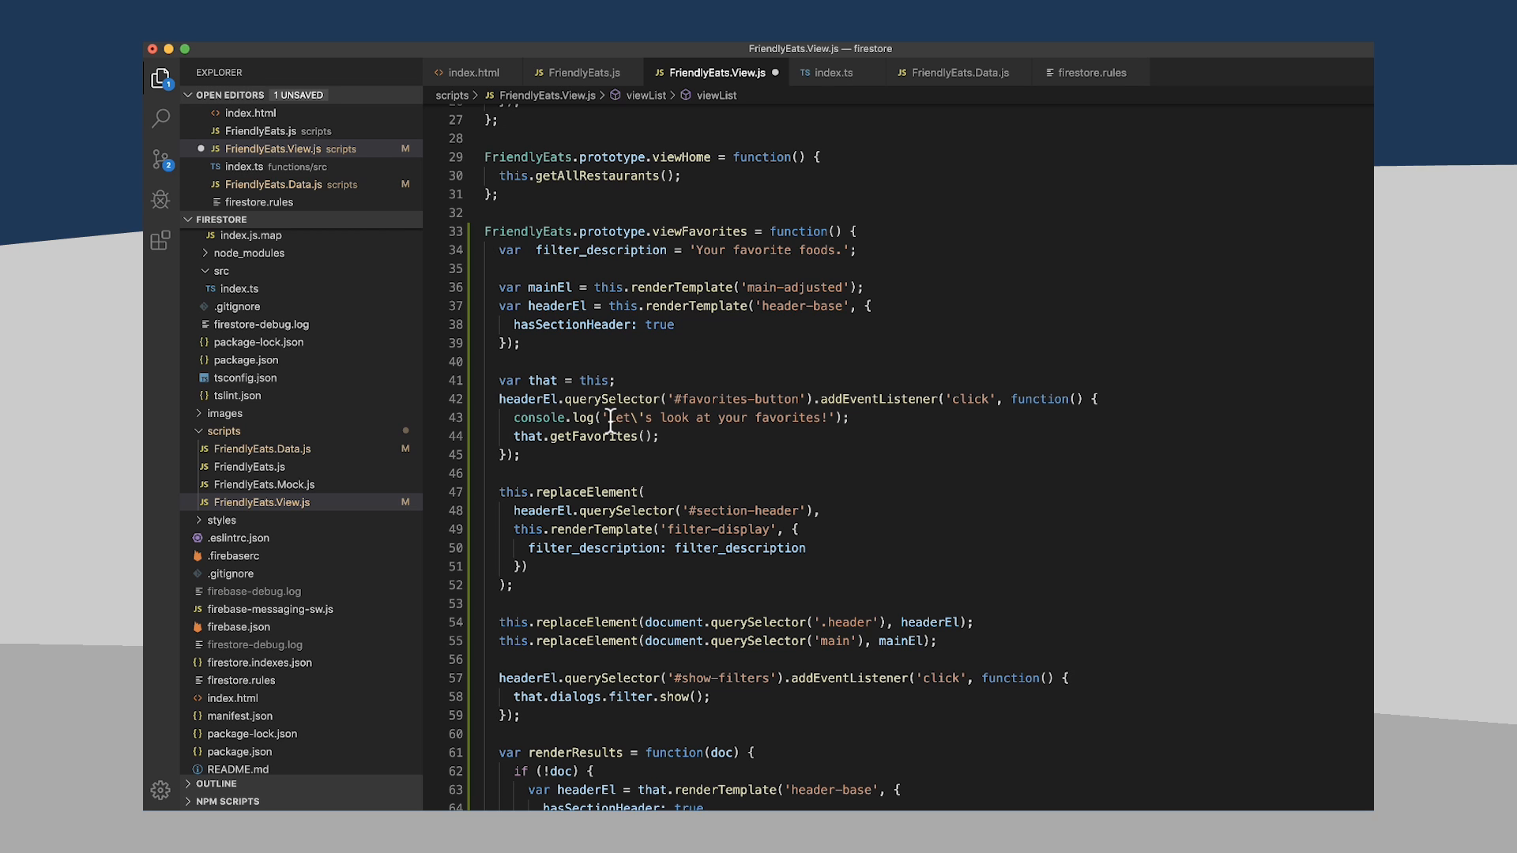
double_click(678, 417)
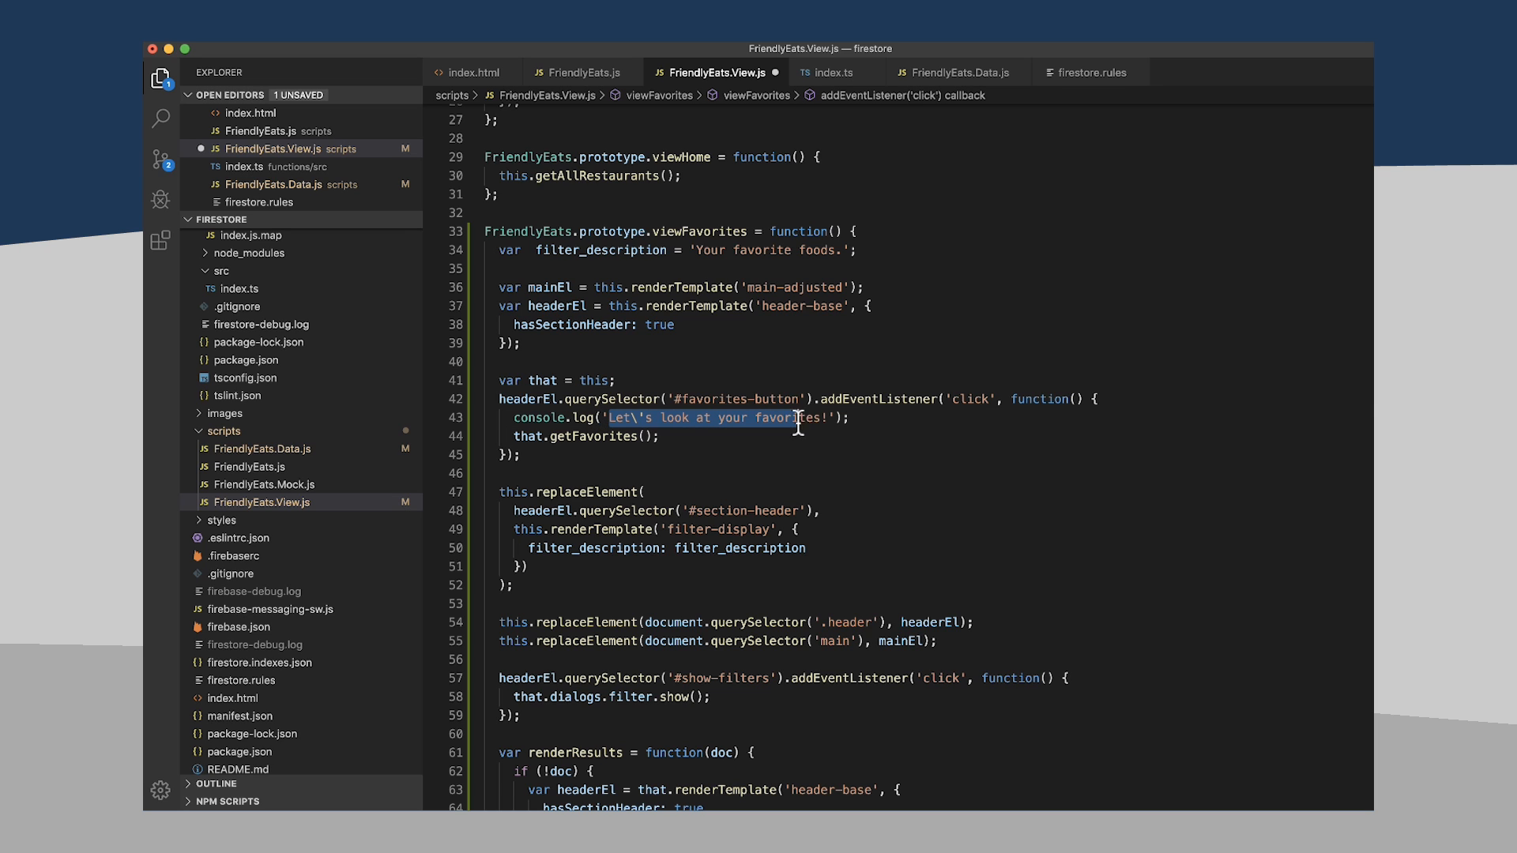
text(W!');)
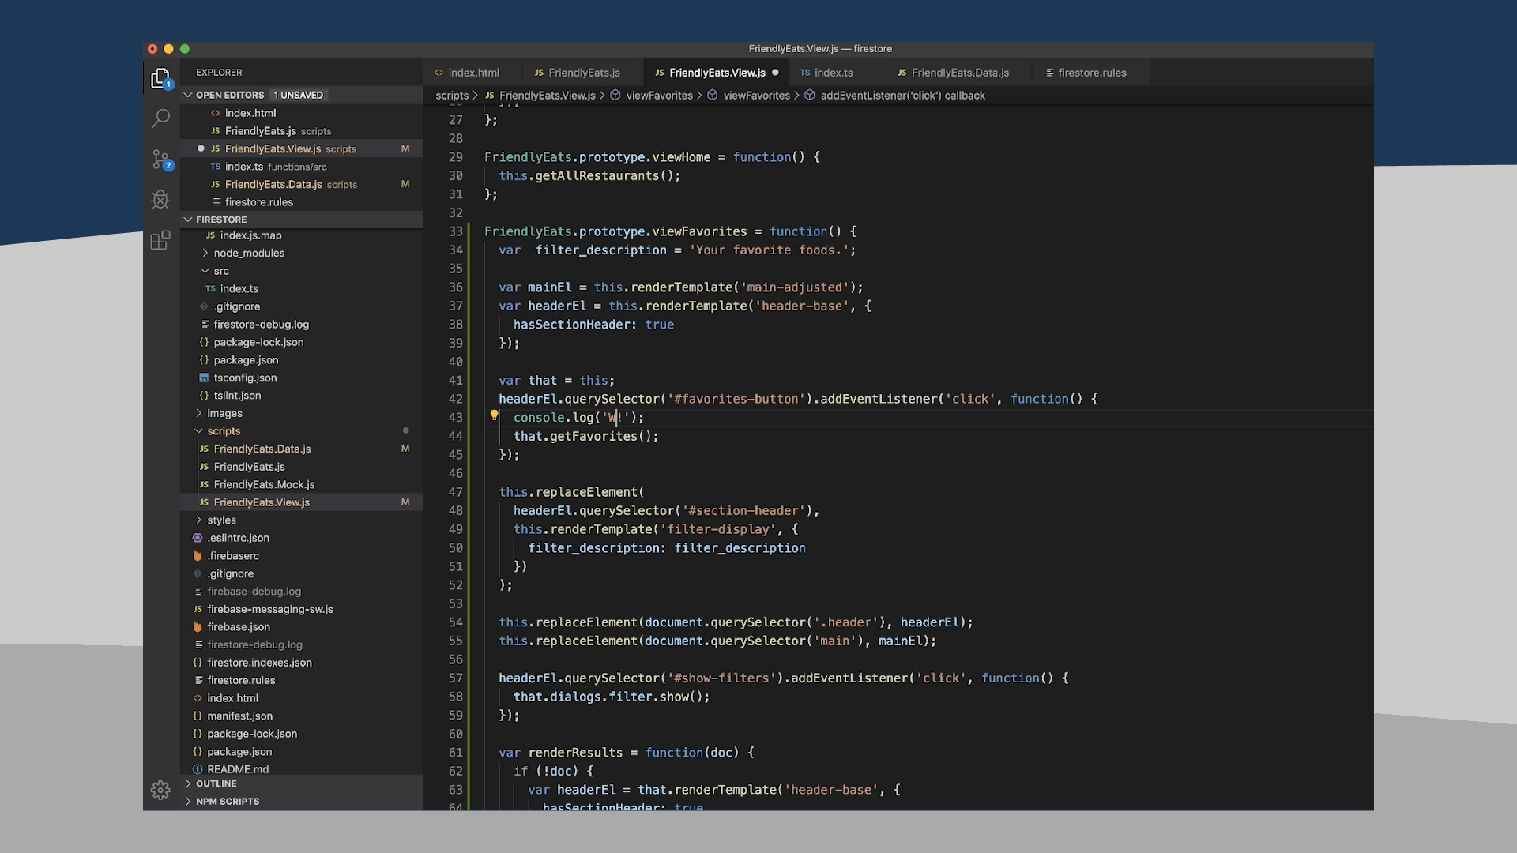
text(We should stop)
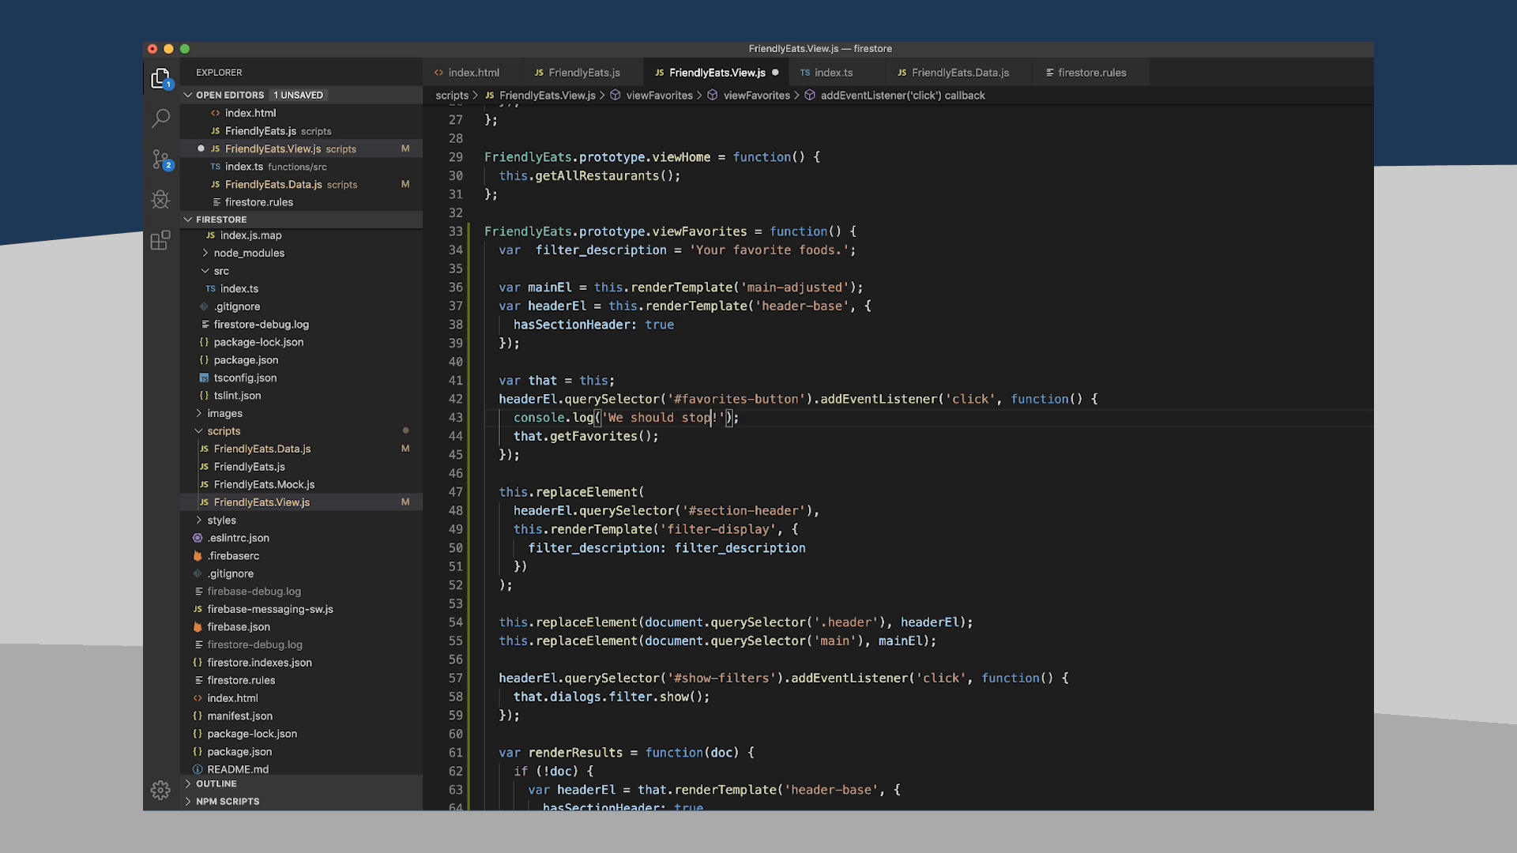
text(viewing favorites)
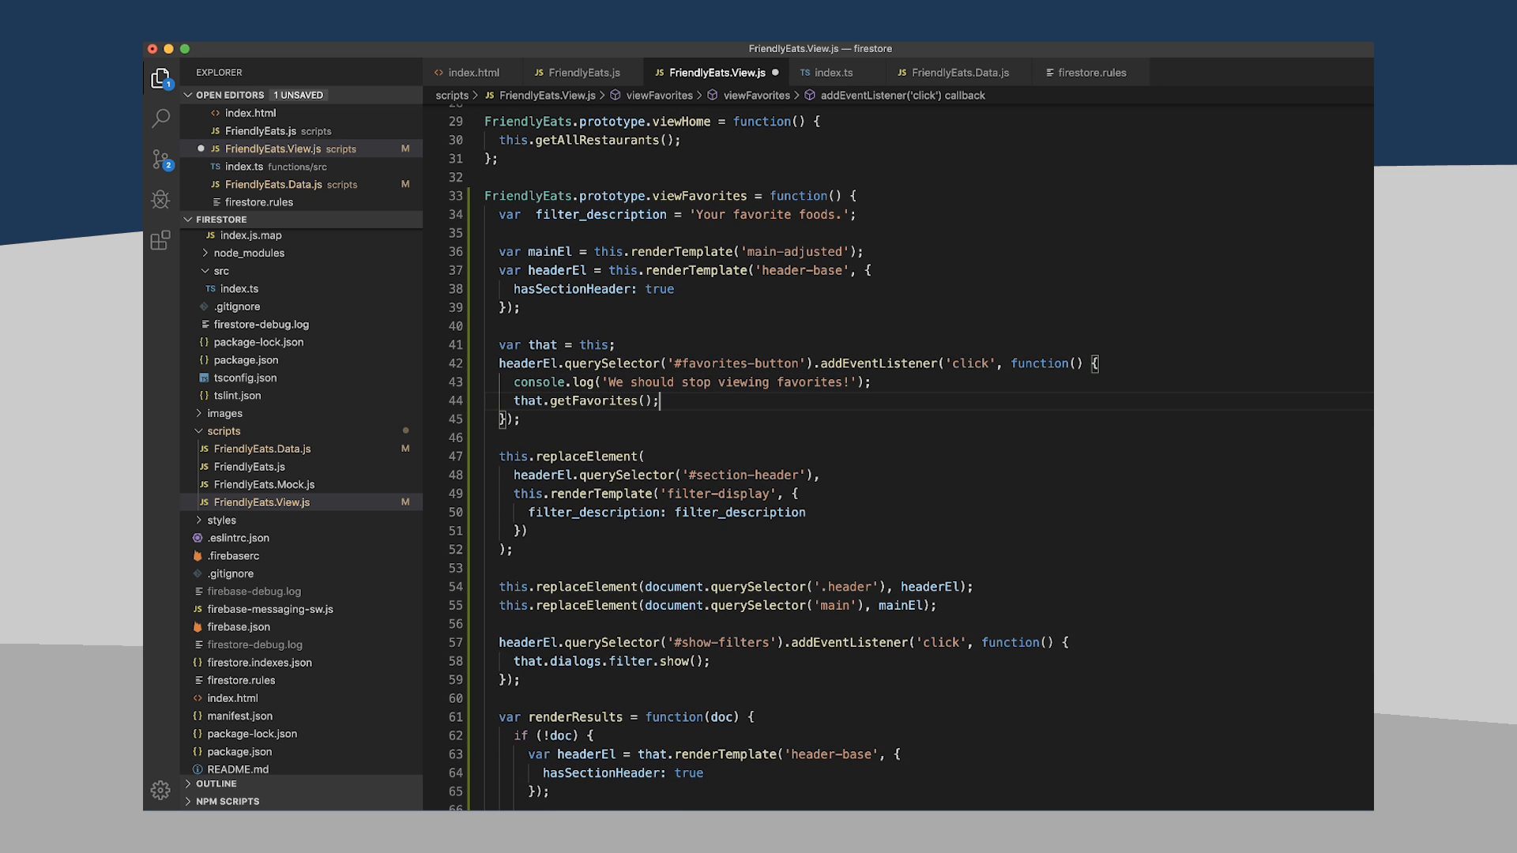
key(Backspace)
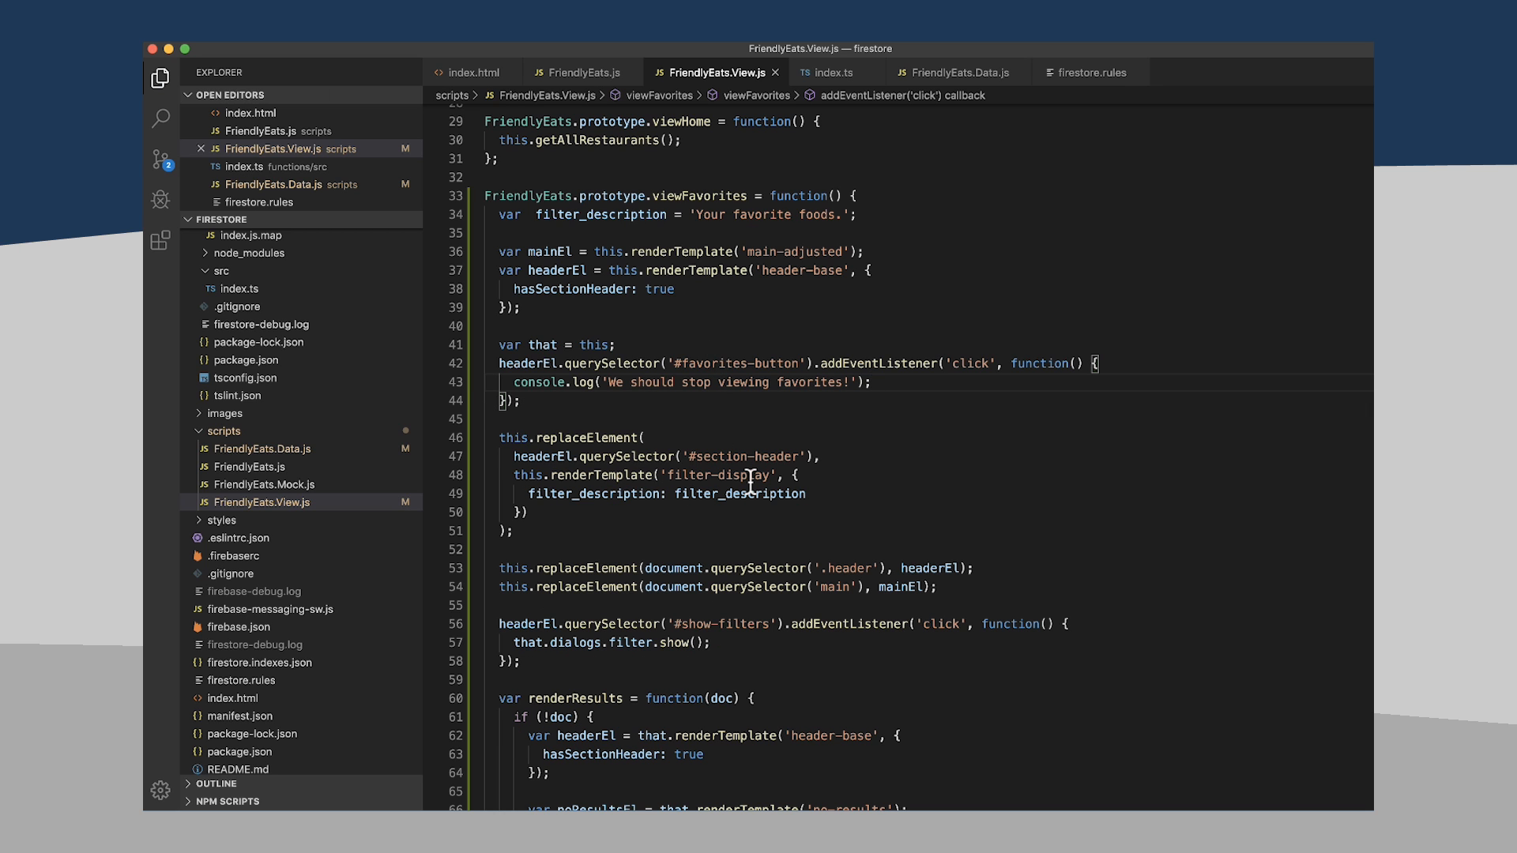
key(Cmd+Tab)
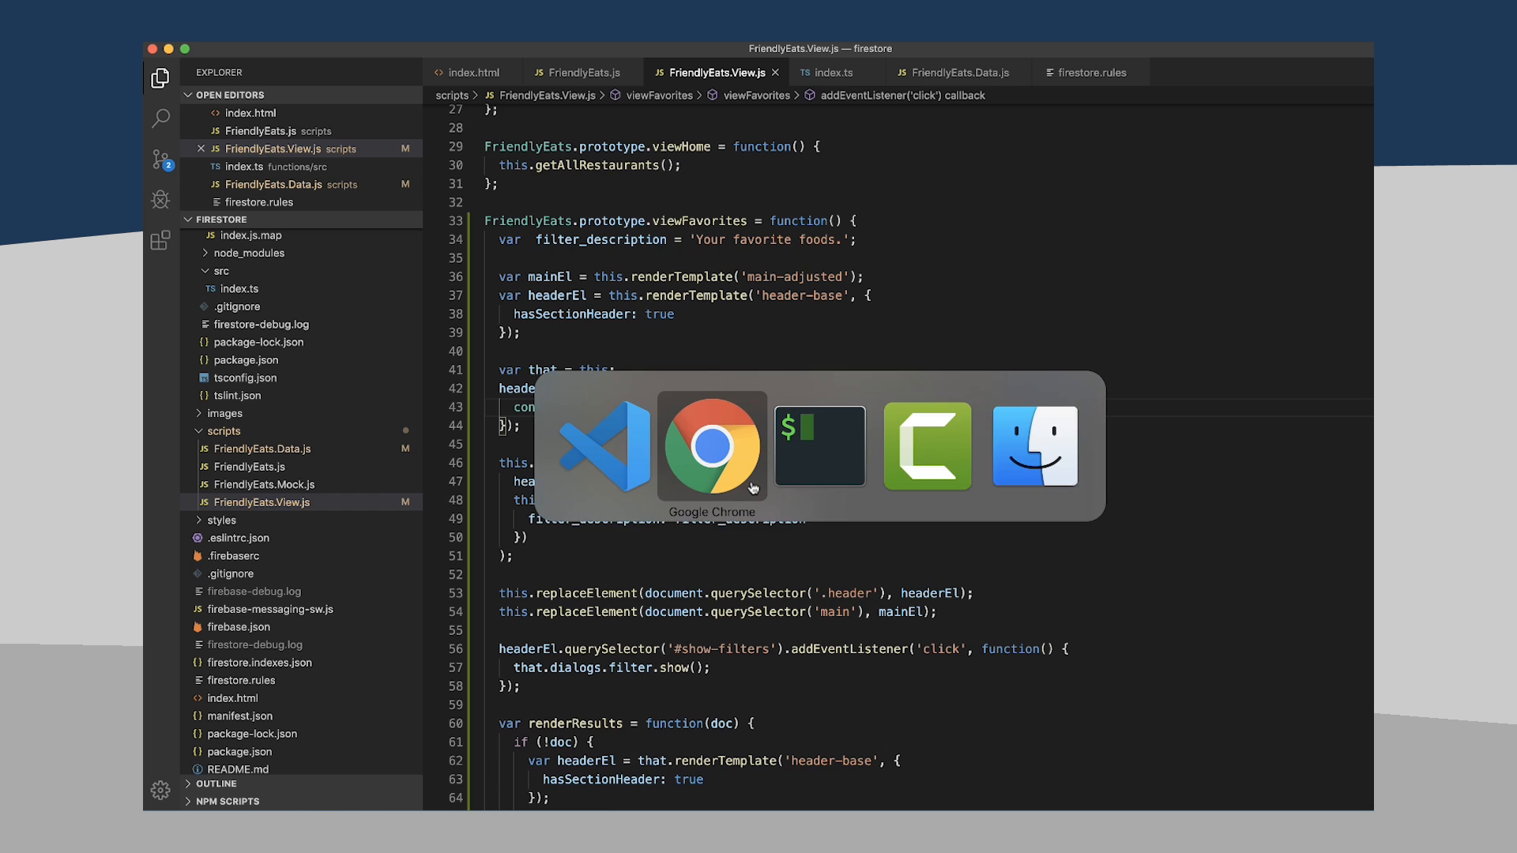
- Reload the app and open favorites so the console logs the two-item favorites data
click(711, 446)
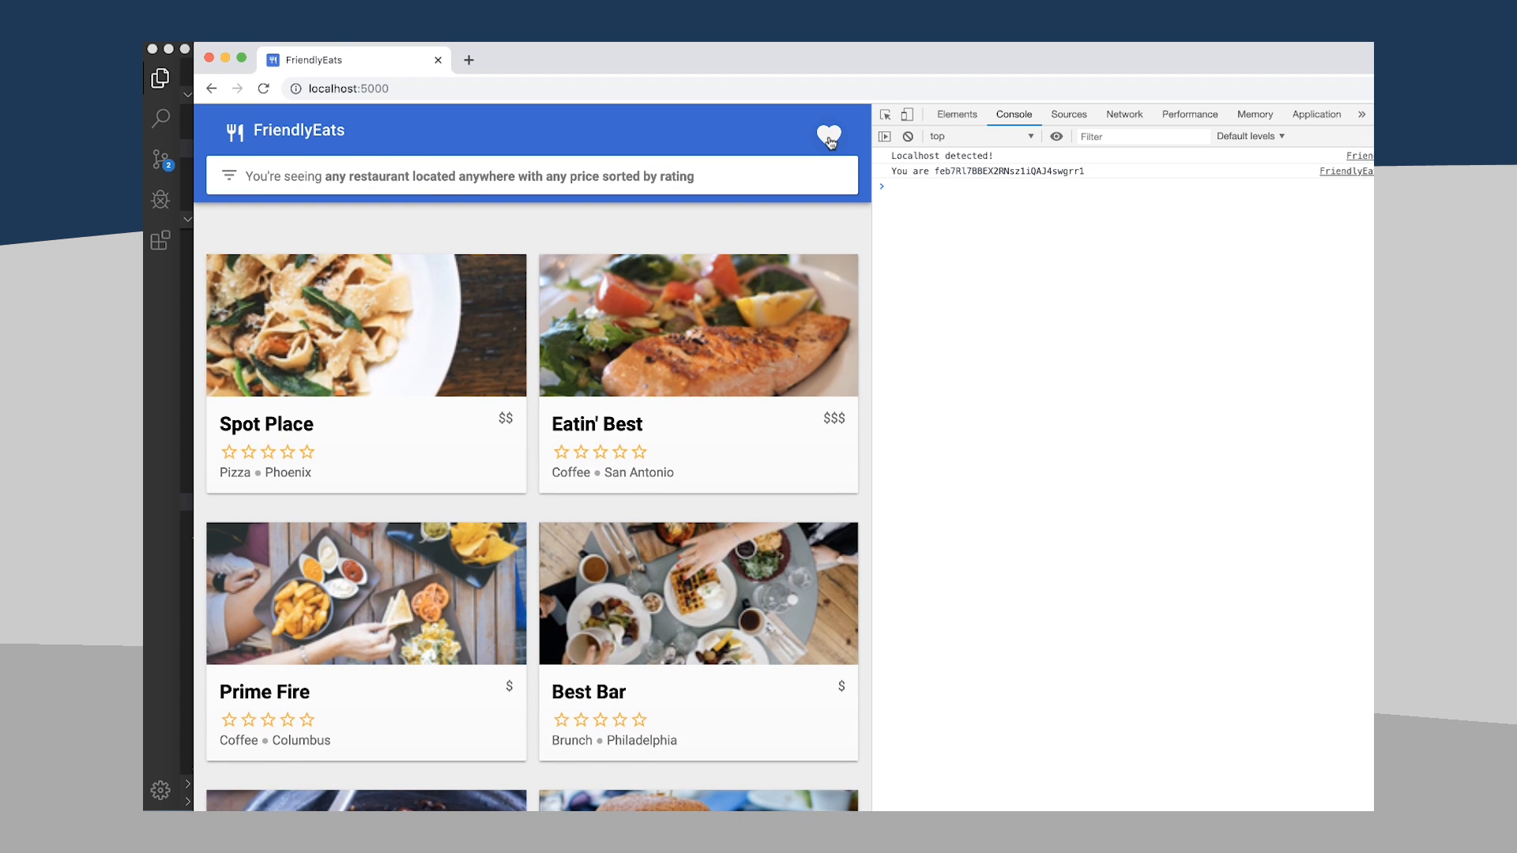
click(828, 133)
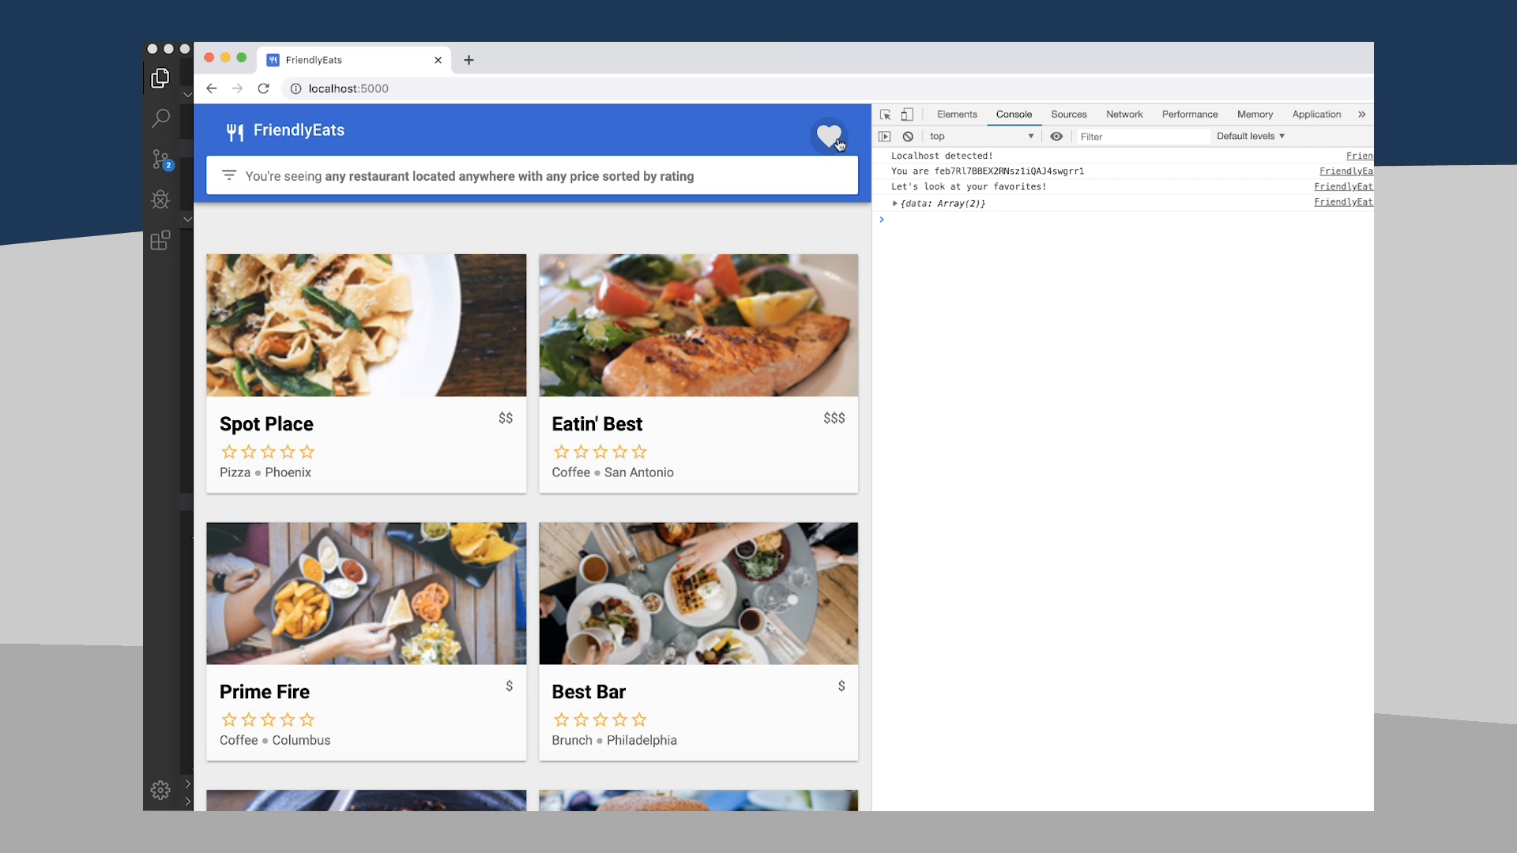
click(828, 134)
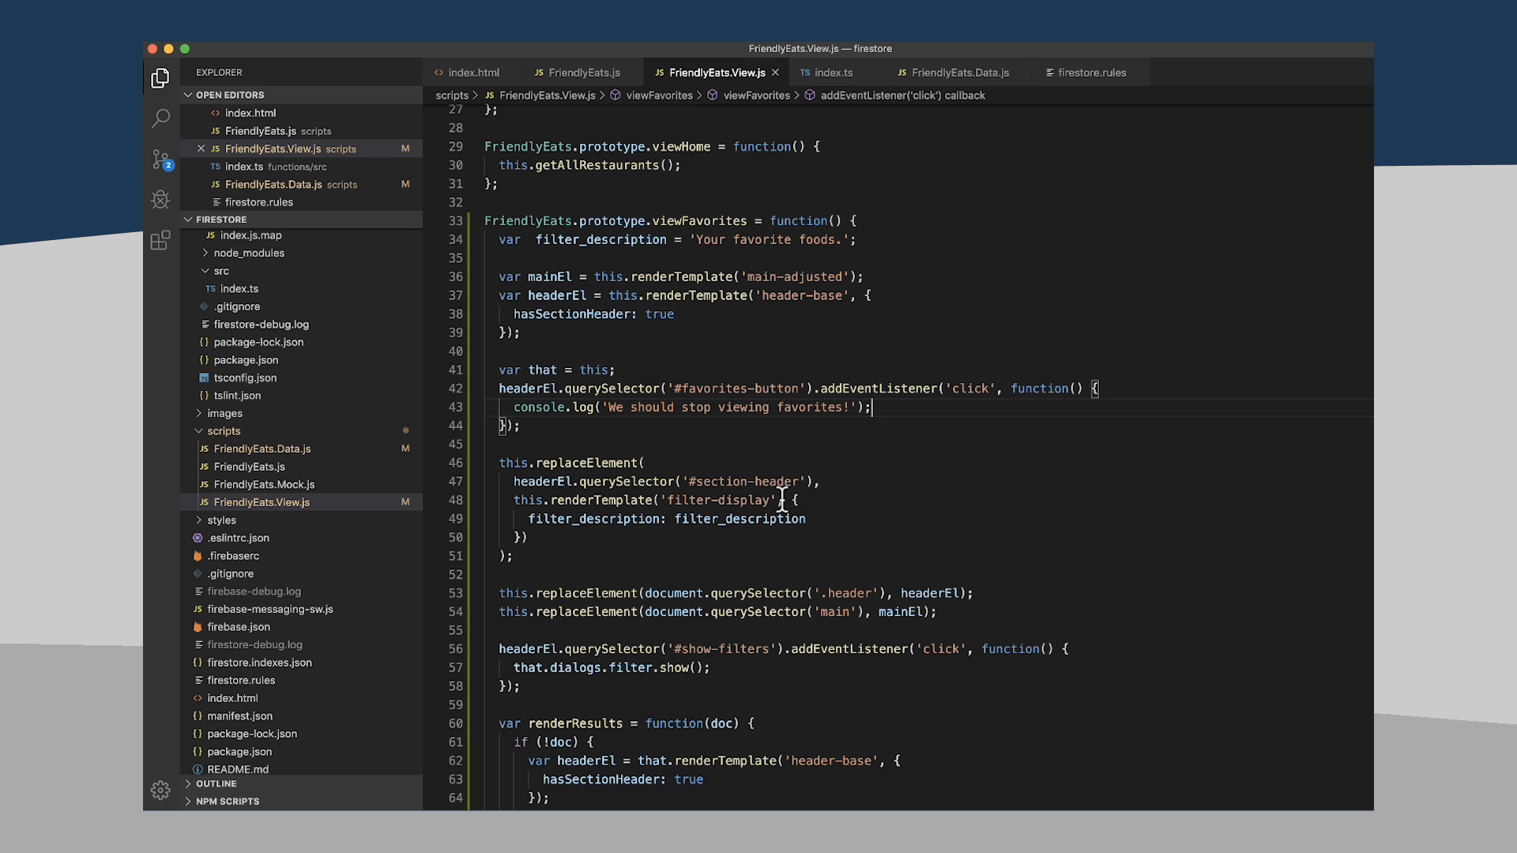
scroll(down, 3)
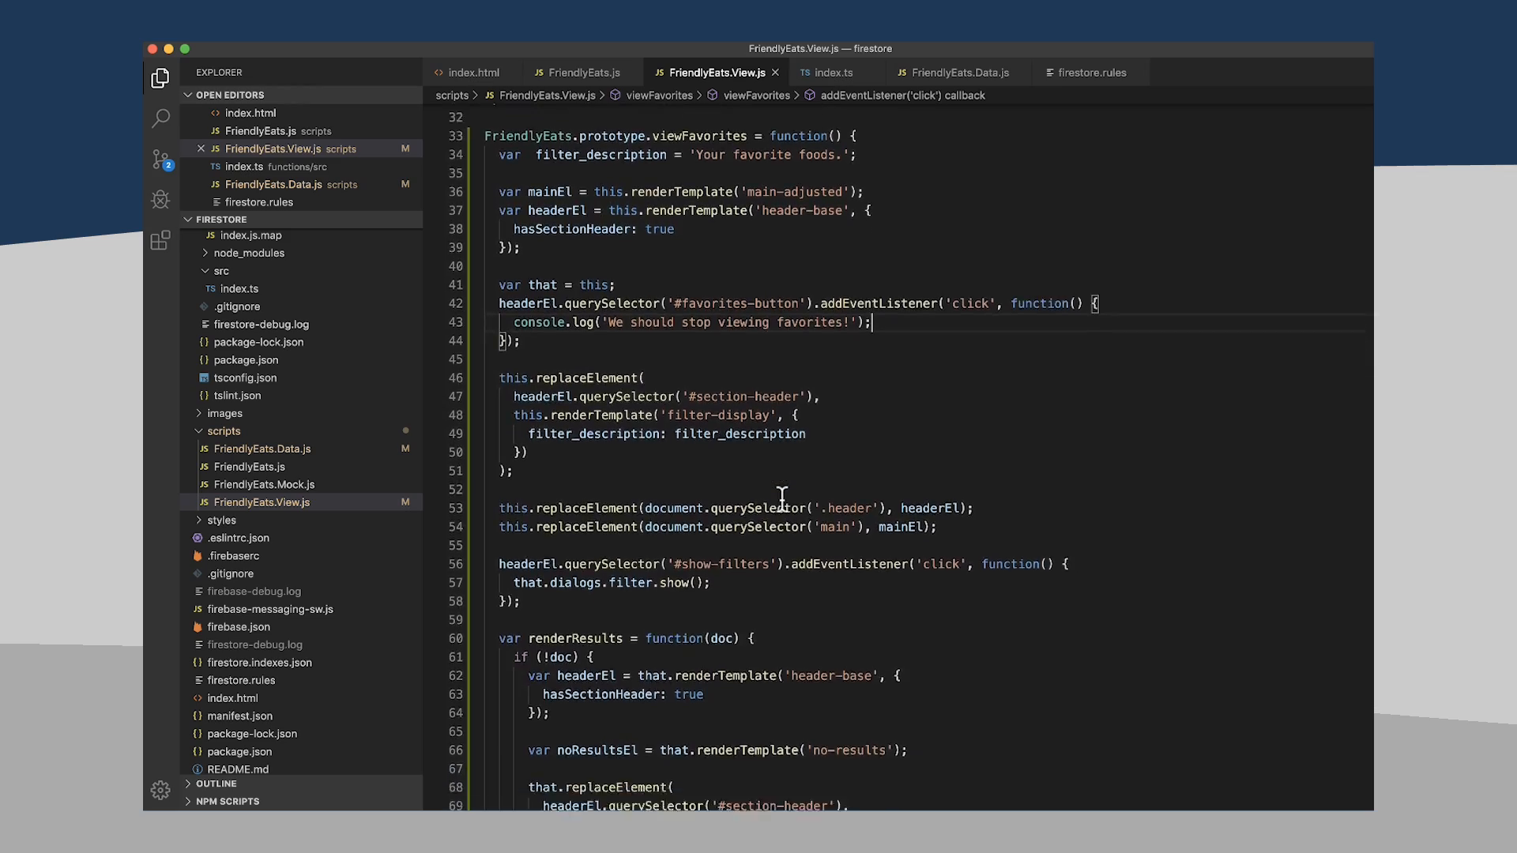
scroll(down, 3)
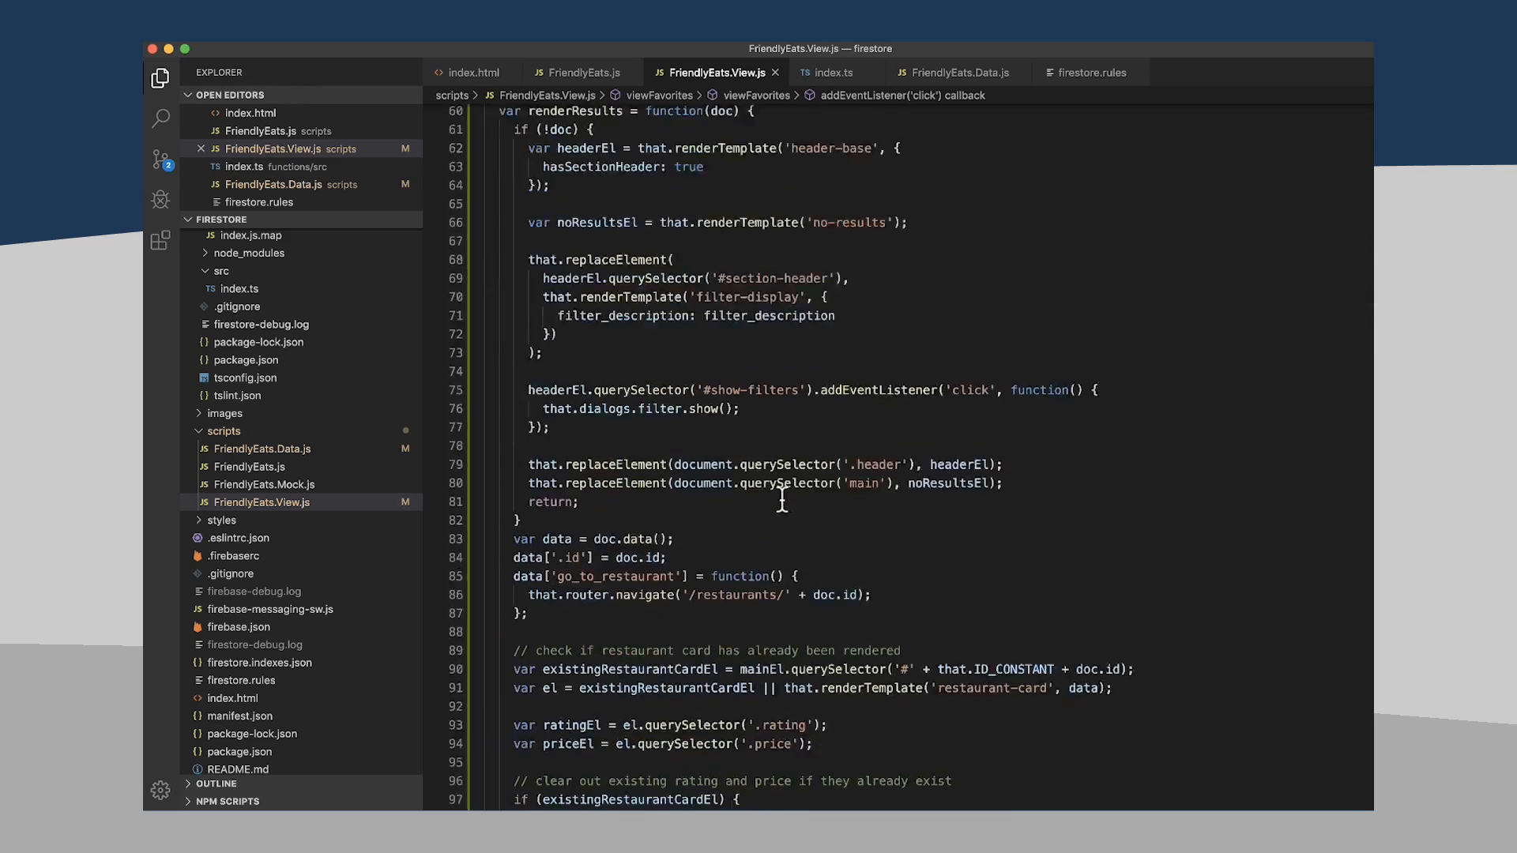
scroll(down, 3)
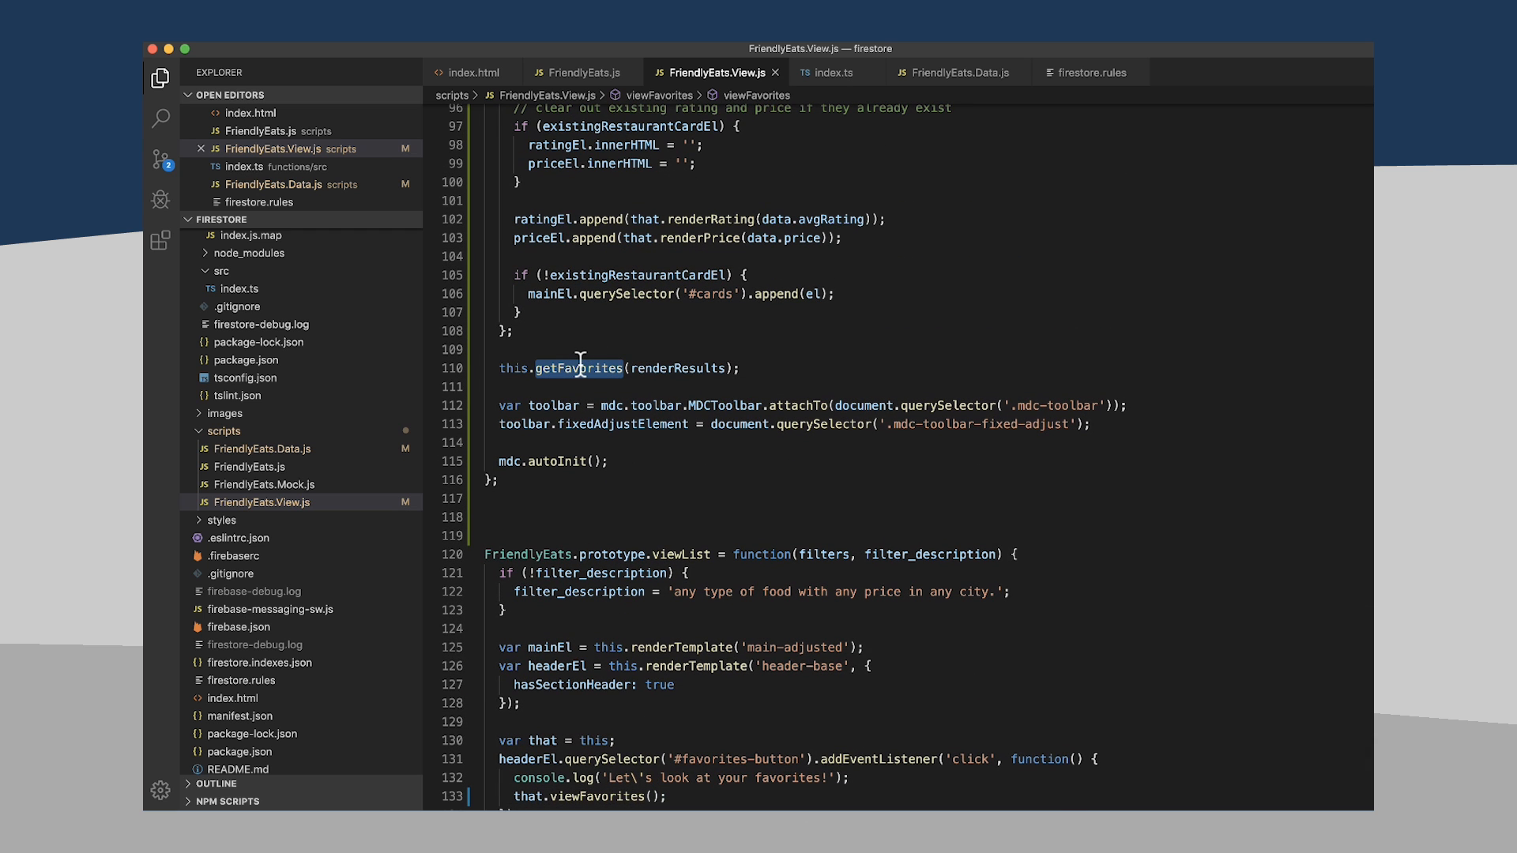
mouse_move(645, 356)
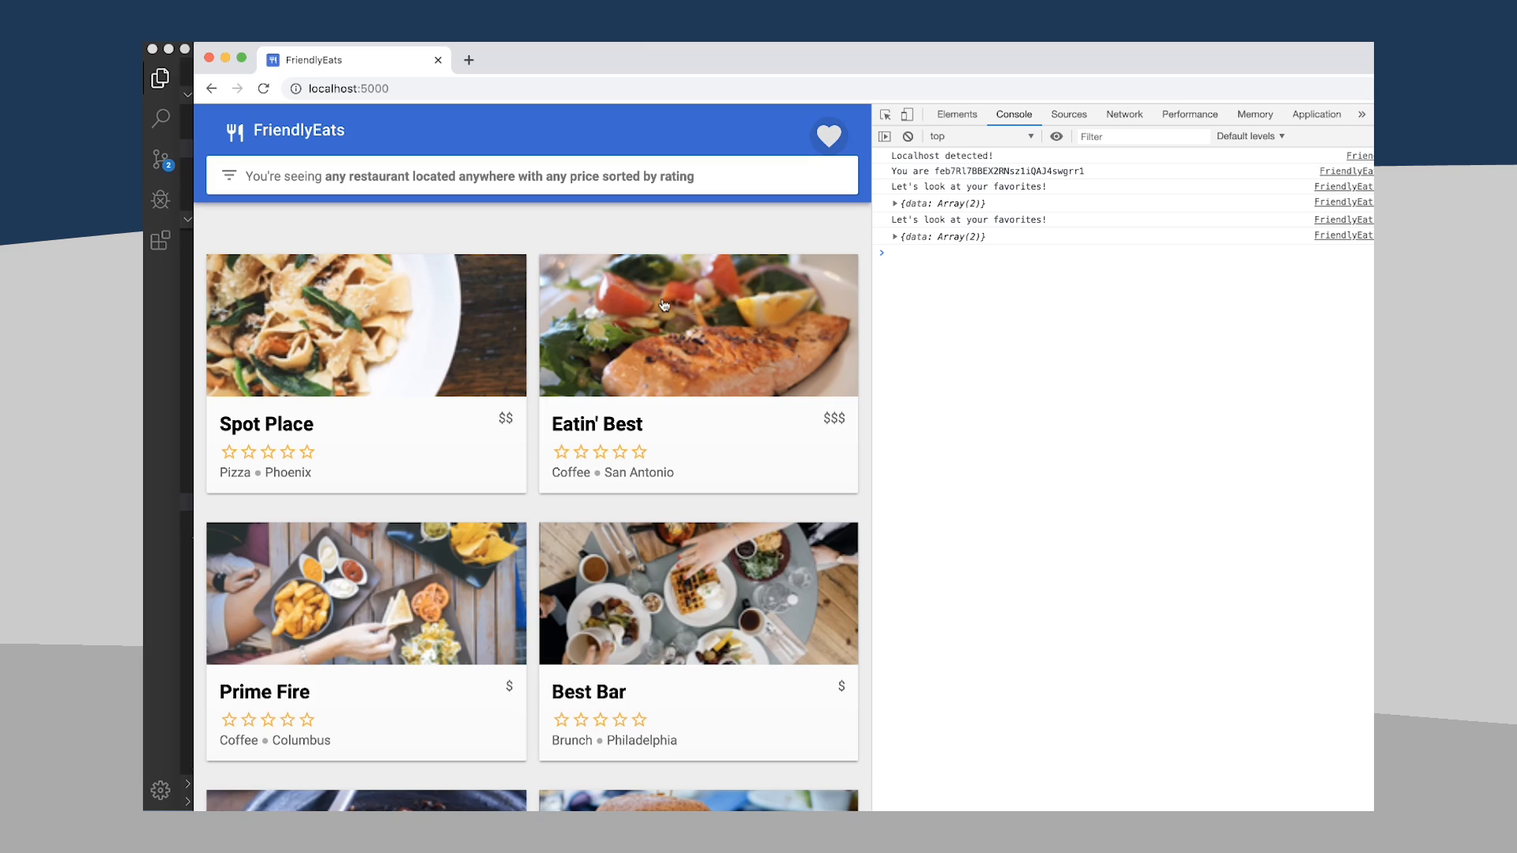
- Reload the FriendlyEats page and open the favorites view again
click(828, 136)
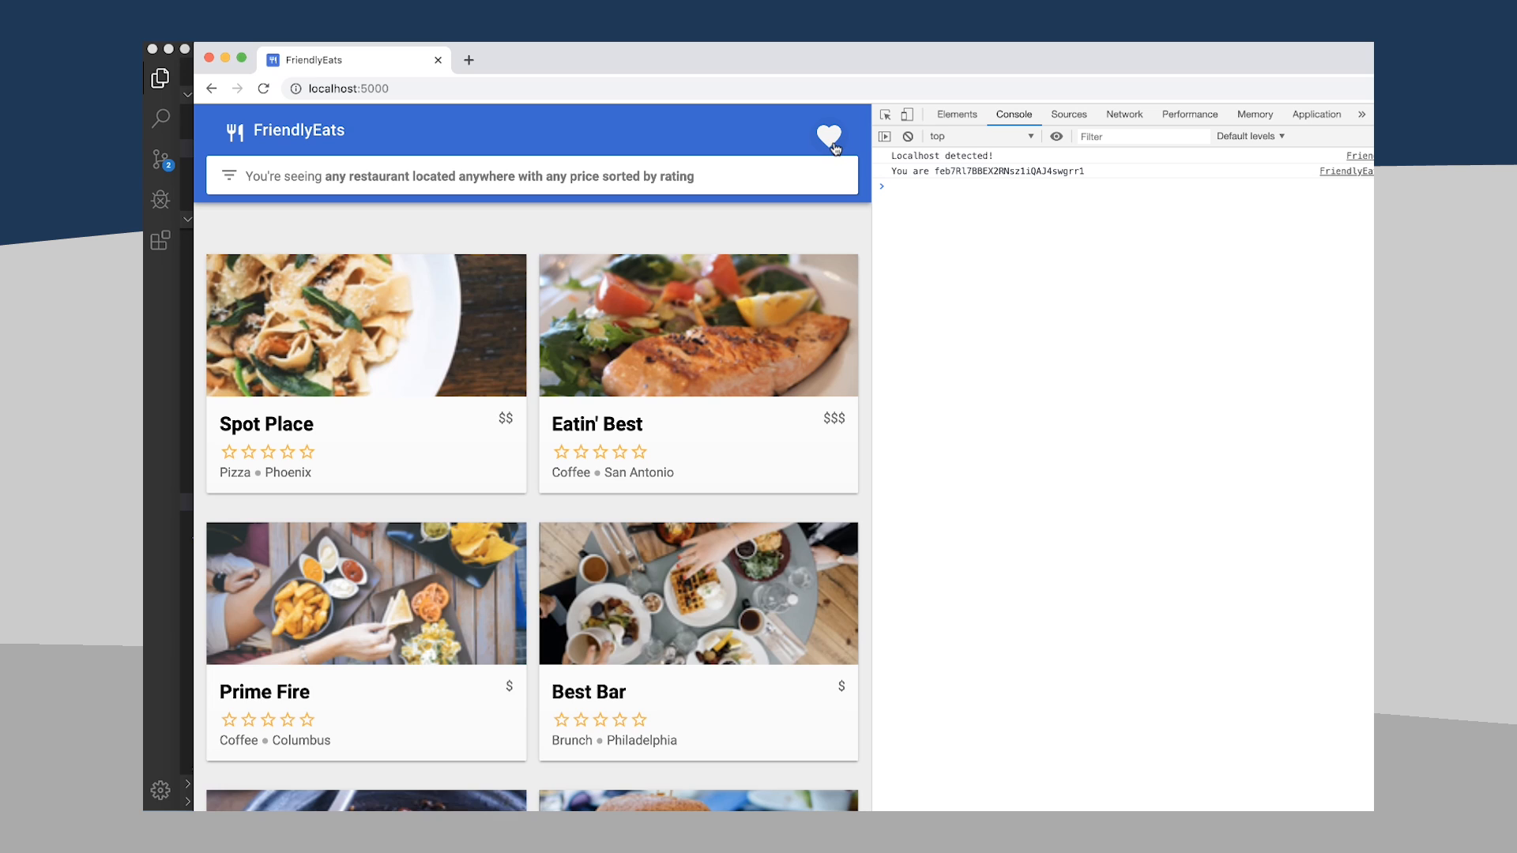
click(829, 136)
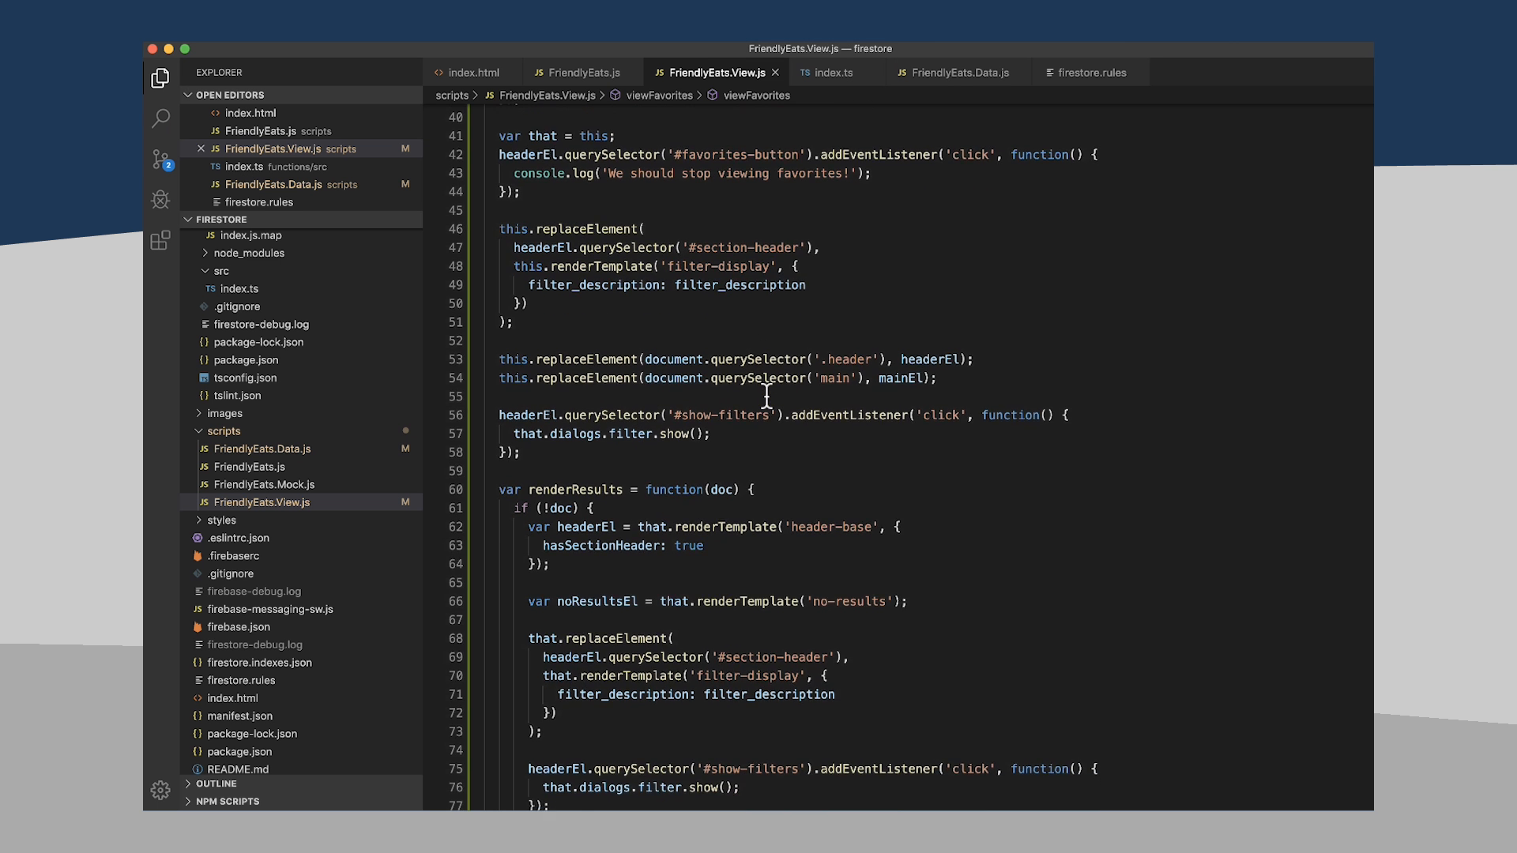
scroll(down, 3)
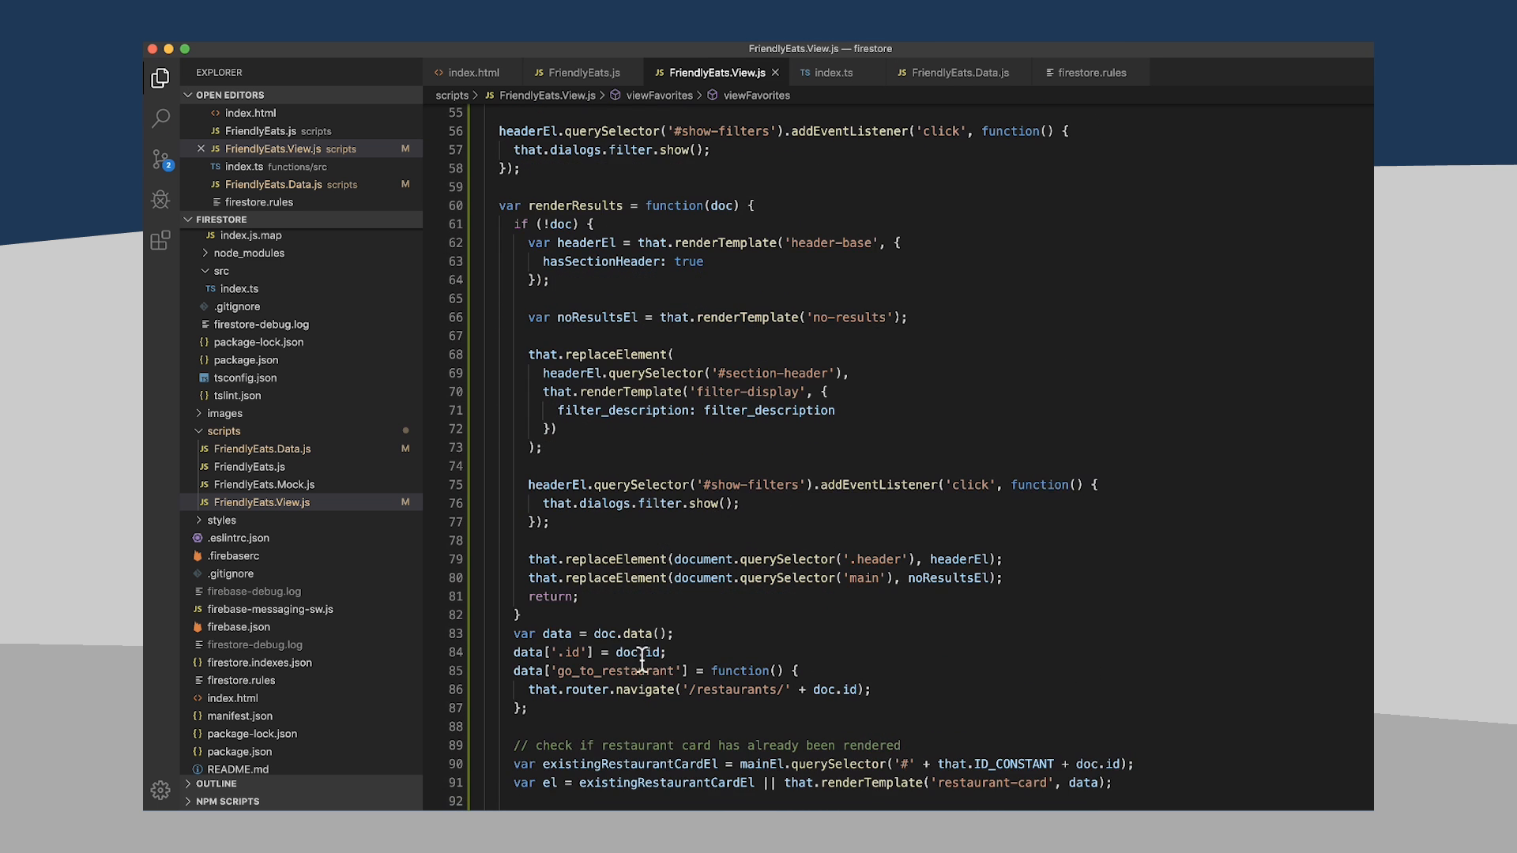
scroll(down, 3)
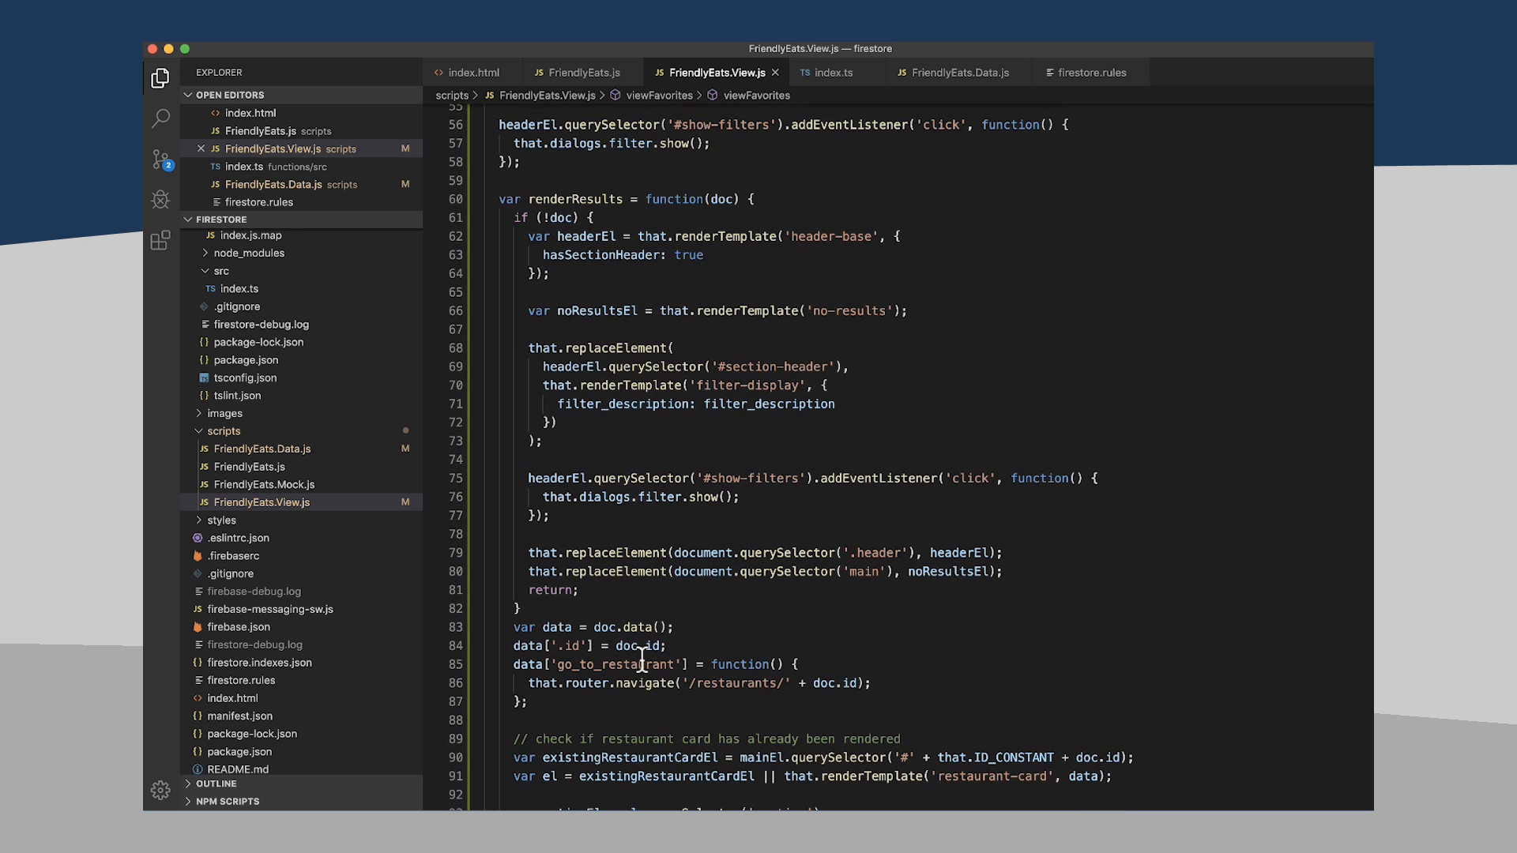
mouse_move(570, 217)
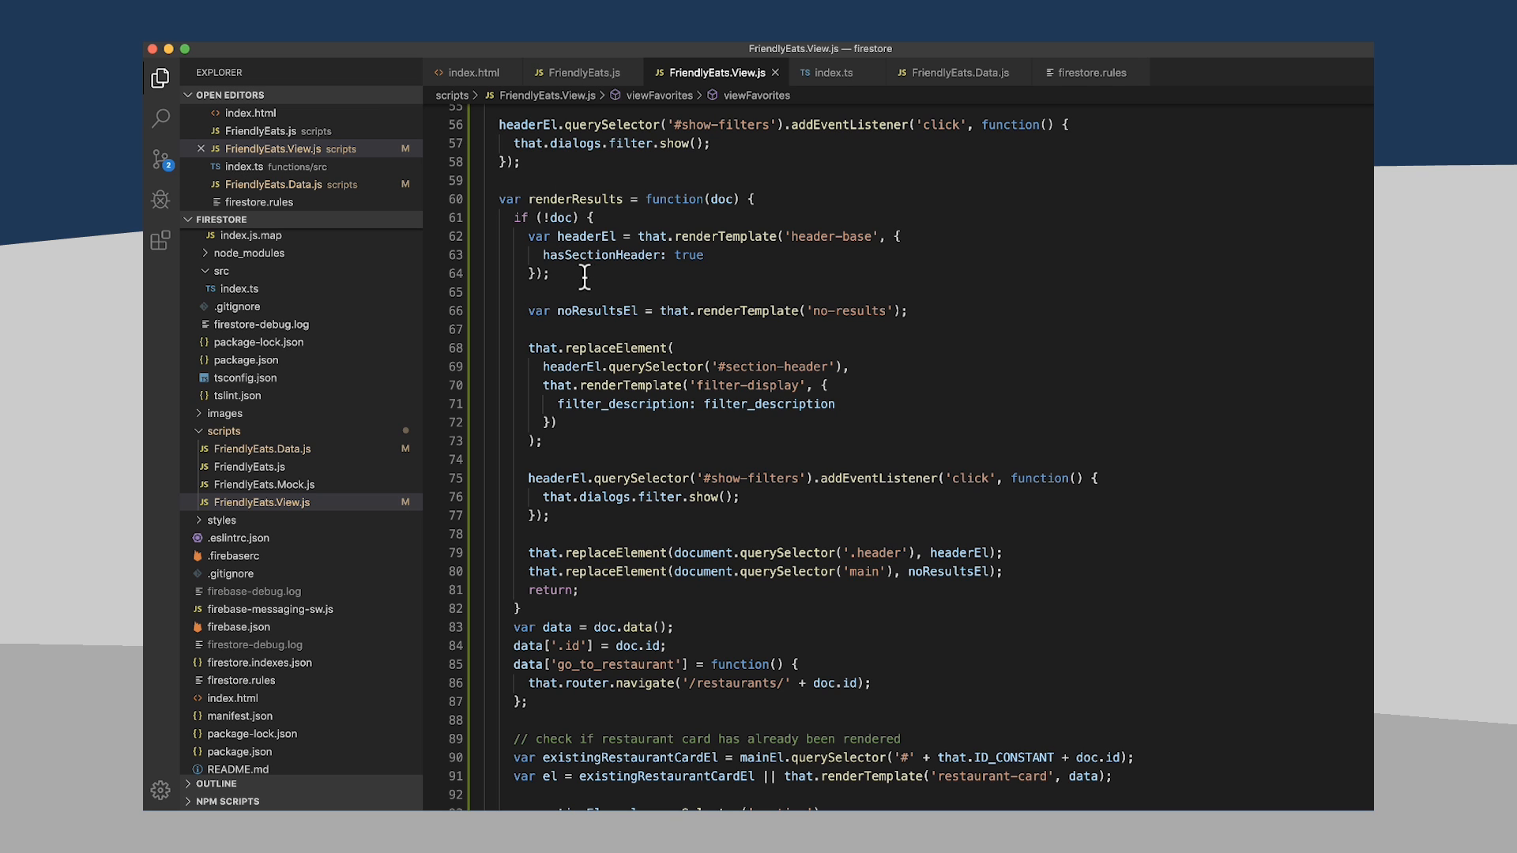
- Open FriendlyEats.Data.js and scroll down to the getFavorites function
click(954, 71)
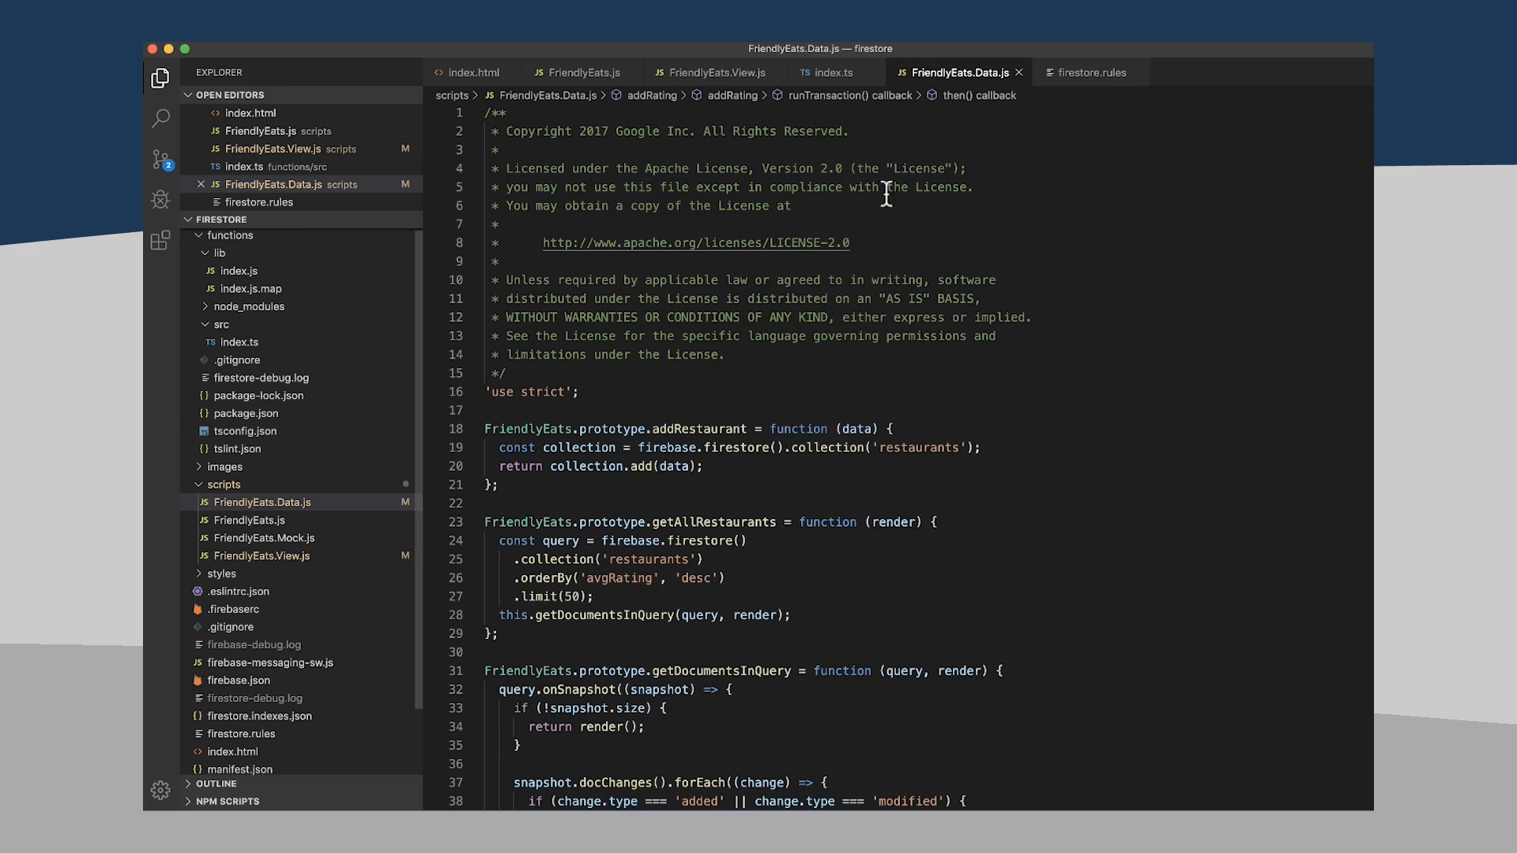
scroll(down, 3)
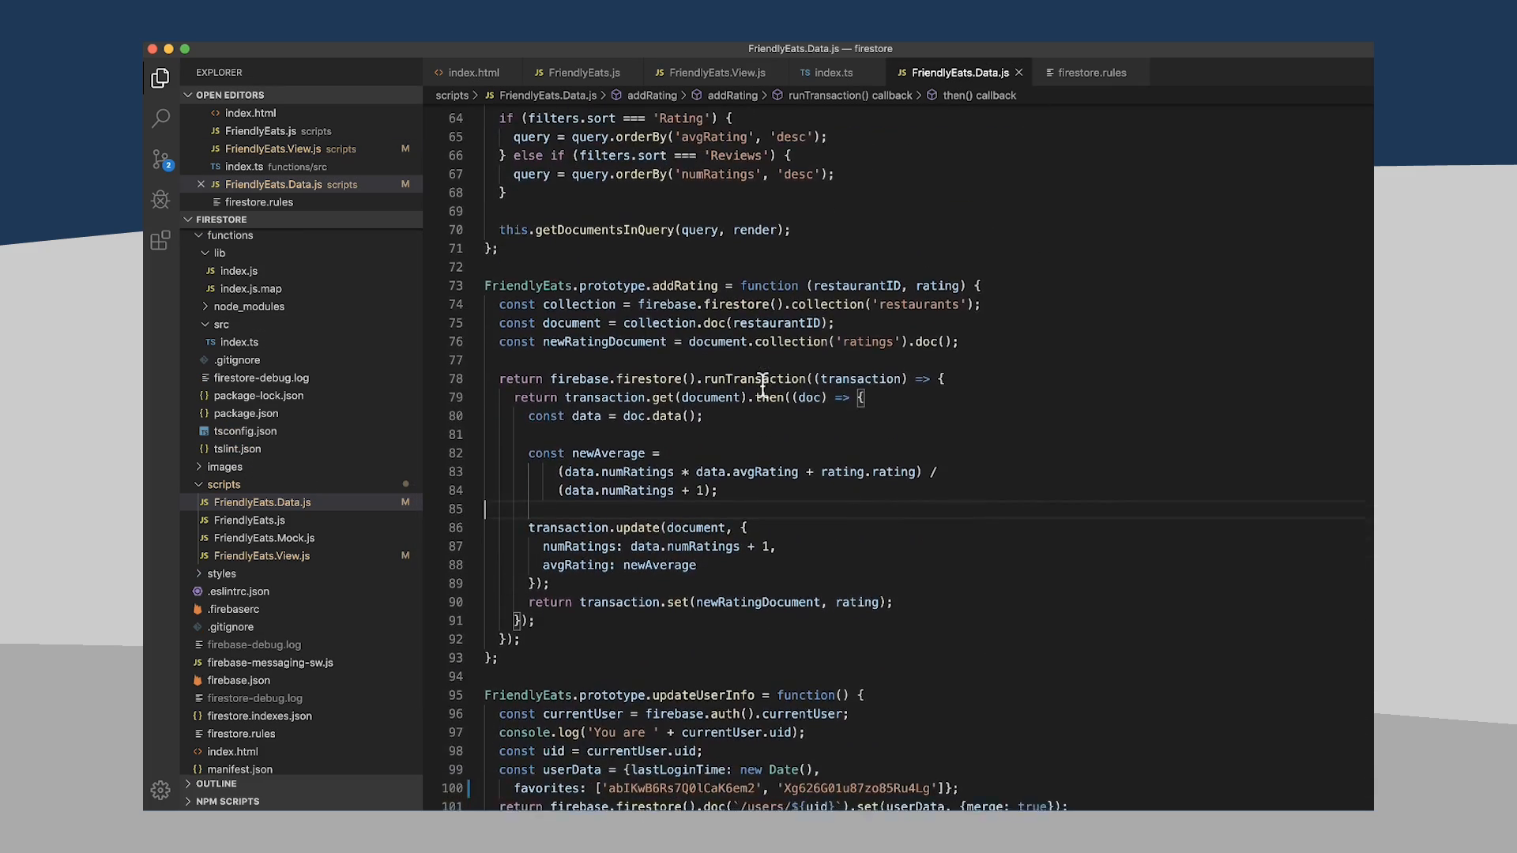
scroll(down, 3)
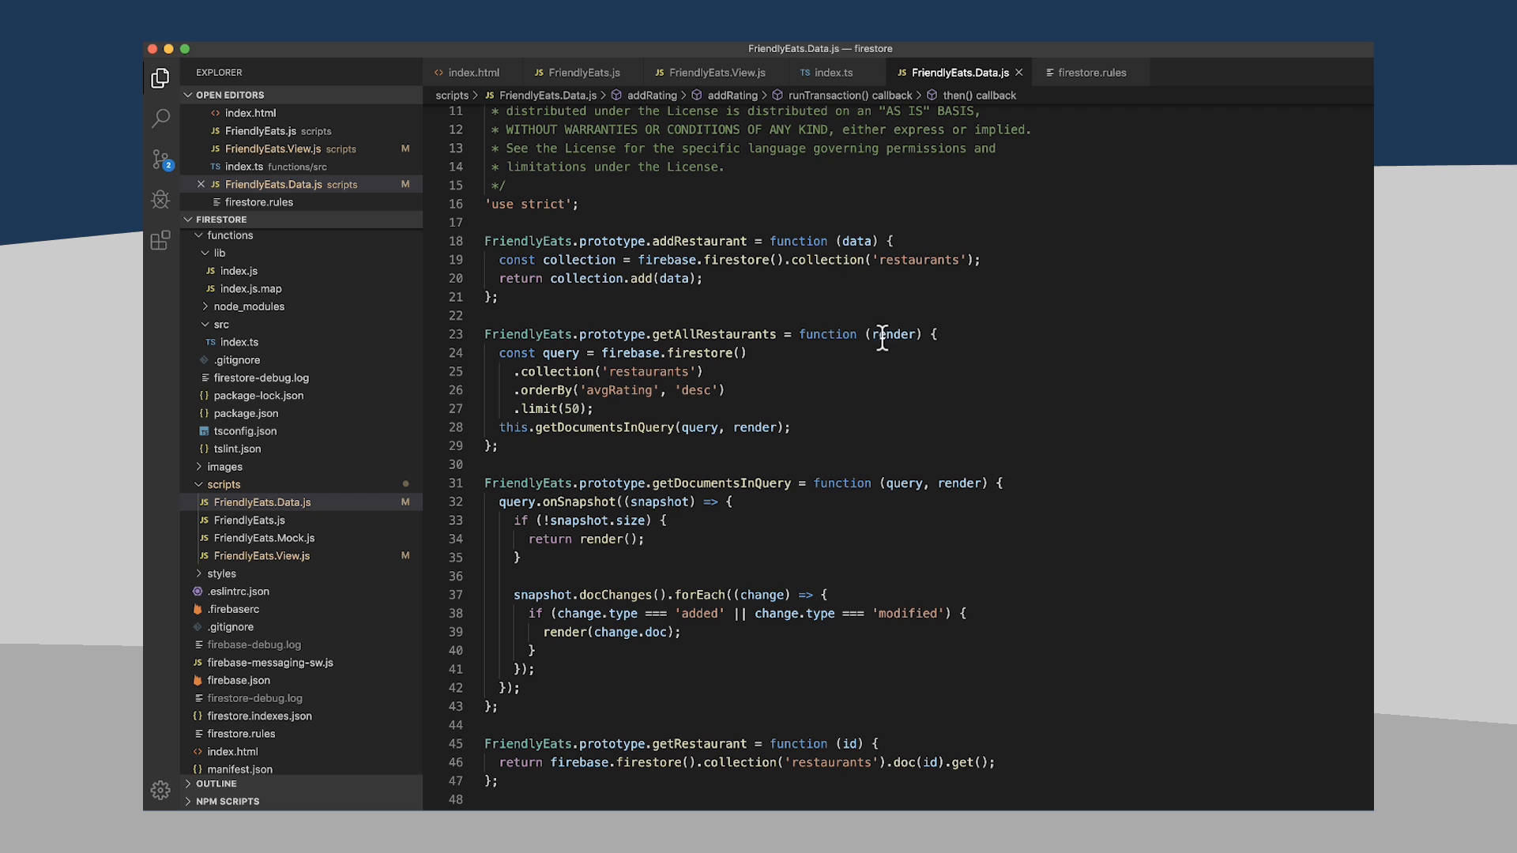
mouse_move(717, 457)
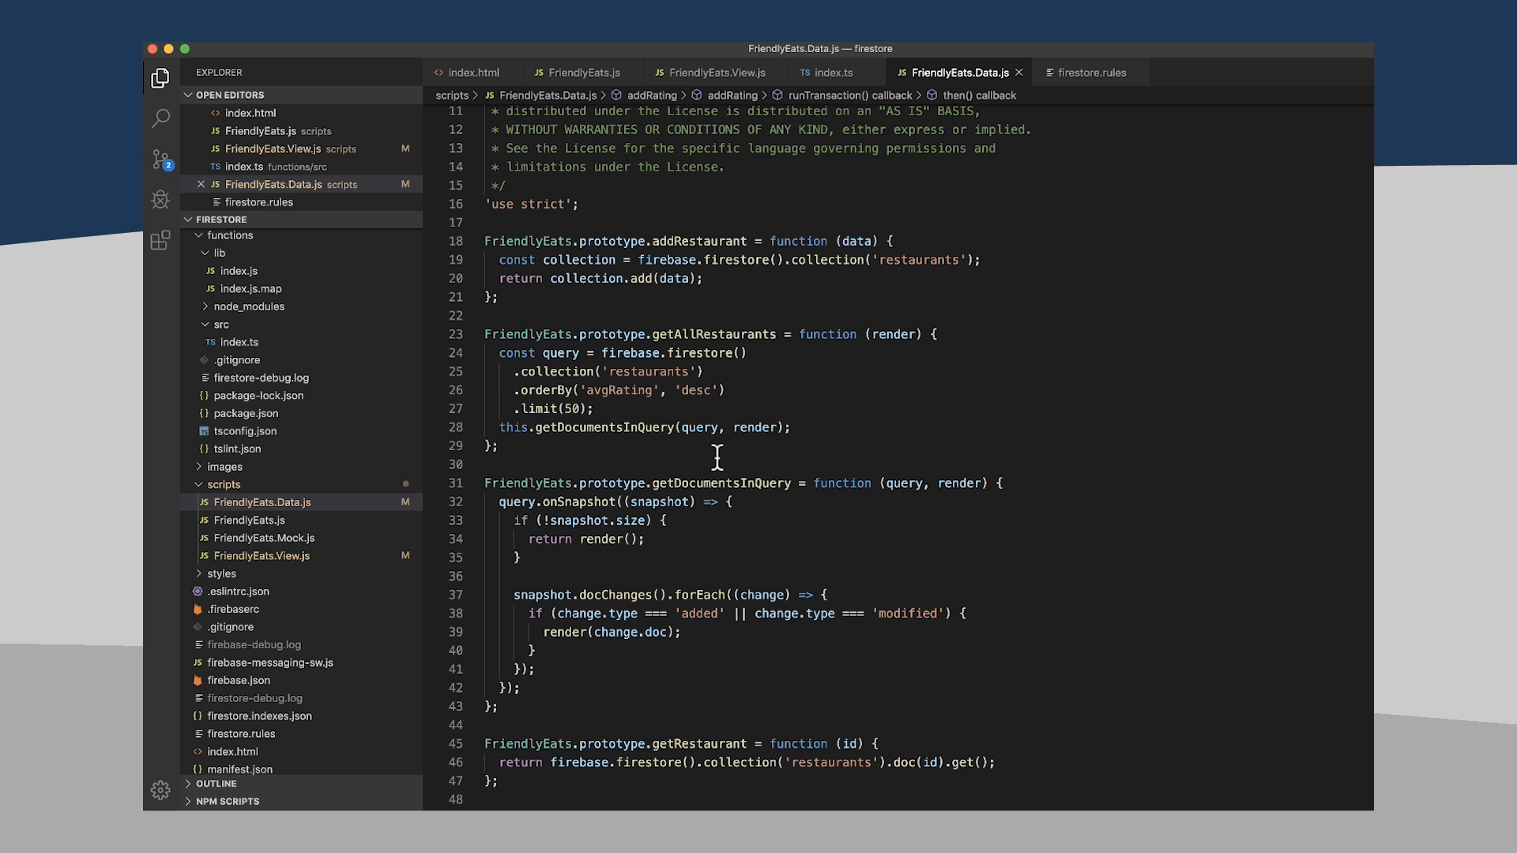
scroll(down, 3)
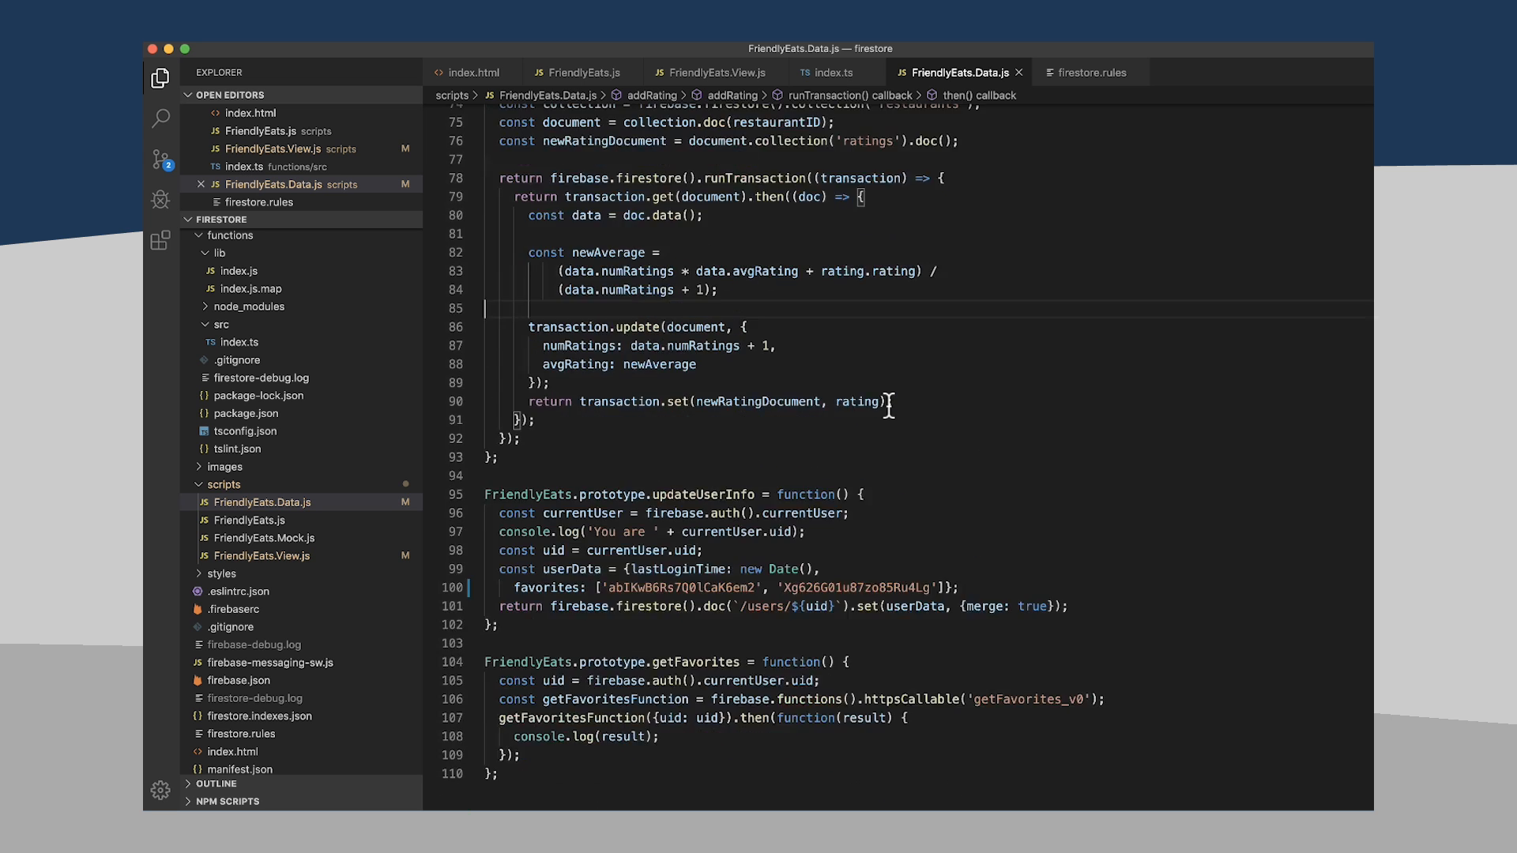
scroll(down, 3)
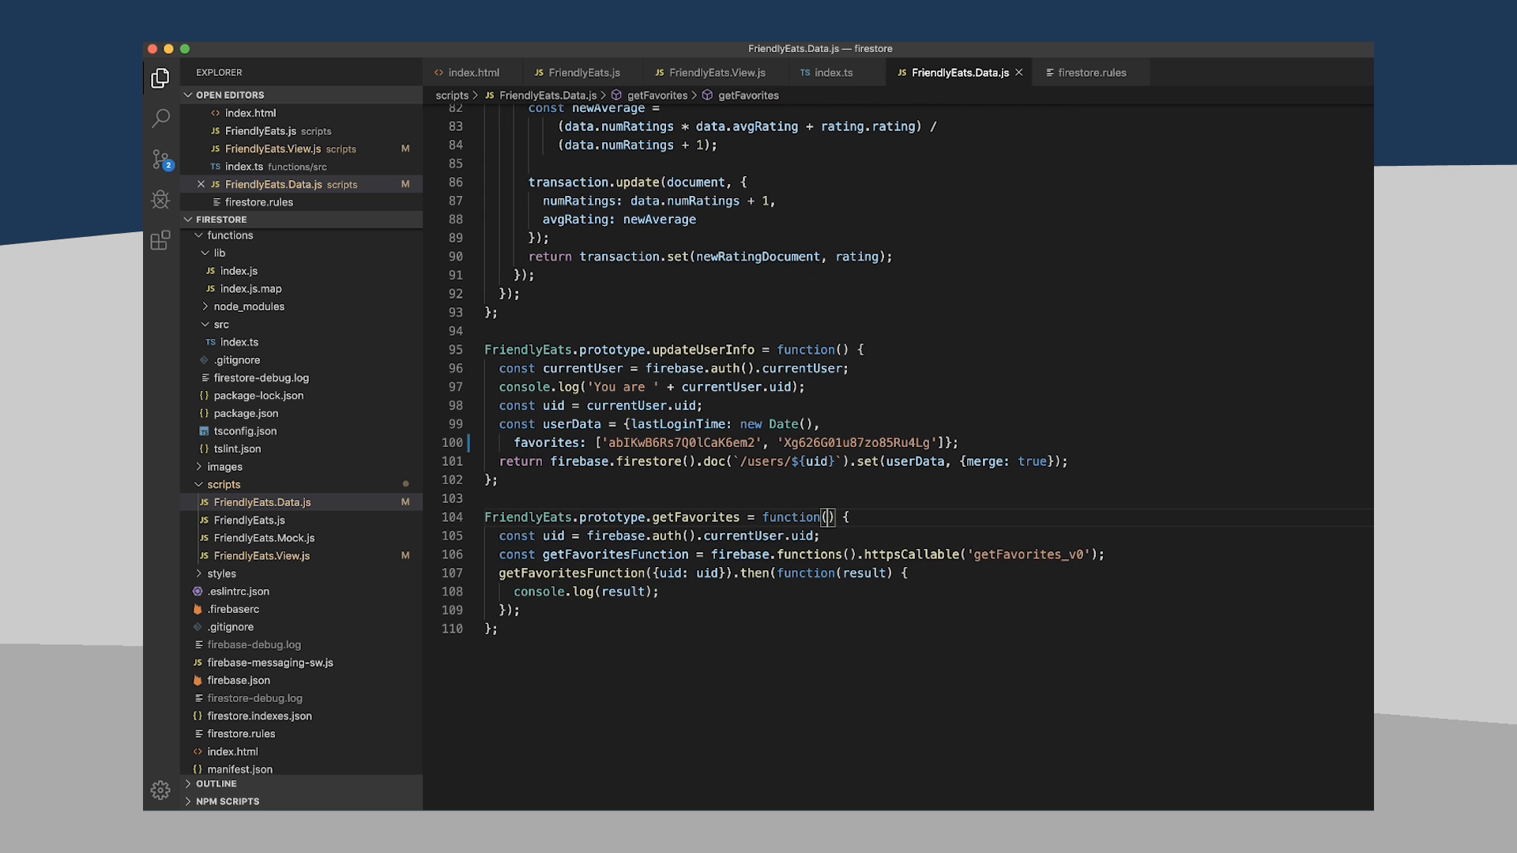
- Add render as getFavorites' parameter and prepare the then(result) callback body
text(render)
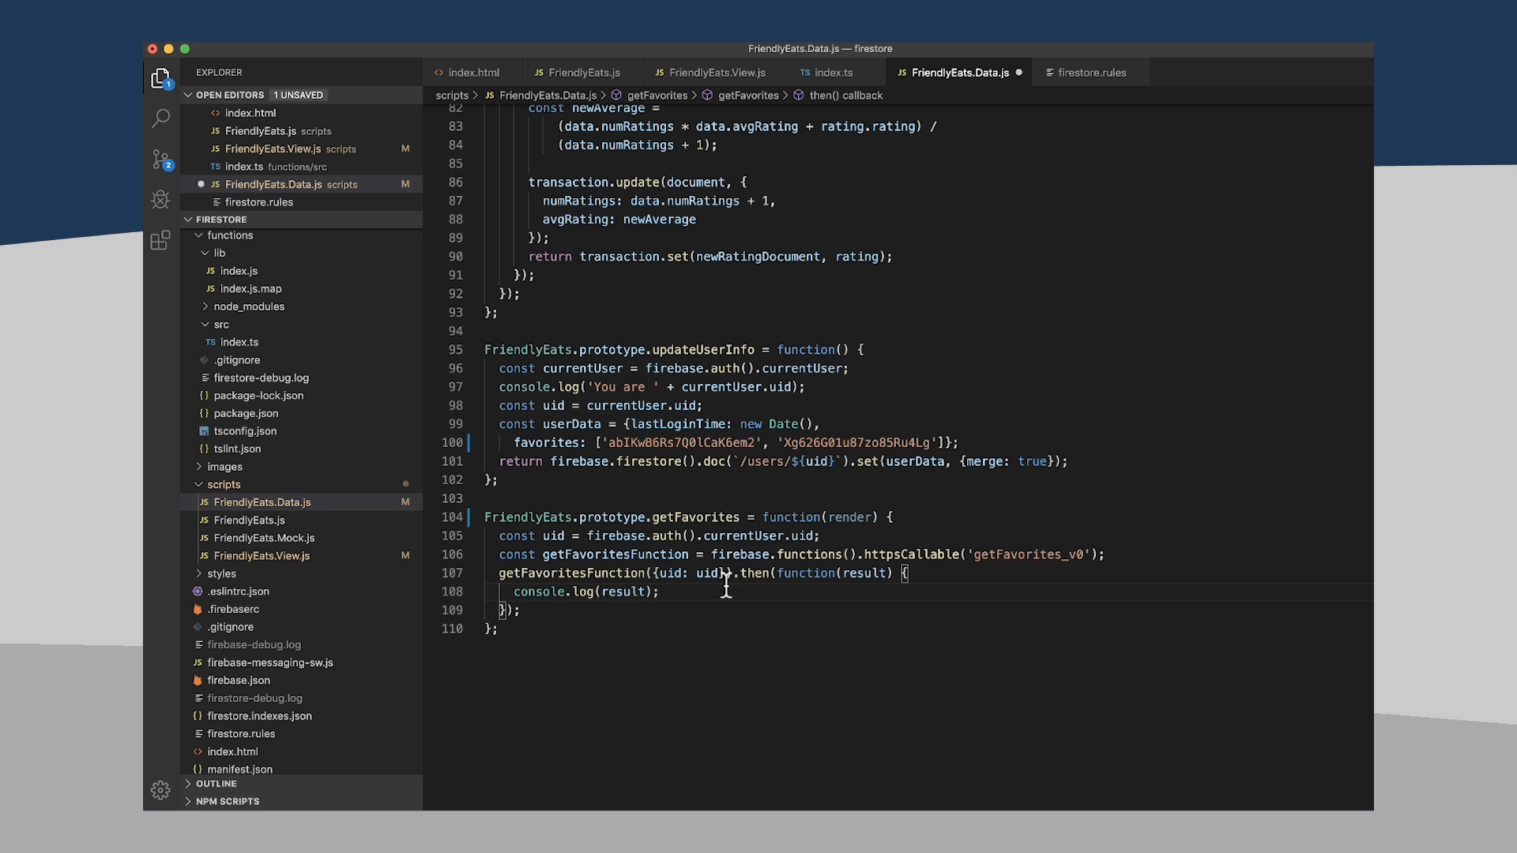
text(render)
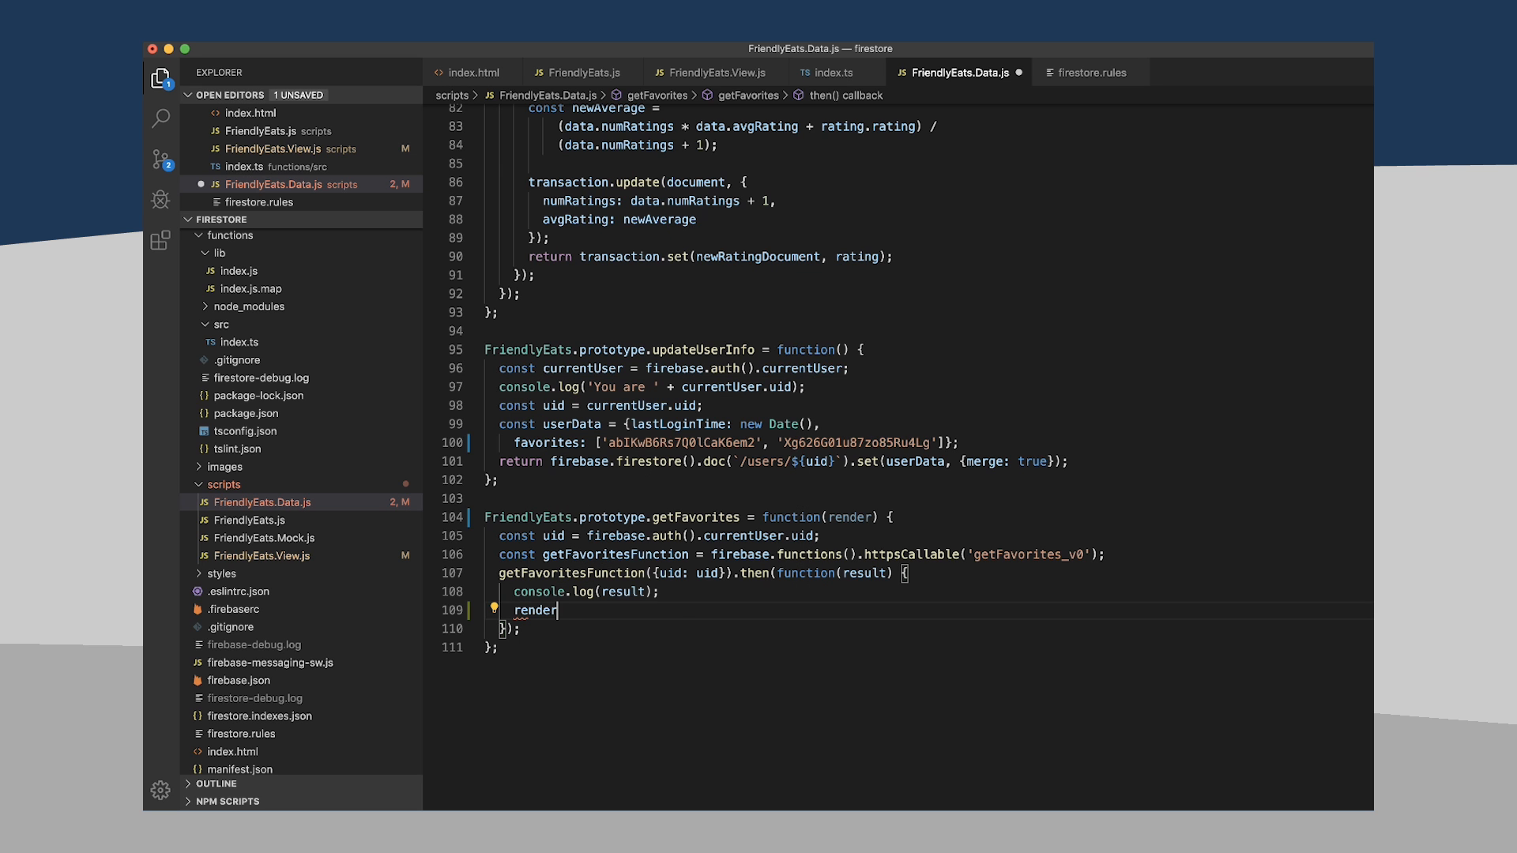
text((res)
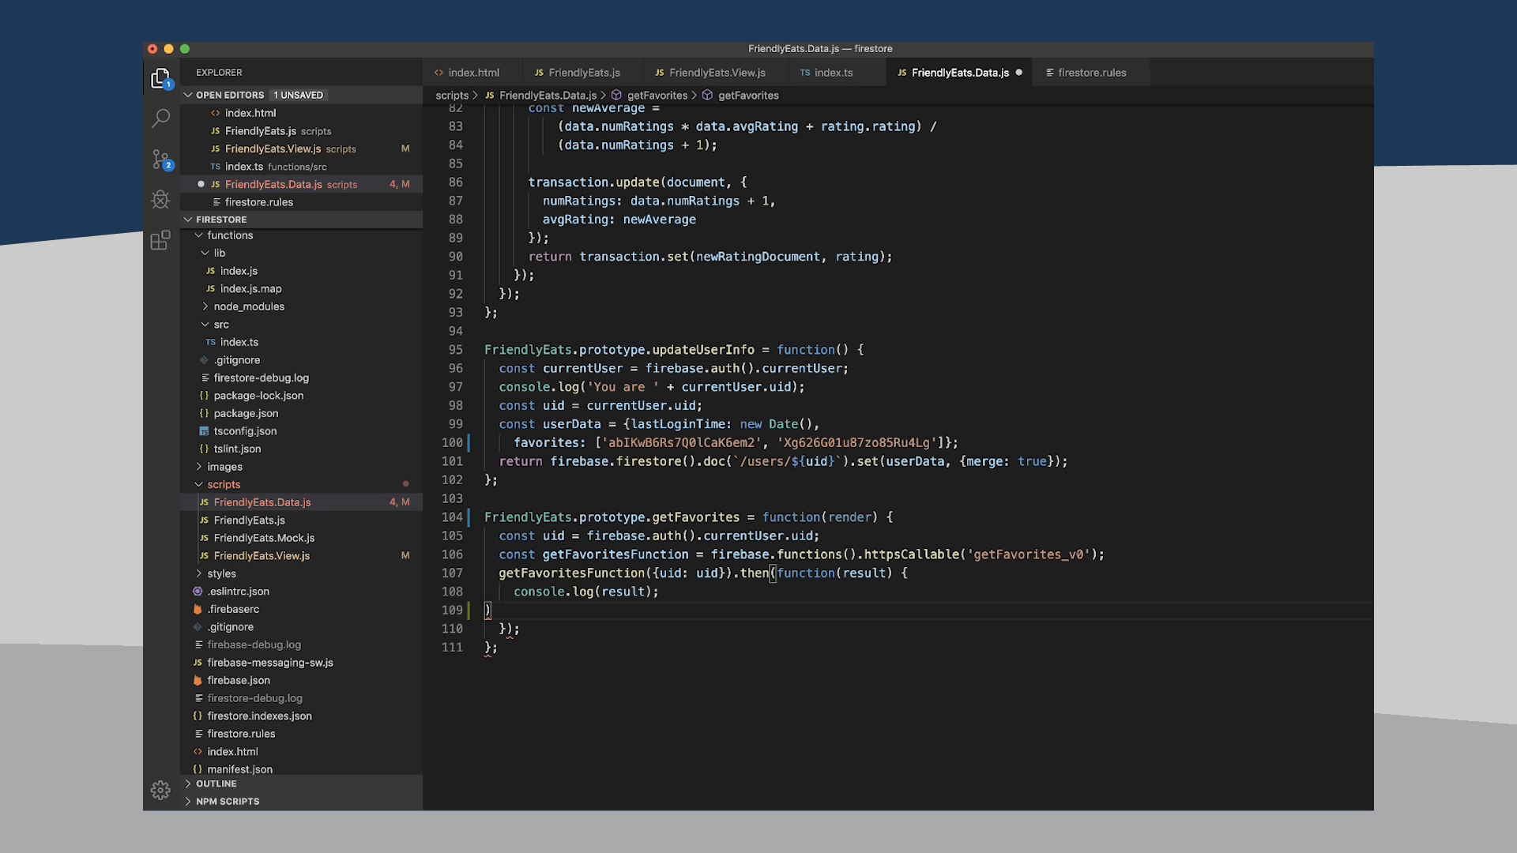
text(render)
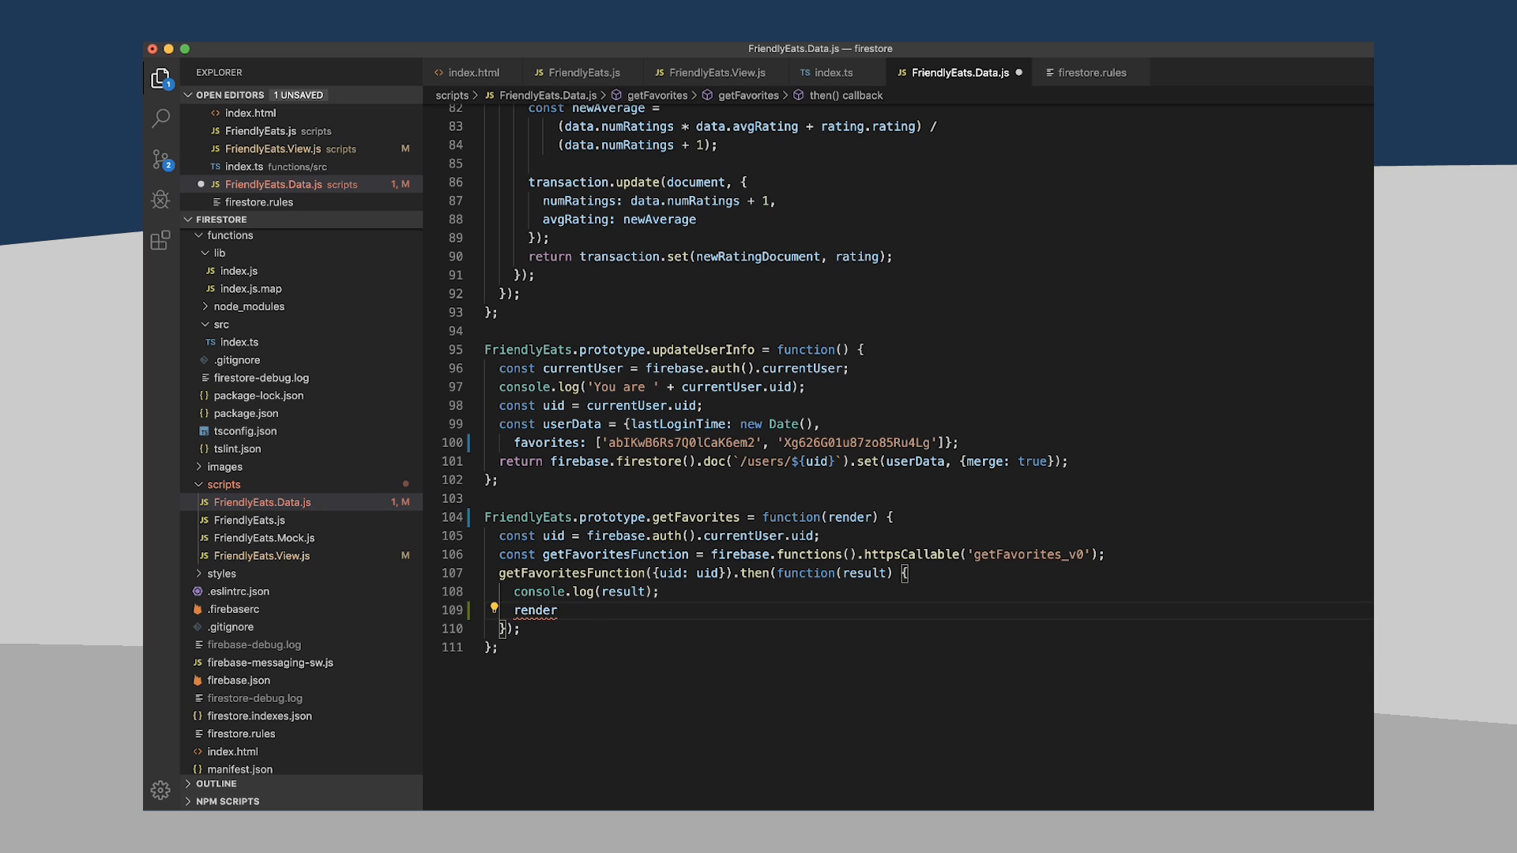
key(Backspace)
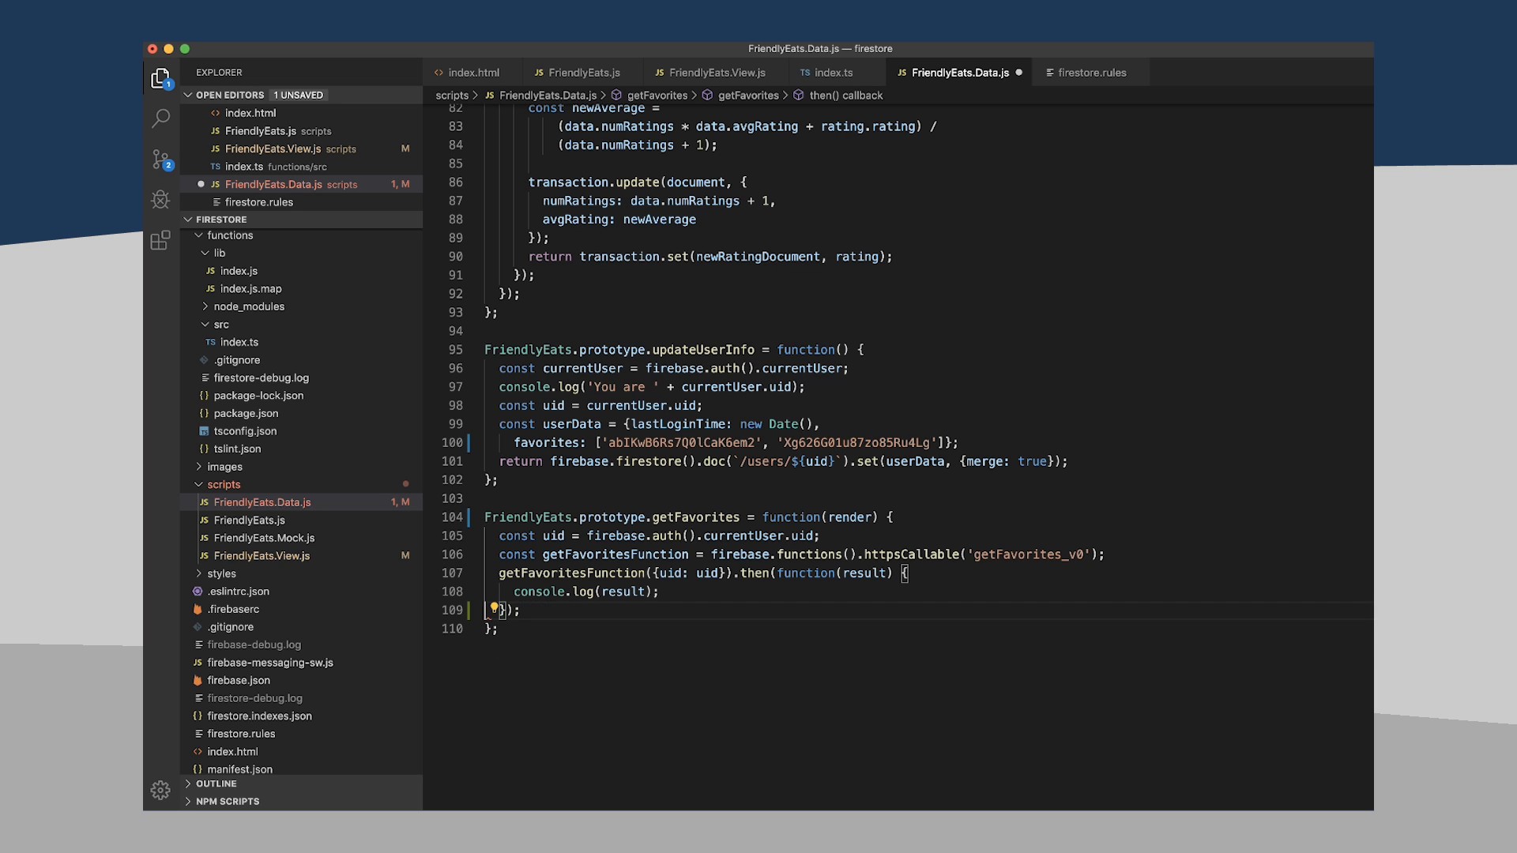
key(enter)
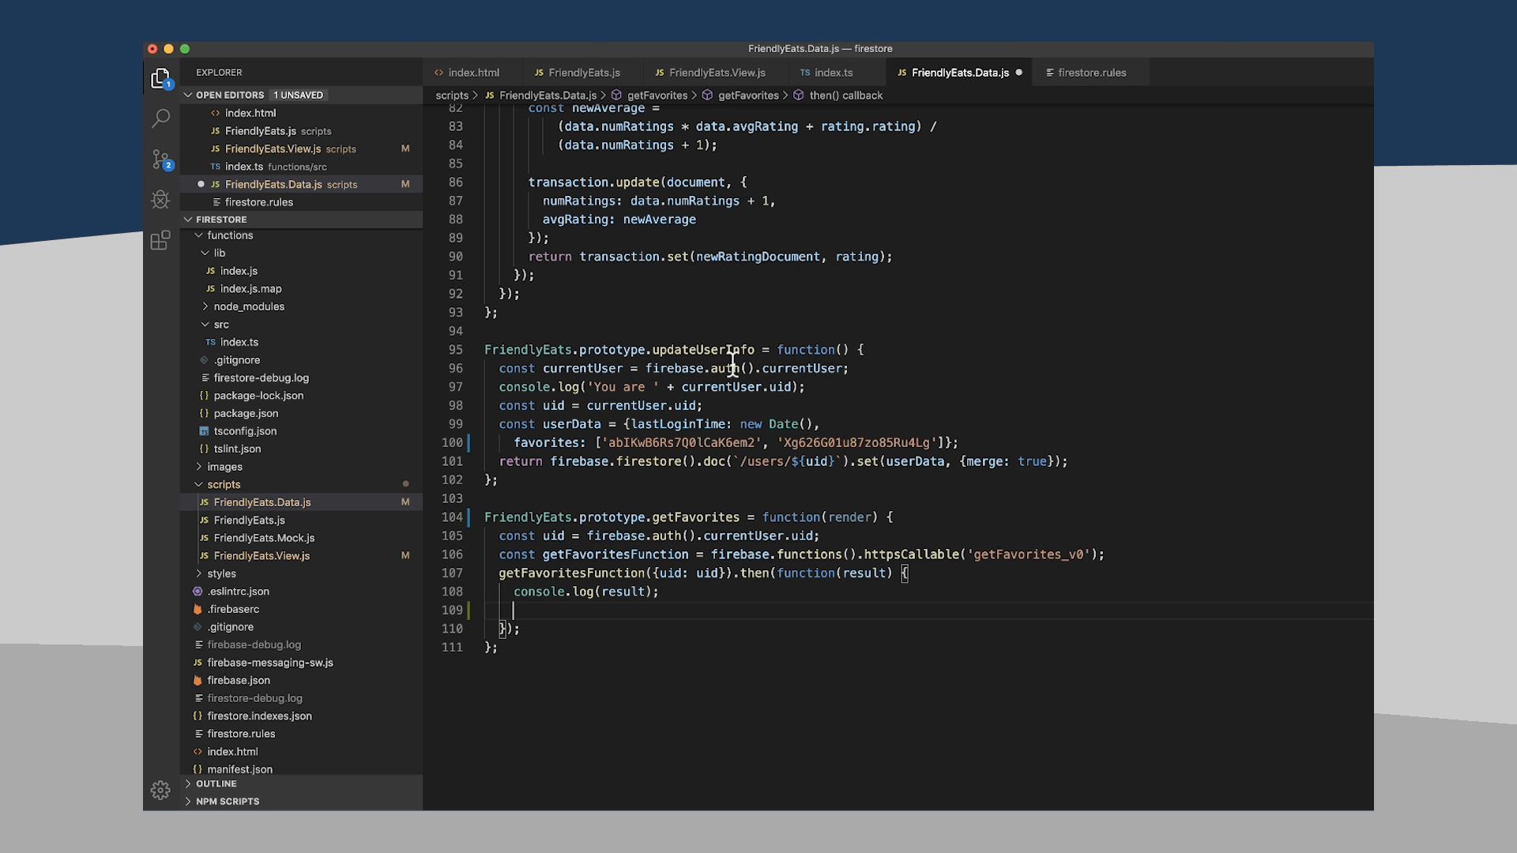
- Loop result.data.forEach(restaurant => render(restaurant)) inside the callback
text(r)
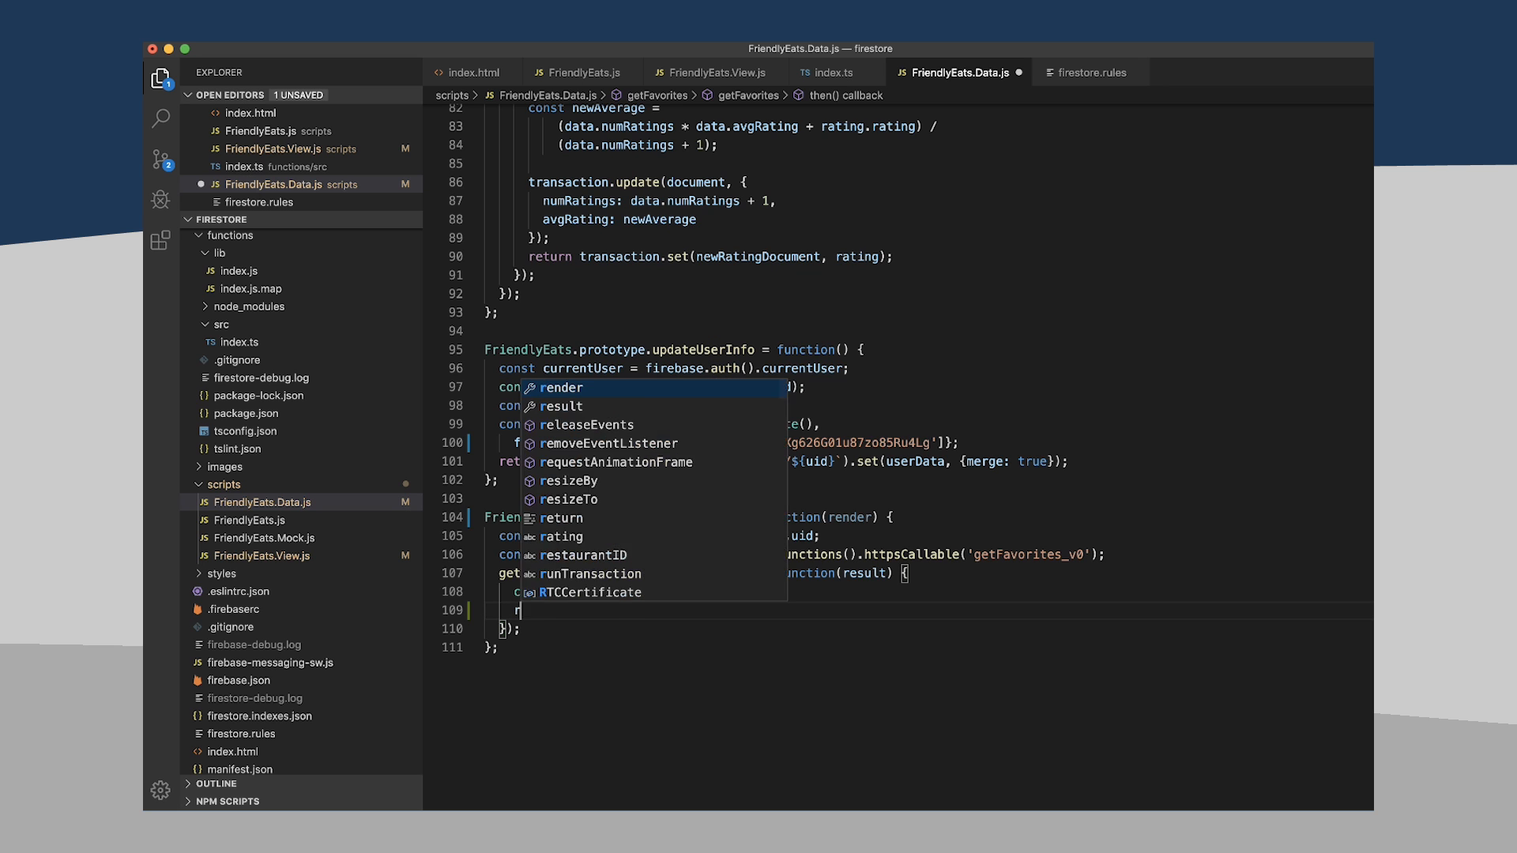
text(esult.data.)
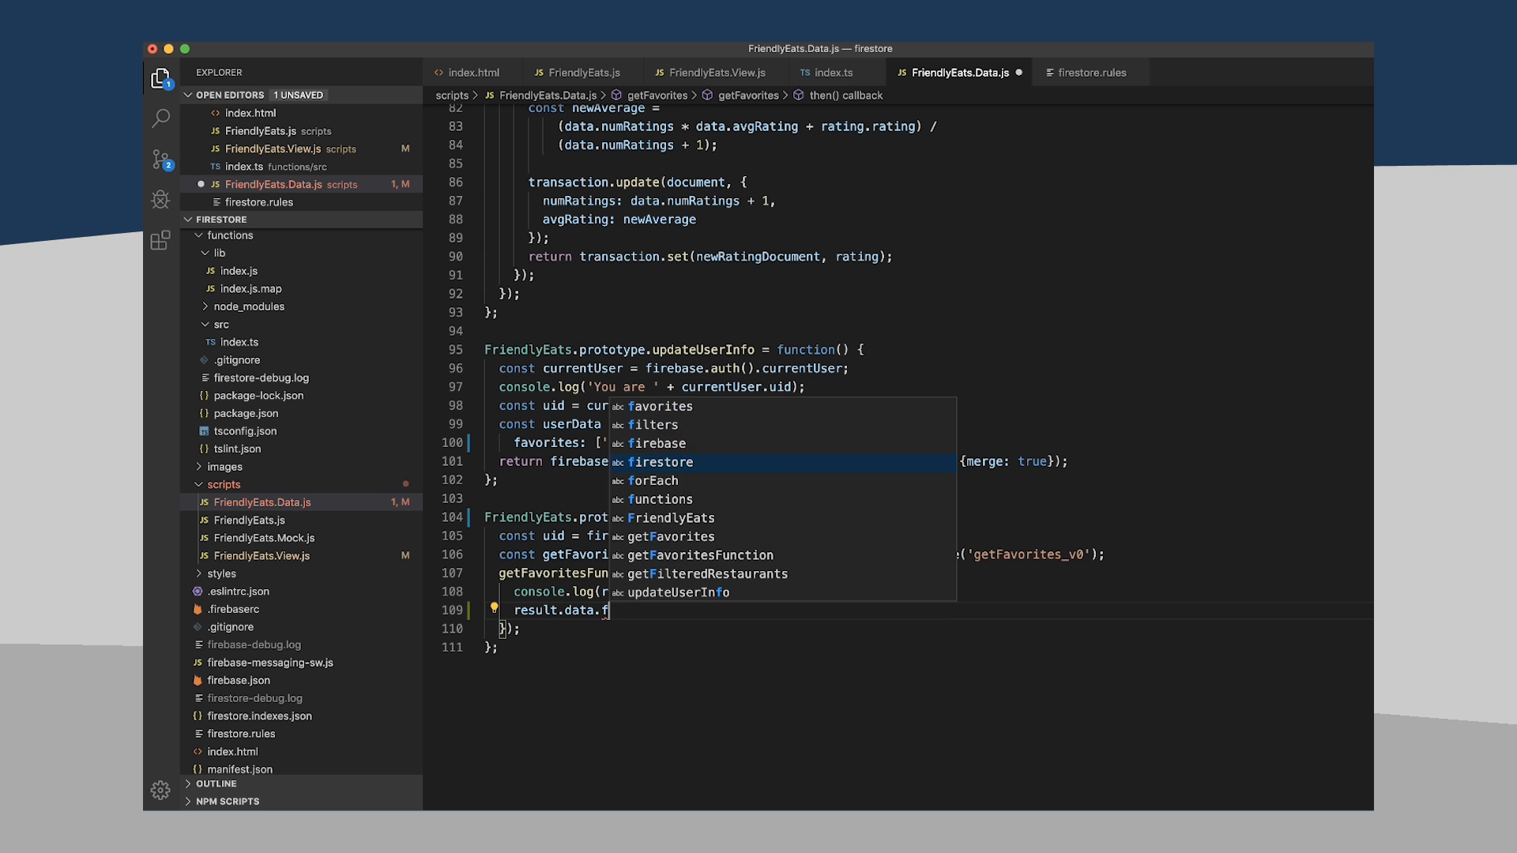
text(forEach()
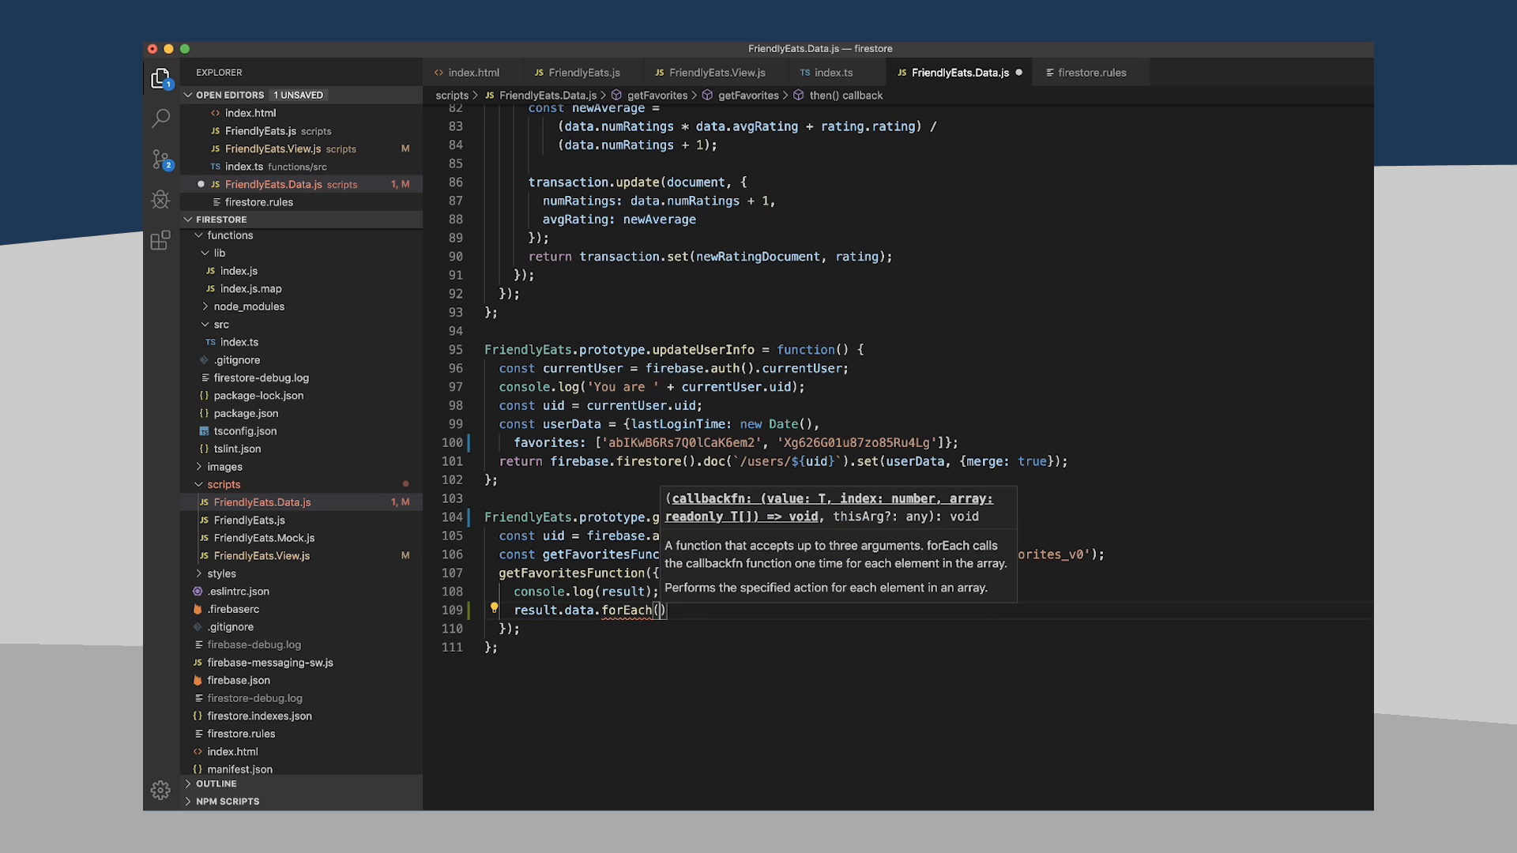
text(restaurant => {)
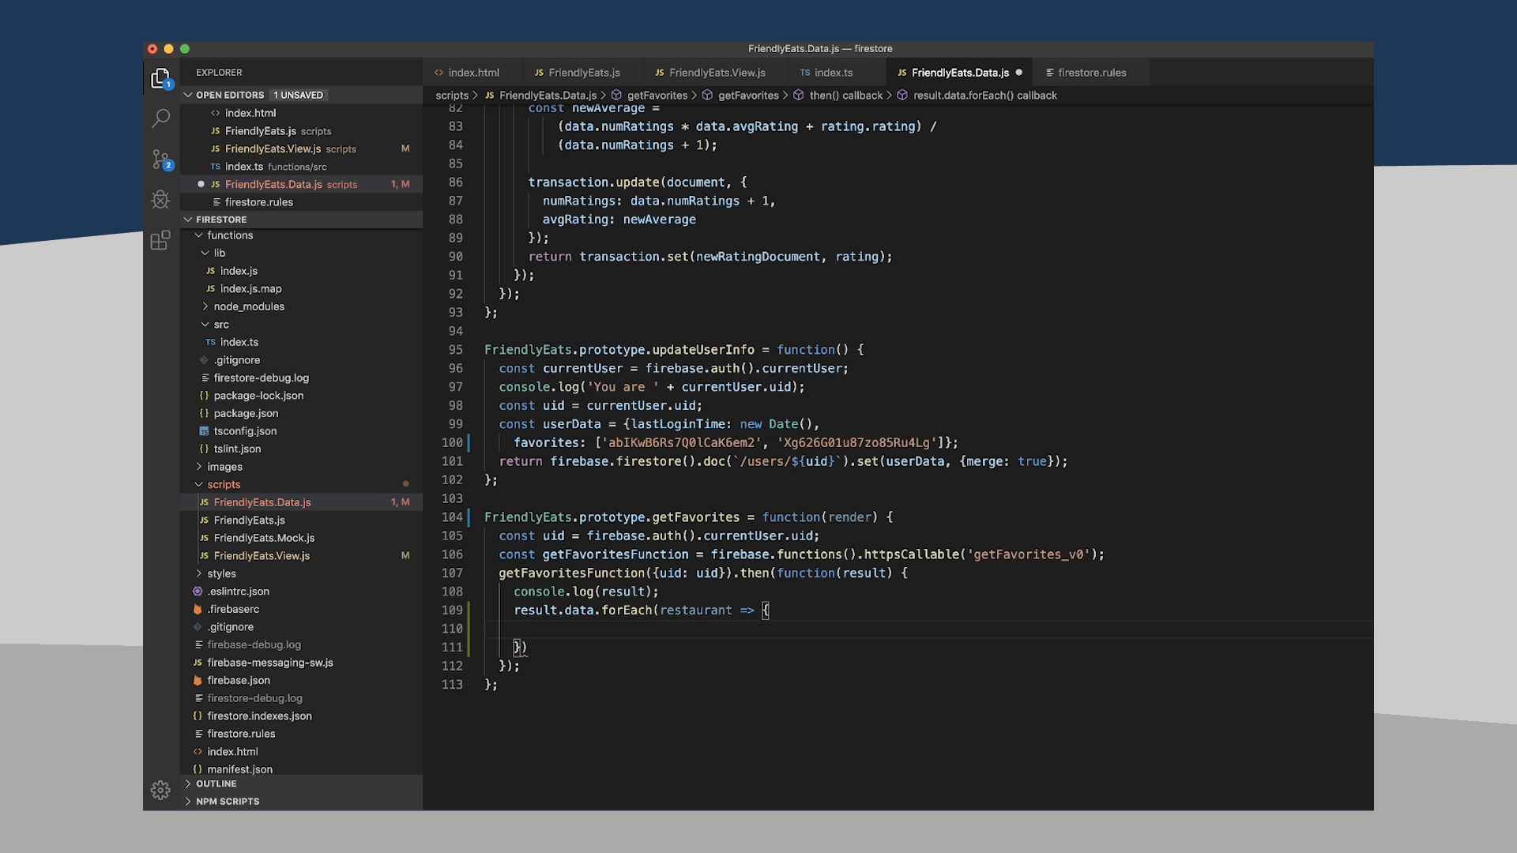
text(render())
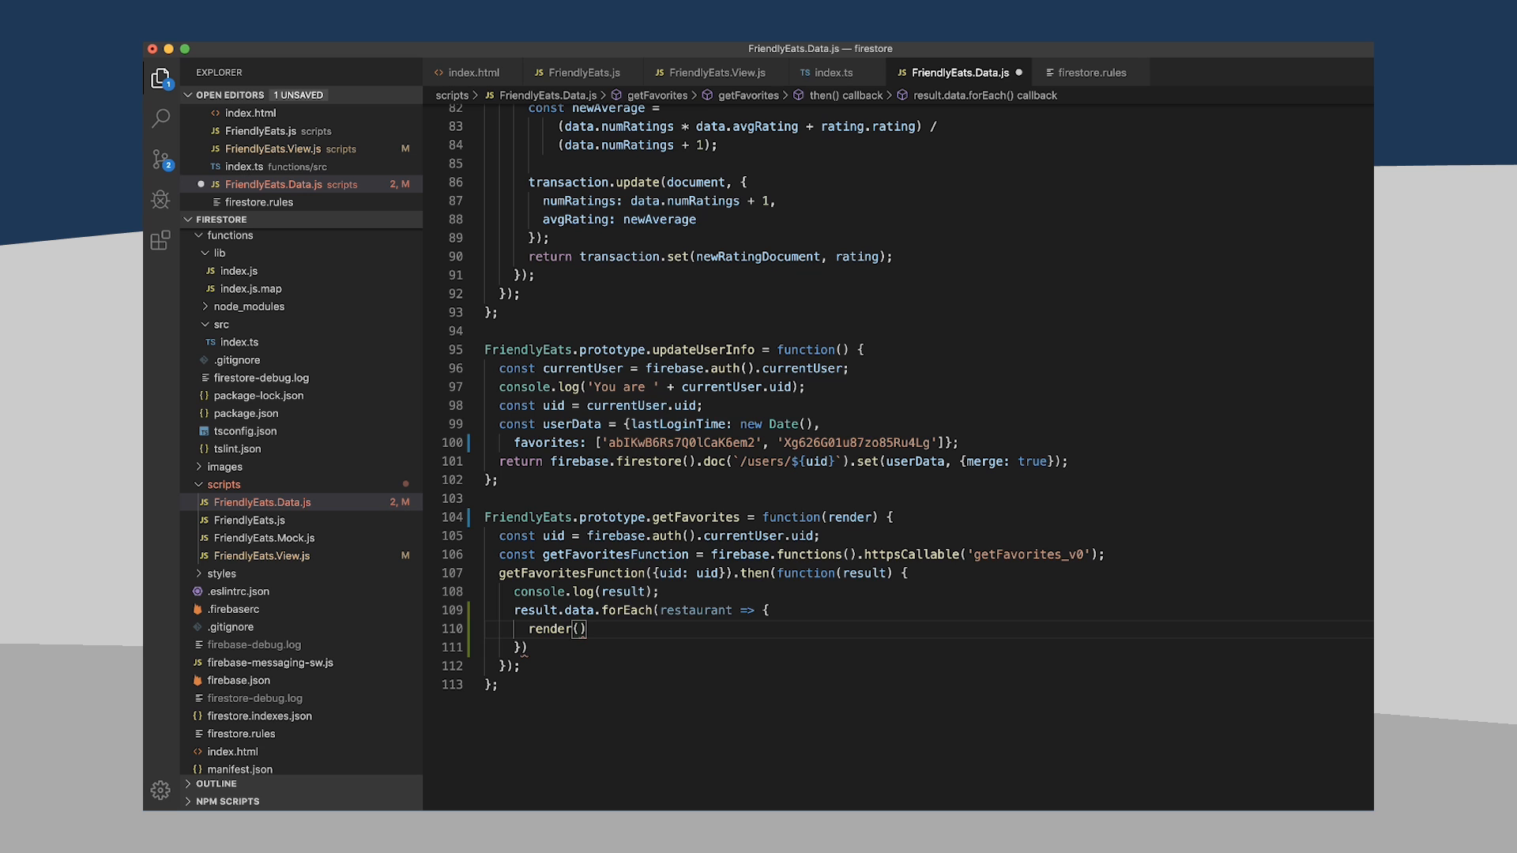
text(restaurant)
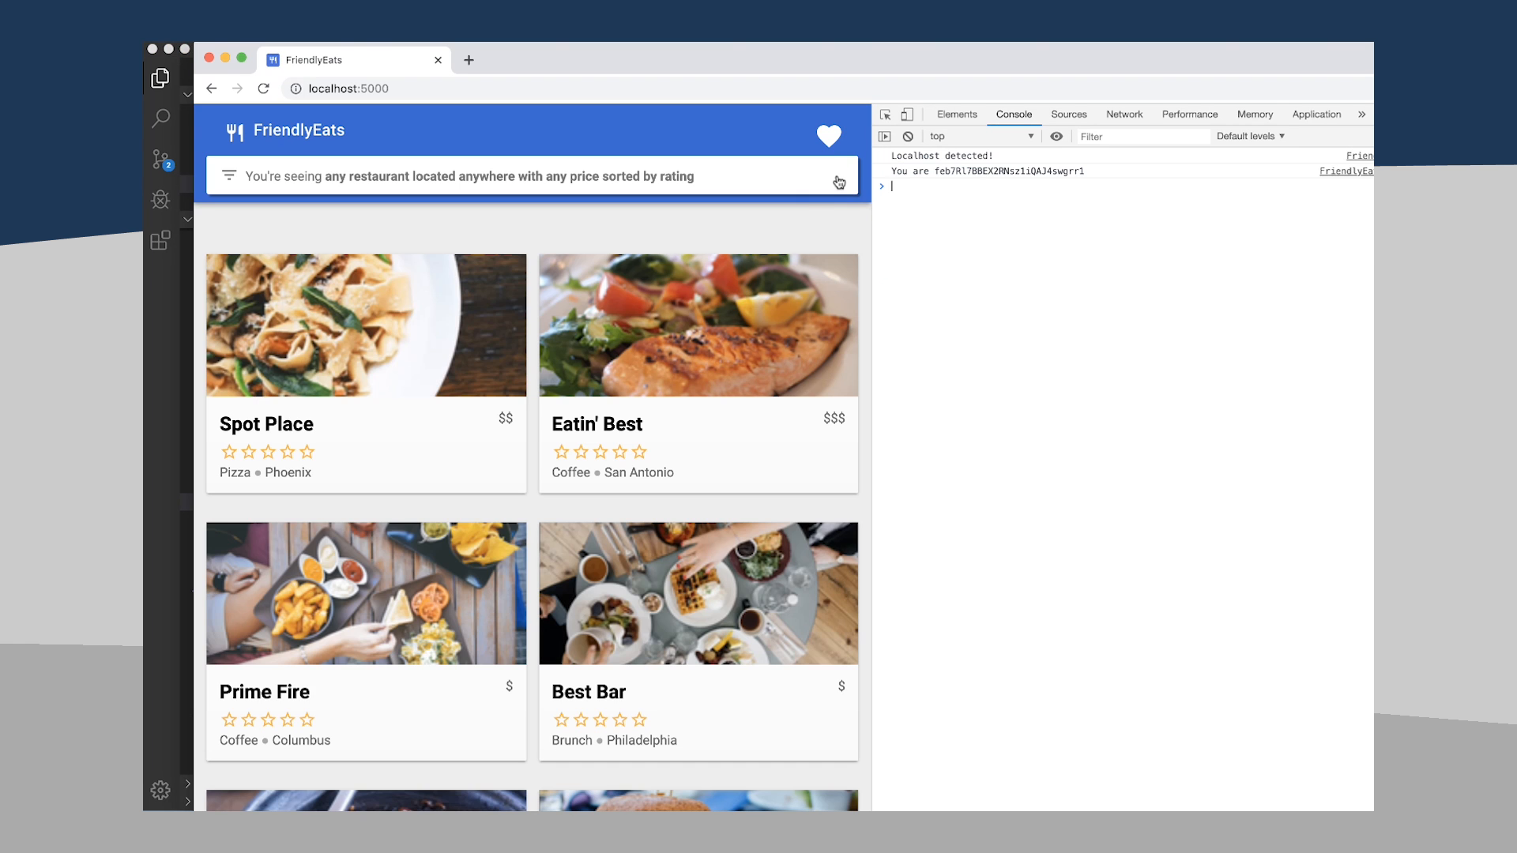
- Bring up the FriendlyEats page on localhost:5000 in Chrome
click(828, 136)
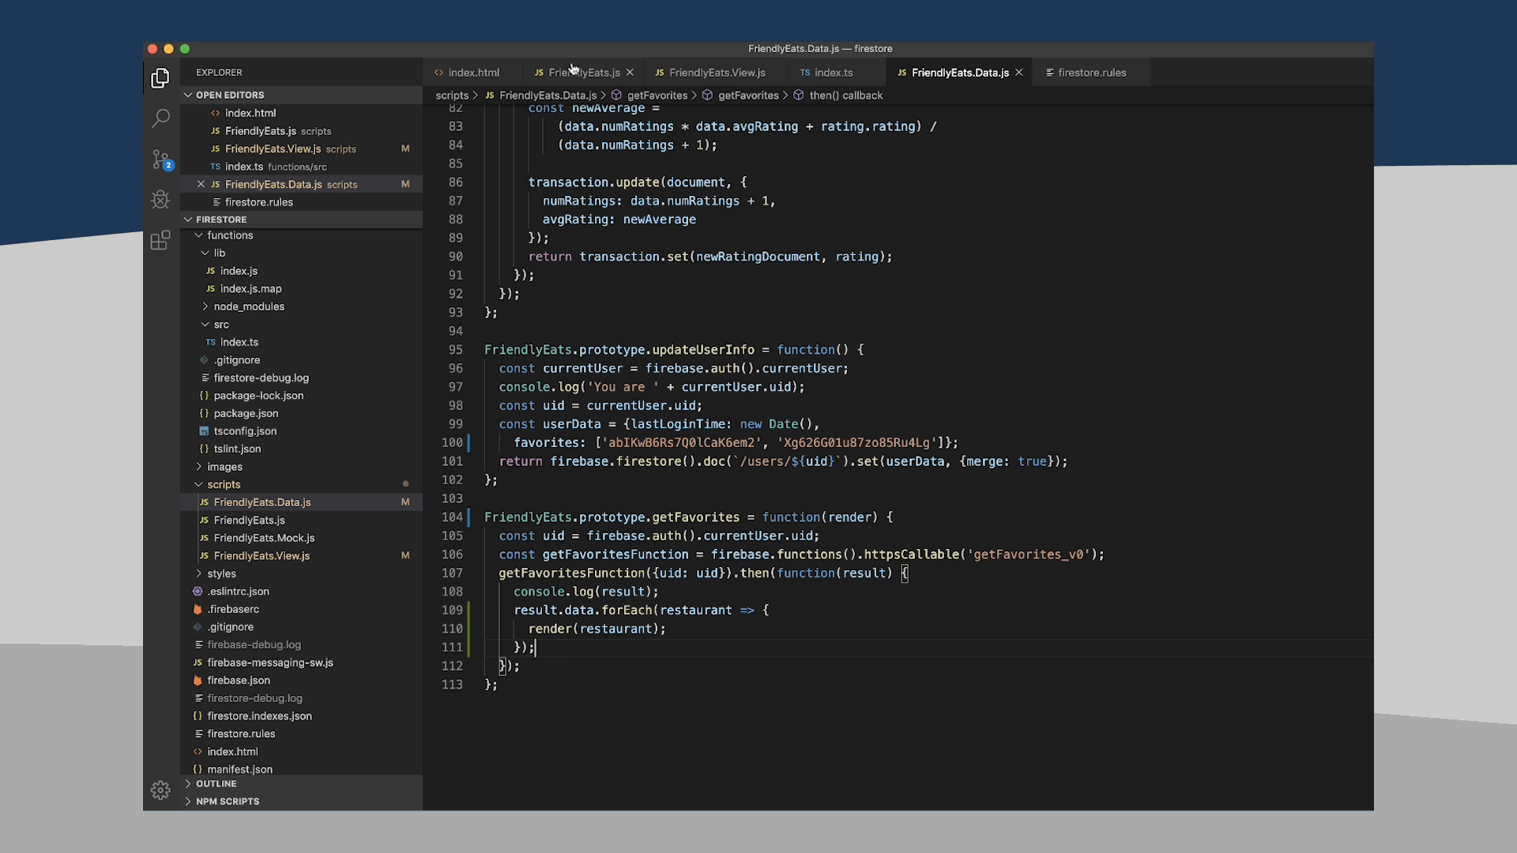
- Rename renderResults' parameter doc to data in FriendlyEats.View.js and drop the doc.data() line
click(715, 71)
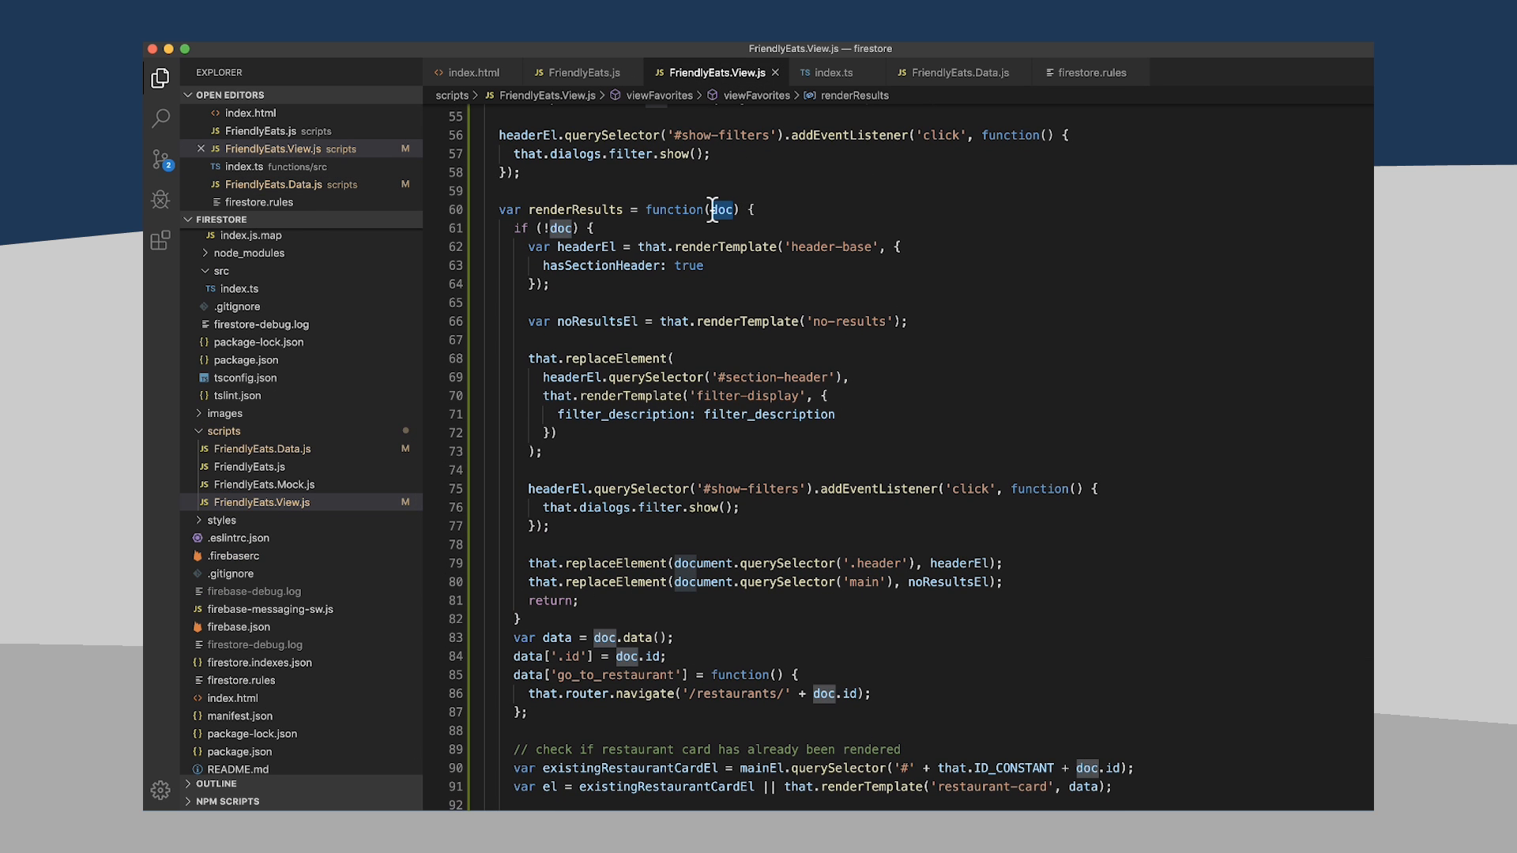
text(data)
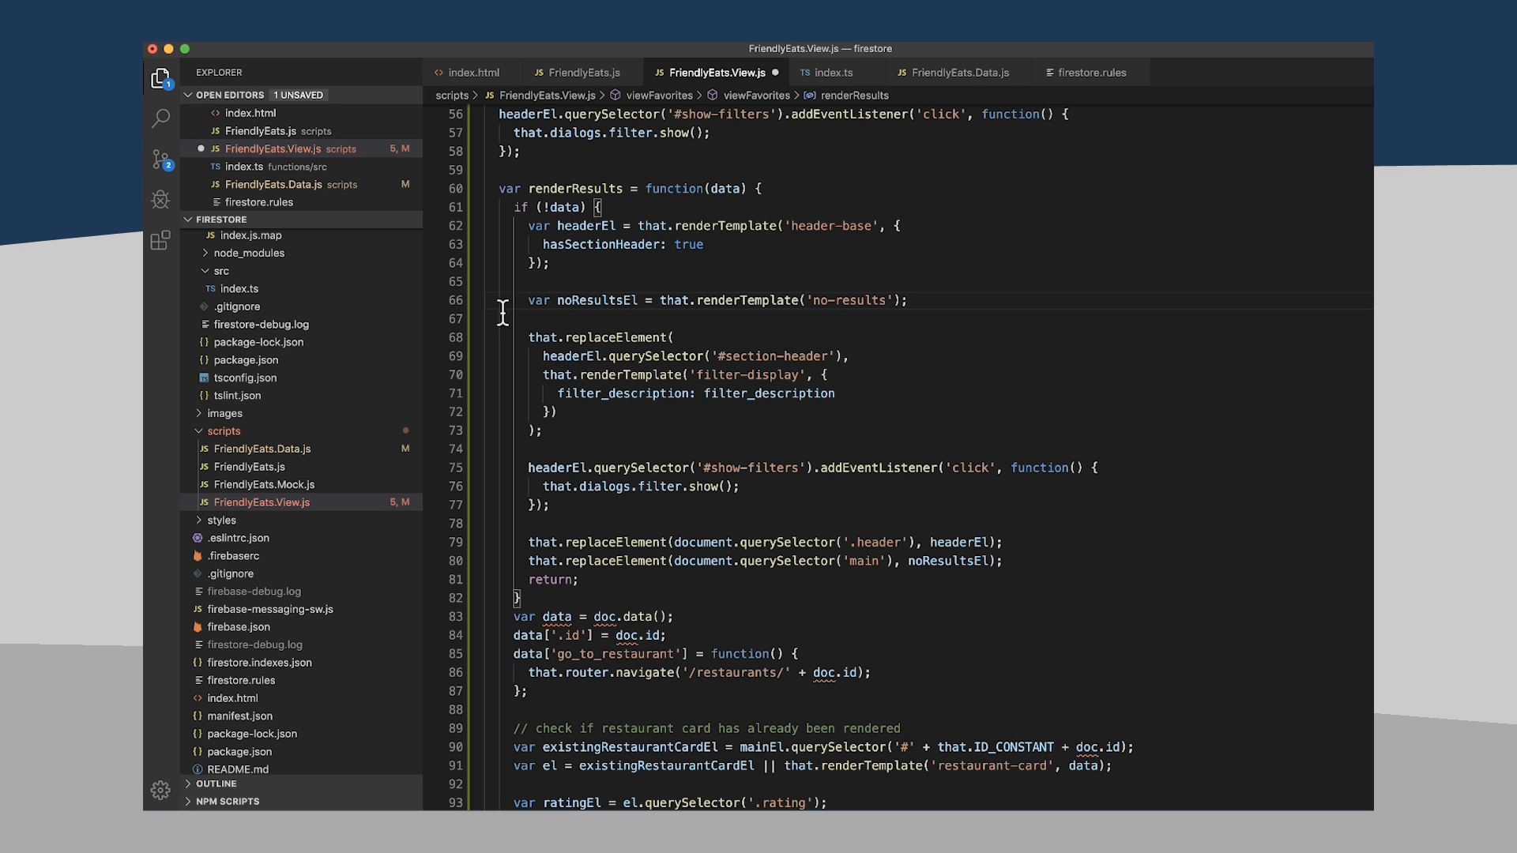
mouse_move(524, 578)
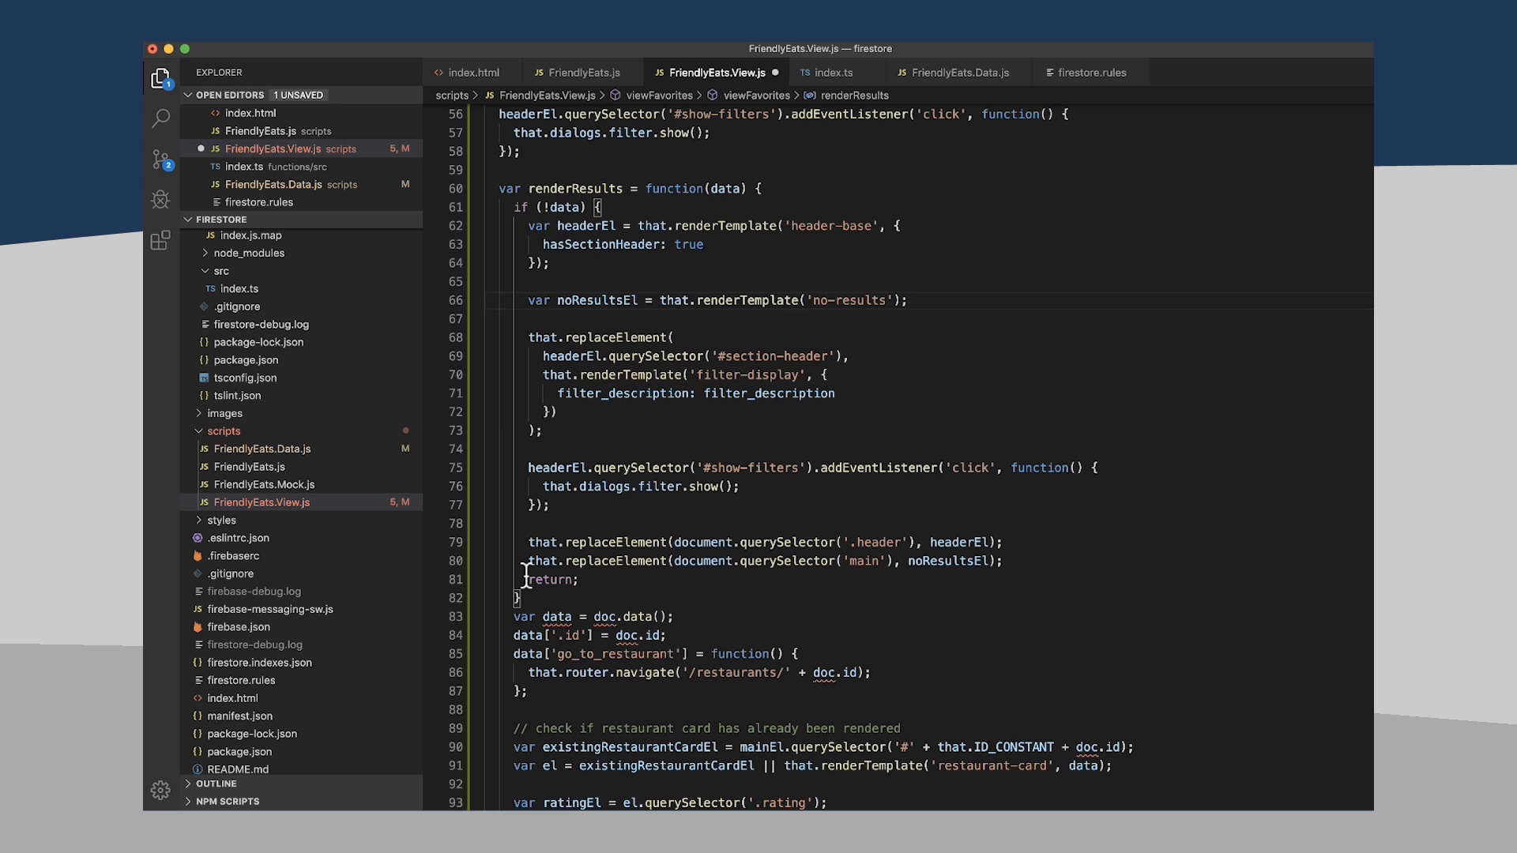
mouse_move(721, 444)
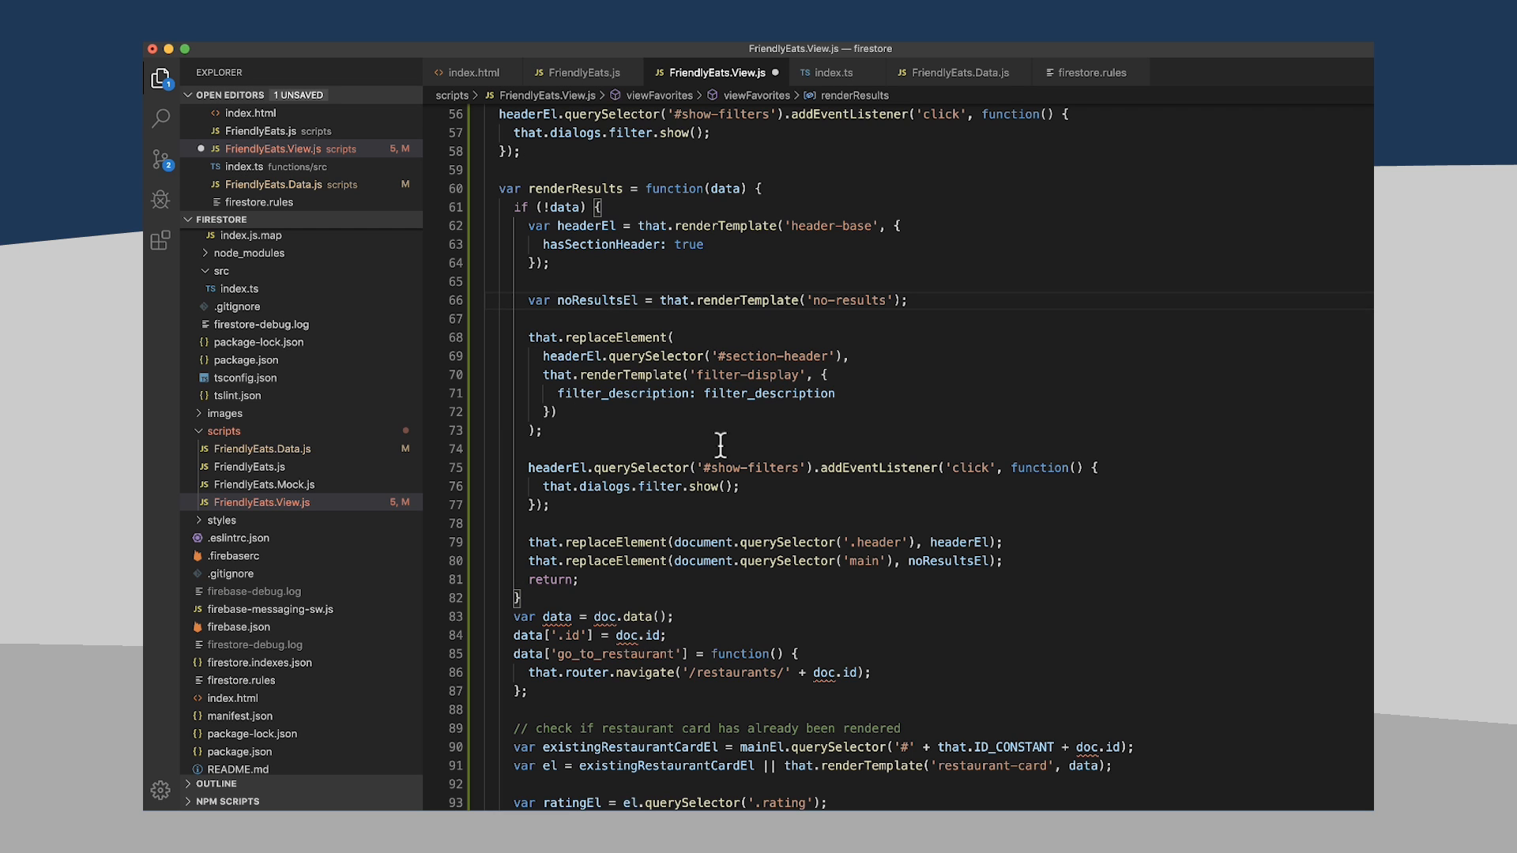
mouse_move(593, 450)
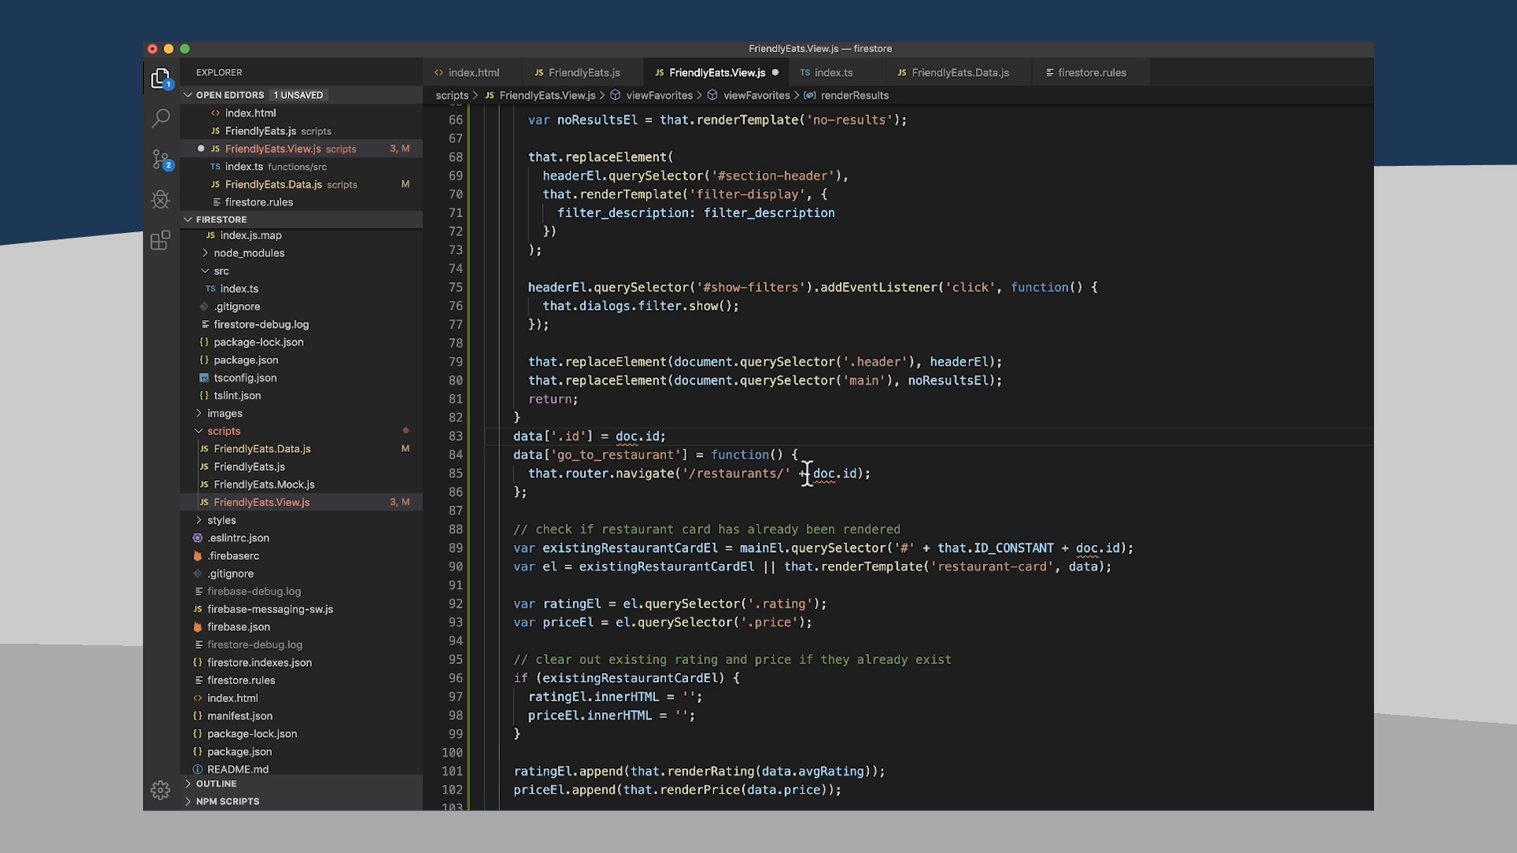
mouse_move(740, 455)
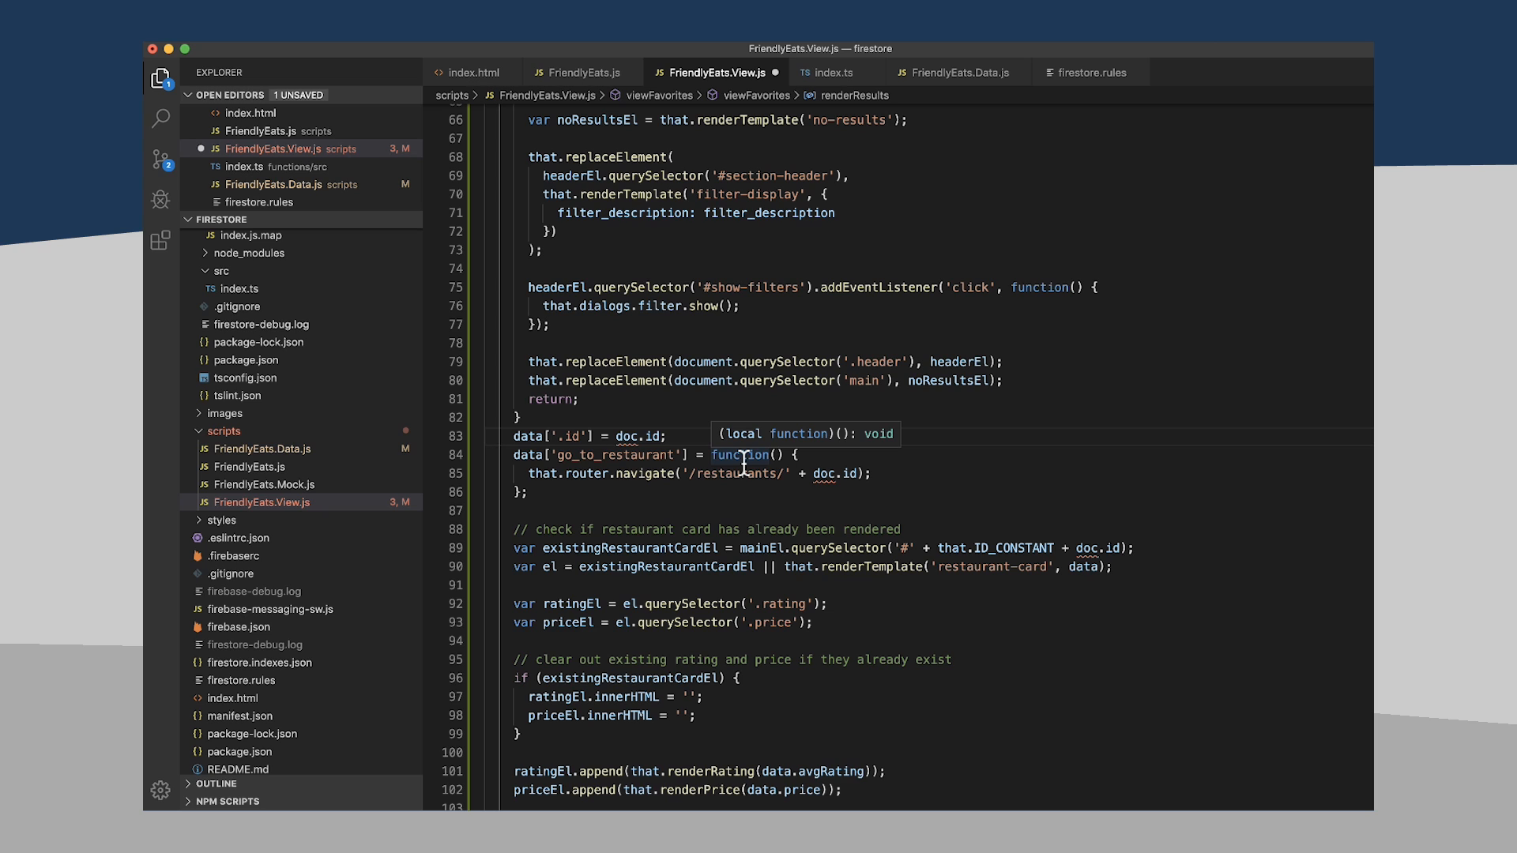
click(483, 436)
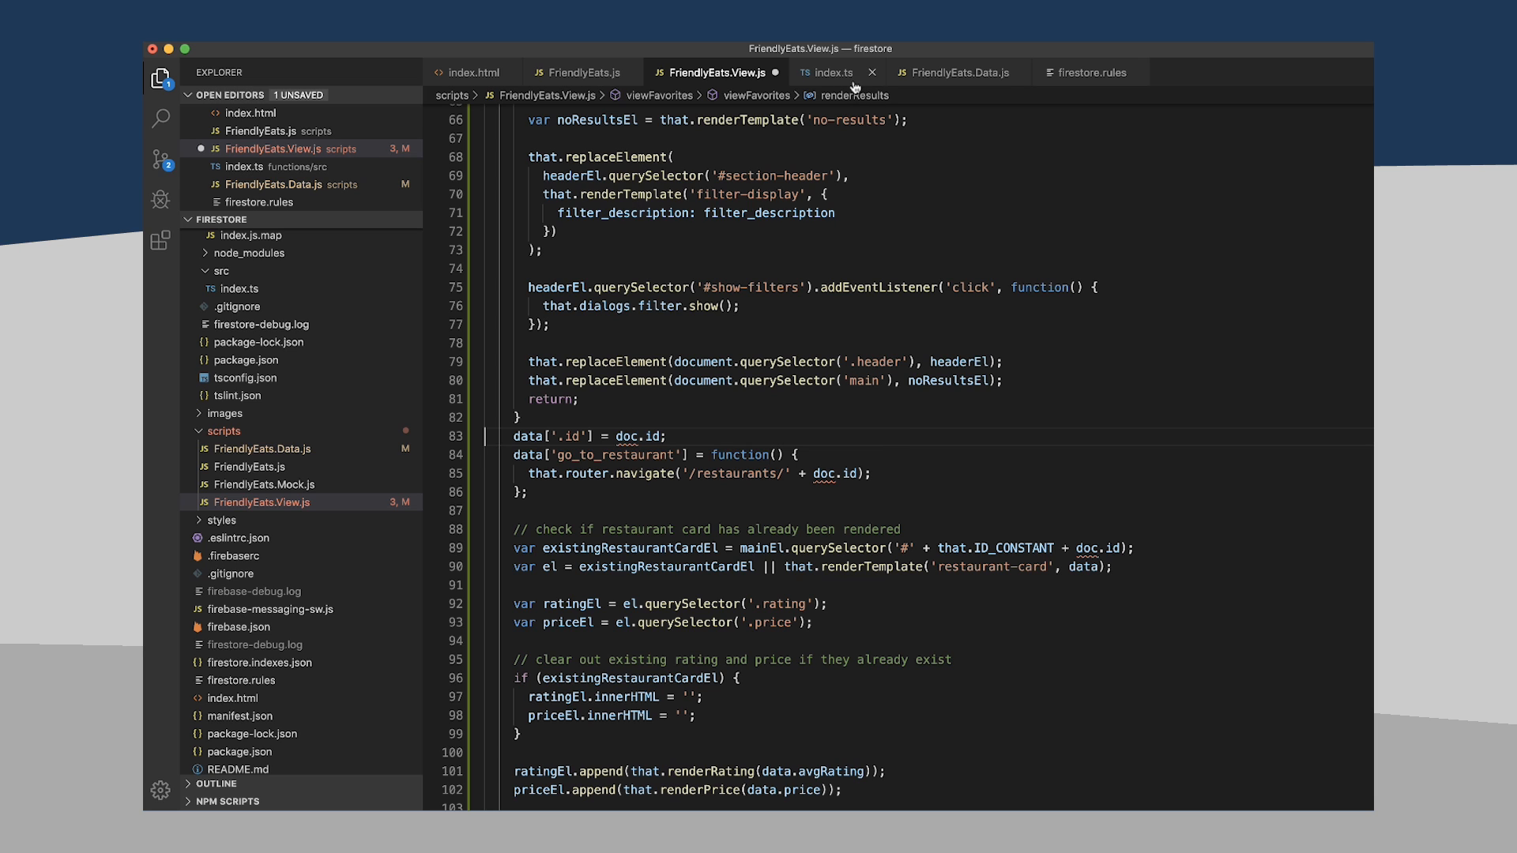
mouse_move(834, 71)
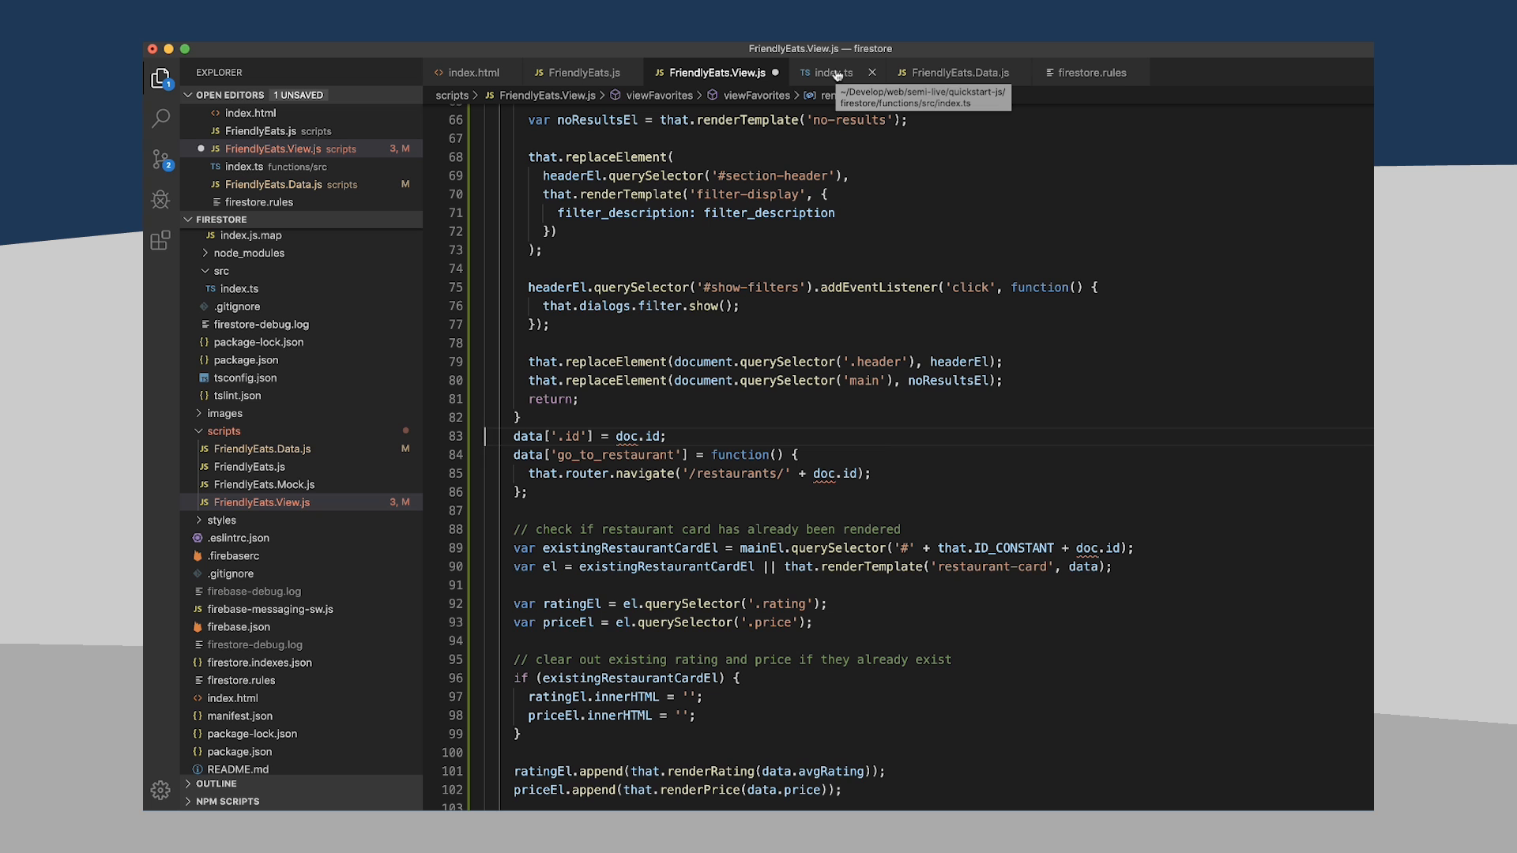
- In index.ts, expand the map callback and declare const snapData = snapshot.data()
click(833, 71)
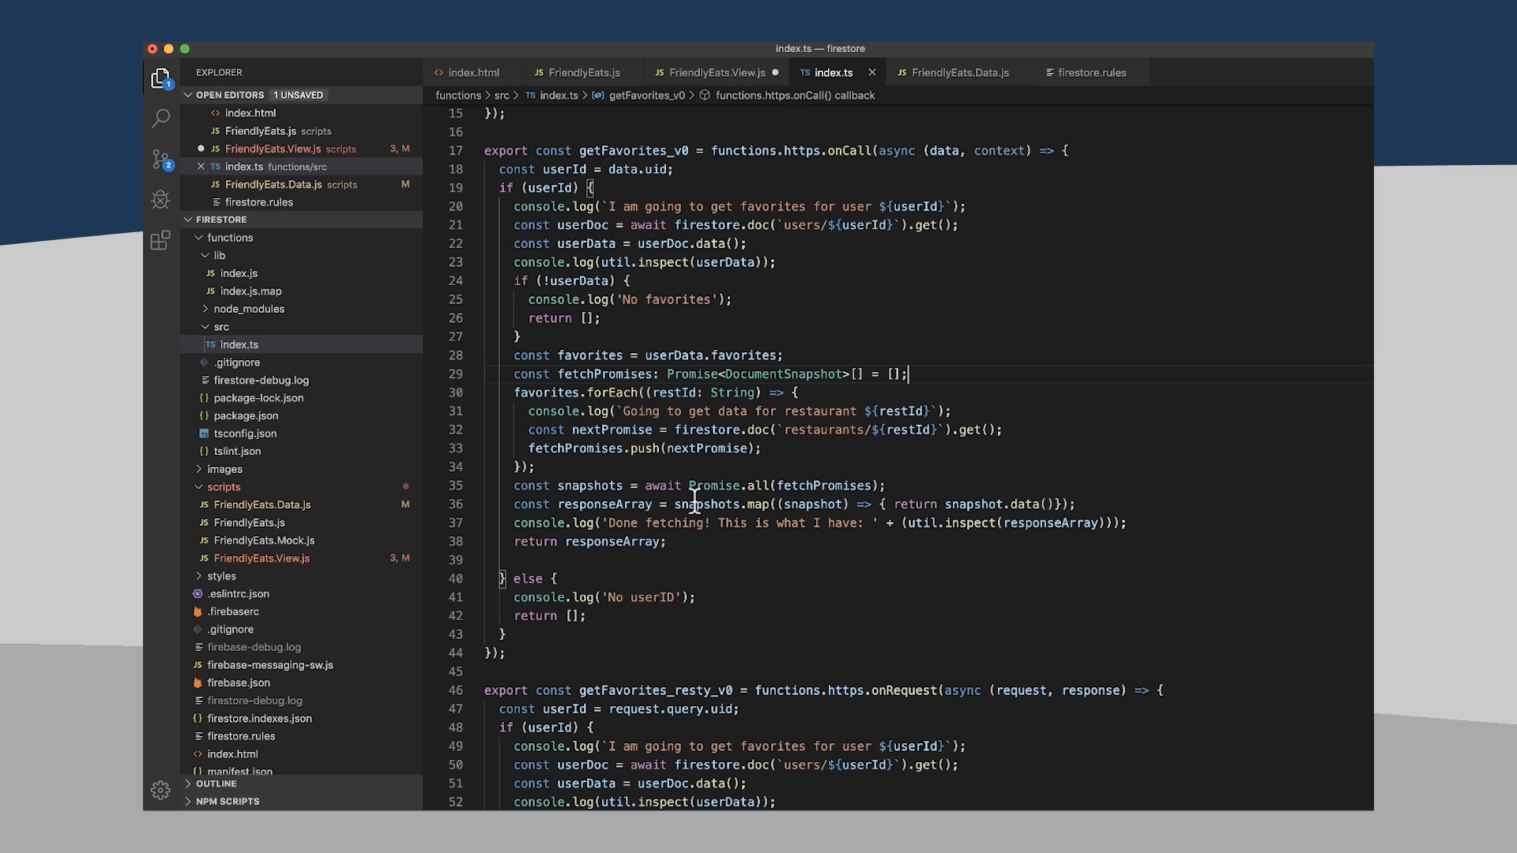
mouse_move(924, 503)
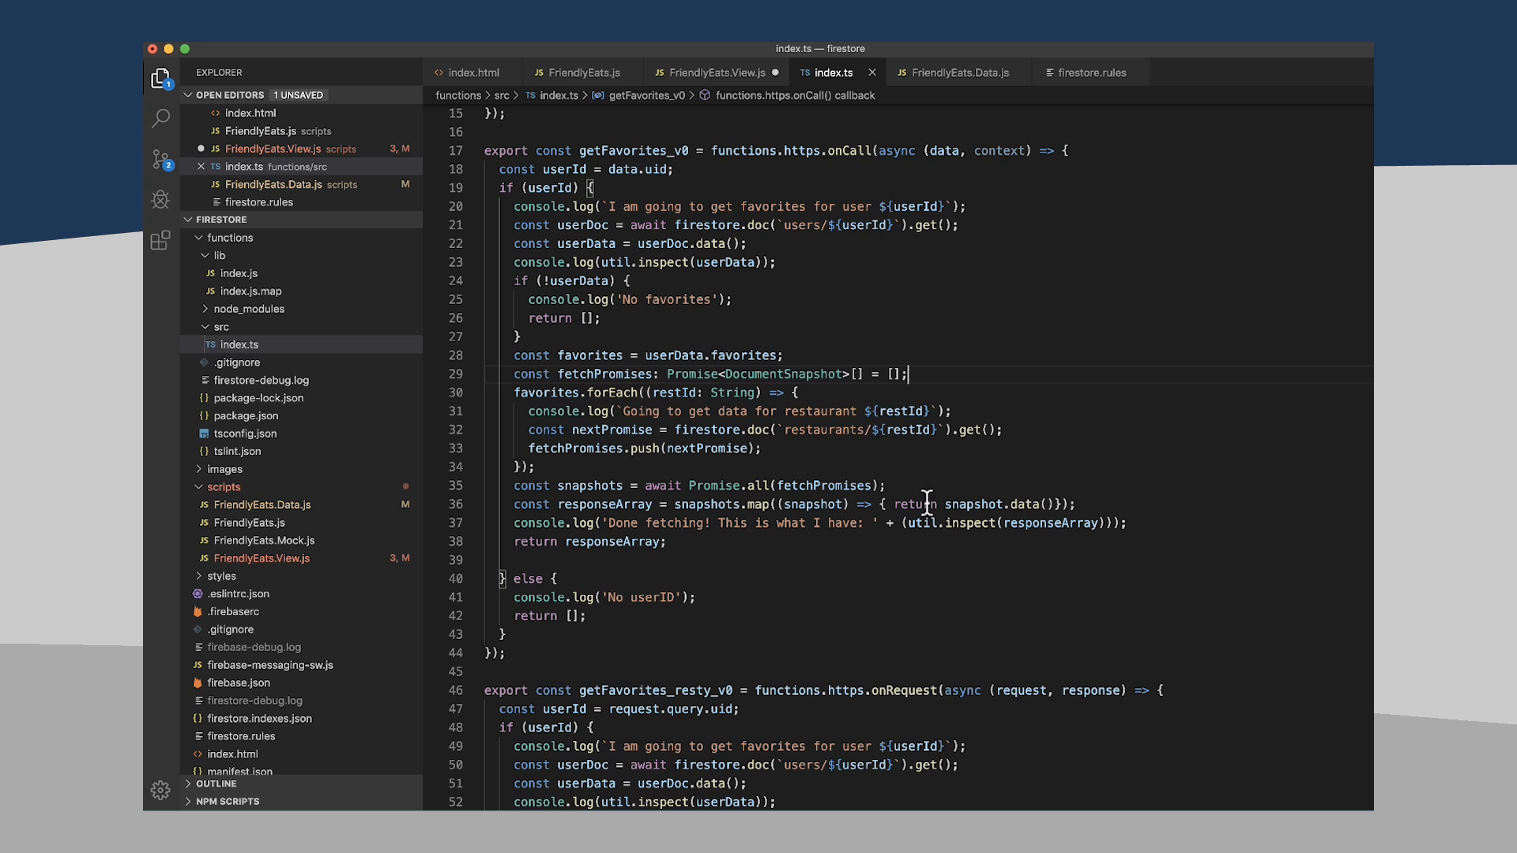
key(Enter)
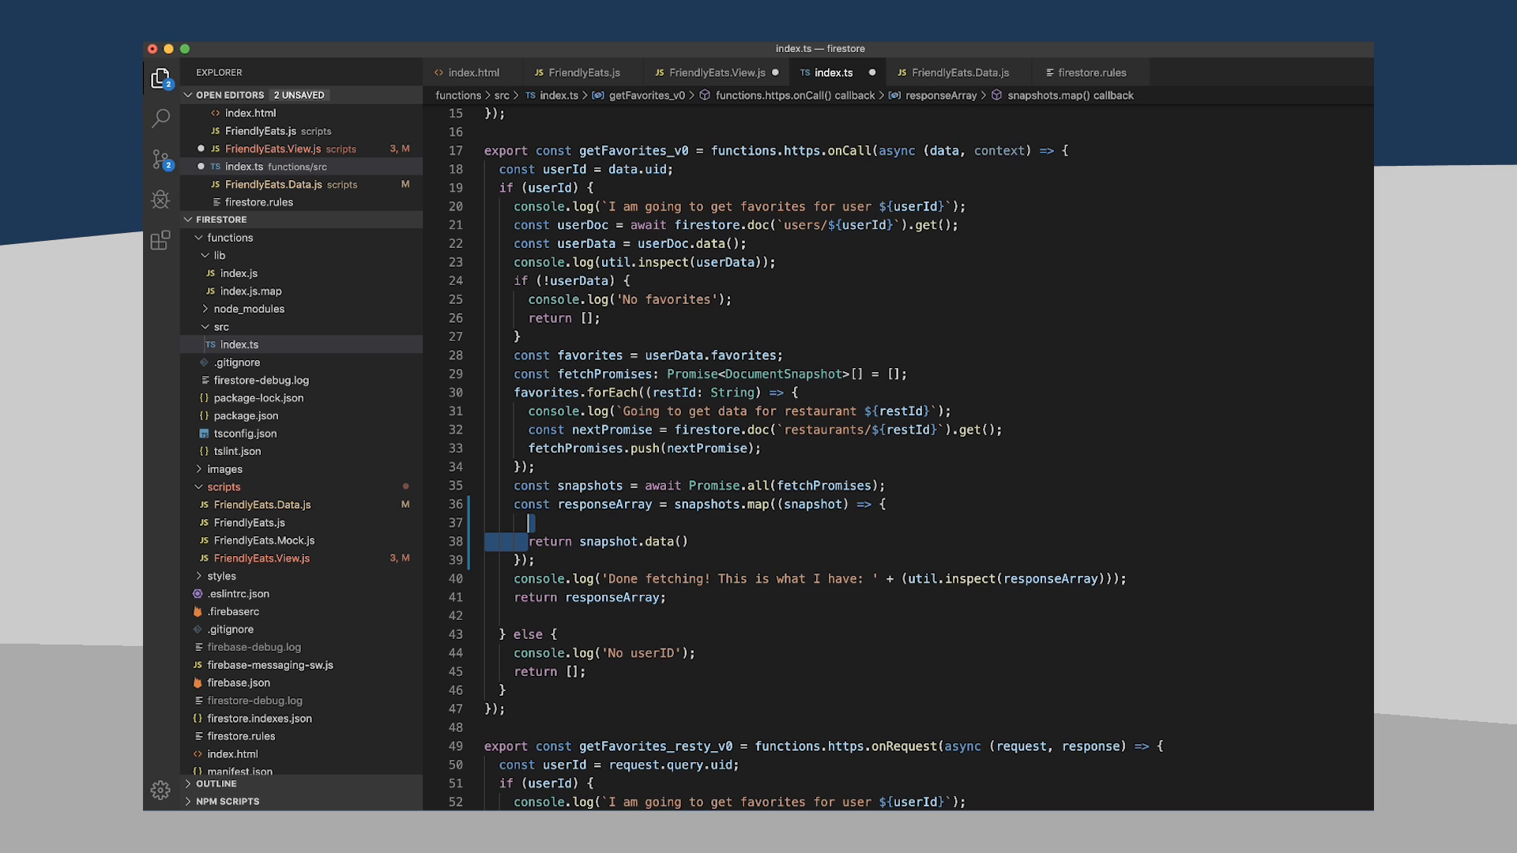
text(const)
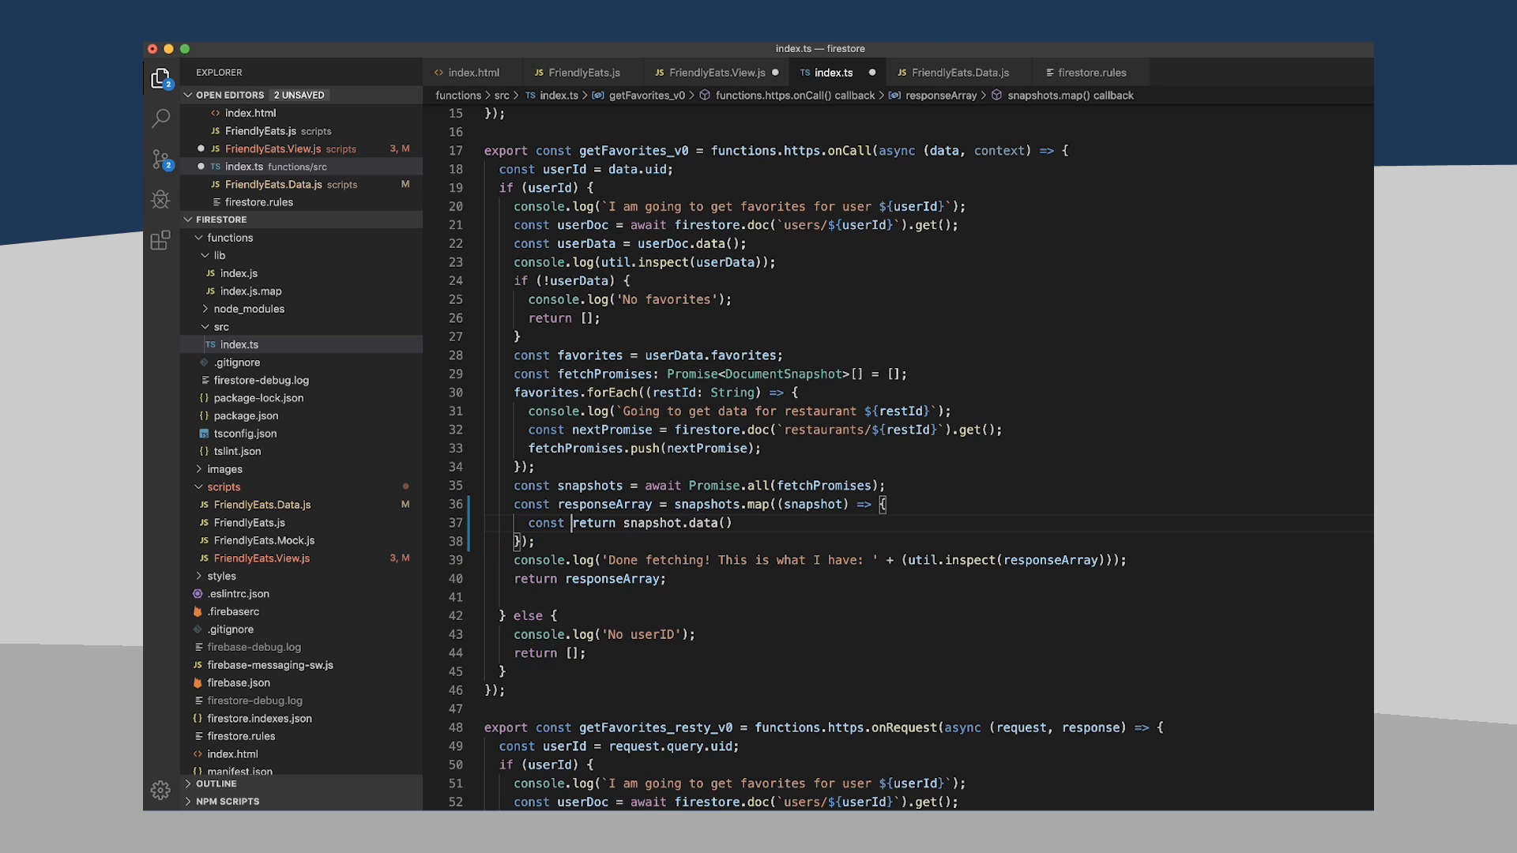
text(snapData =)
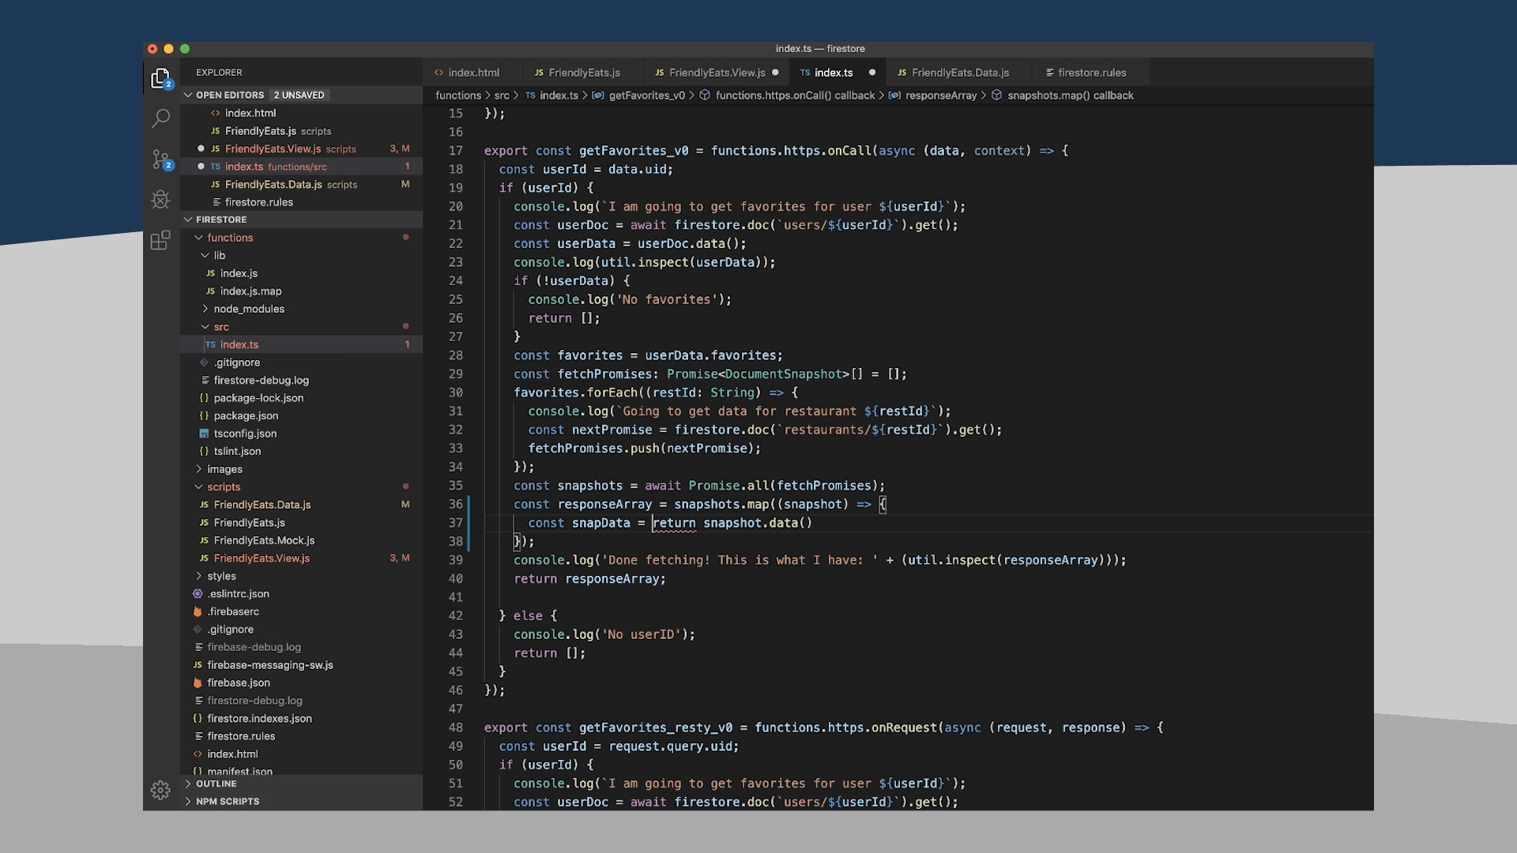
text(snapshot.data)
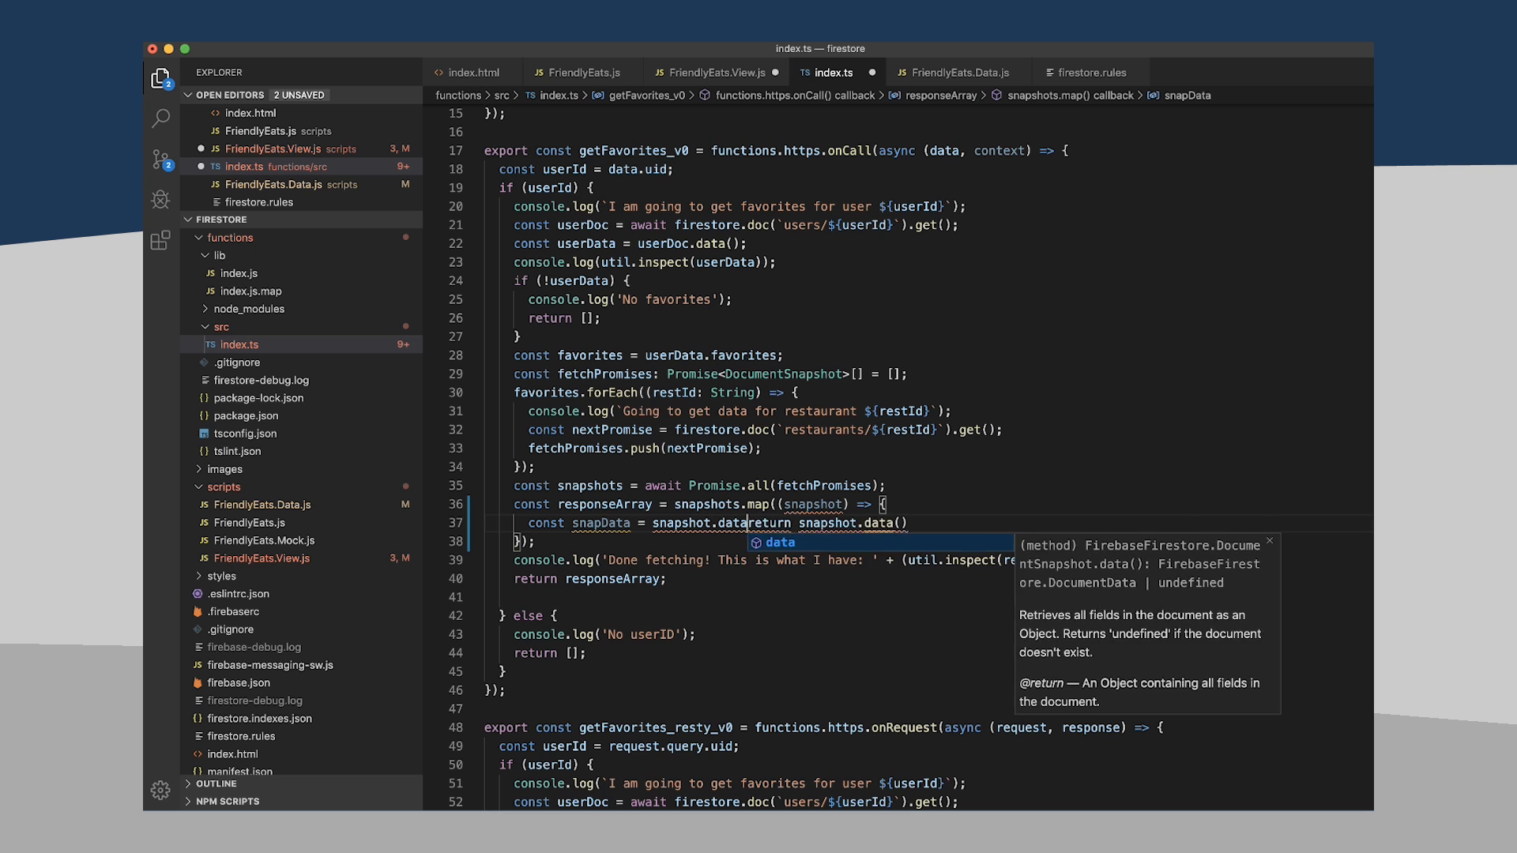
key(Enter)
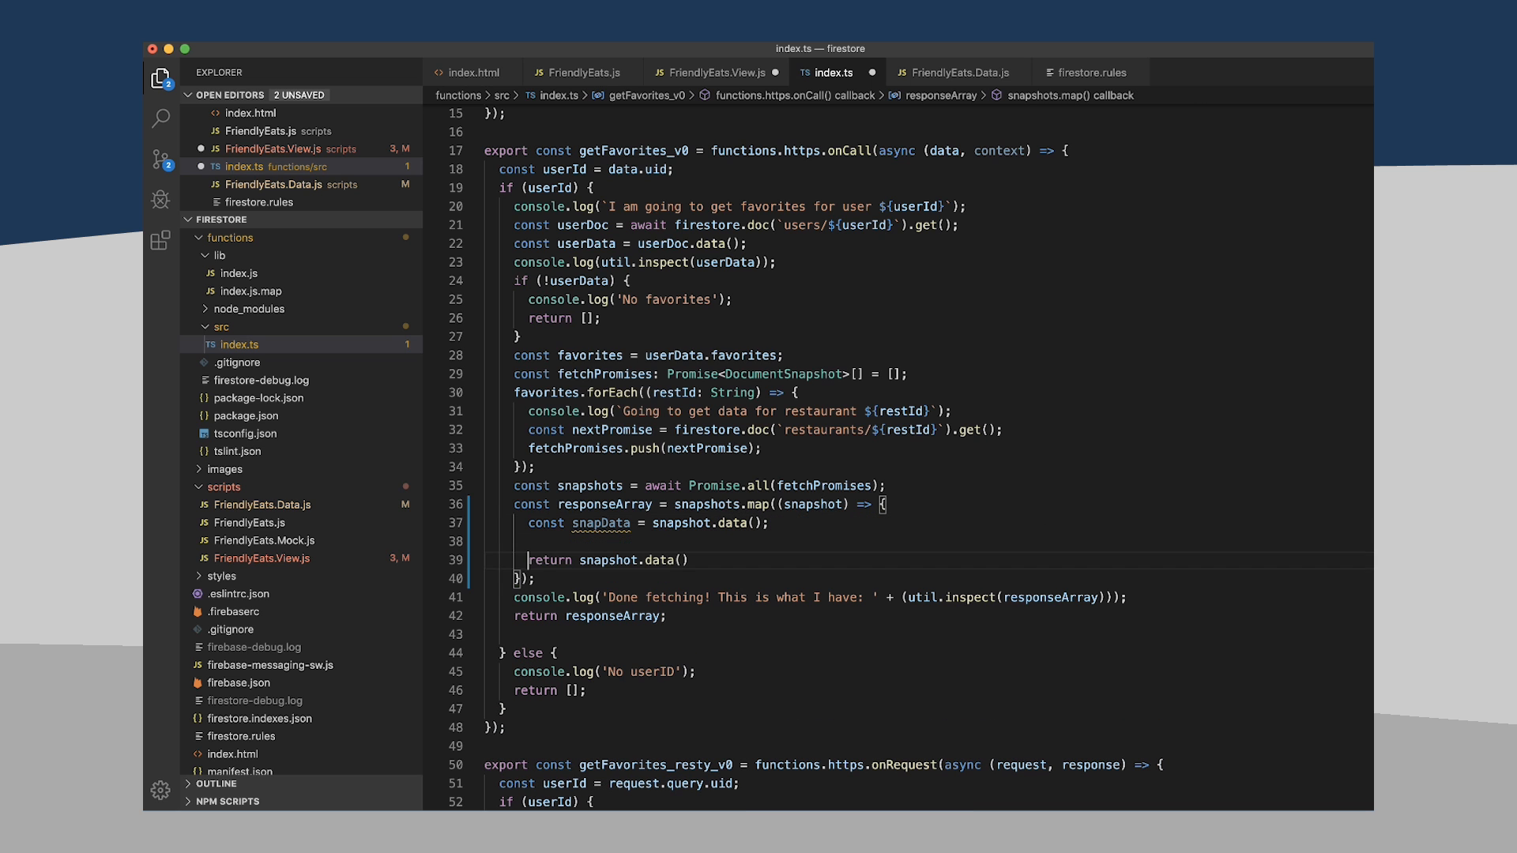
- Set snapData['.id'] = snapshot.id and return snapData from the callback
text(snapData[)
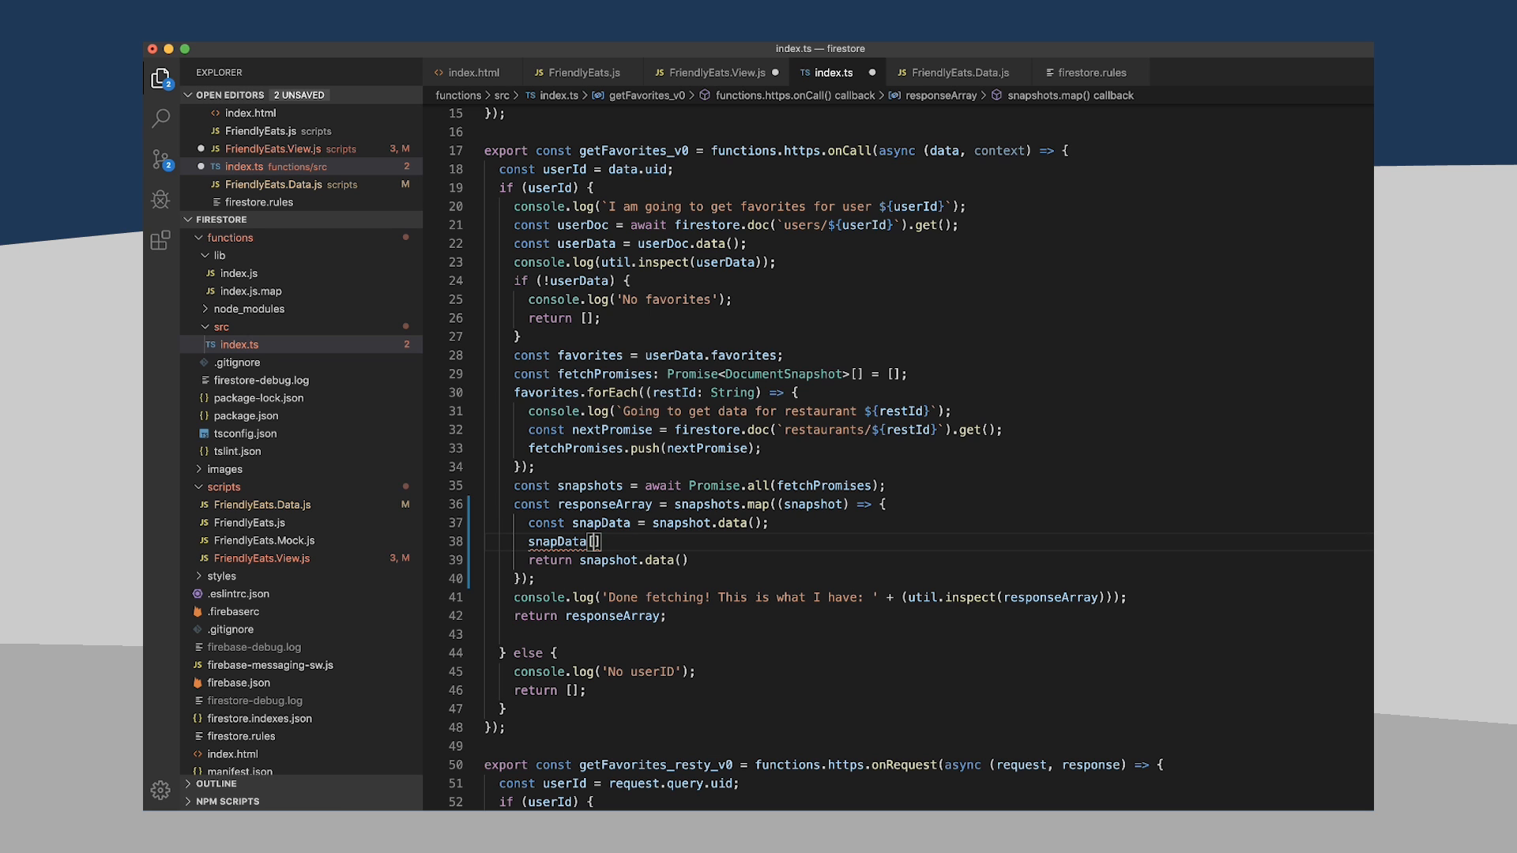
text('.id')
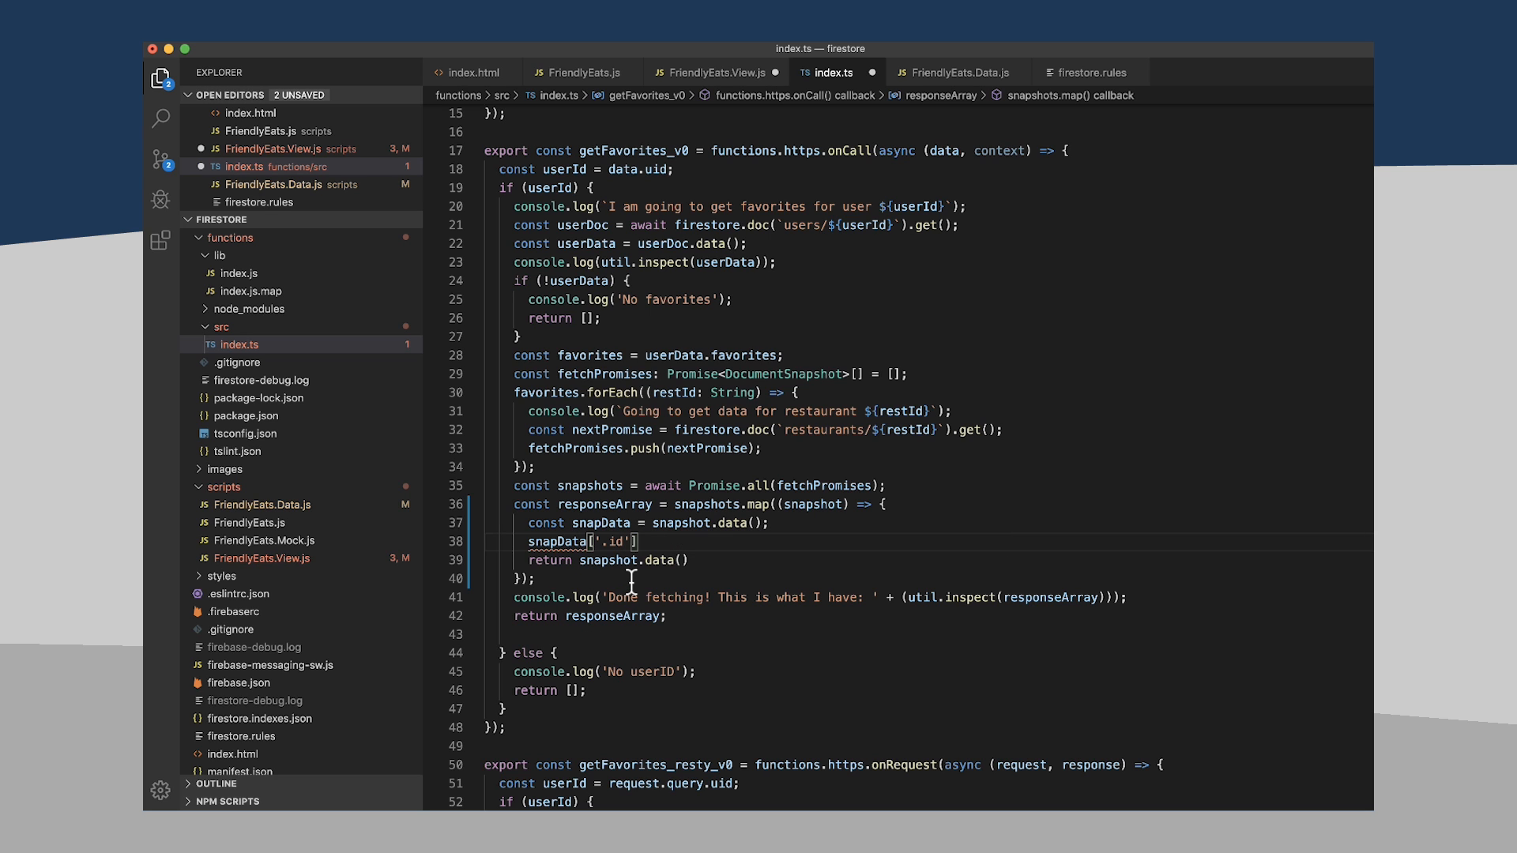
mouse_move(665, 540)
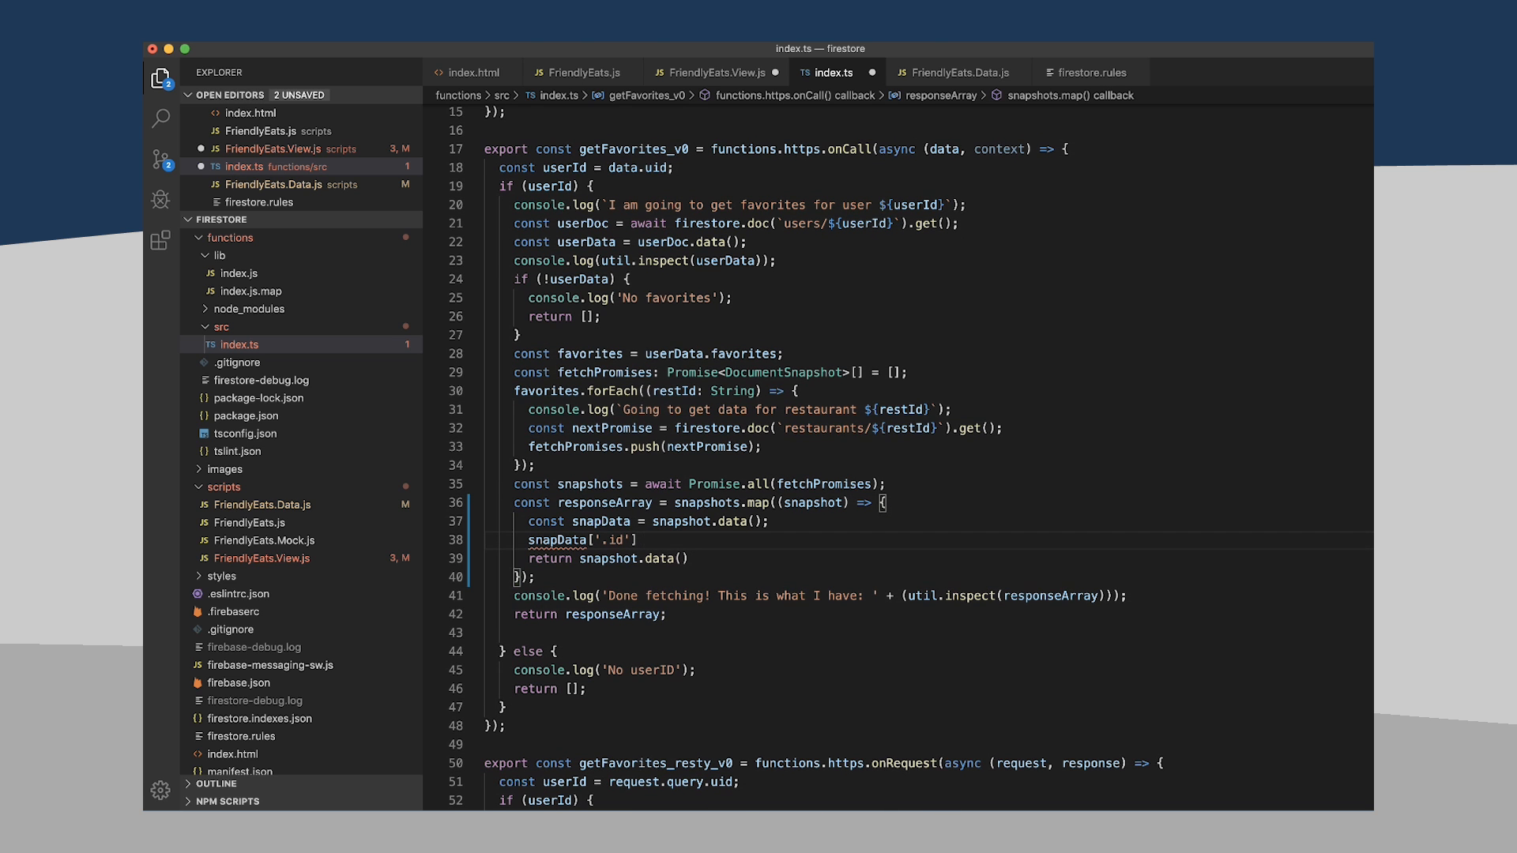
text(= snapshot.id')
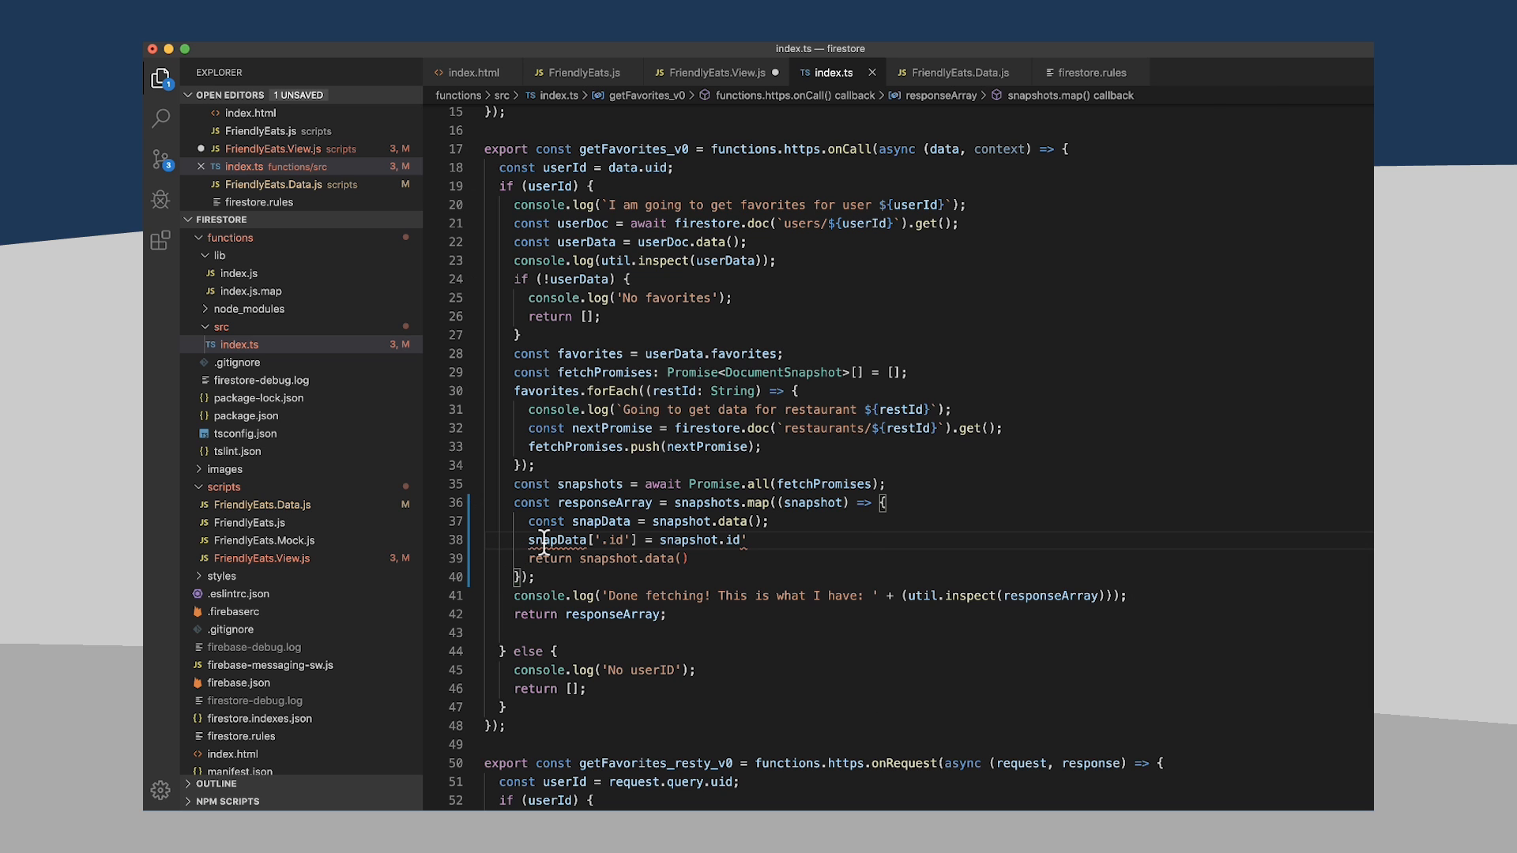
mouse_move(559, 541)
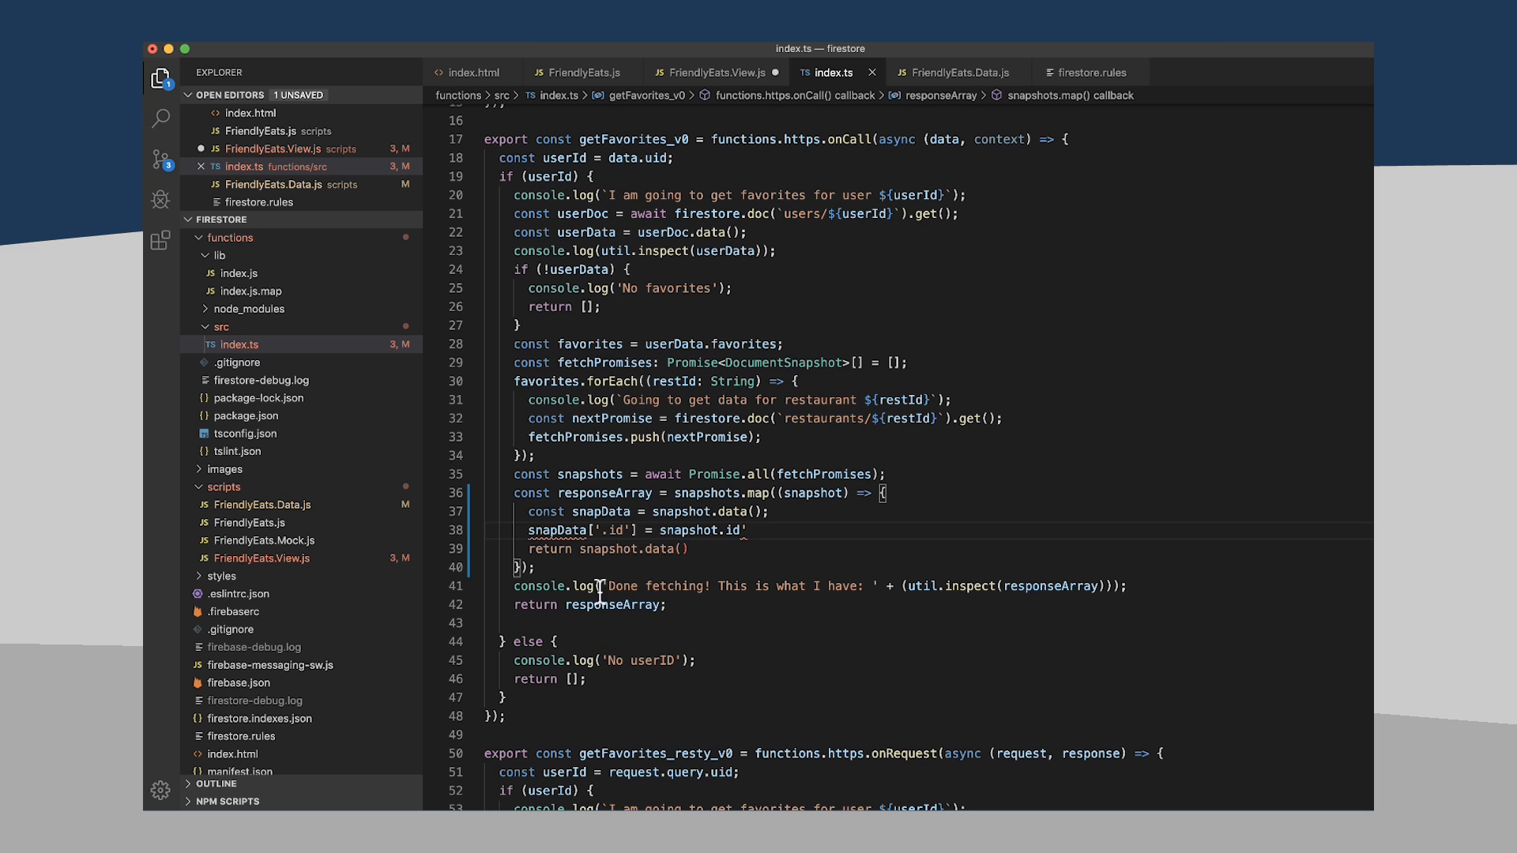
double_click(596, 510)
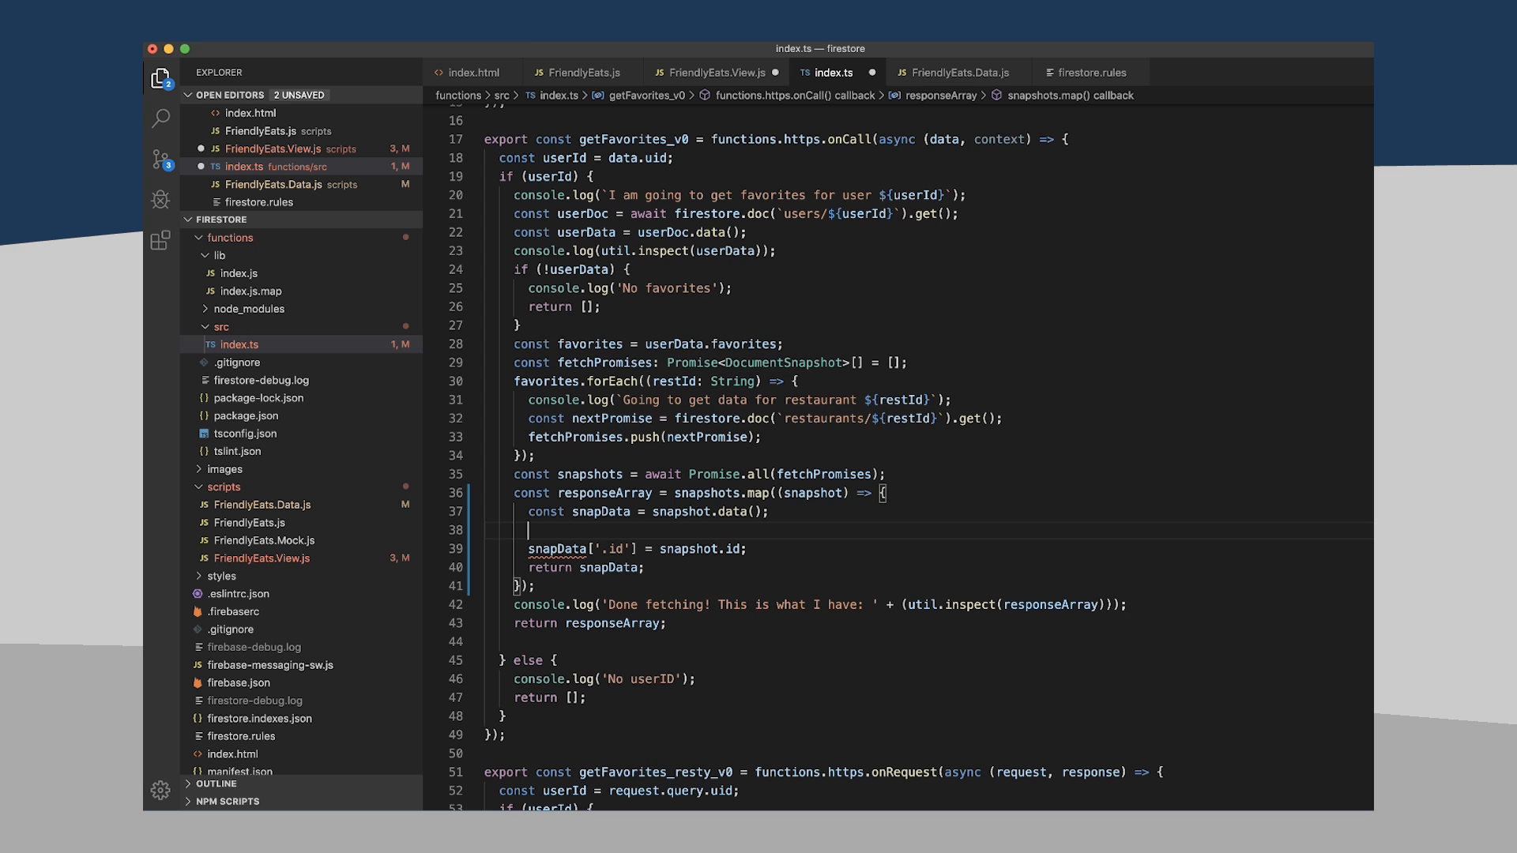
- Guard the id assignment with if (snapData) and add a TODO about a null snapshot
text(if (s))
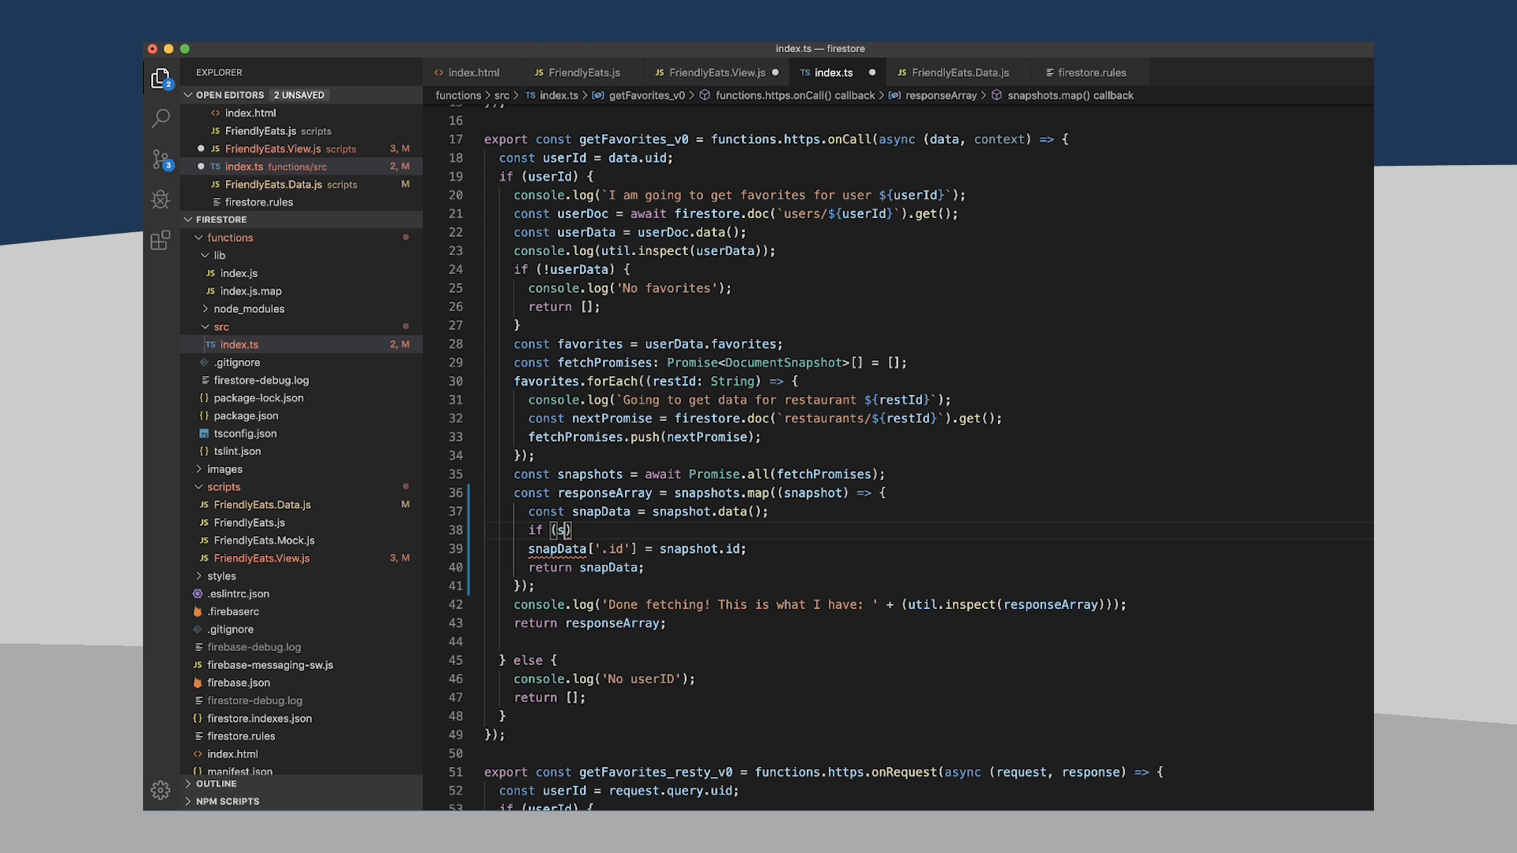
text(napData)
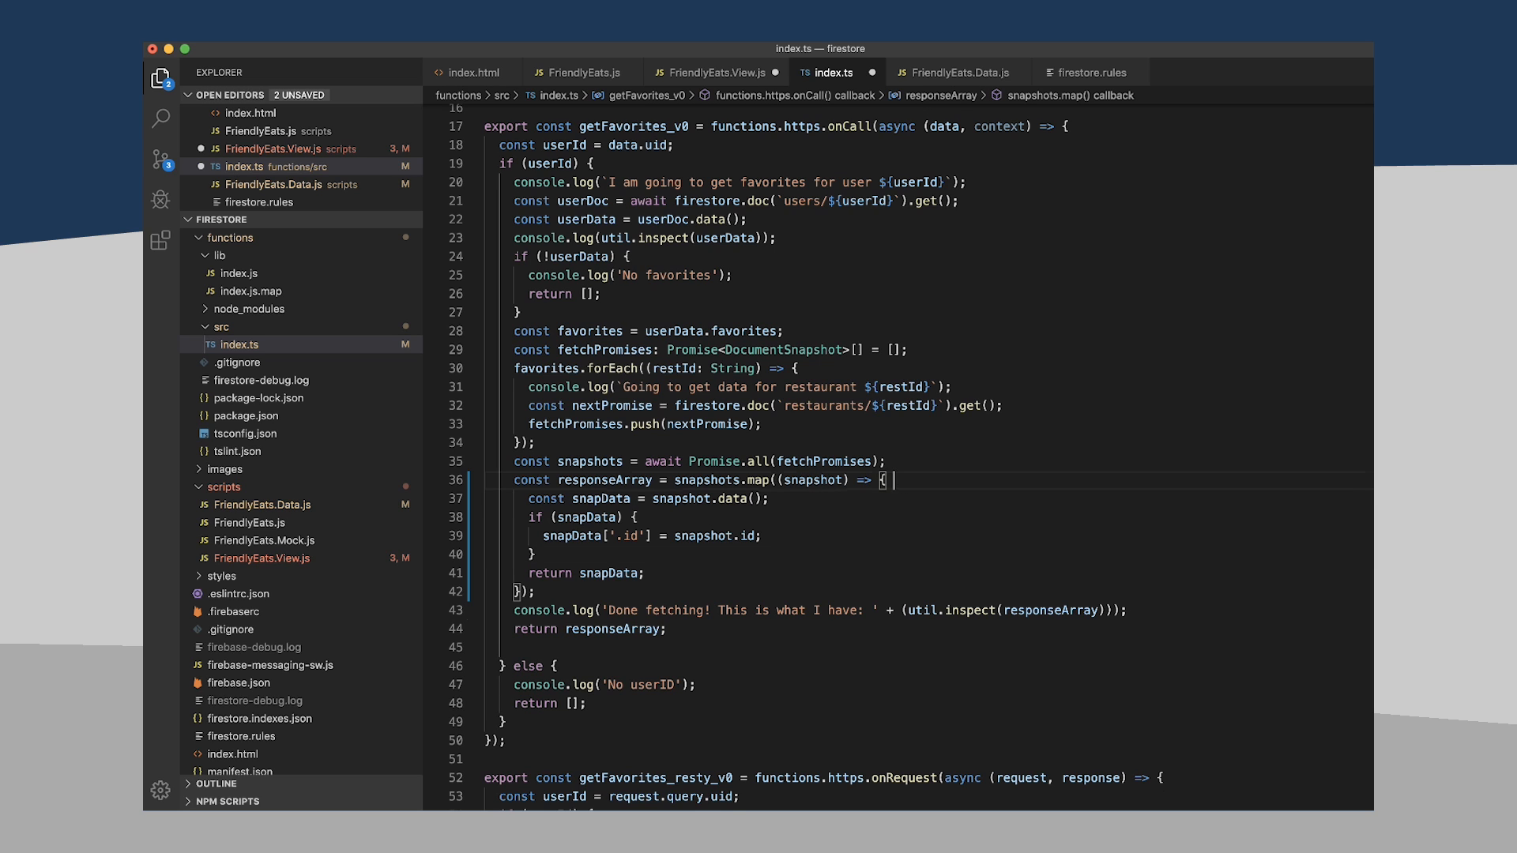
text(// TODO: Make sure we're not completely)
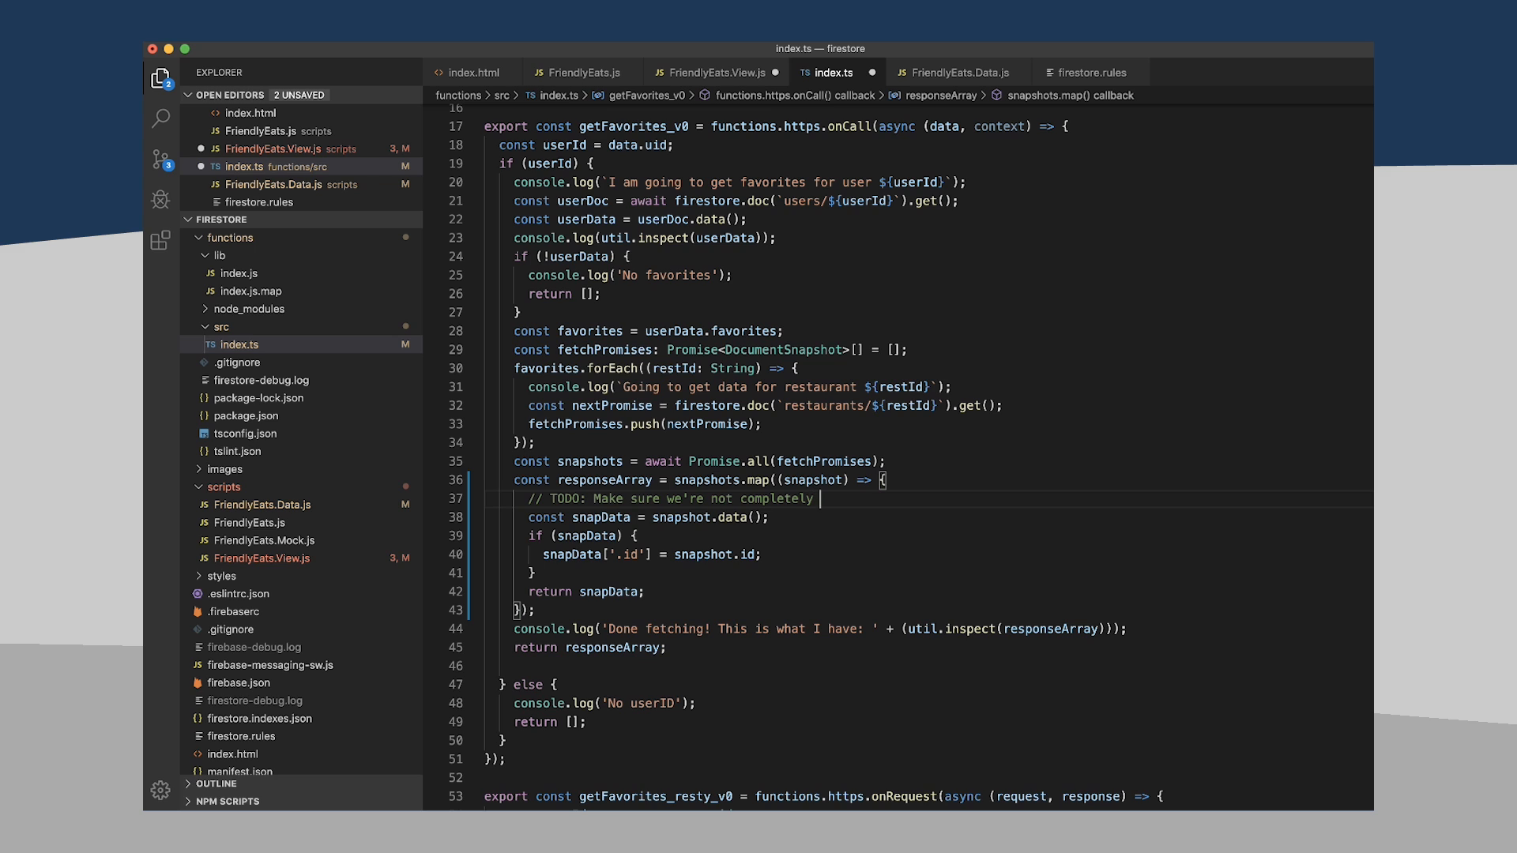
text(broken if a)
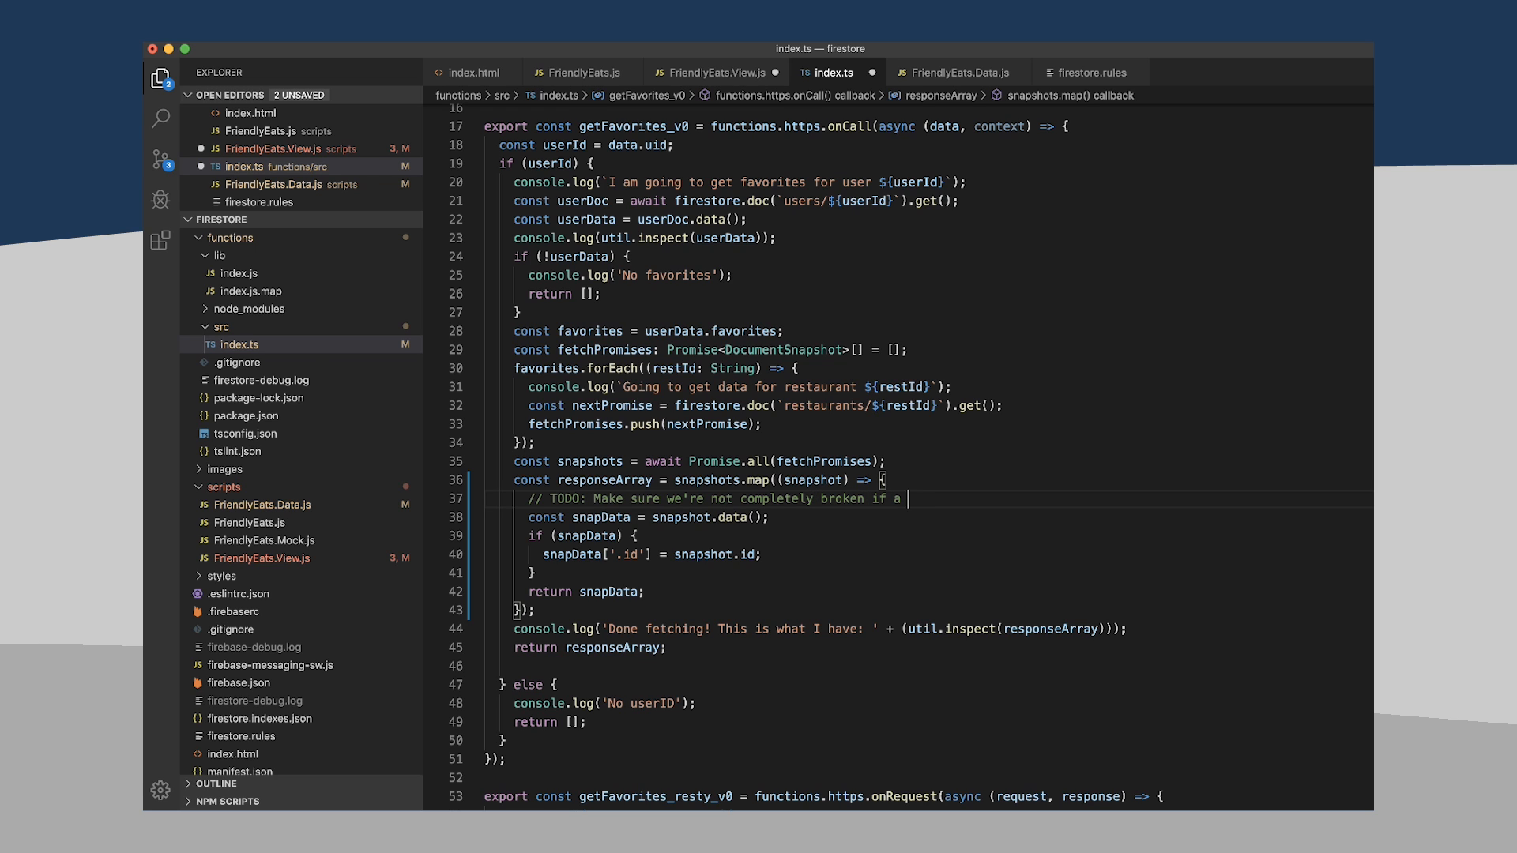
text(snapshot is null)
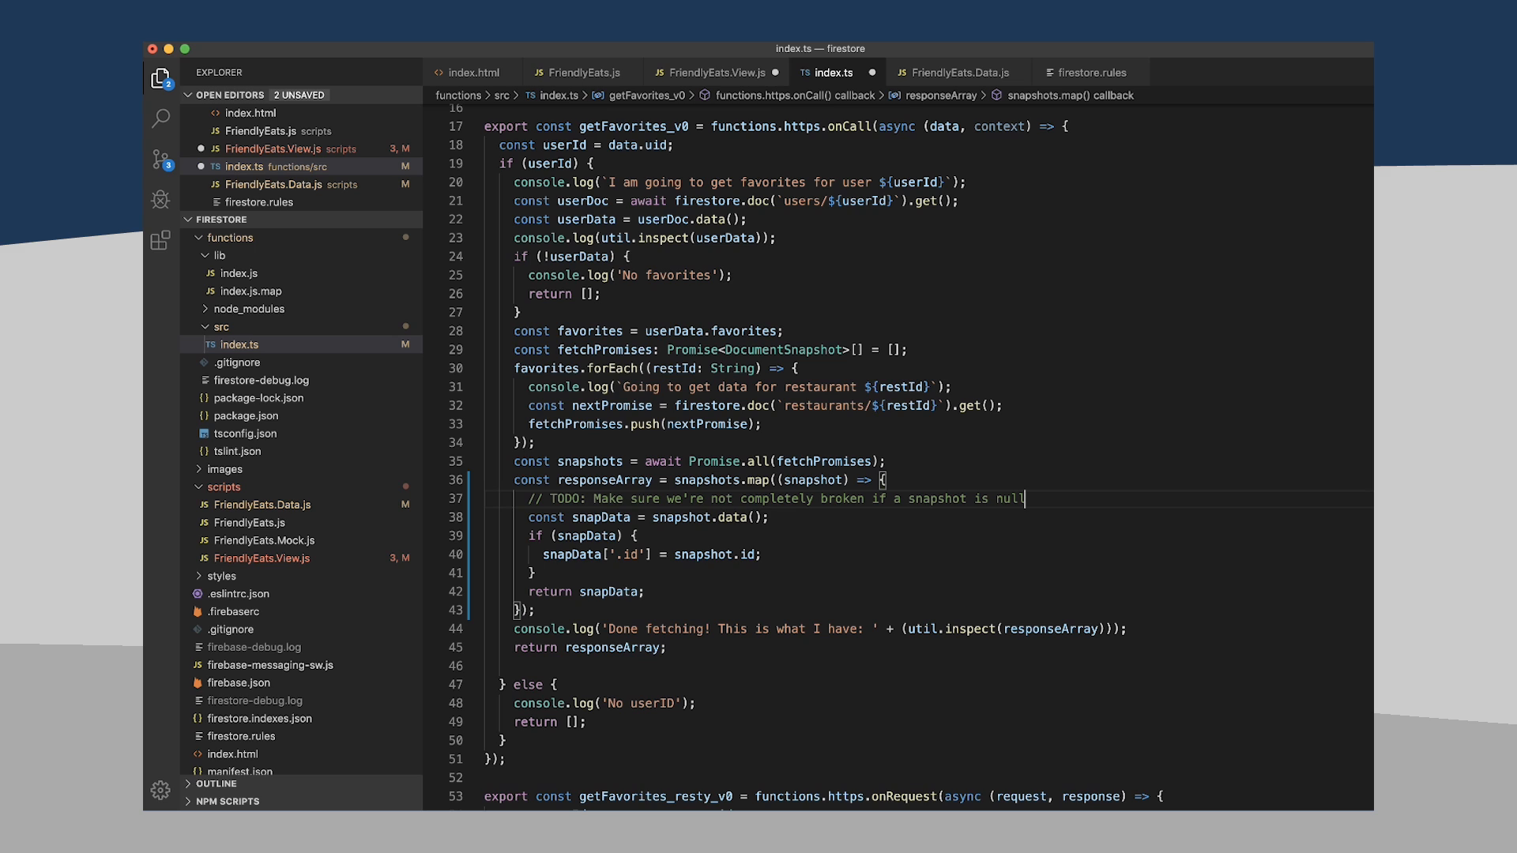
mouse_move(648, 557)
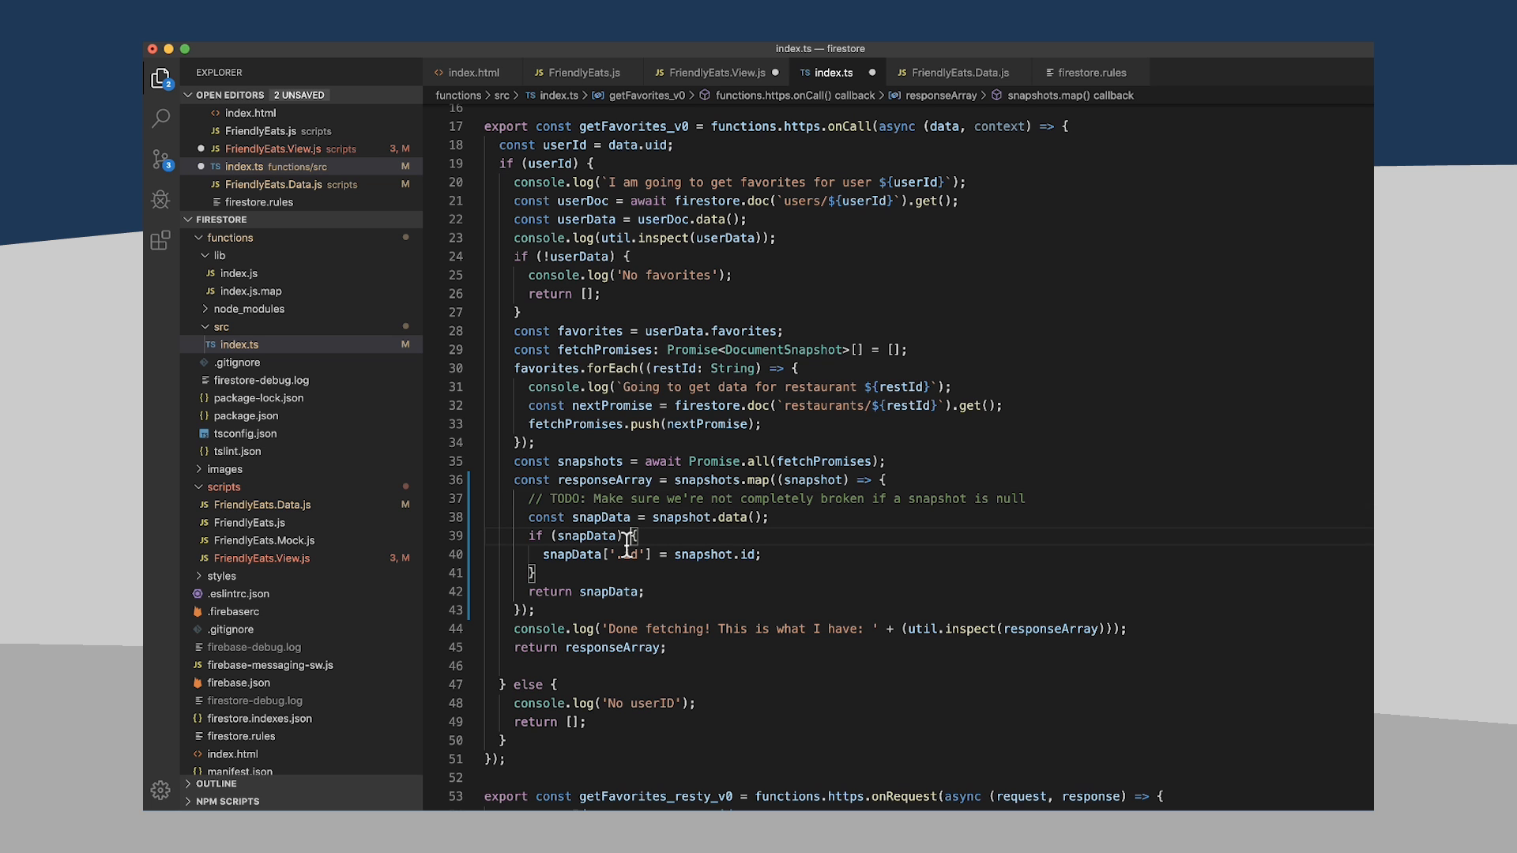
key(cmd+tab)
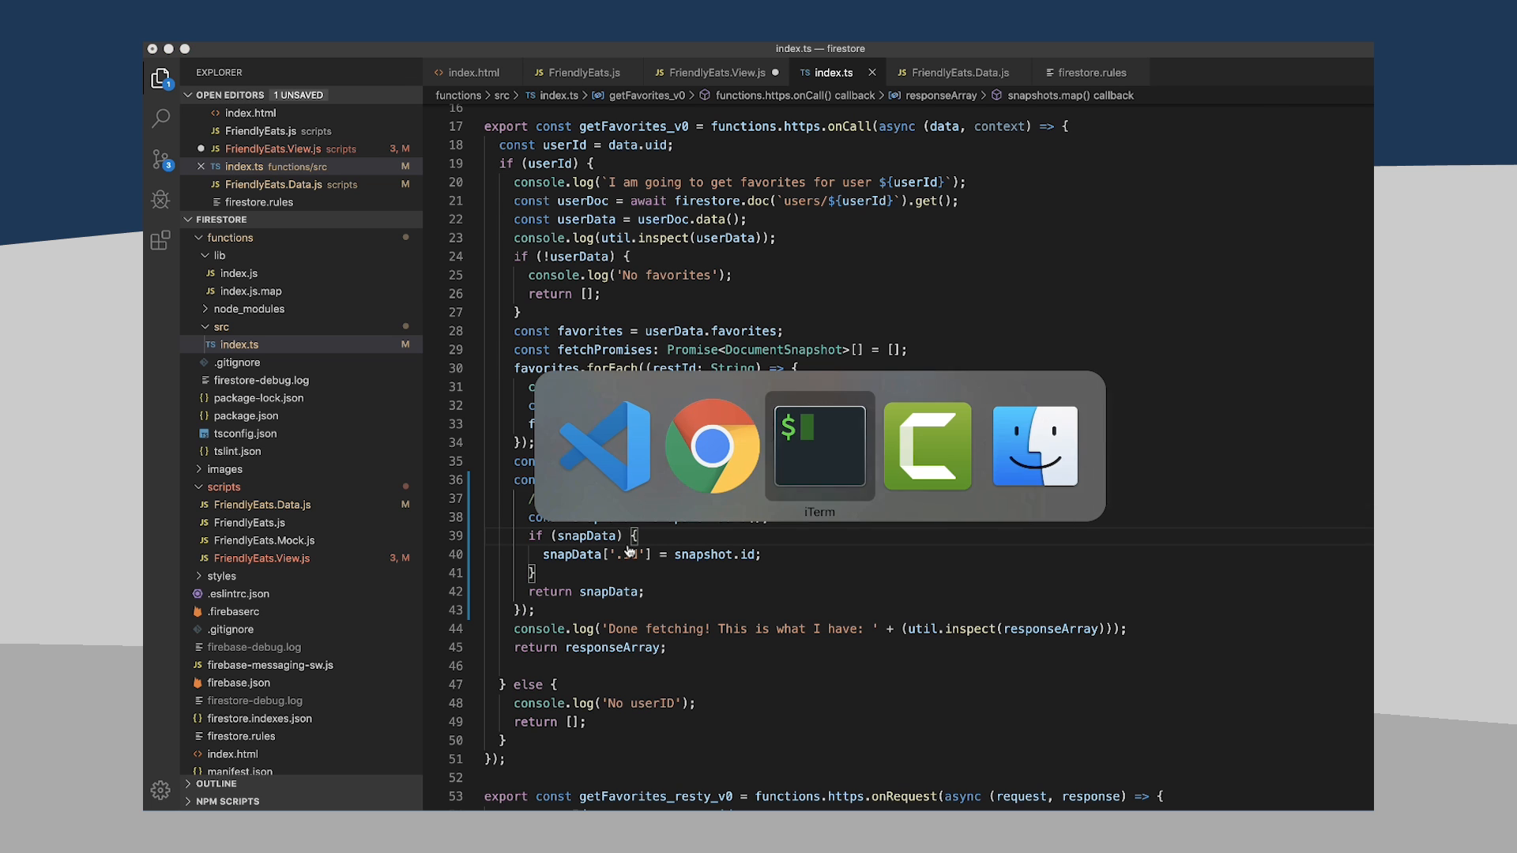
- In iTerm, cd into functions/ and run npm run build
click(818, 446)
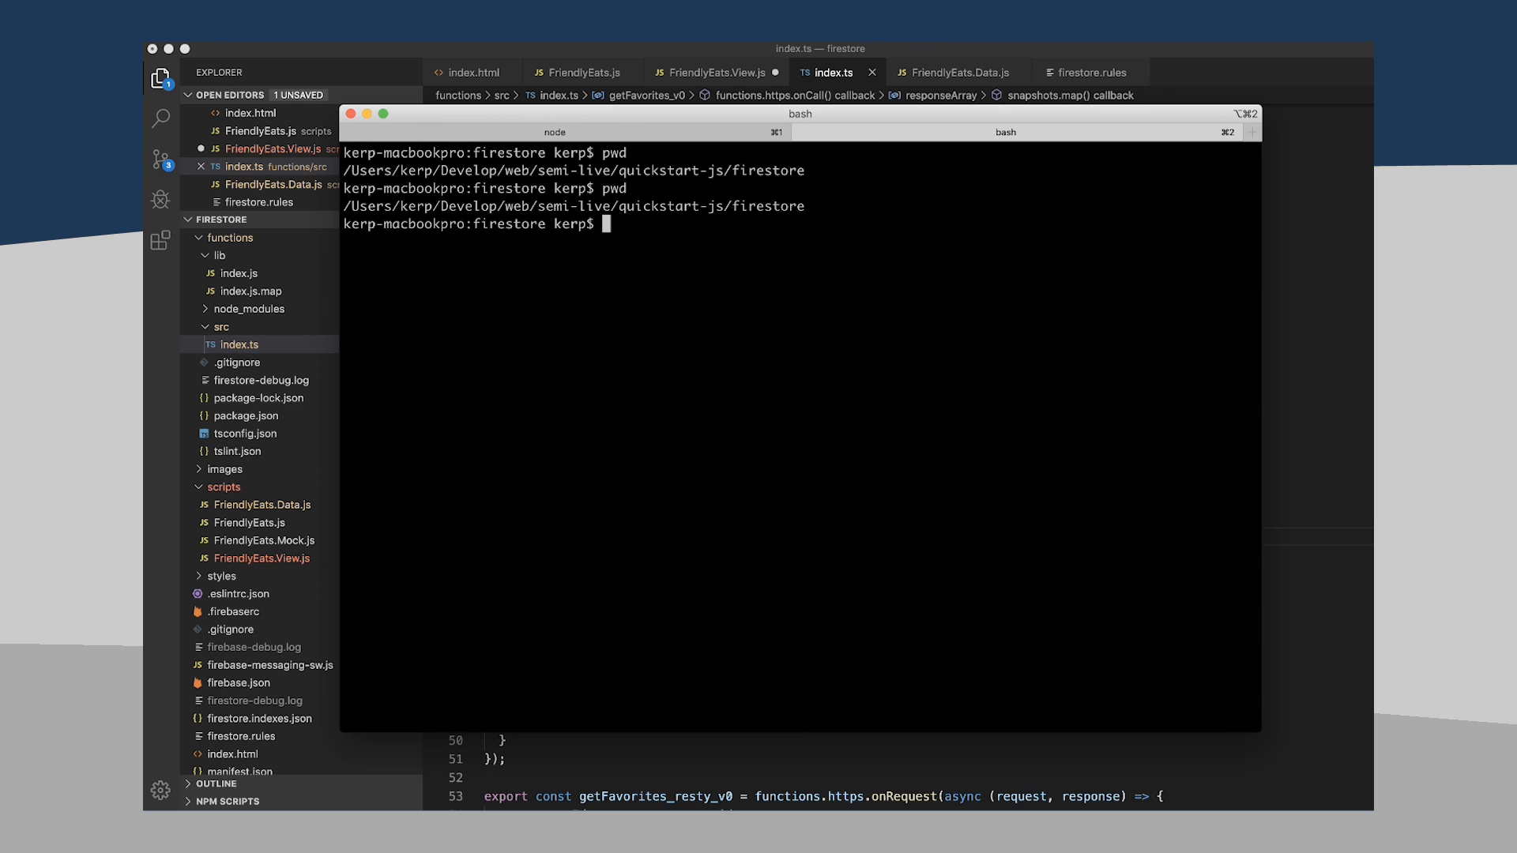
text(cd functions/)
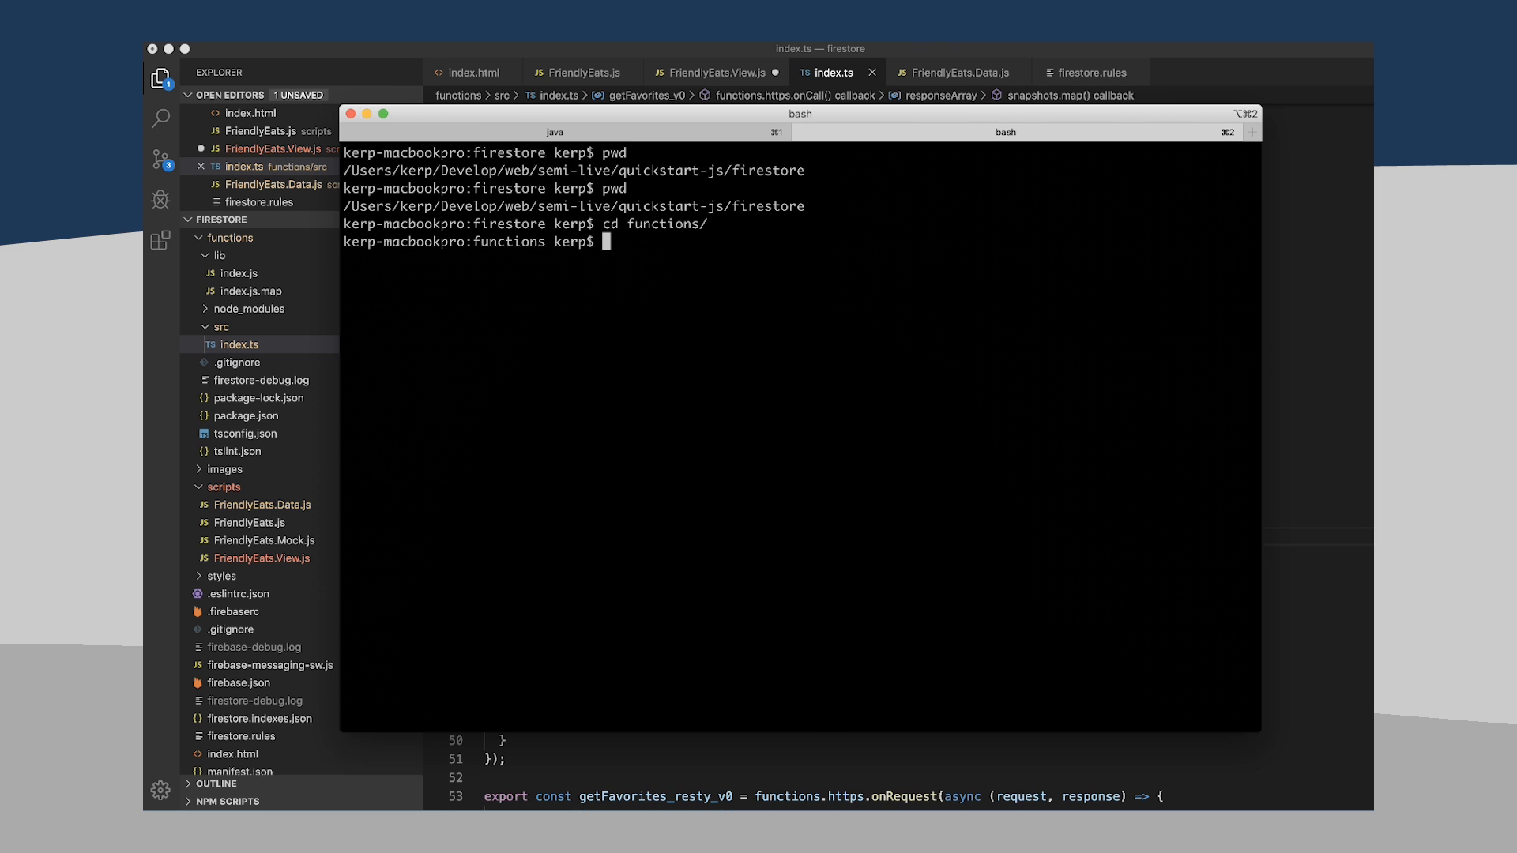
text(npm run build)
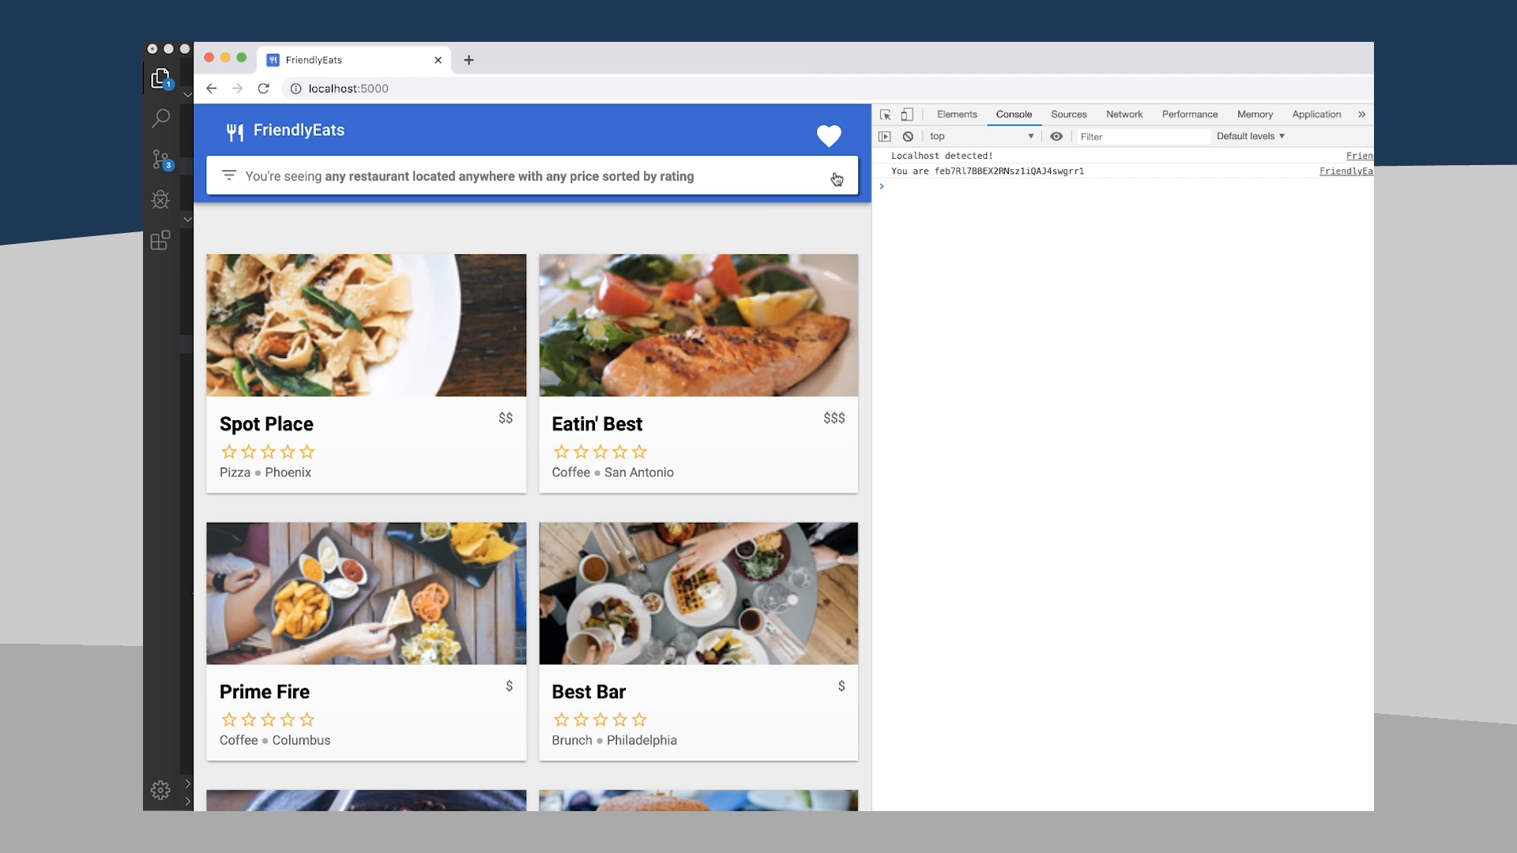
- Open the favorites view and expand the logged {data: Array(2)} object in the console
click(826, 136)
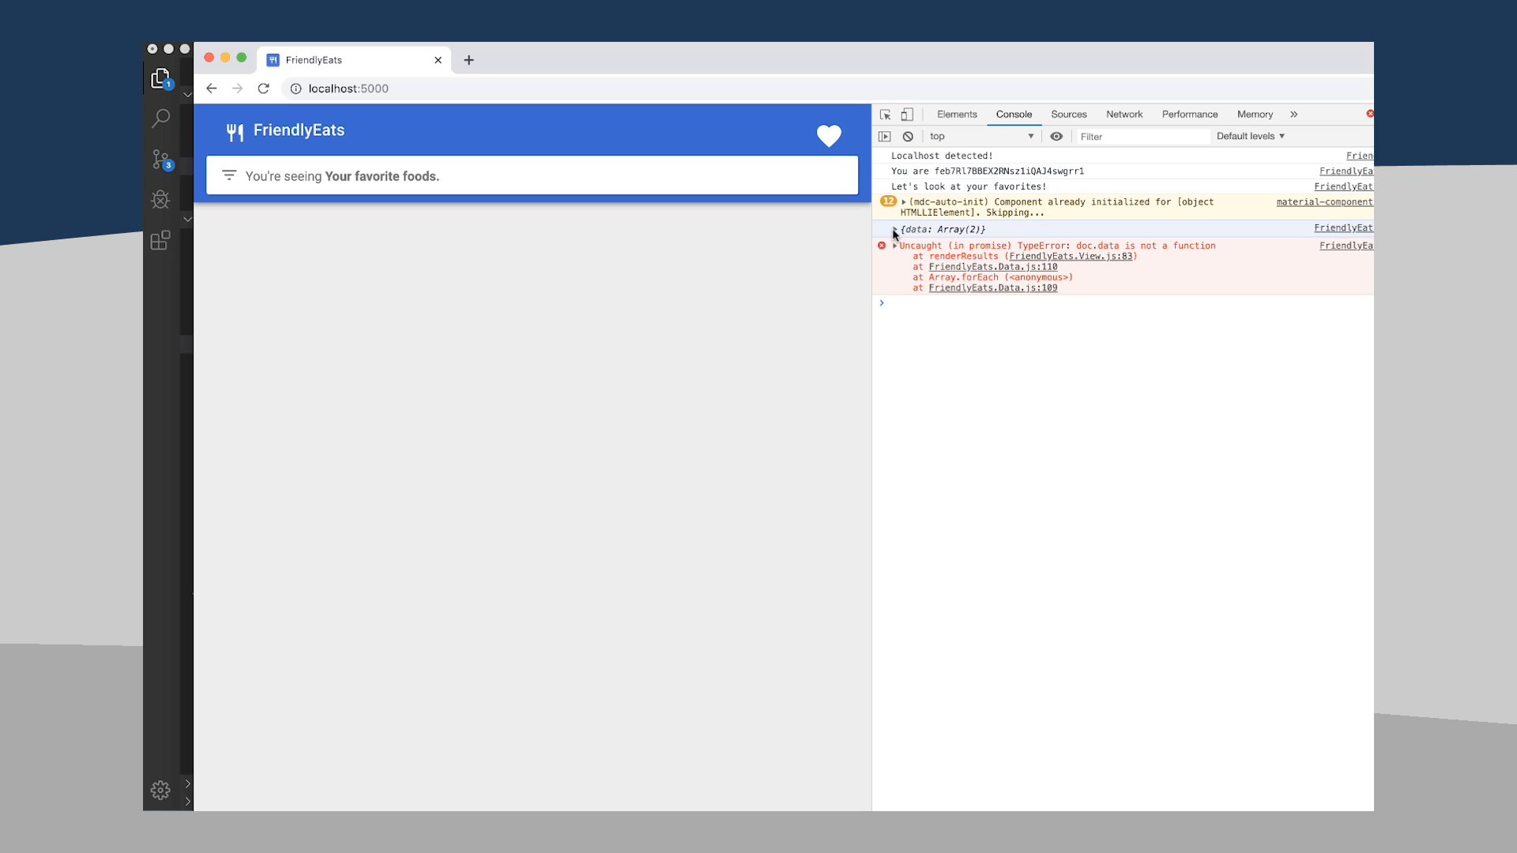
click(891, 229)
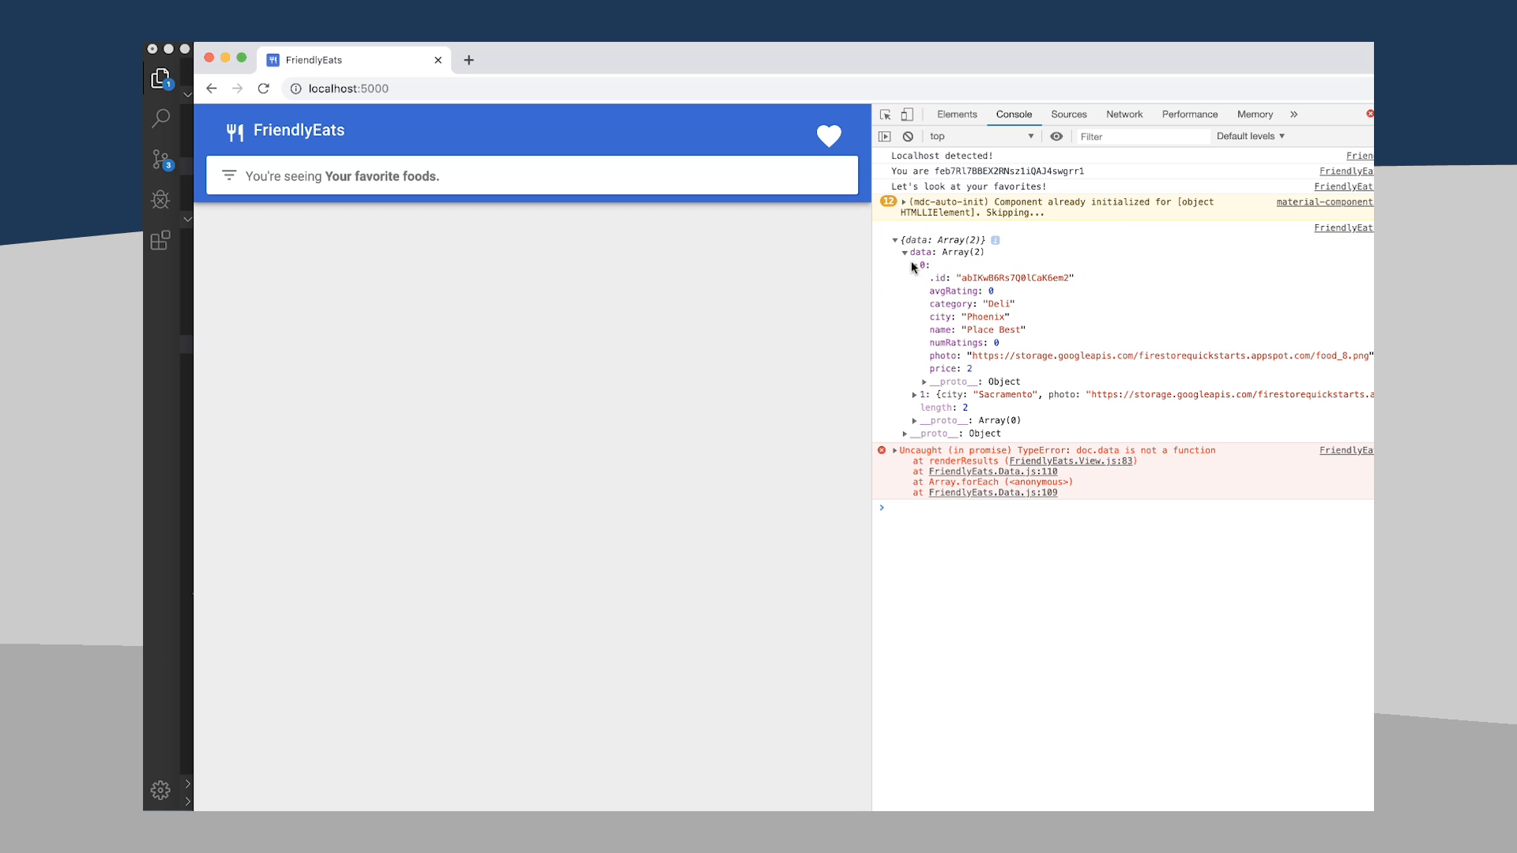
mouse_move(938, 289)
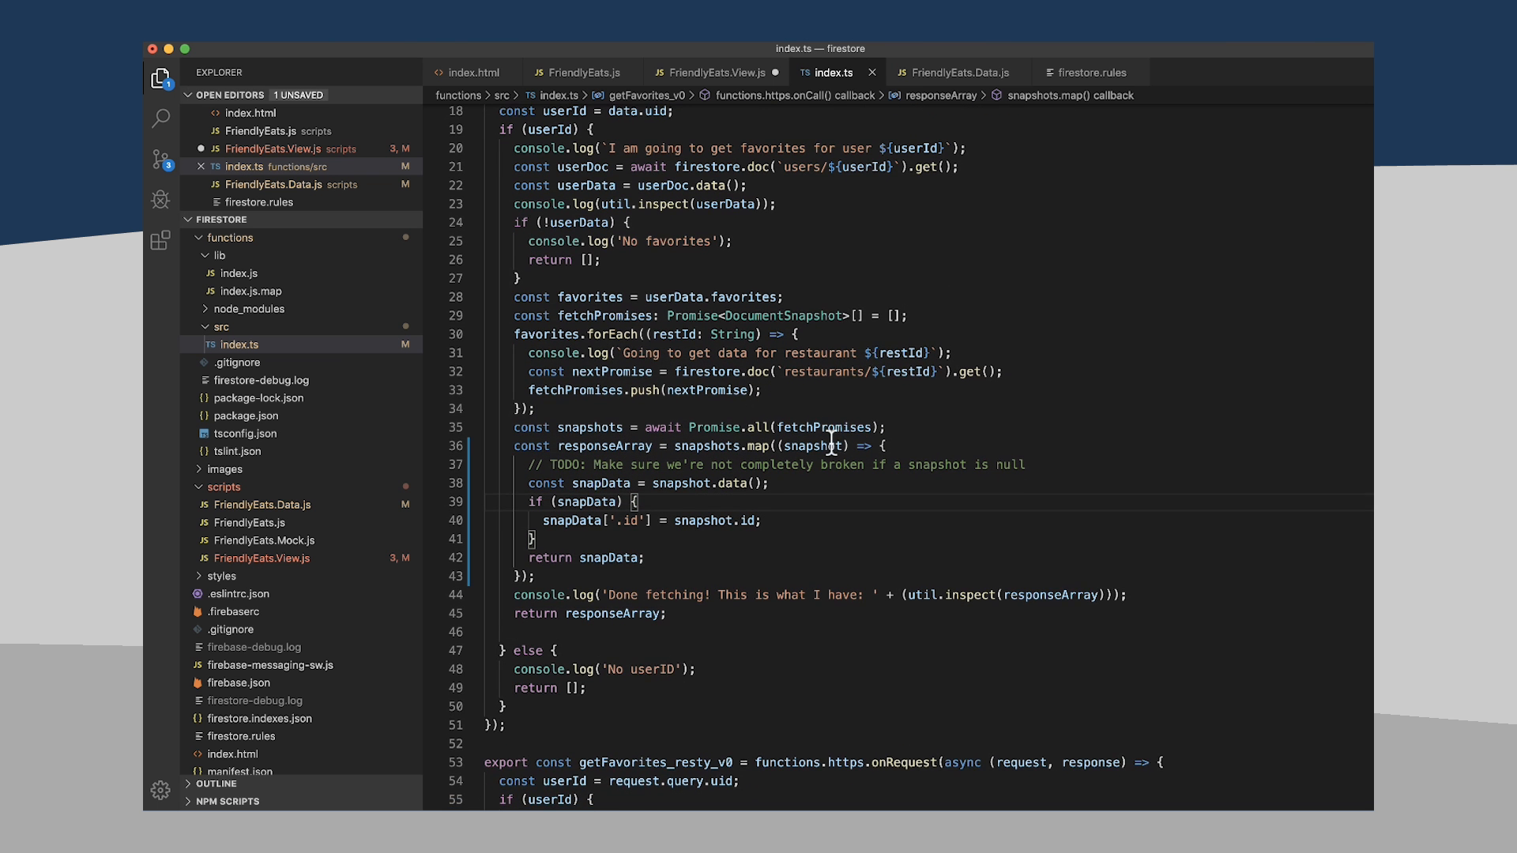
- Declare const docId = data['.id'] in renderResults and use docId instead of doc.id
click(721, 71)
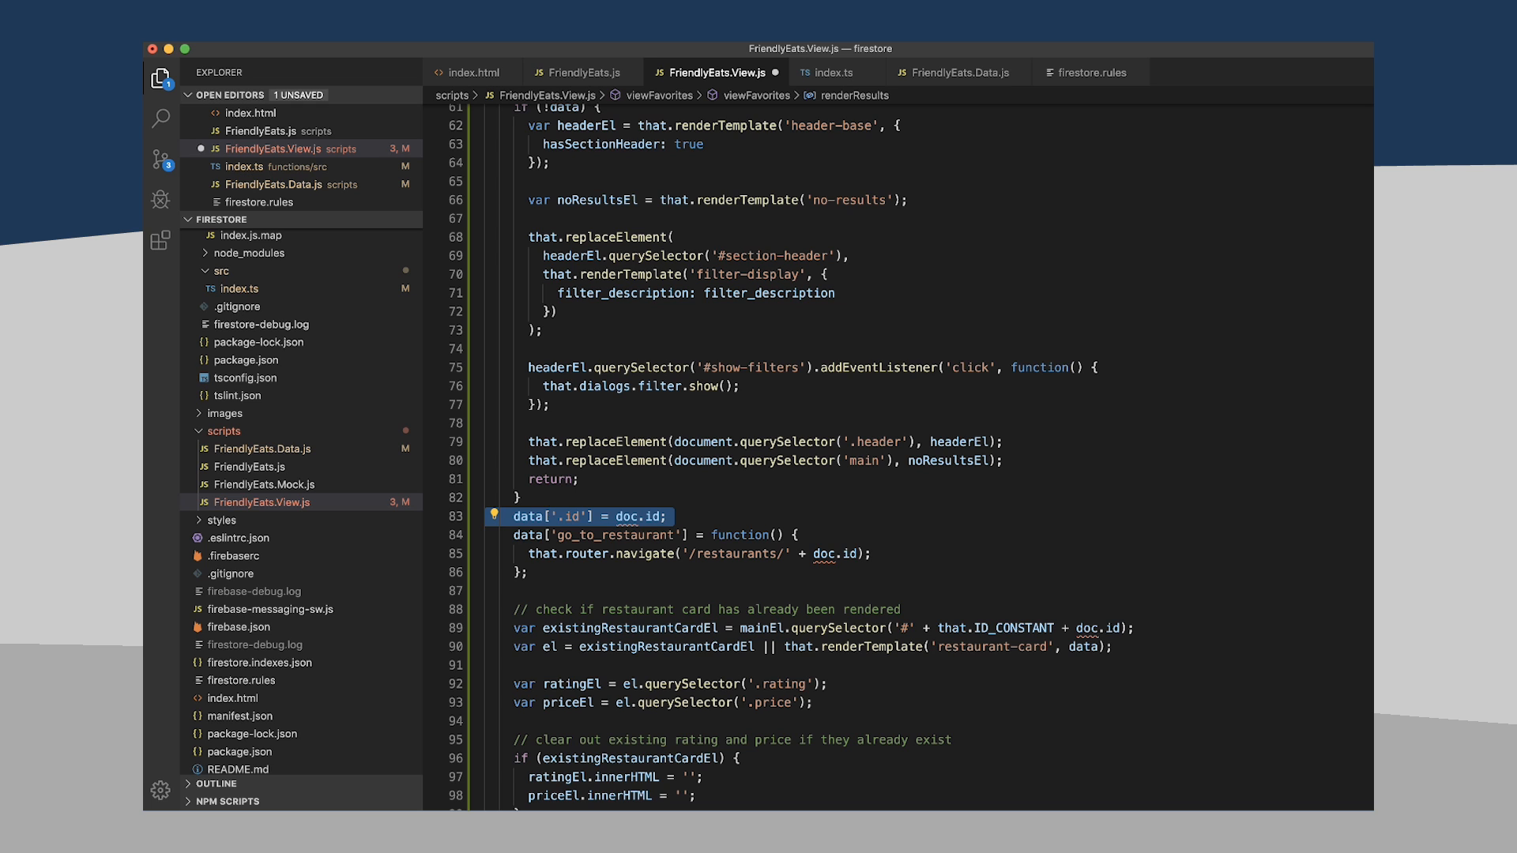
click(585, 517)
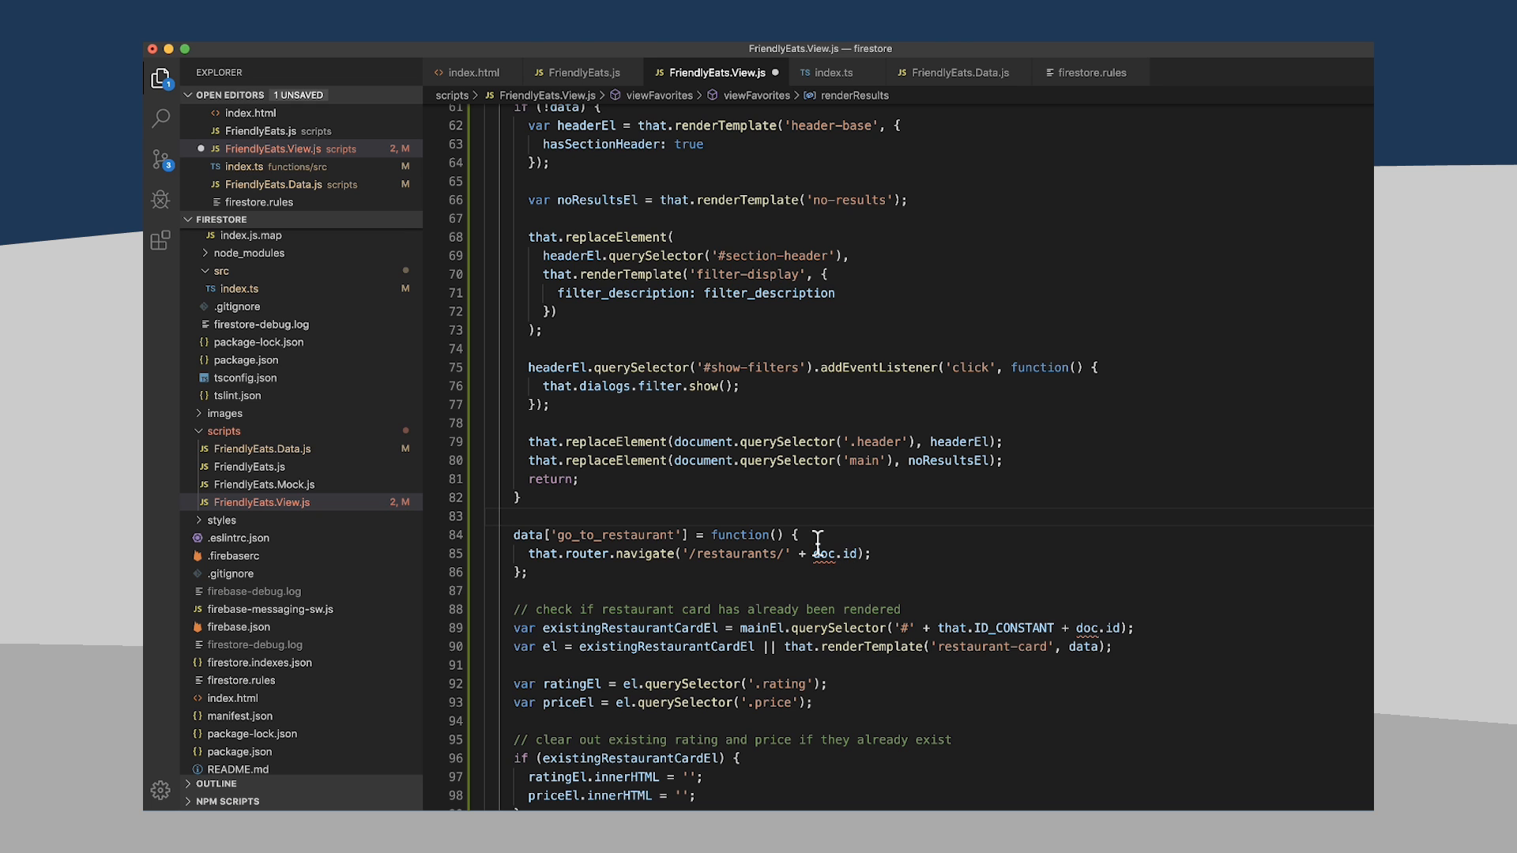
text(const docId = data['.id'];)
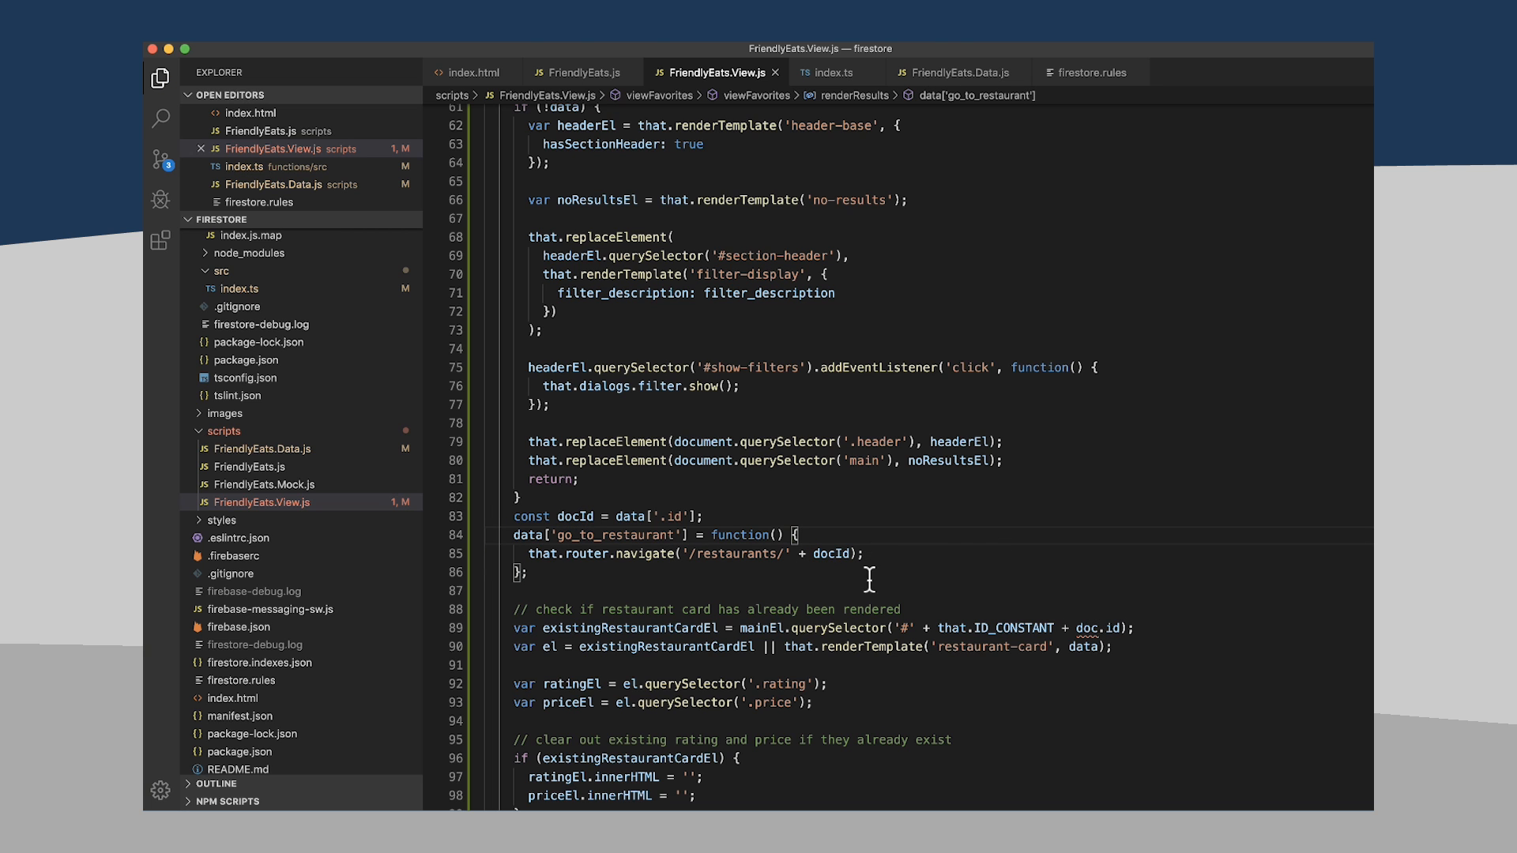
scroll(down, 3)
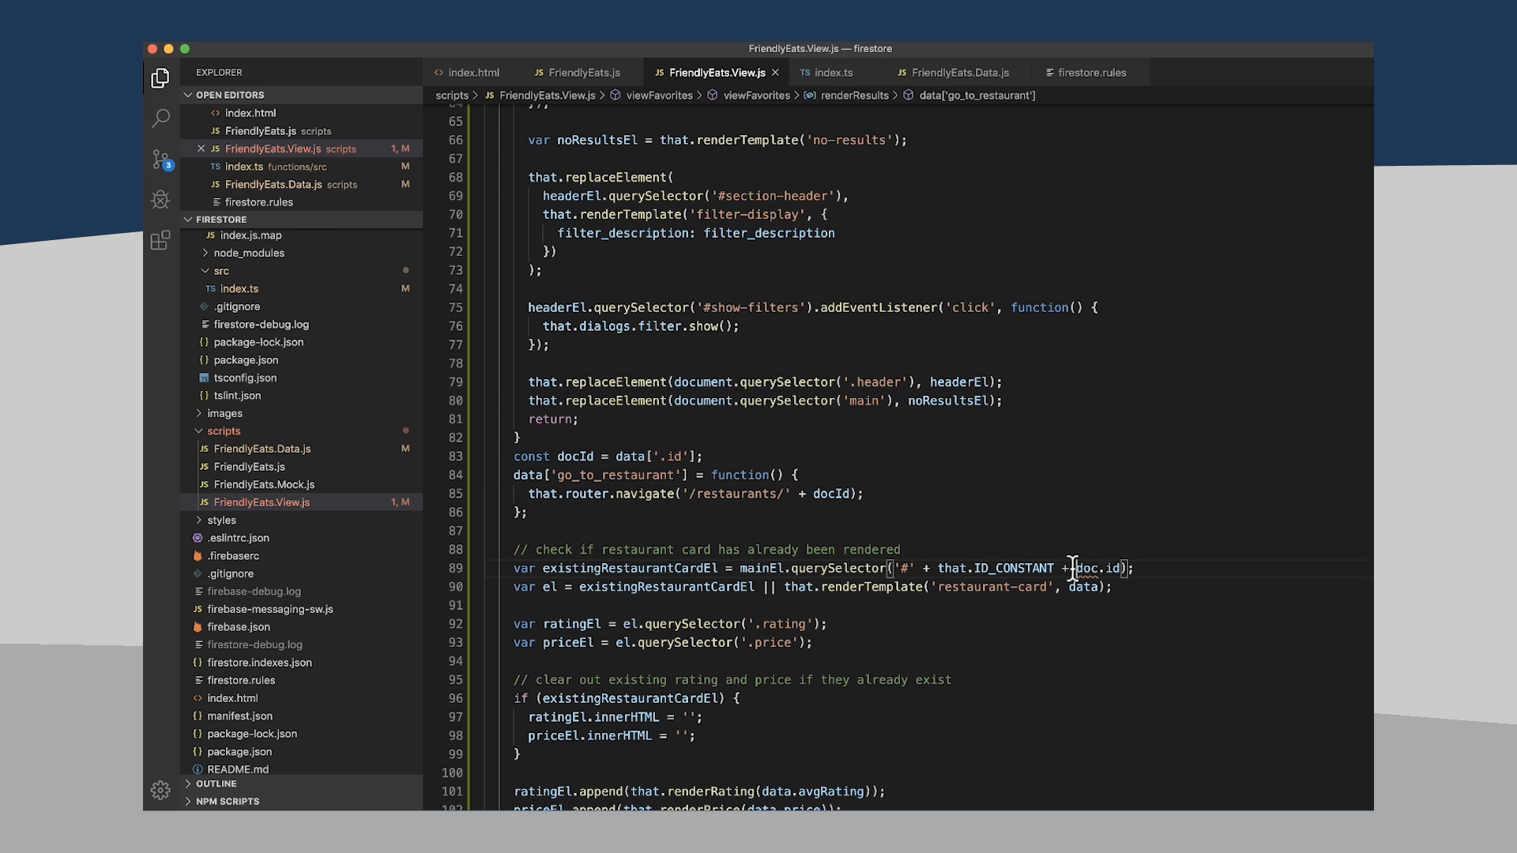
double_click(1099, 567)
text(I)
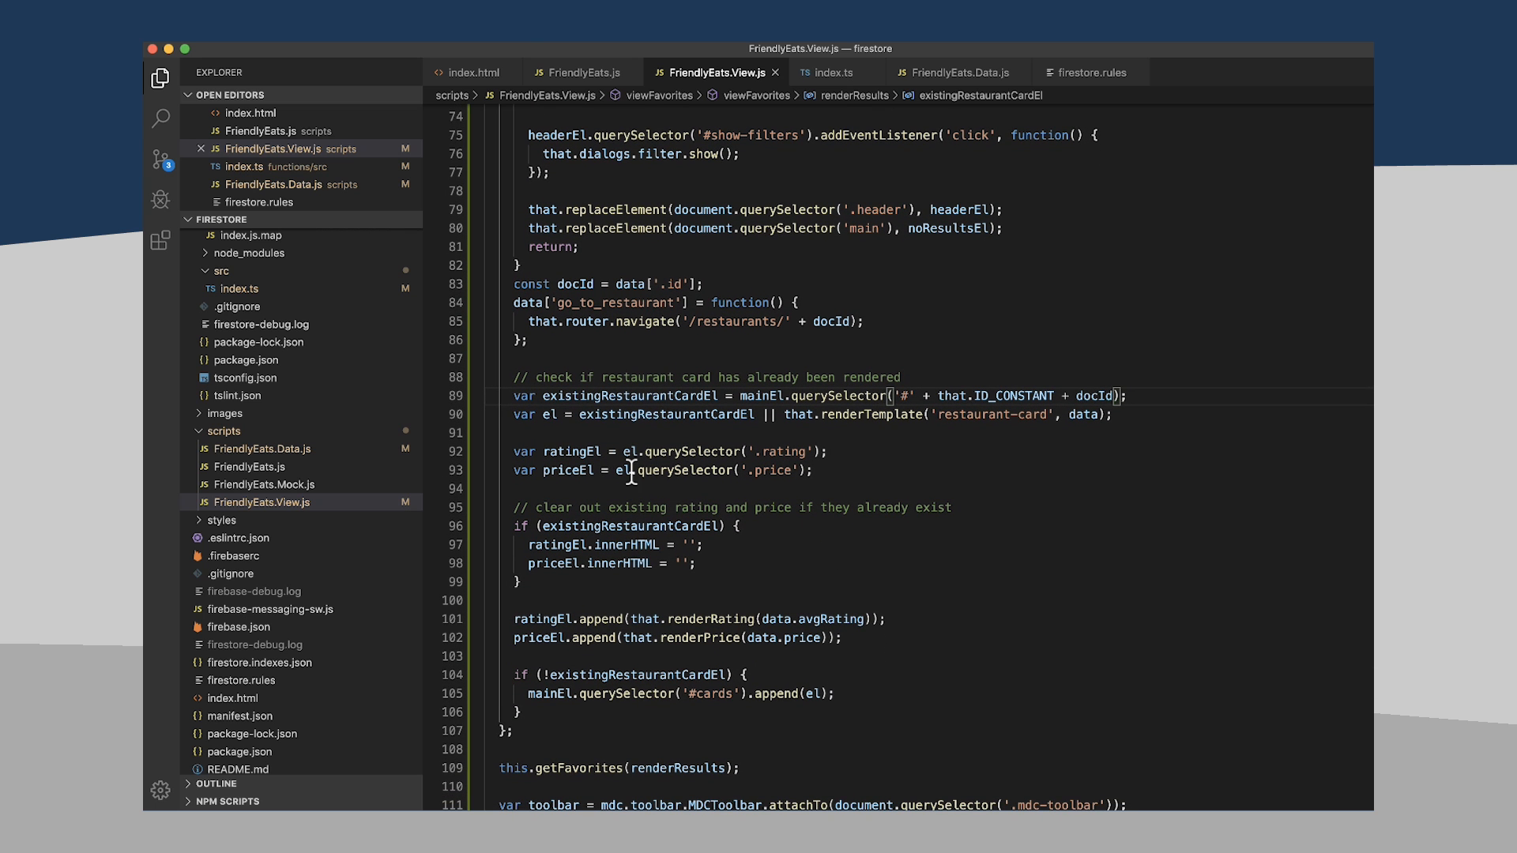
scroll(down, 3)
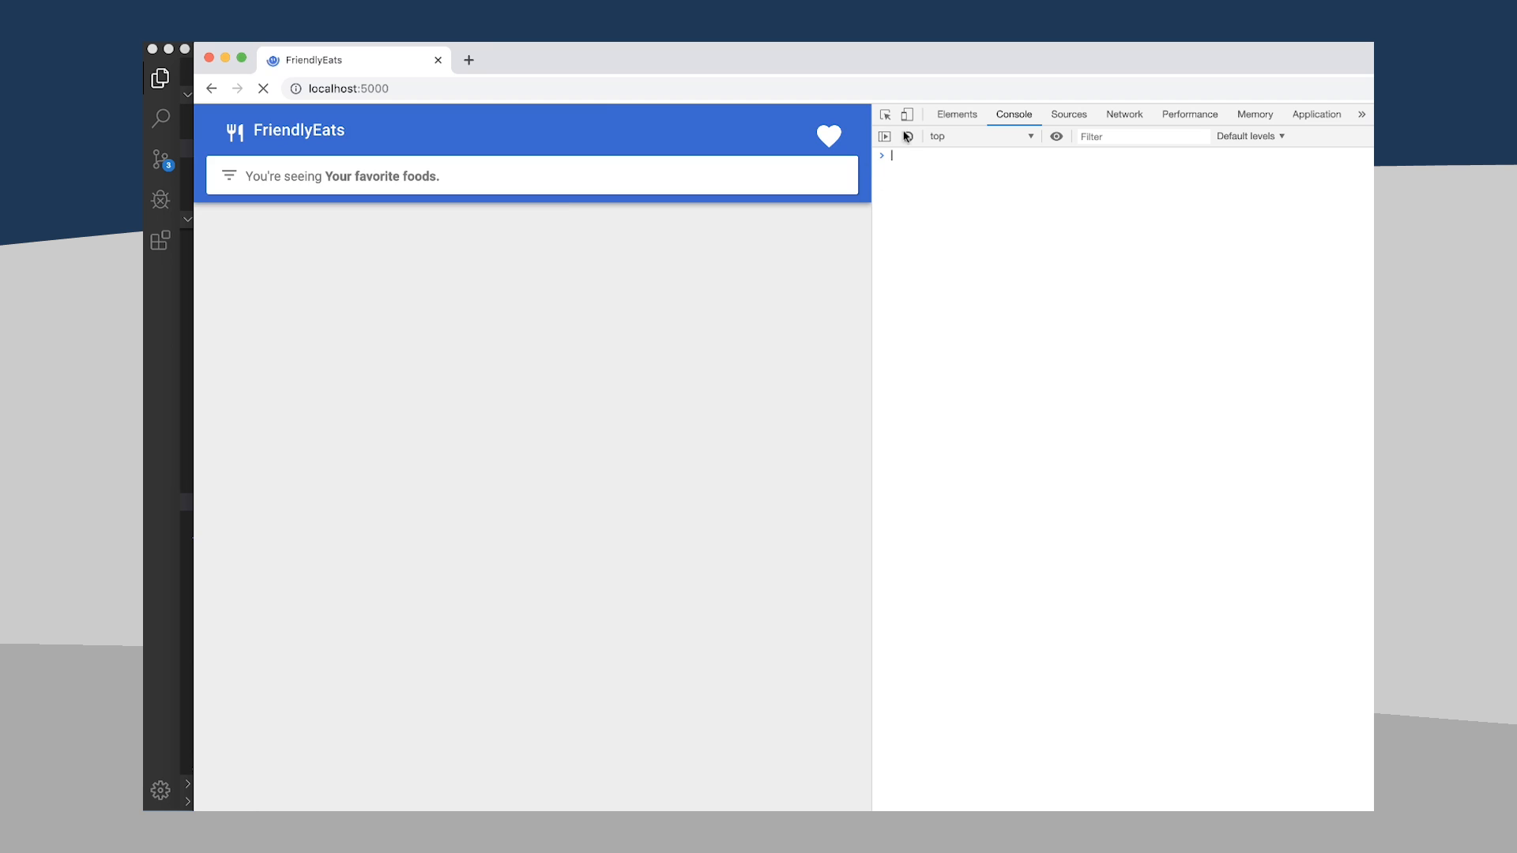
- Reload FriendlyEats, view the two favorites, add mock ratings to Place Best, and return to favorites
click(264, 89)
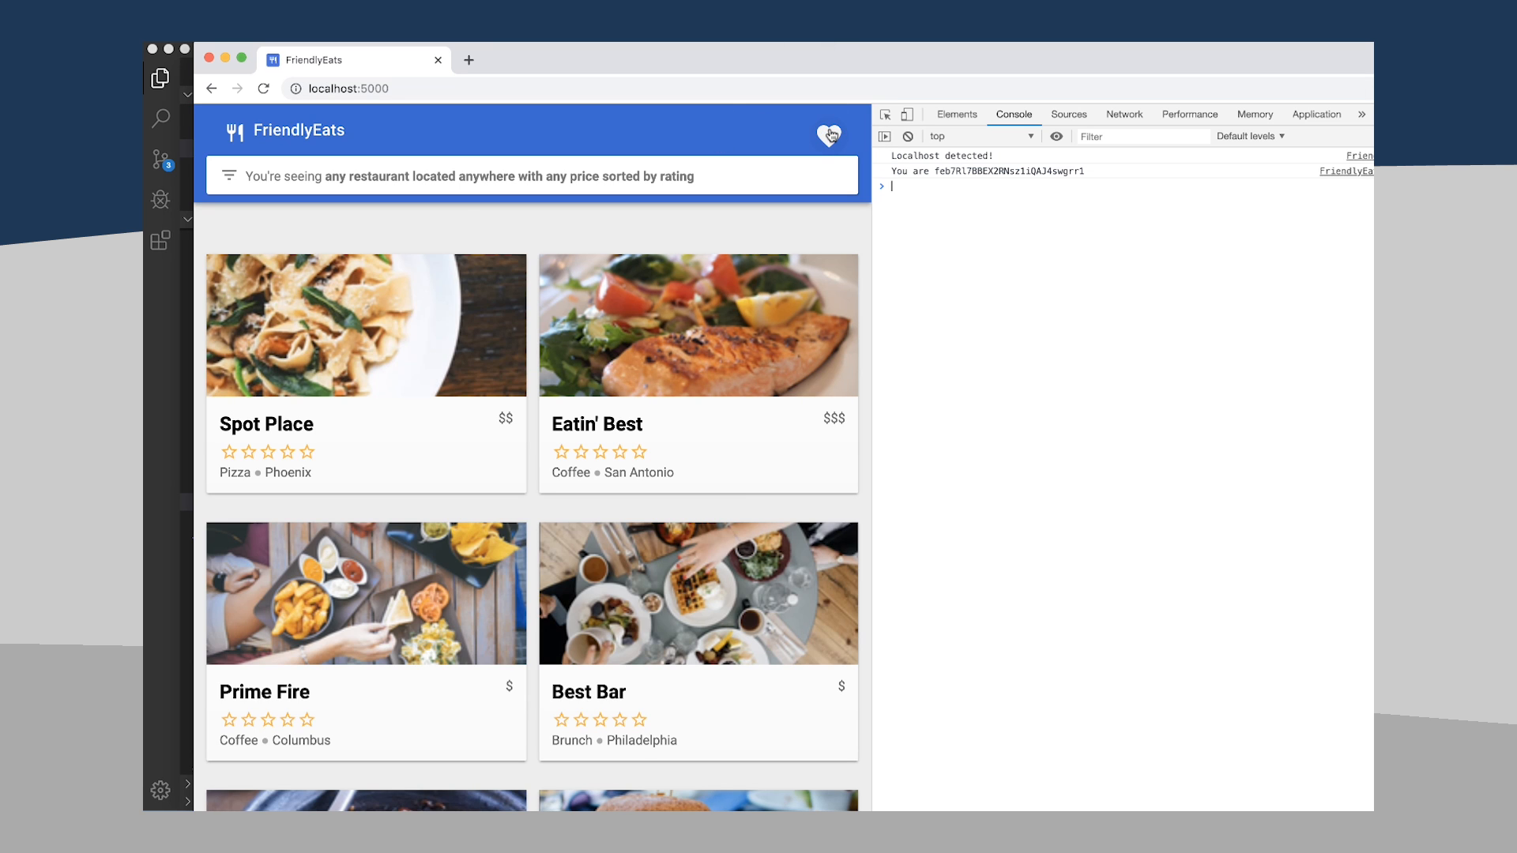
click(828, 134)
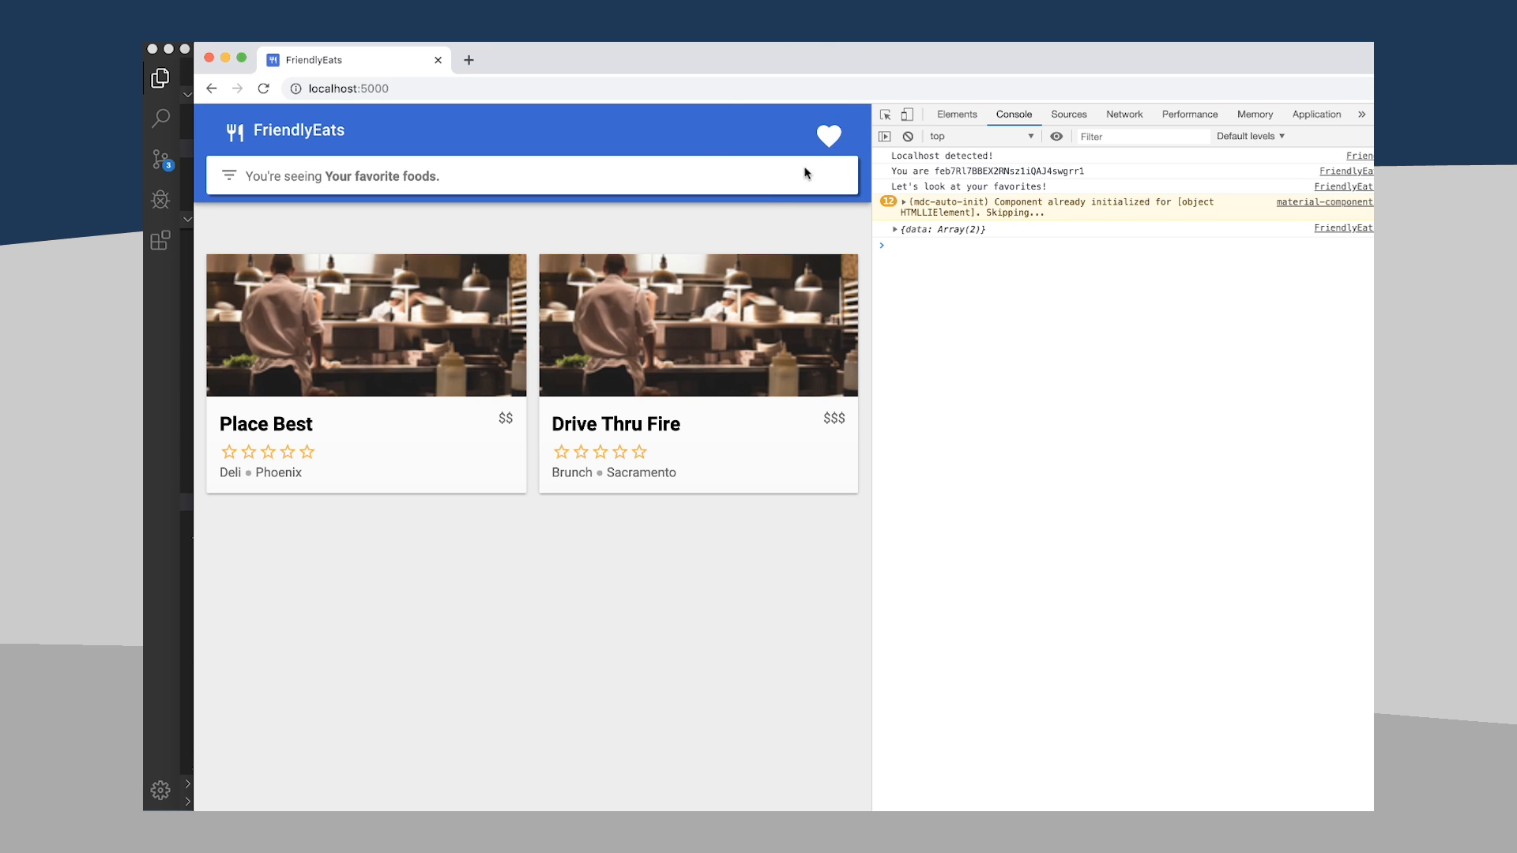
mouse_move(569, 330)
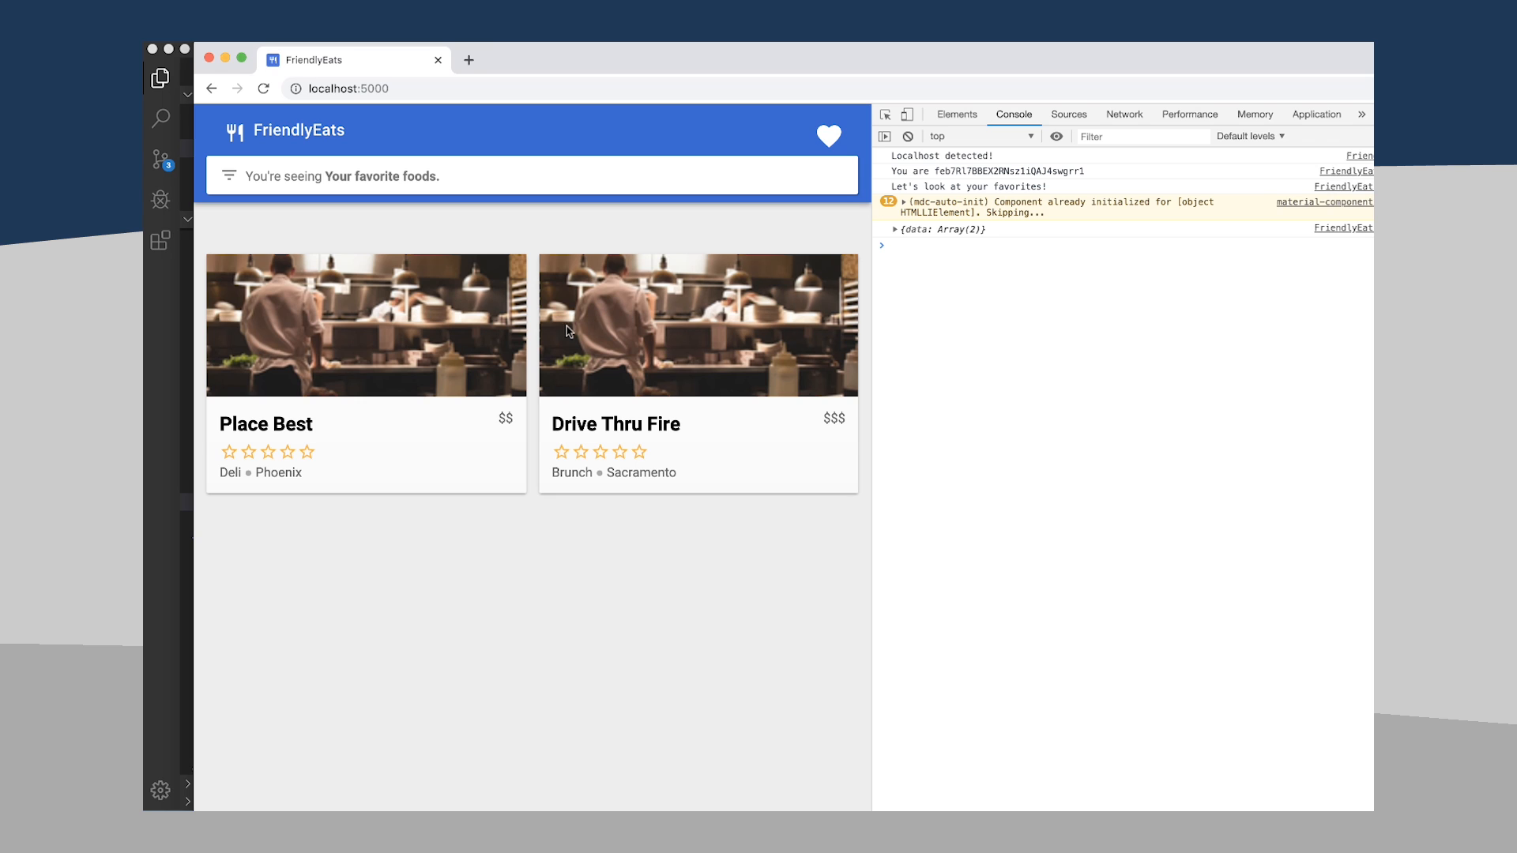
mouse_move(471, 398)
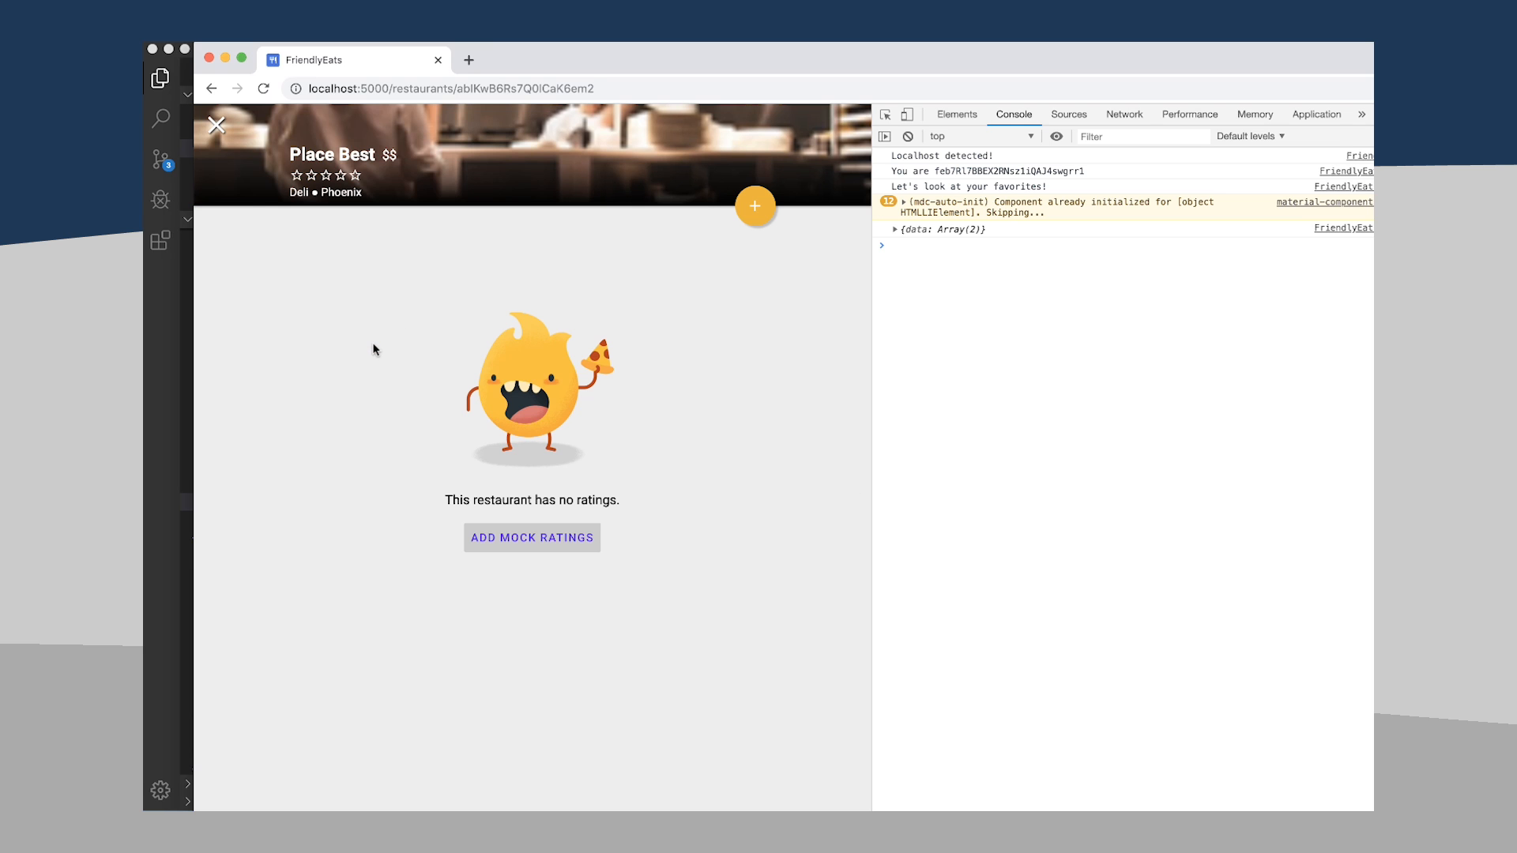
mouse_move(254, 139)
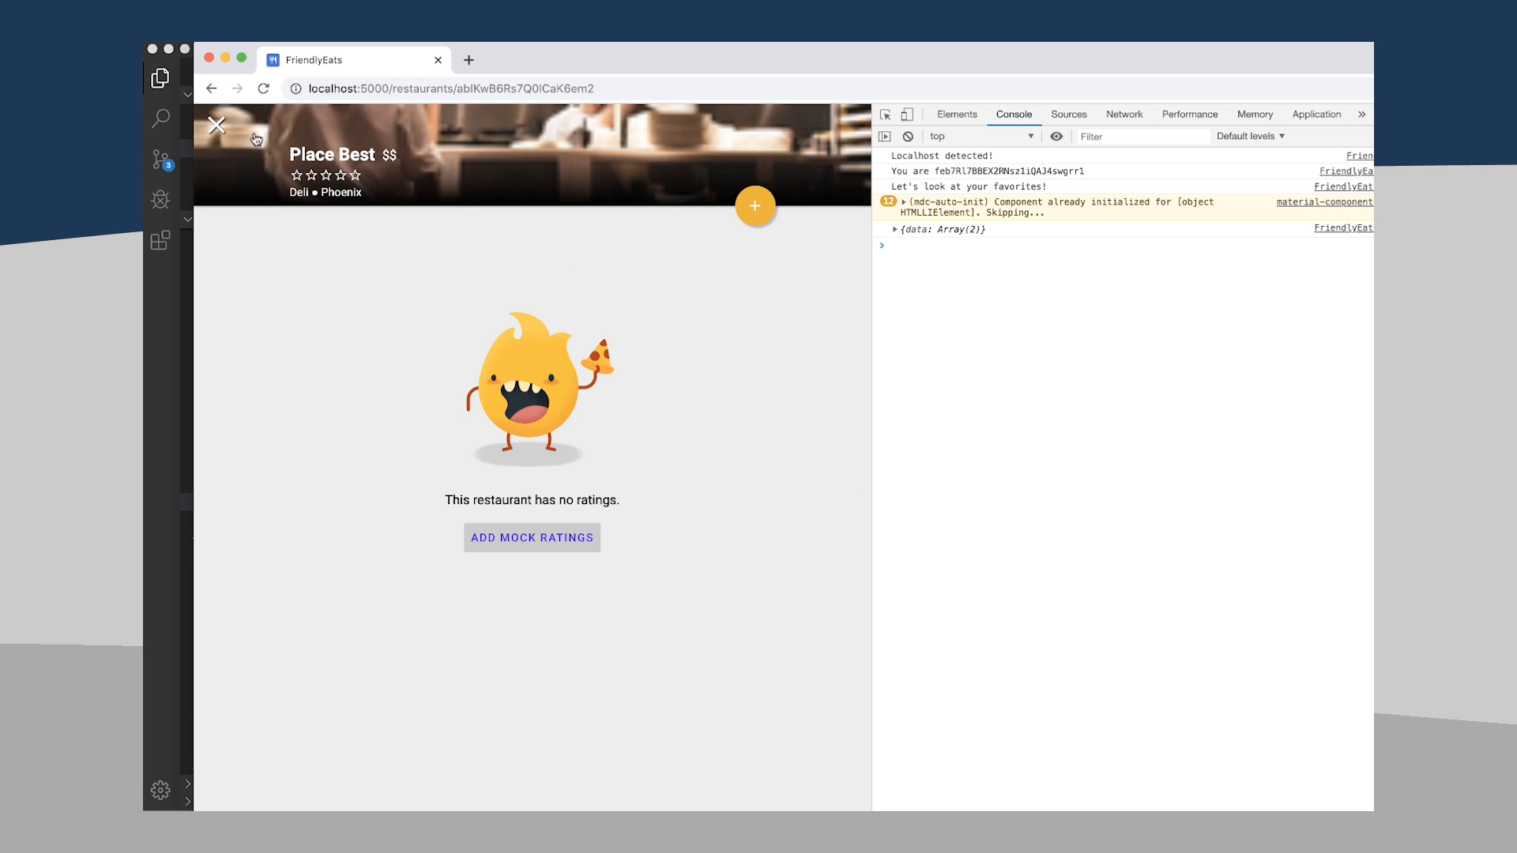
click(530, 537)
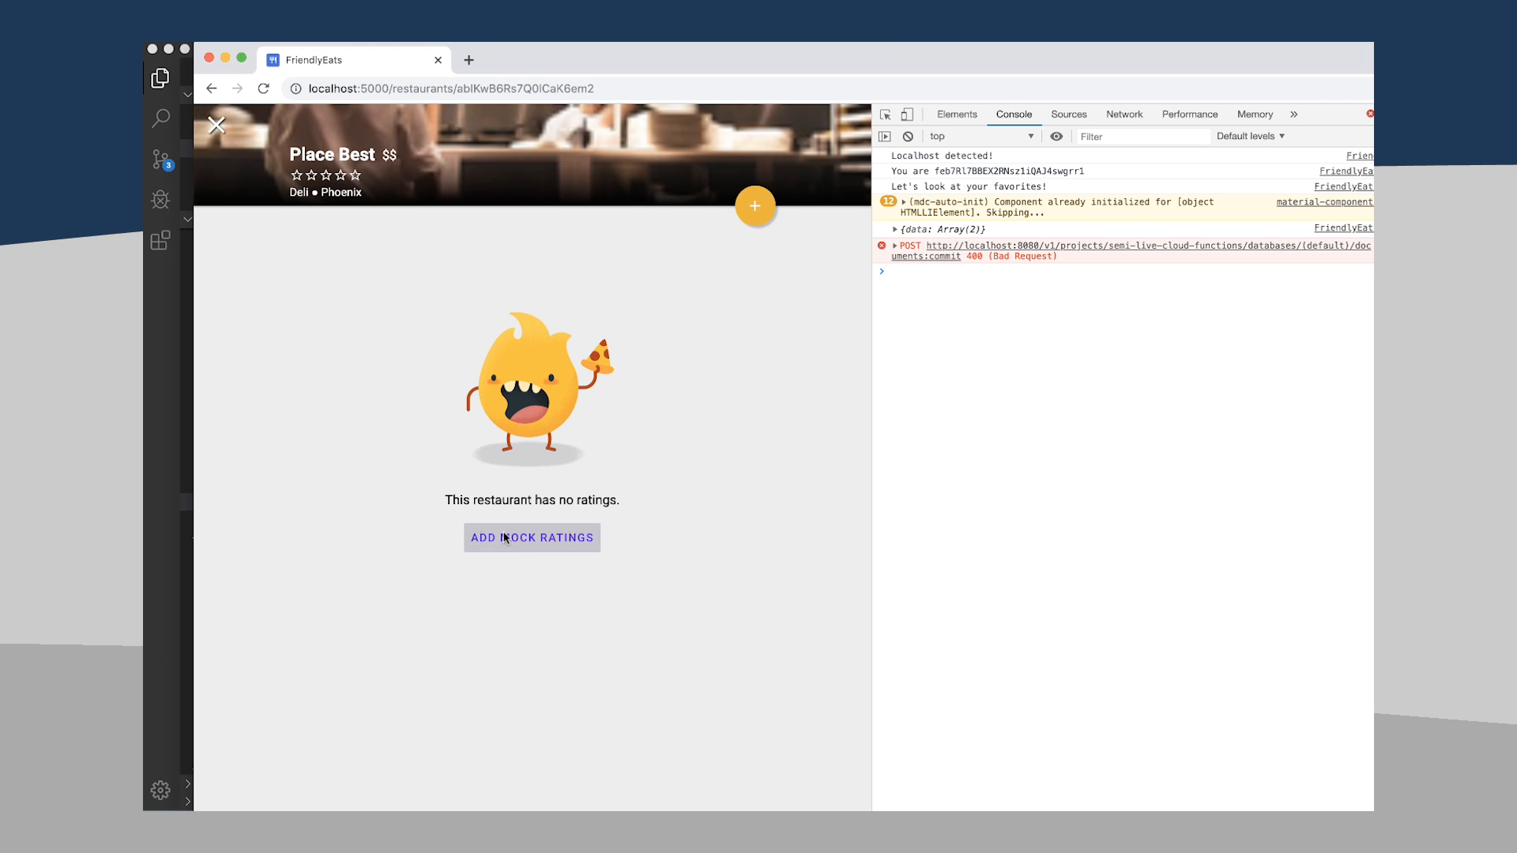
click(531, 537)
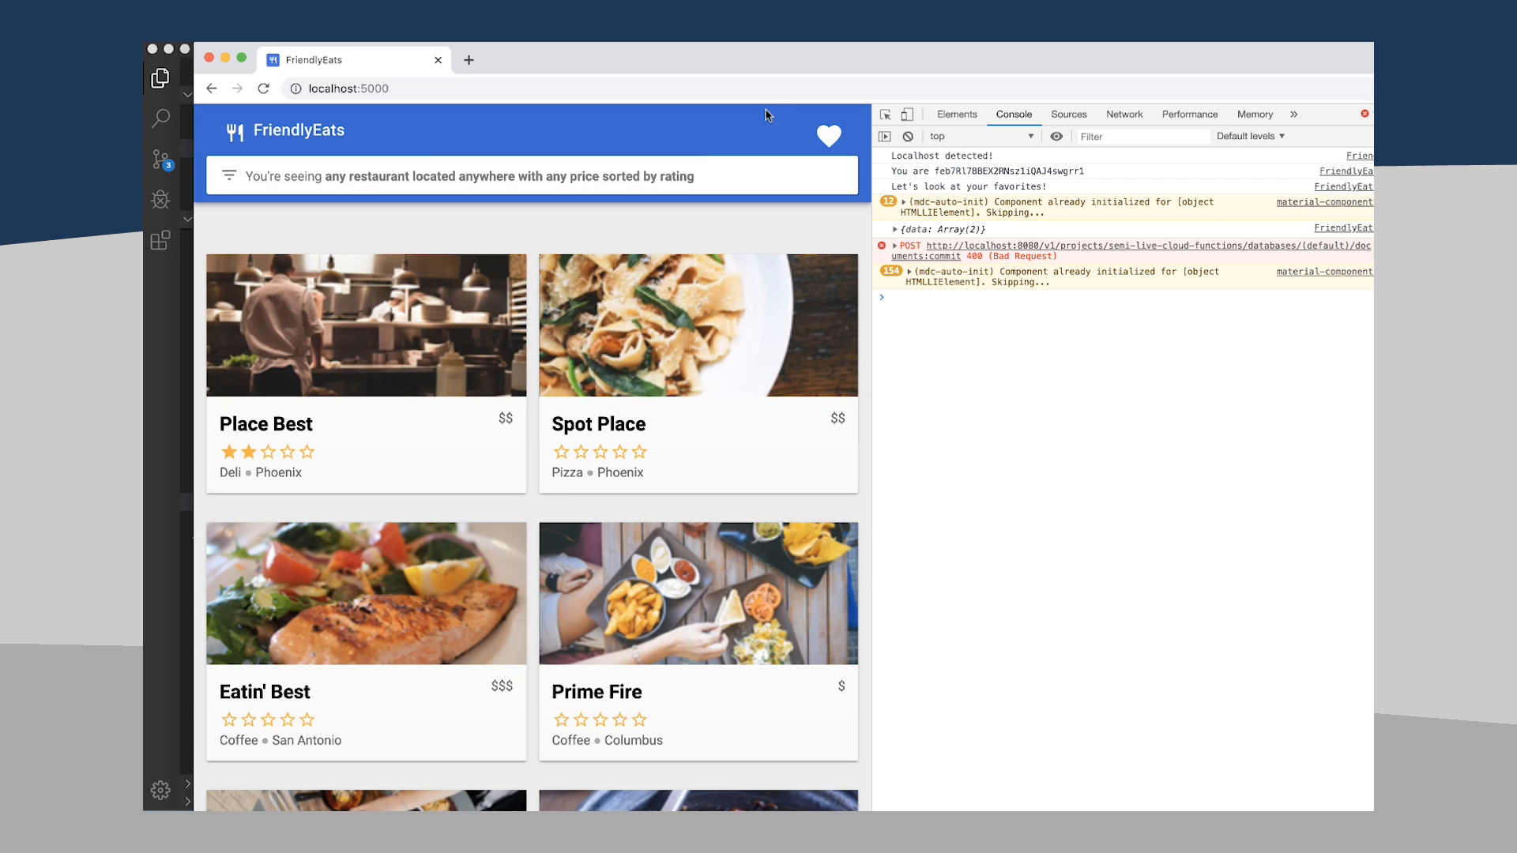
click(827, 136)
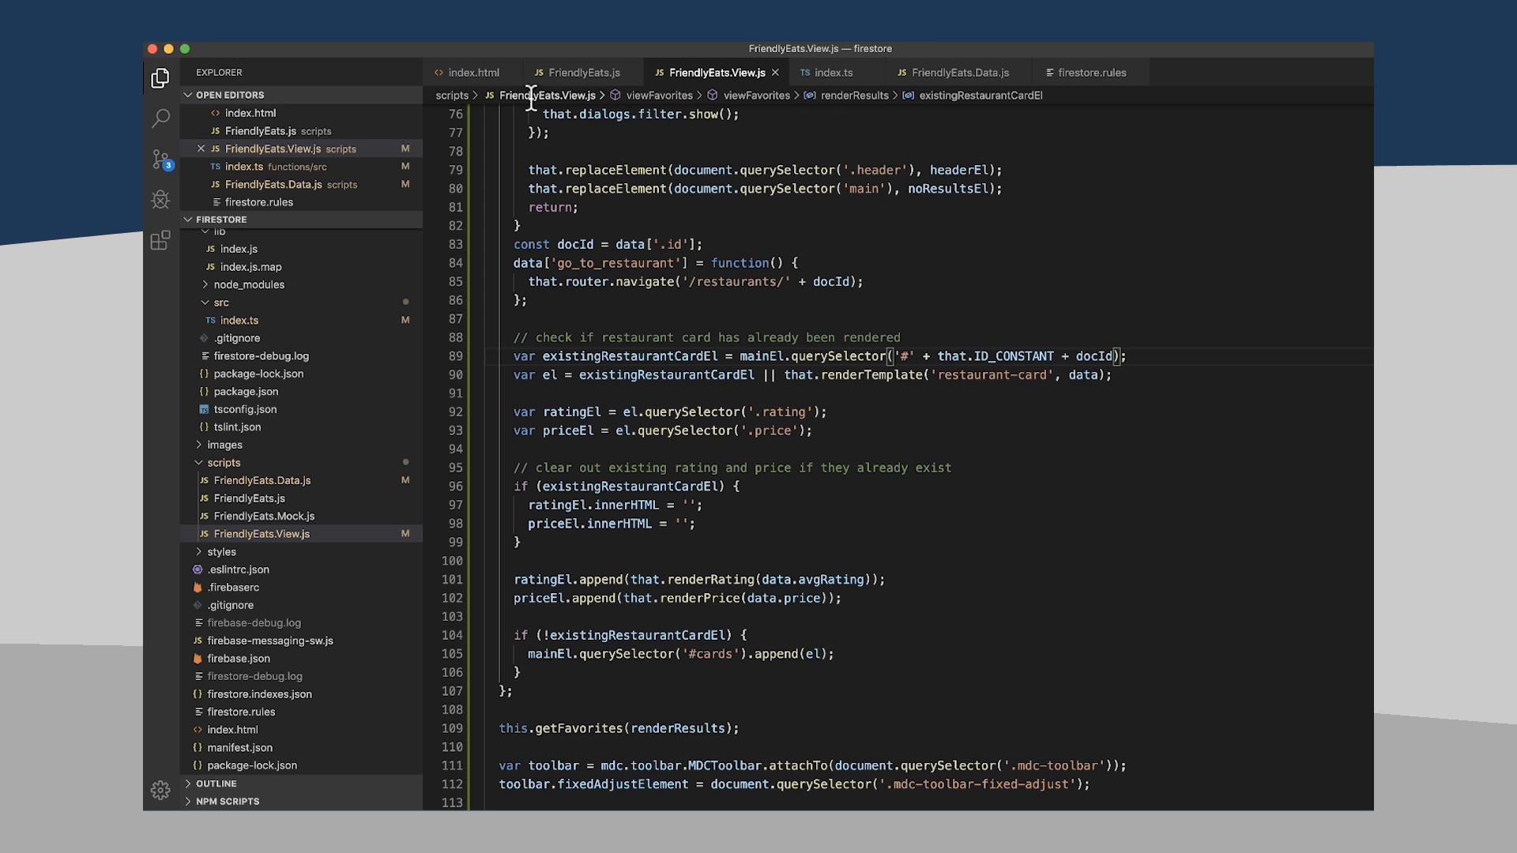
mouse_move(545, 597)
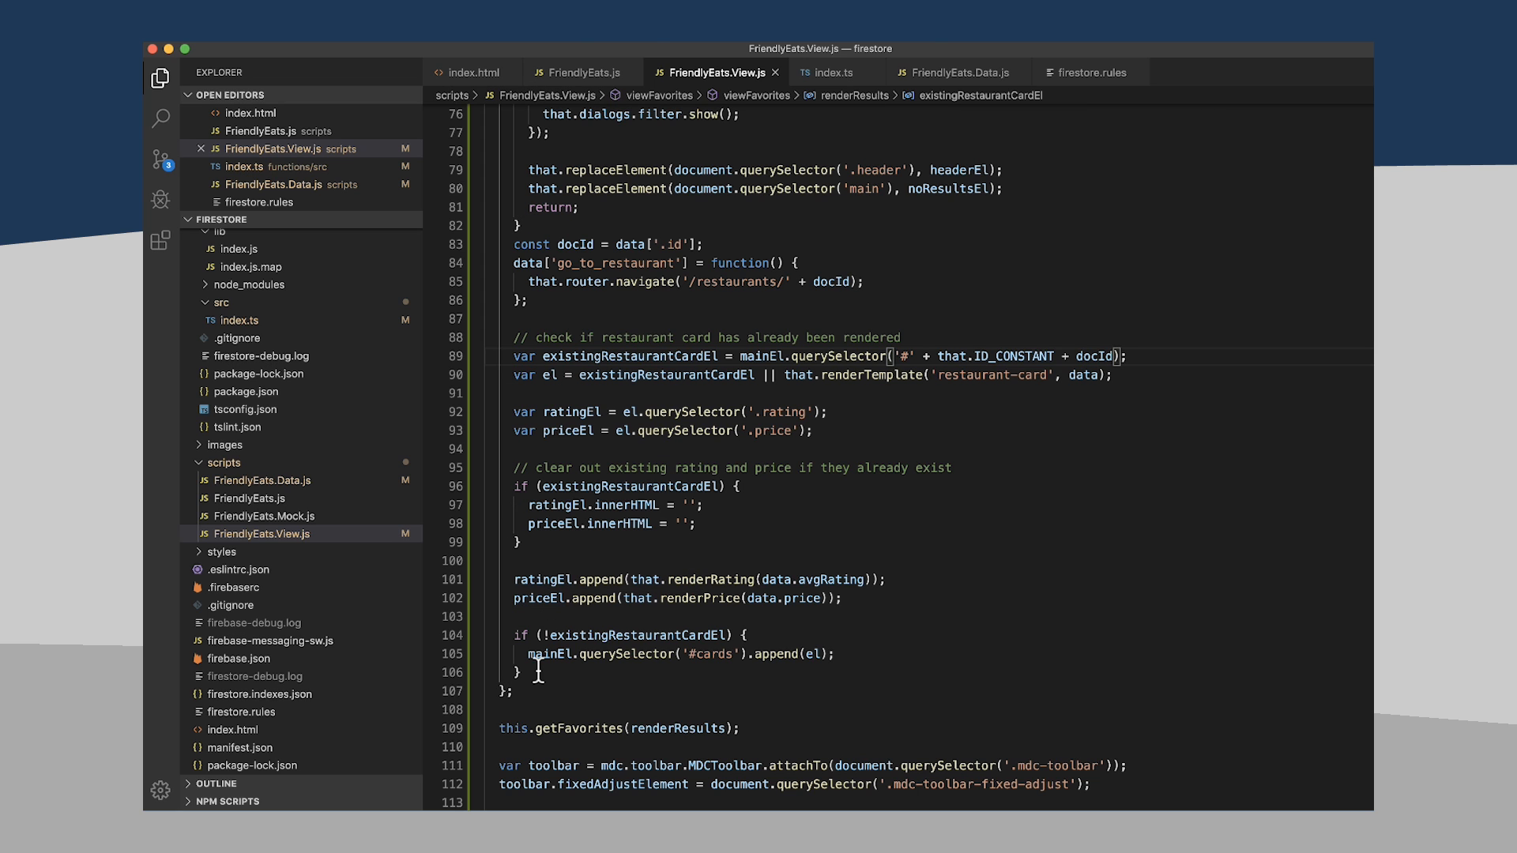
- Declare FriendlyEats.prototype.renderRestaurantCard = function(mainEl, data, docId) below viewFavorites
scroll(down, 3)
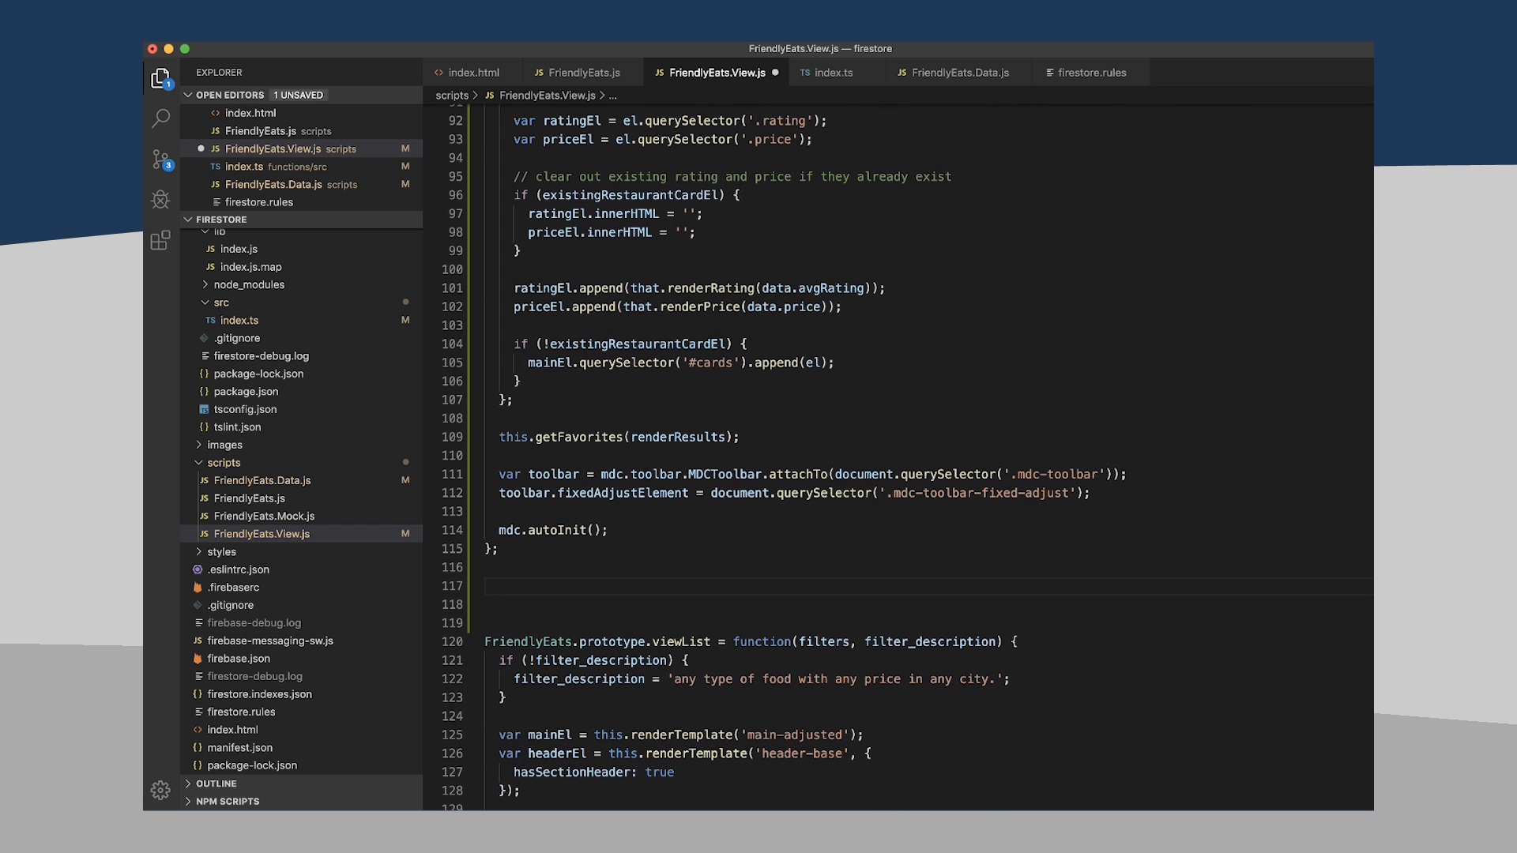
text(FriendlyEats.pro)
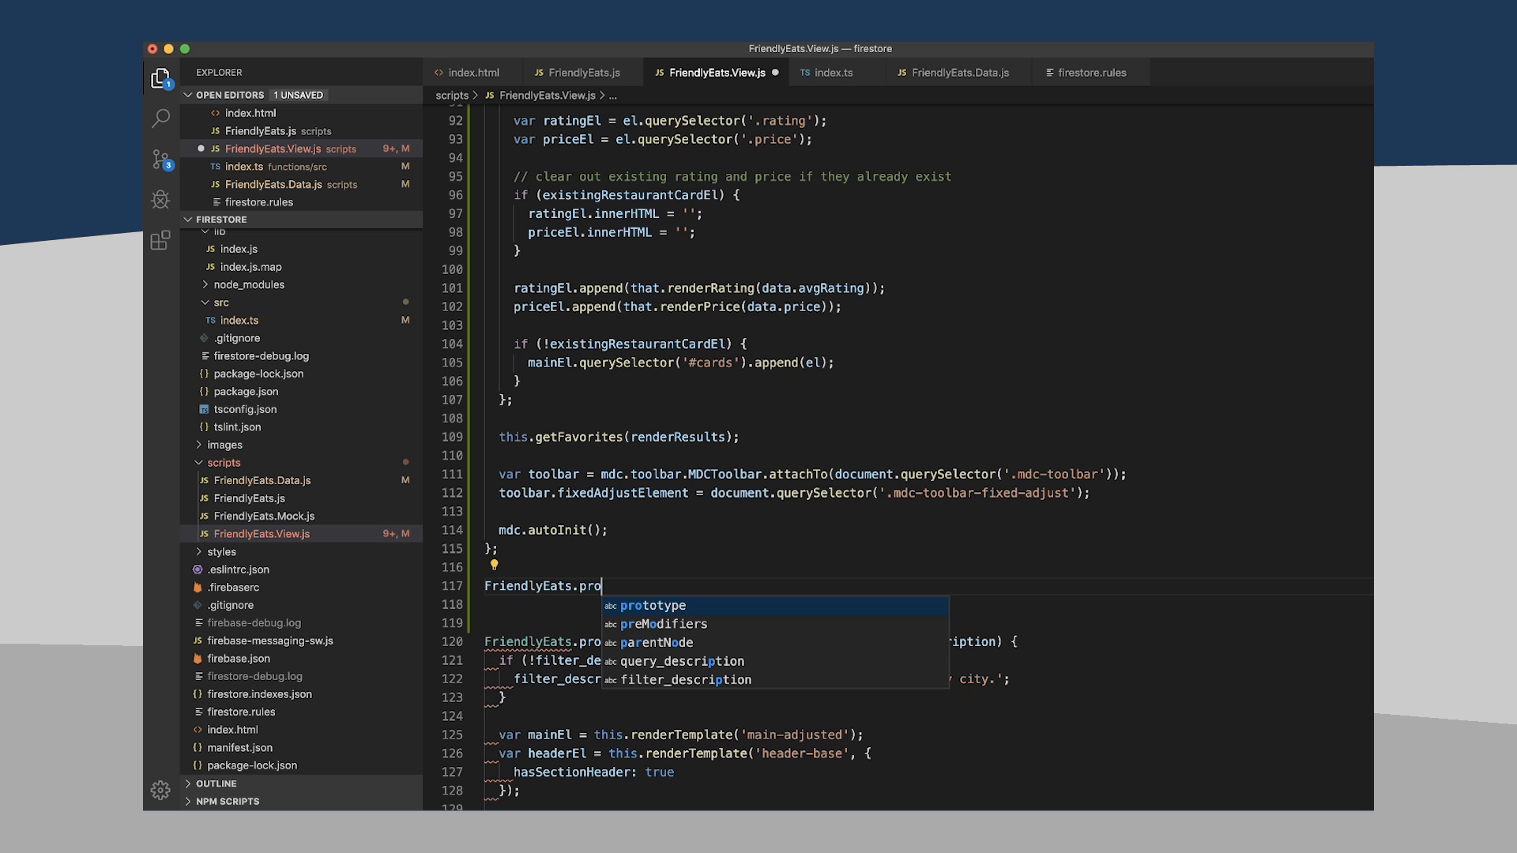
text(totype.renderRestaurantCard()
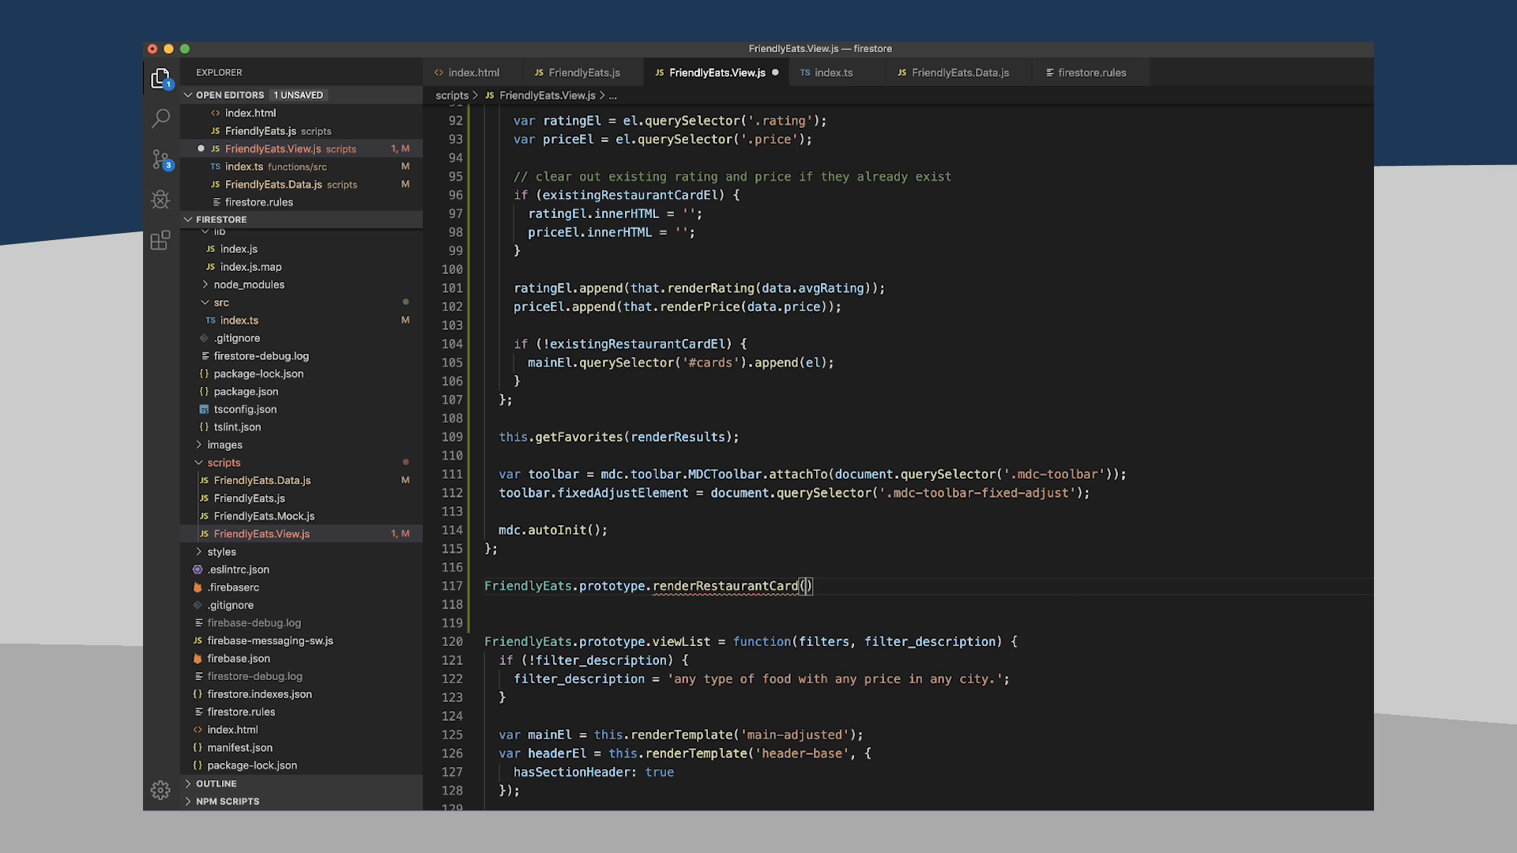
text(= function)
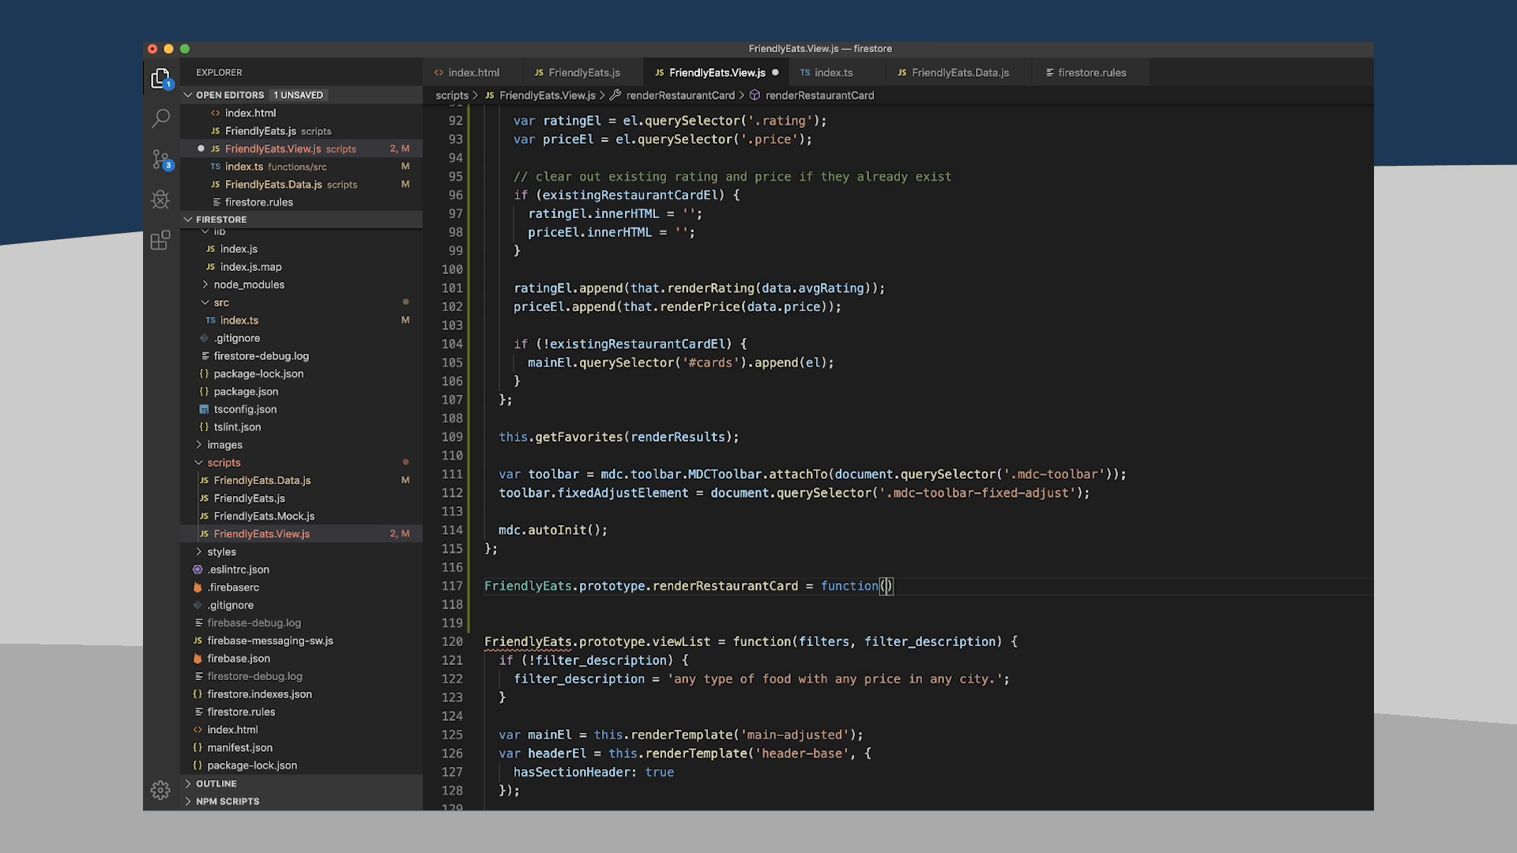
scroll(down, 3)
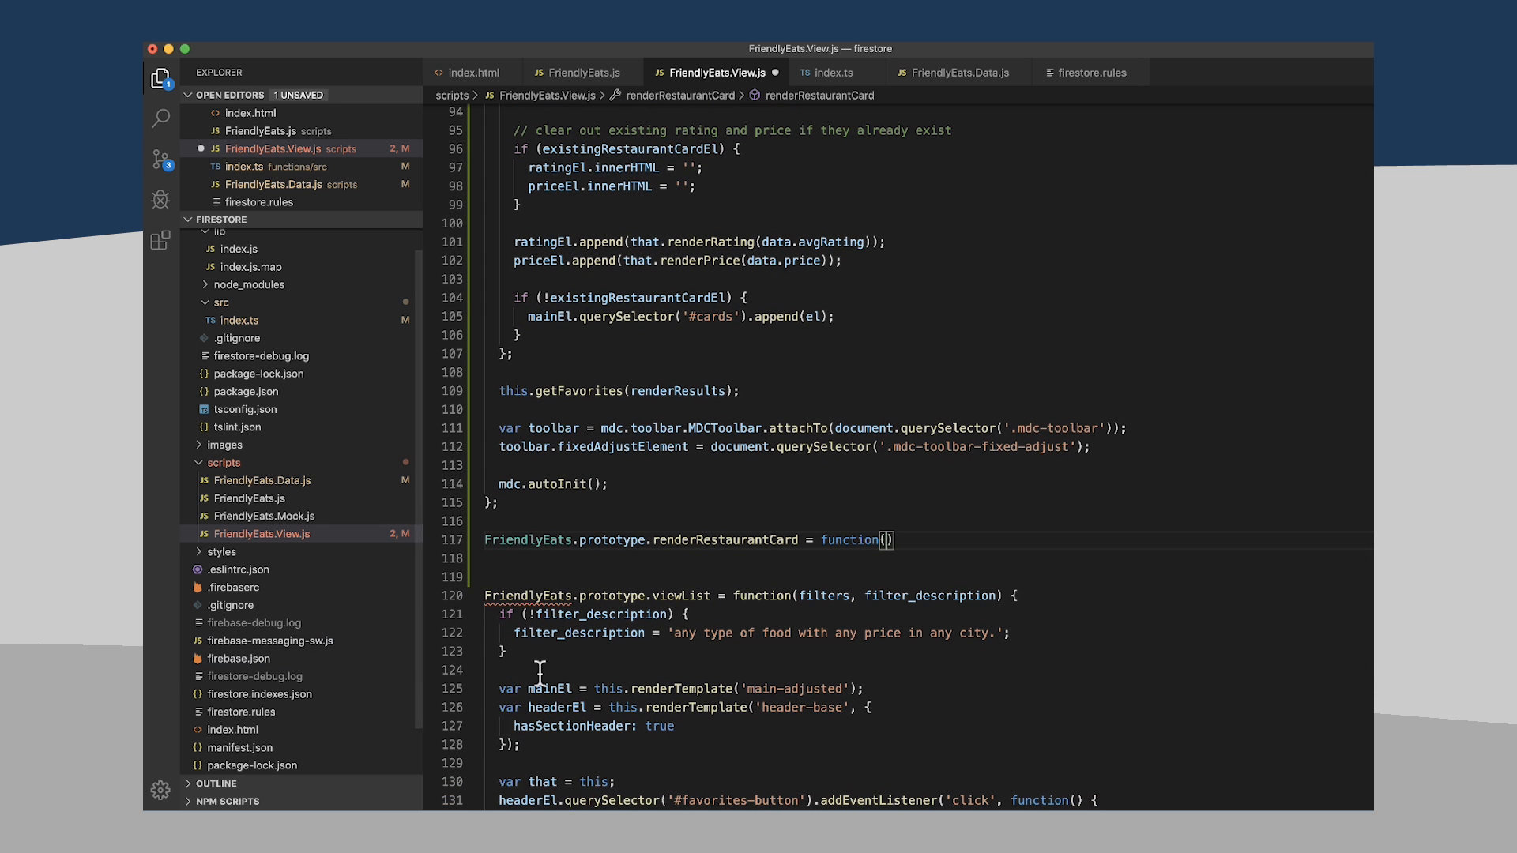
text(mail)
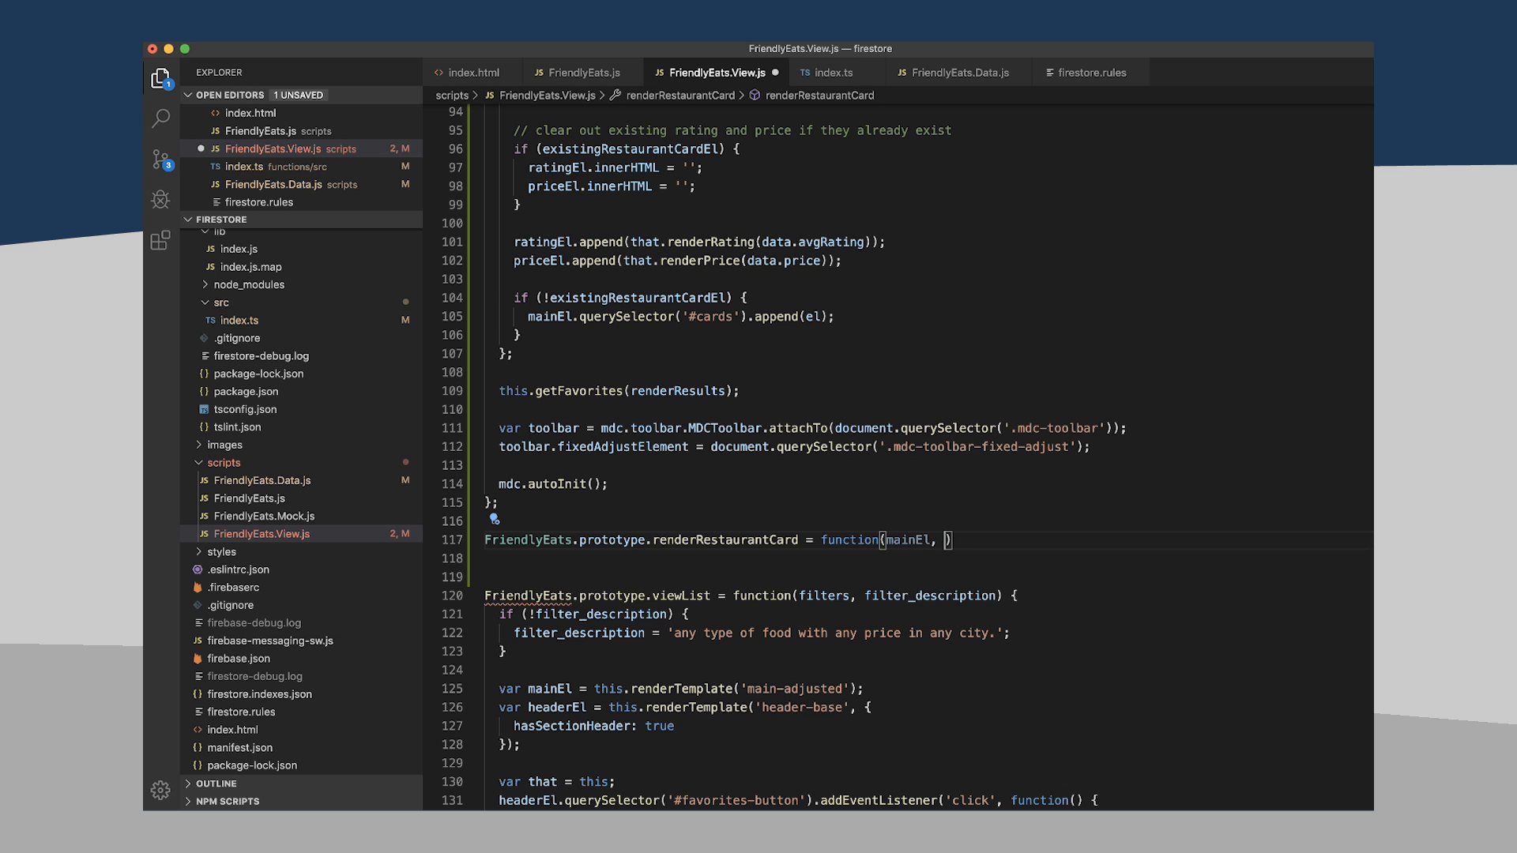
text(data, doc)
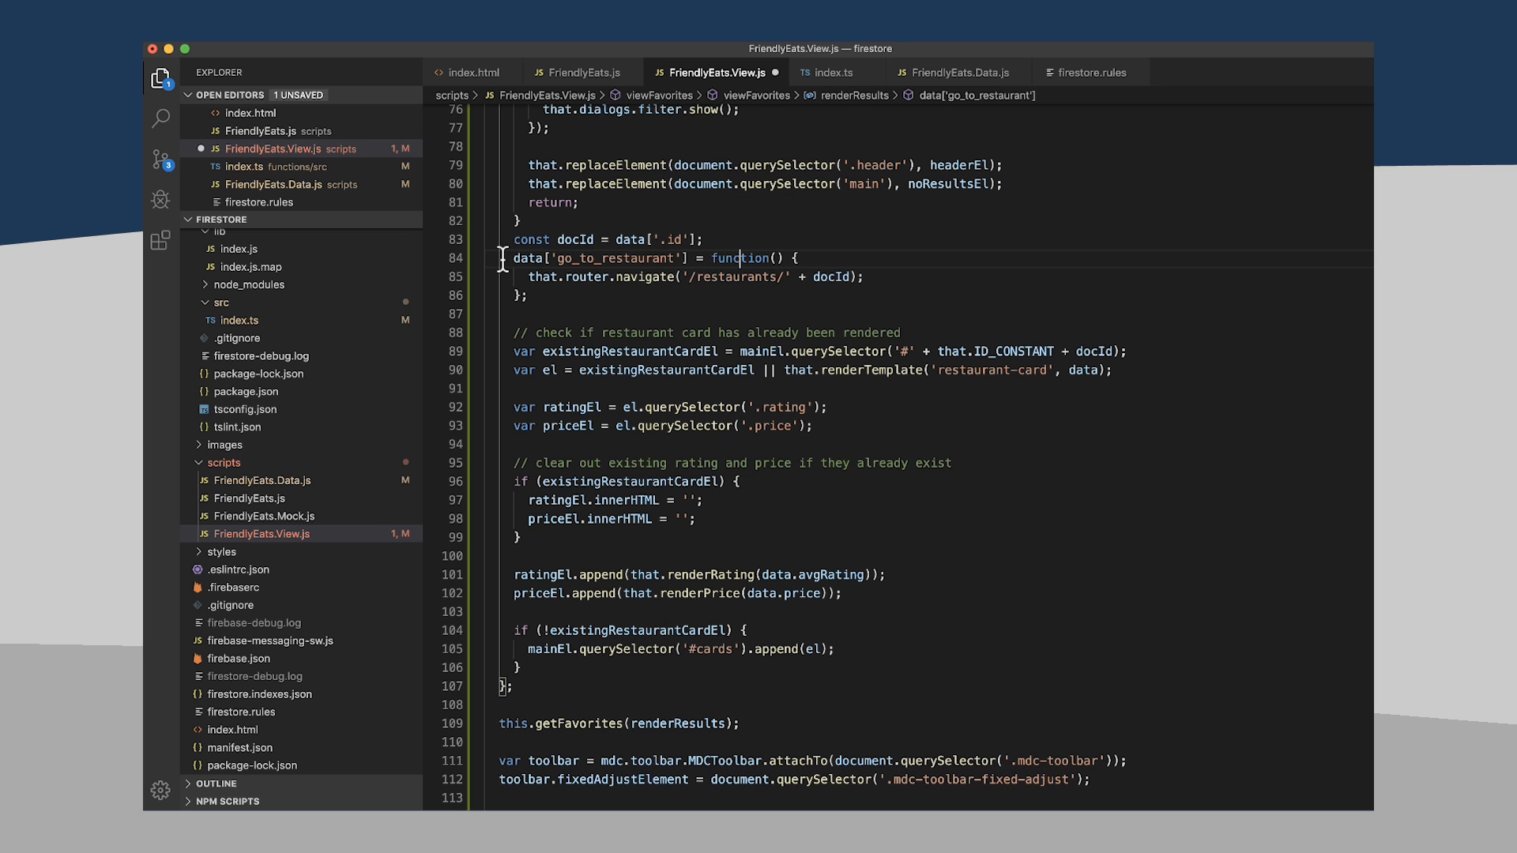
- Select the card-rendering lines in renderResults to move into the new function
drag(517, 258, 592, 370)
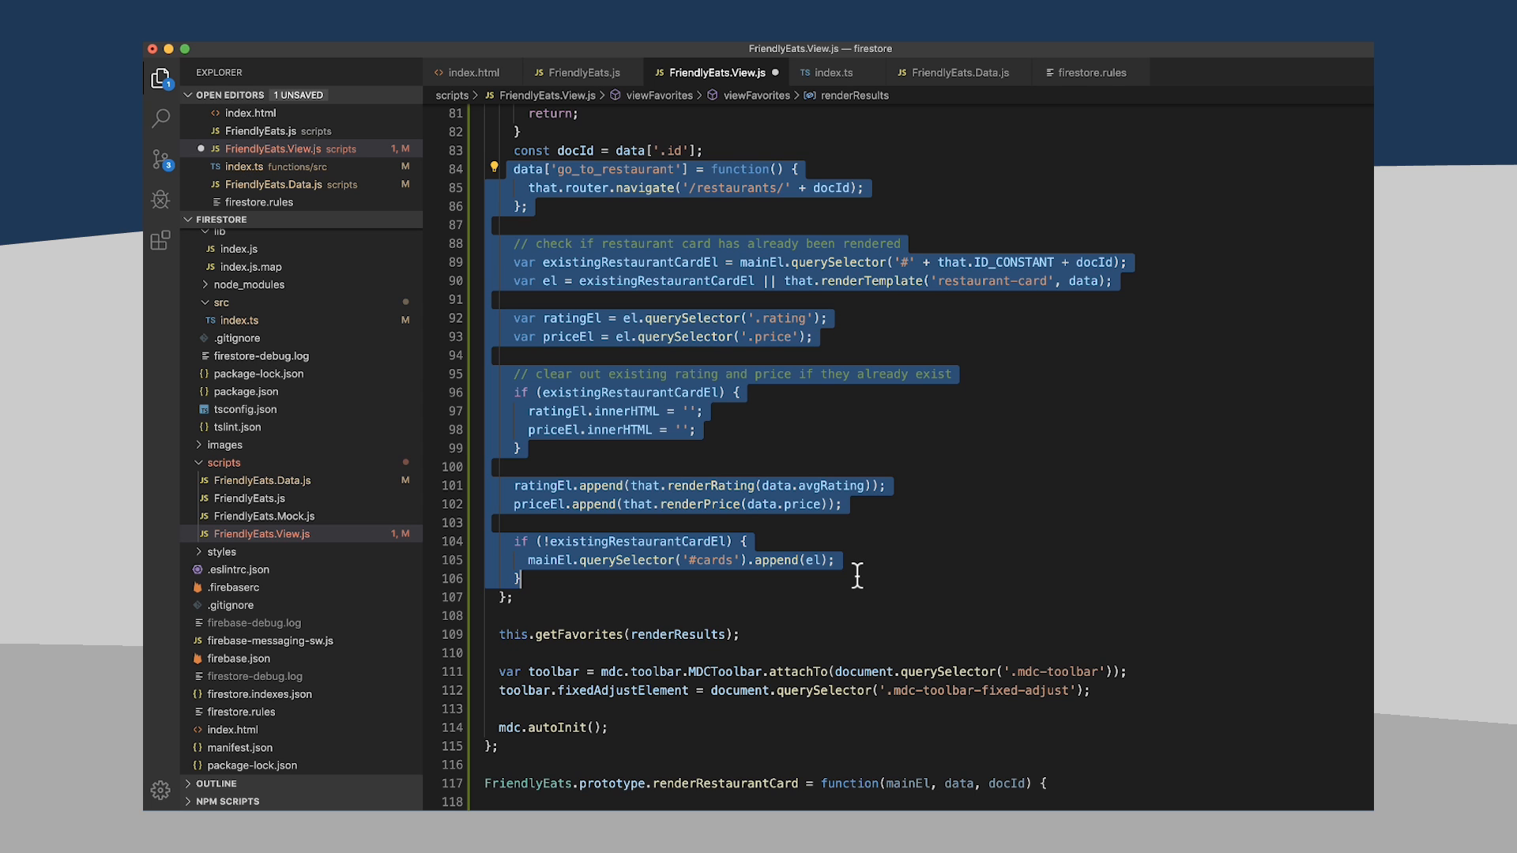
- Move the card-rendering lines into renderRestaurantCard and rewrite the navigate call's 'that' as 'this'
key(Delete)
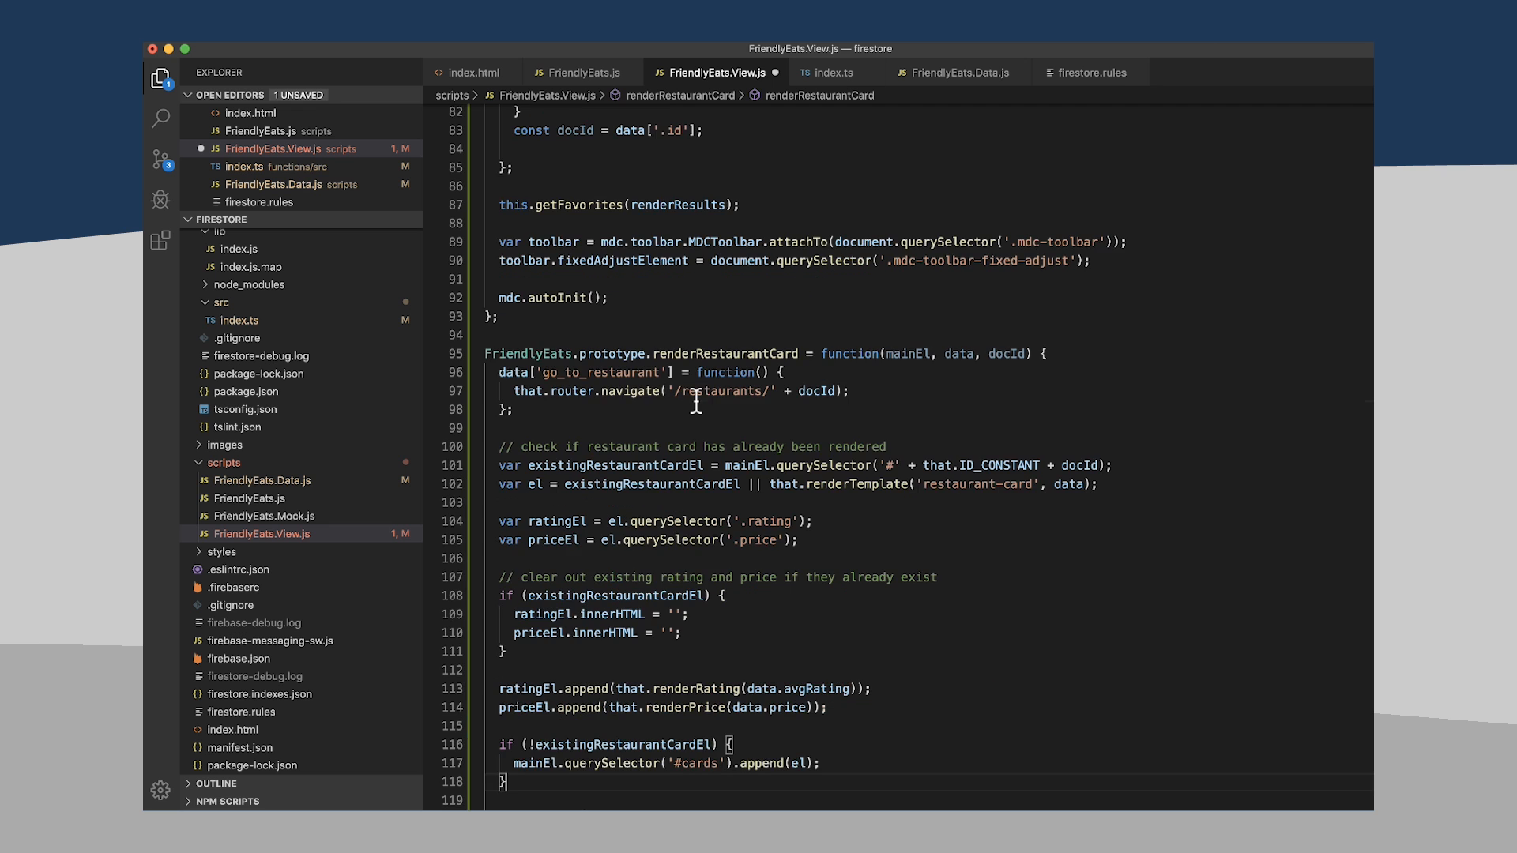
scroll(down, 3)
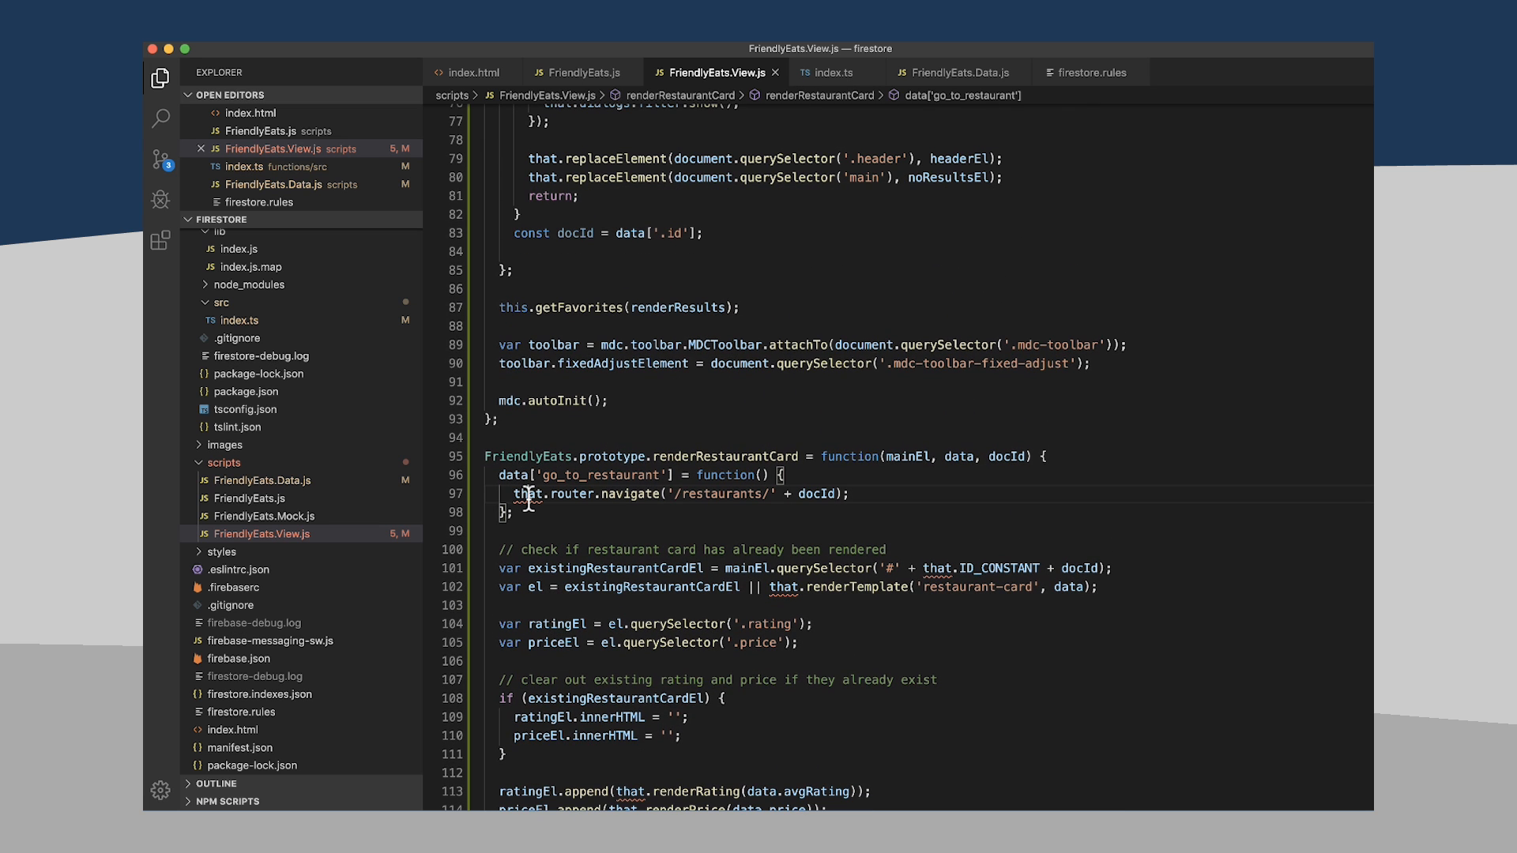
double_click(531, 493)
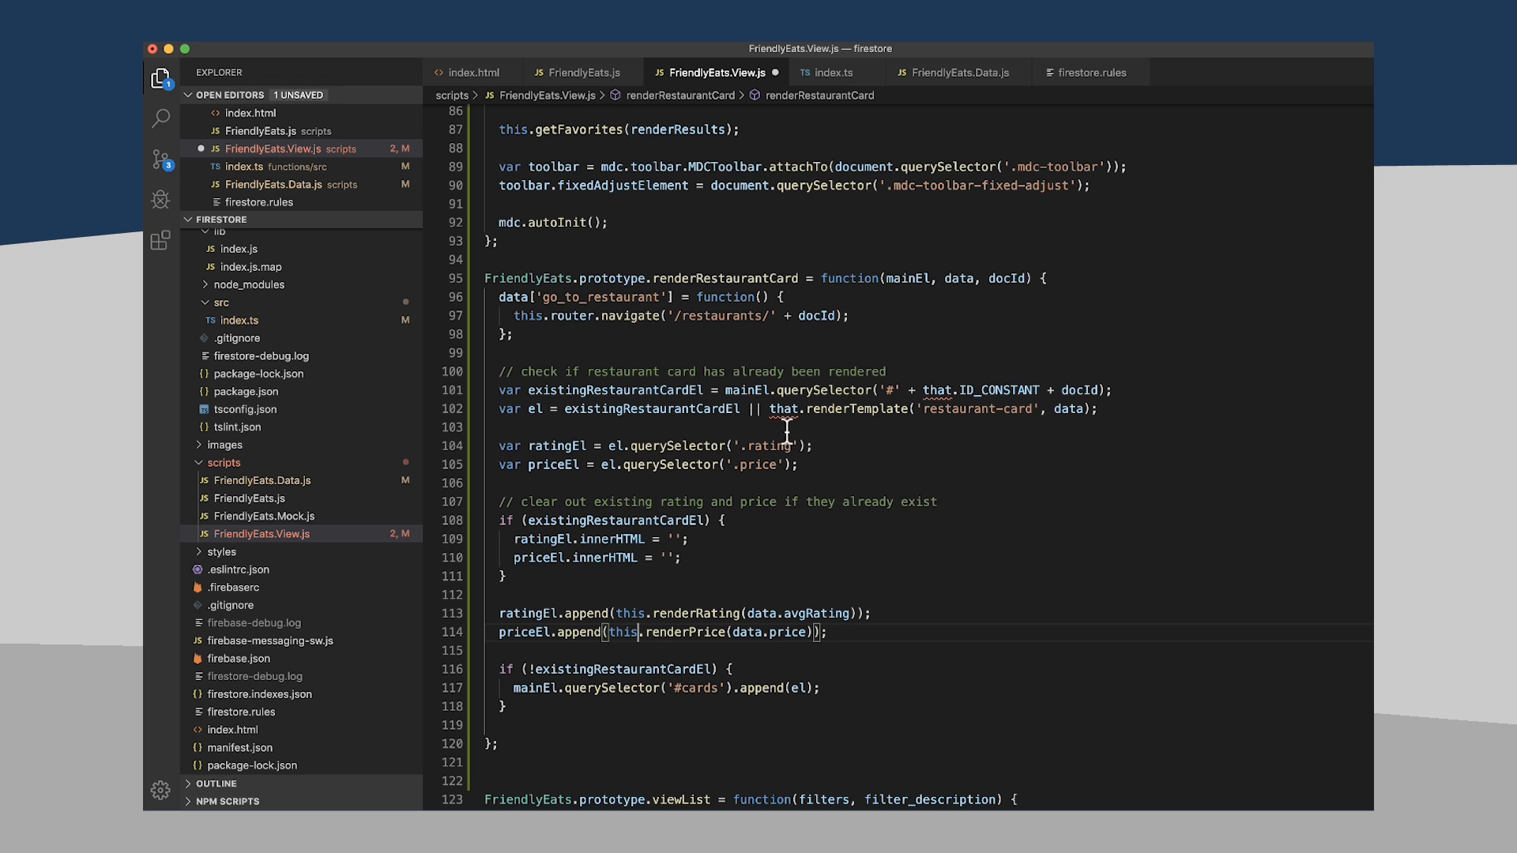
mouse_move(937, 381)
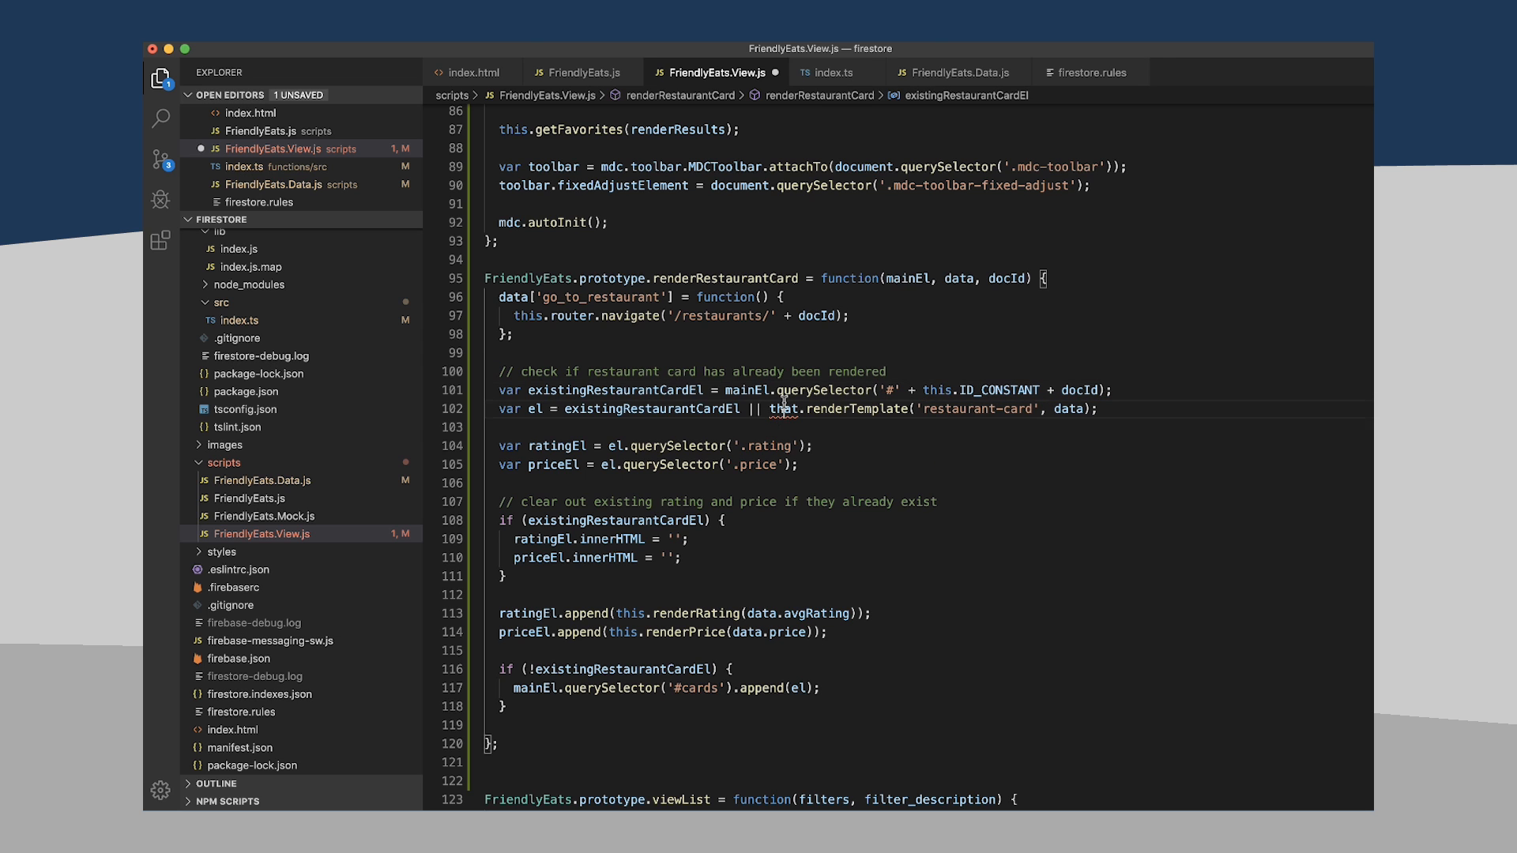
text(this)
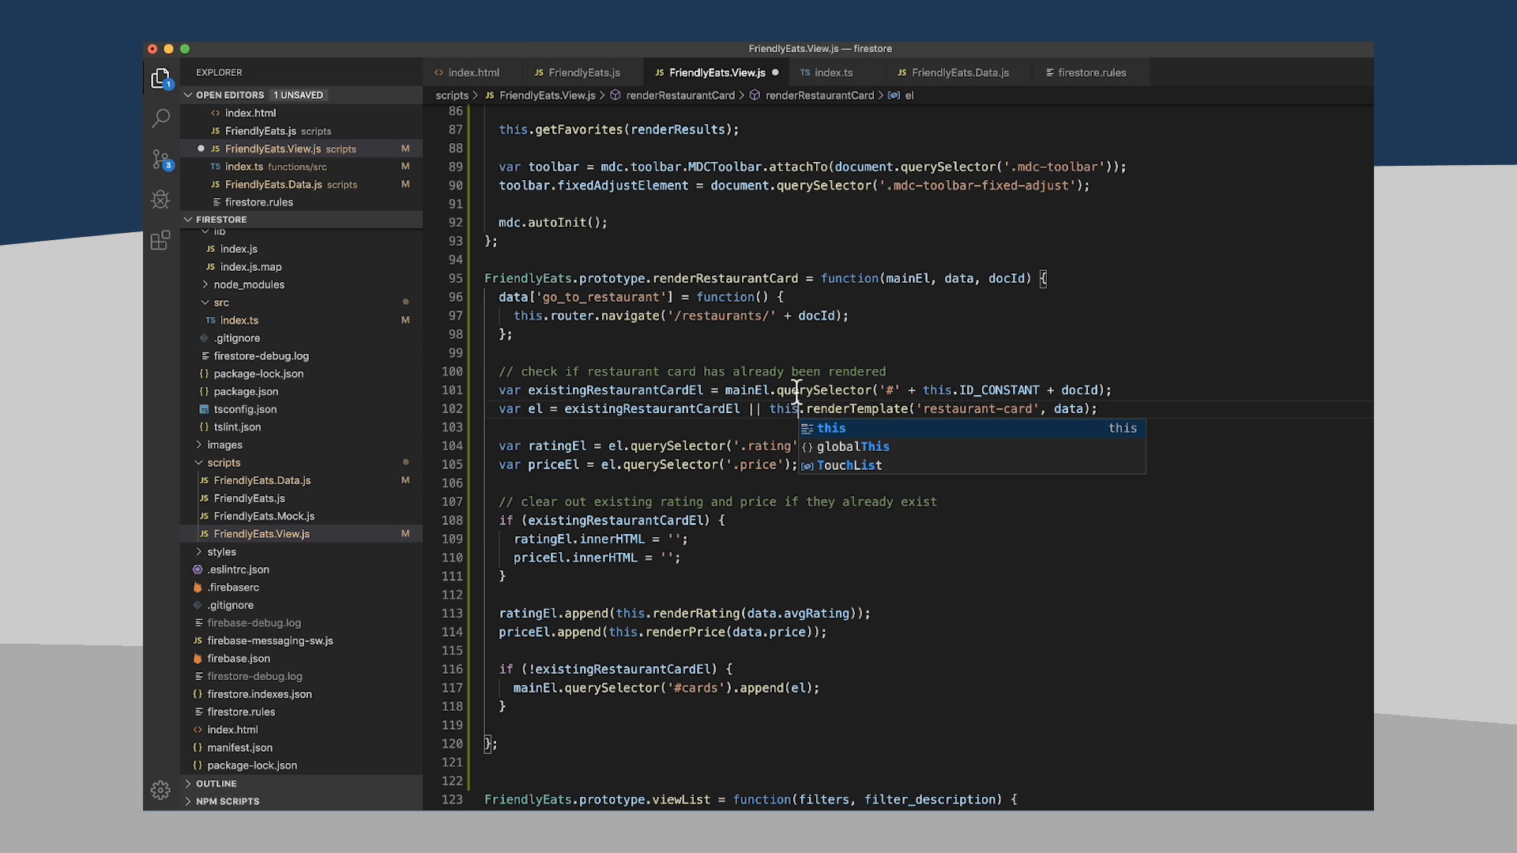
mouse_move(891, 482)
text(const docId = data['.id'];)
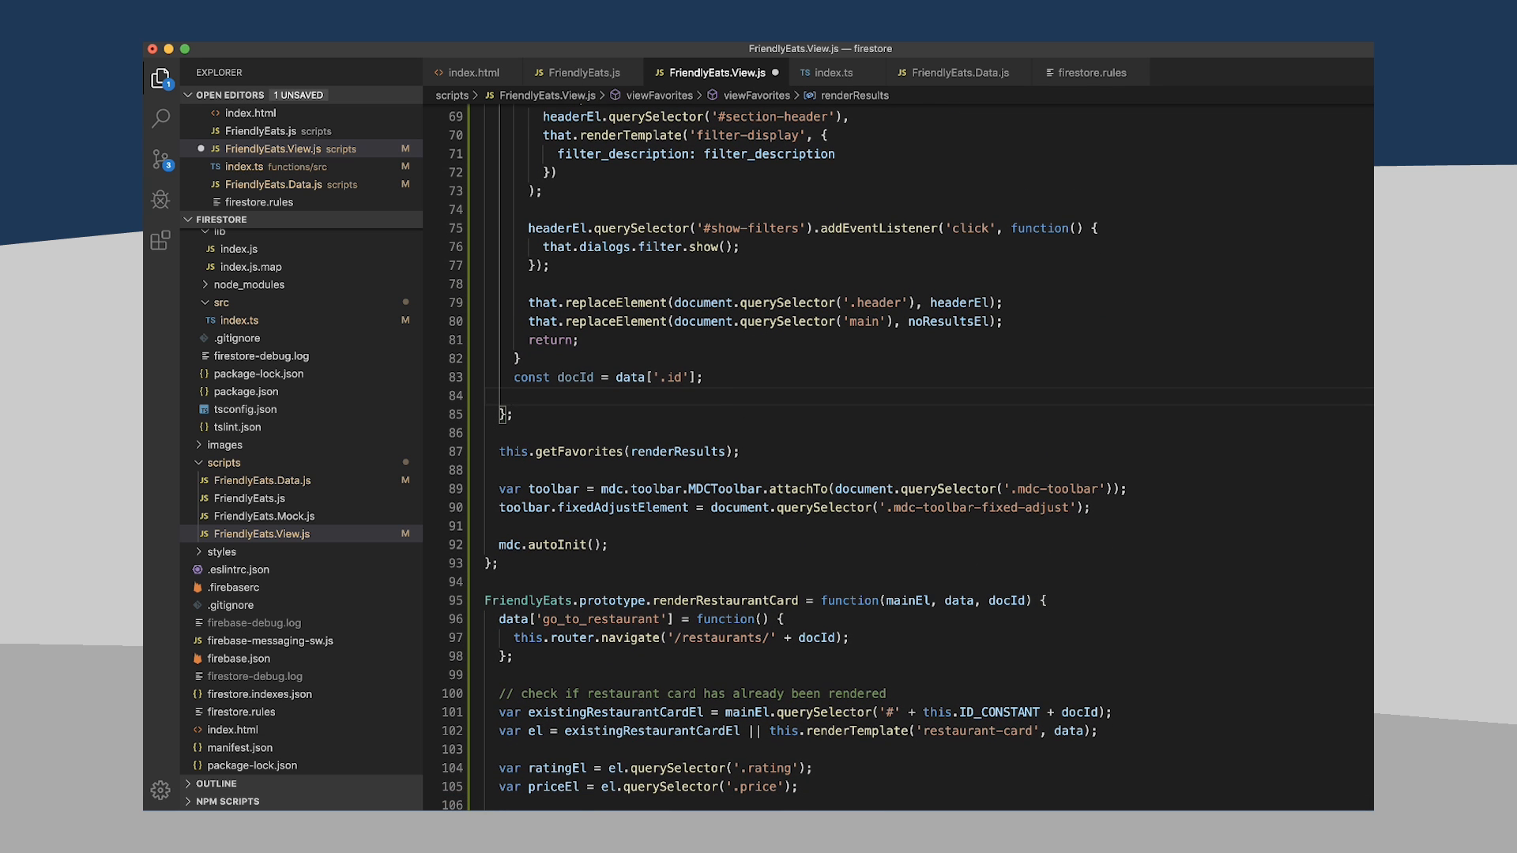
- Add that.renderRestaurantCard(mainEl, data, docId); below the const docId line in renderResults
text(that.ren)
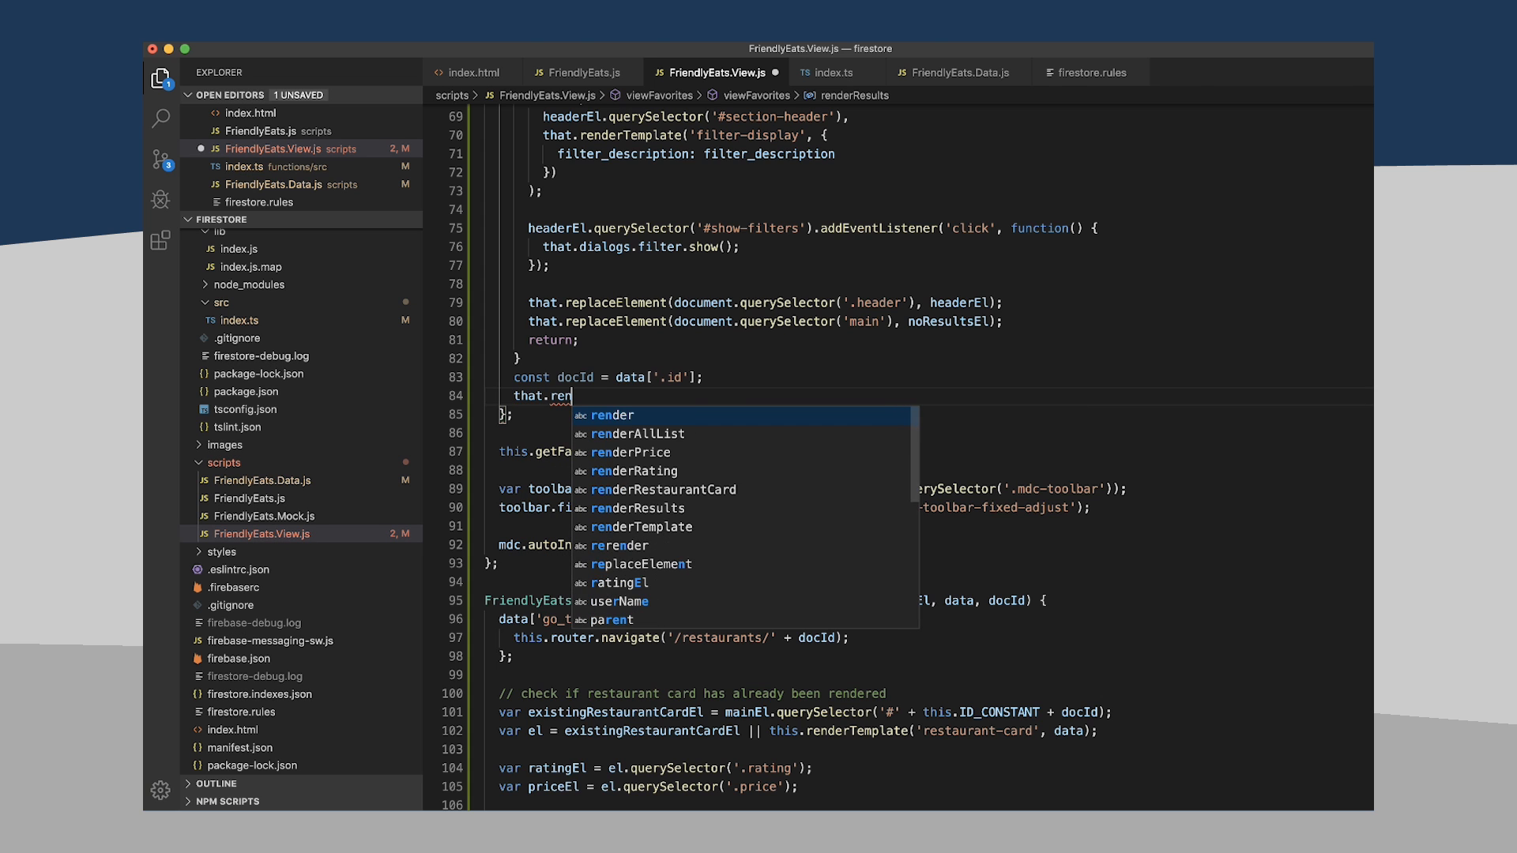
text(RestaurantCard(mainEl)
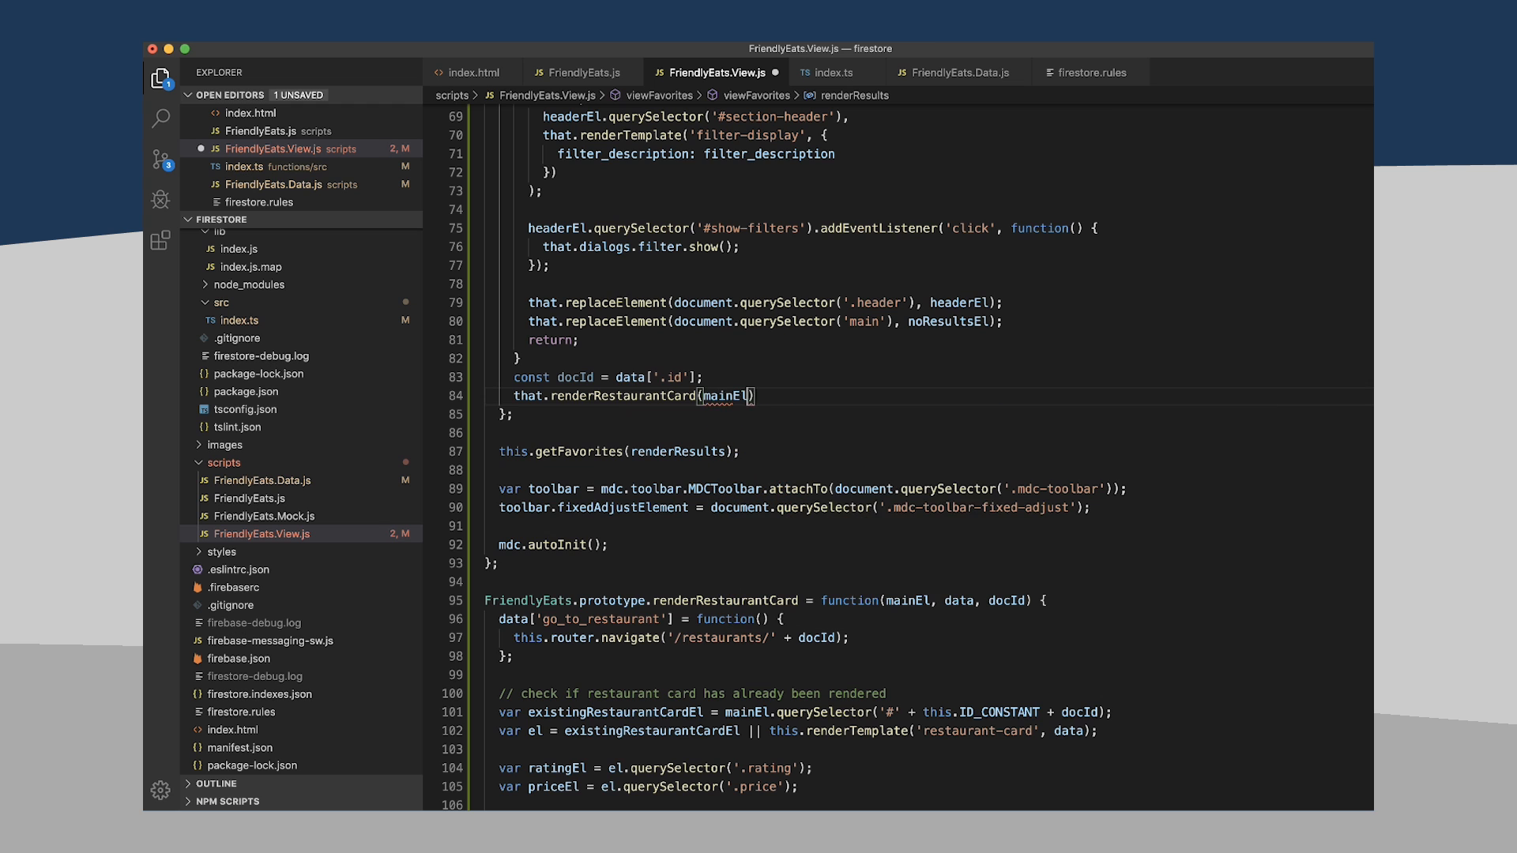
text(, data,)
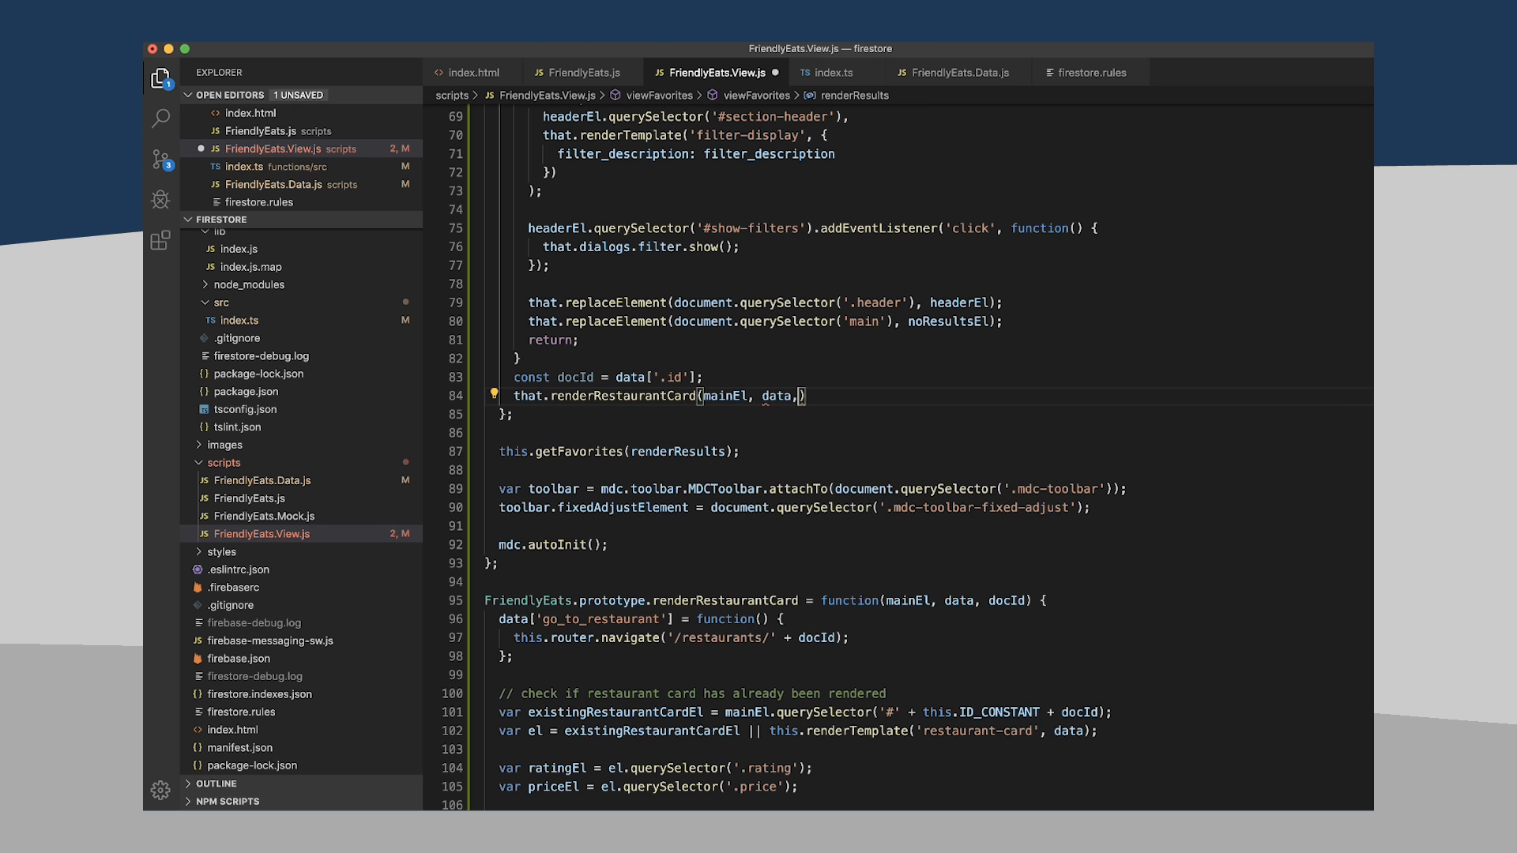
text(doc)
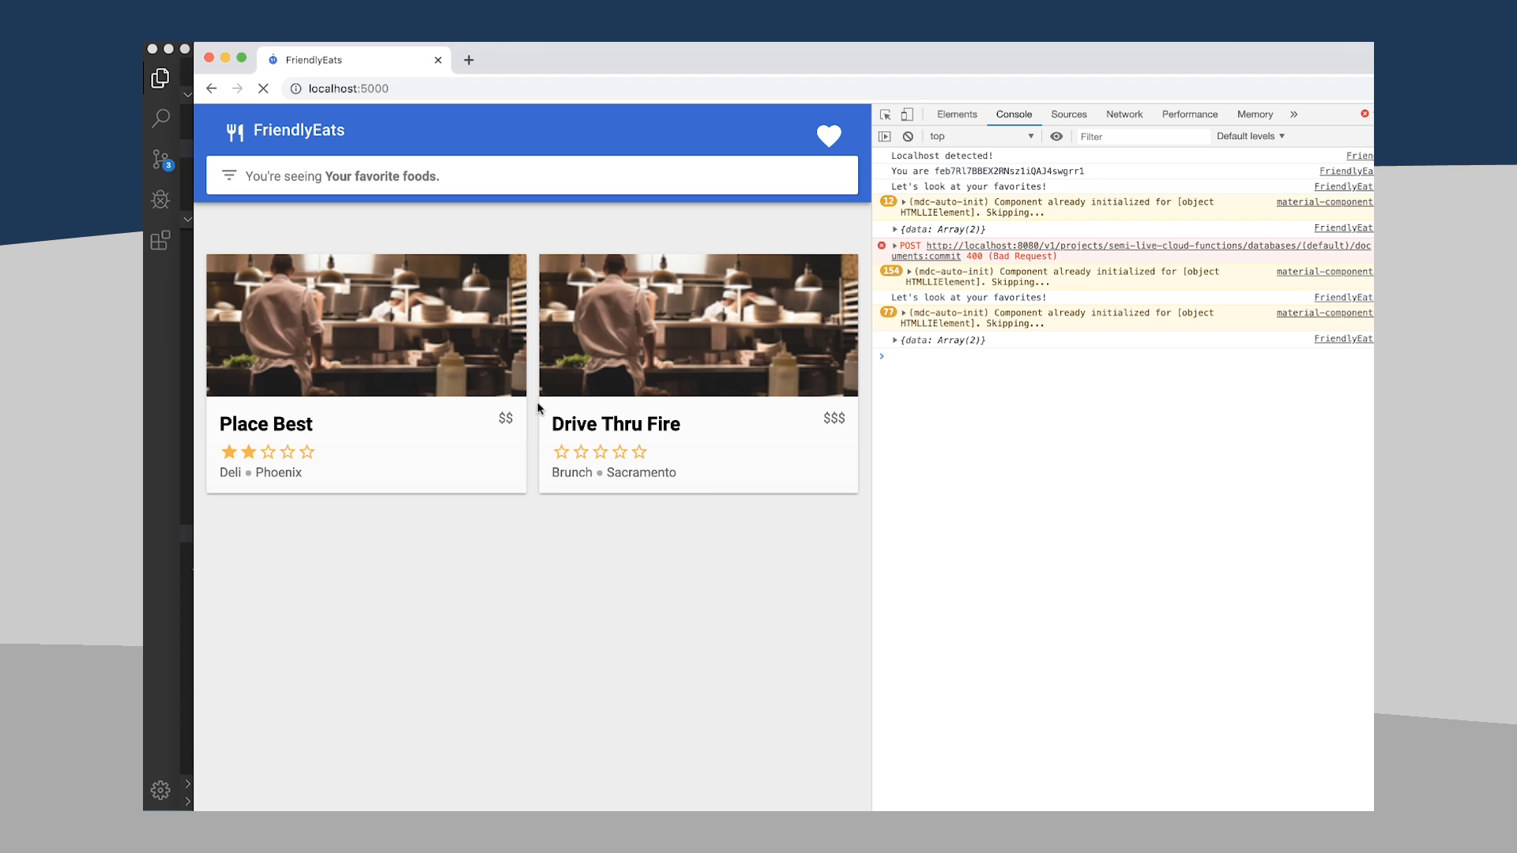
- Show the favorites list and open the Drive Thru Fire card, triggering the 'router' of undefined TypeError
click(828, 136)
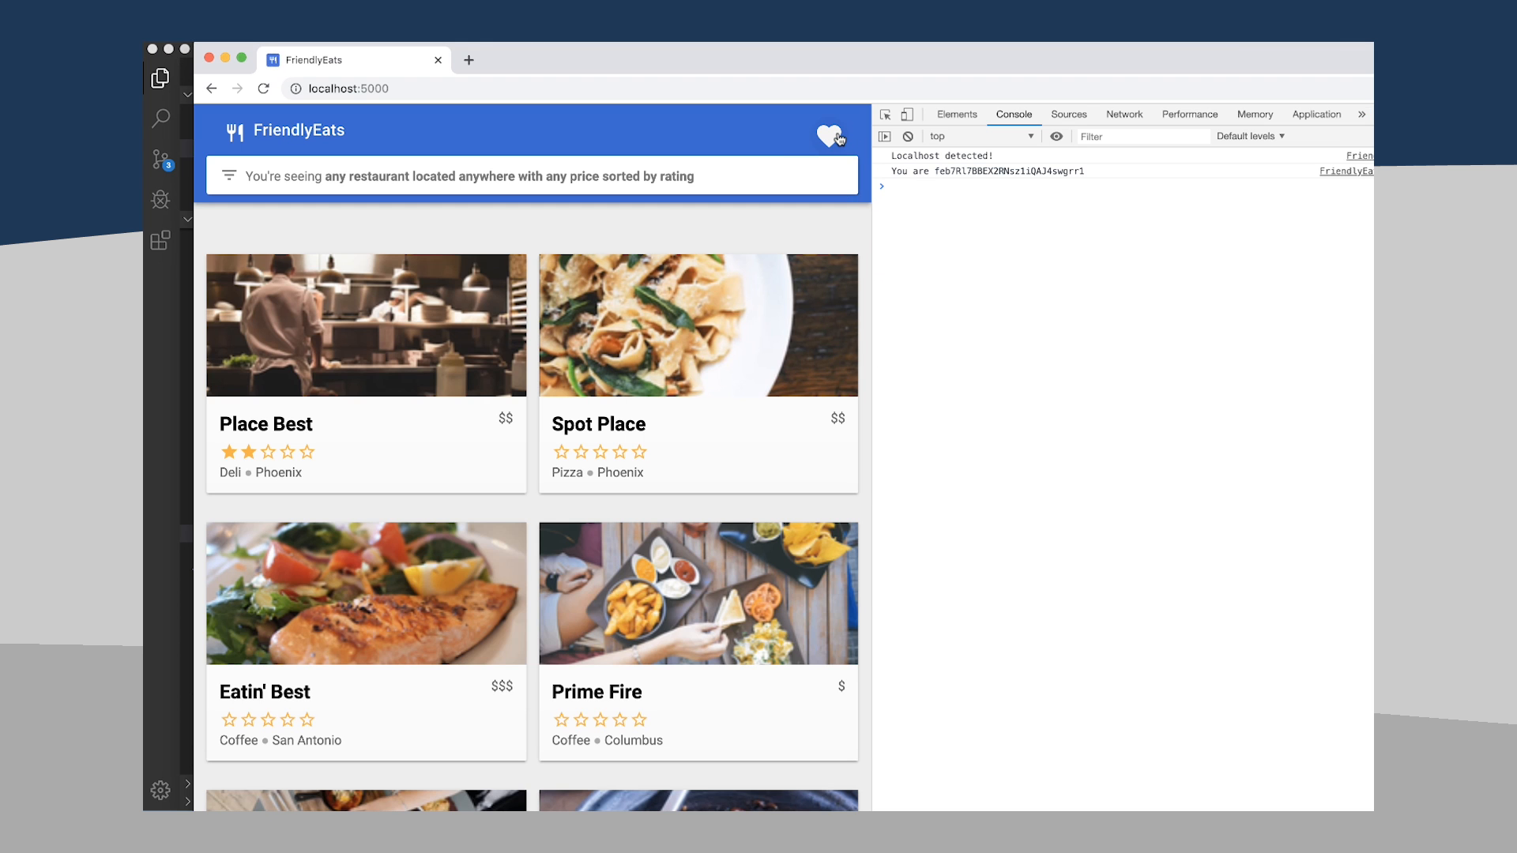
click(828, 136)
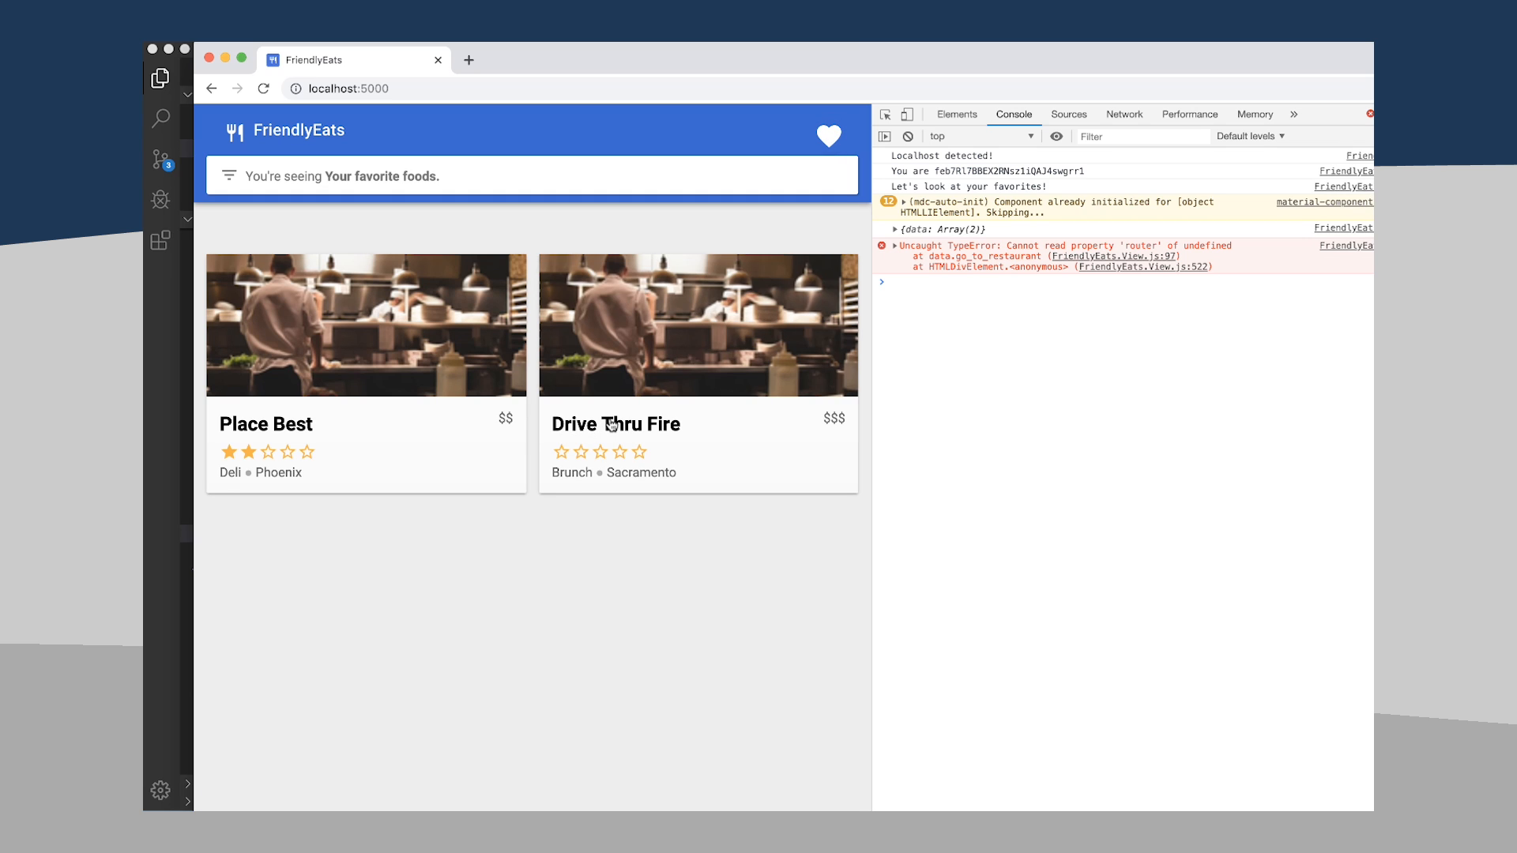
mouse_move(555, 385)
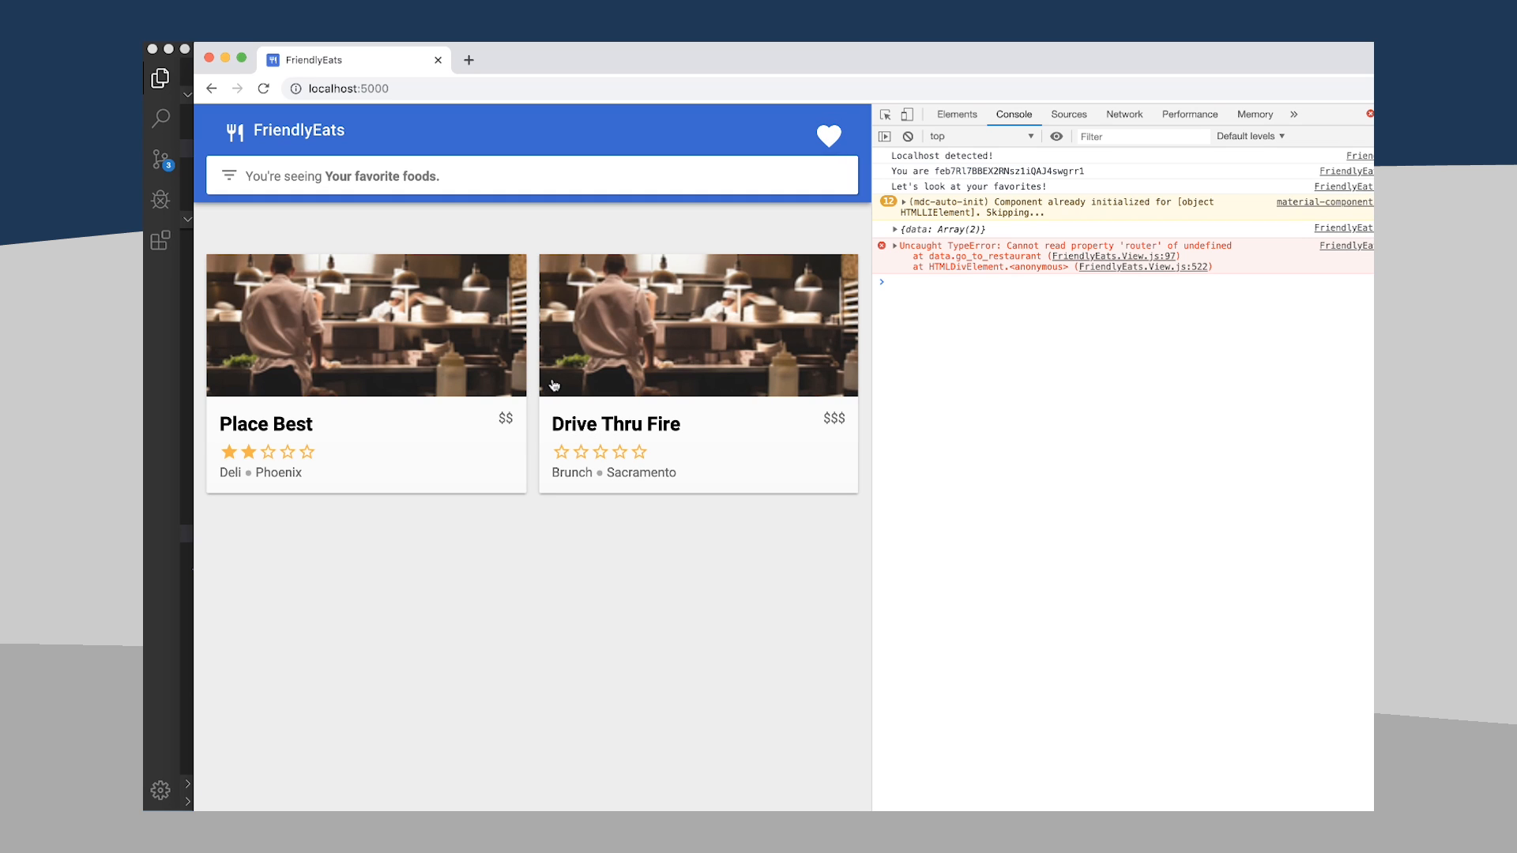
mouse_move(1070, 248)
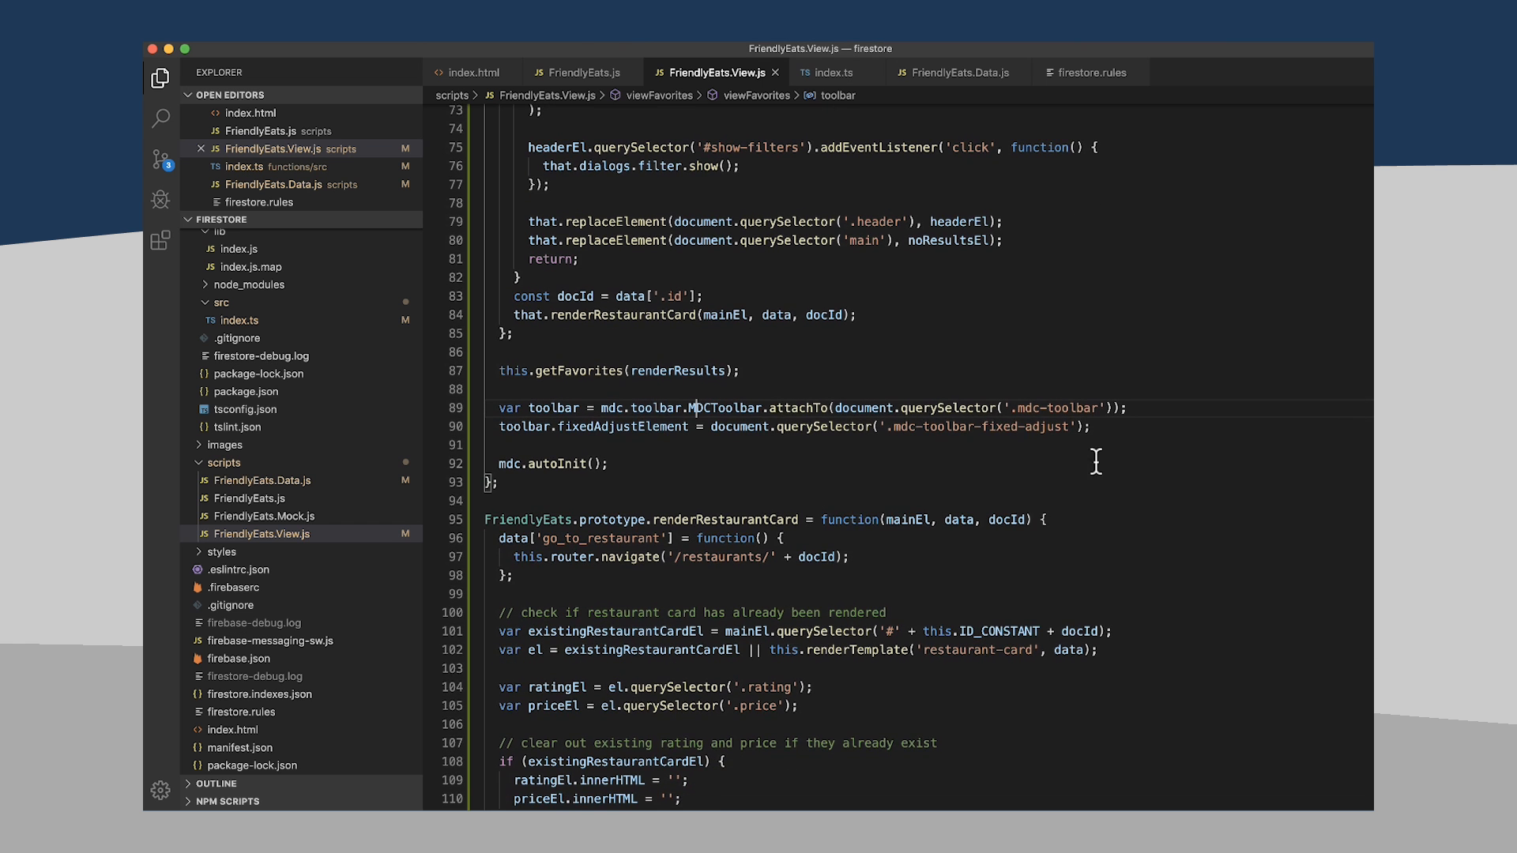
- Declare var that = this atop renderRestaurantCard so go_to_restaurant navigates via that.router
scroll(down, 3)
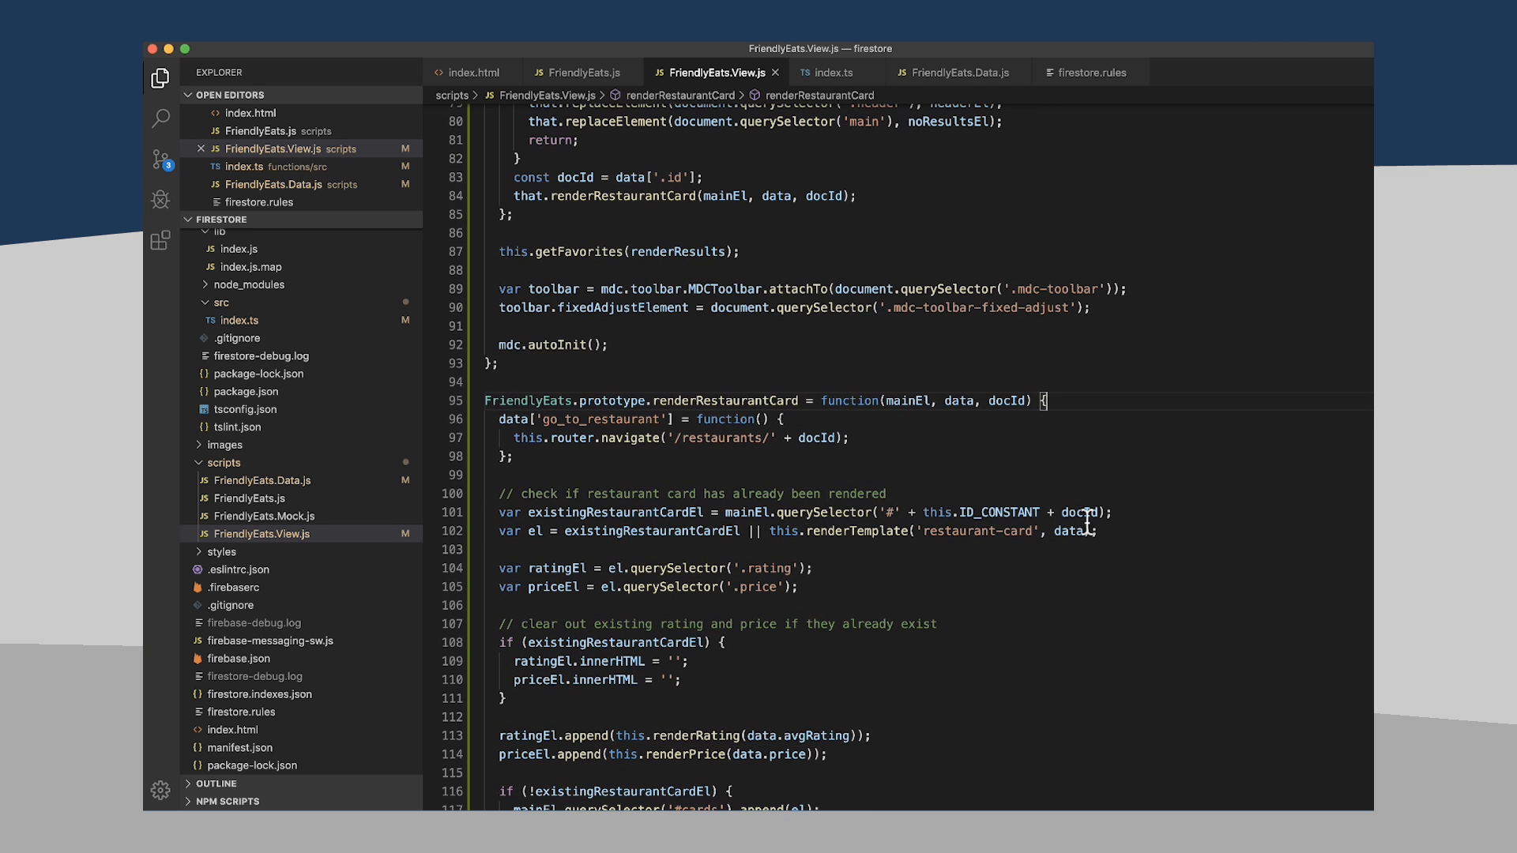
mouse_move(556, 442)
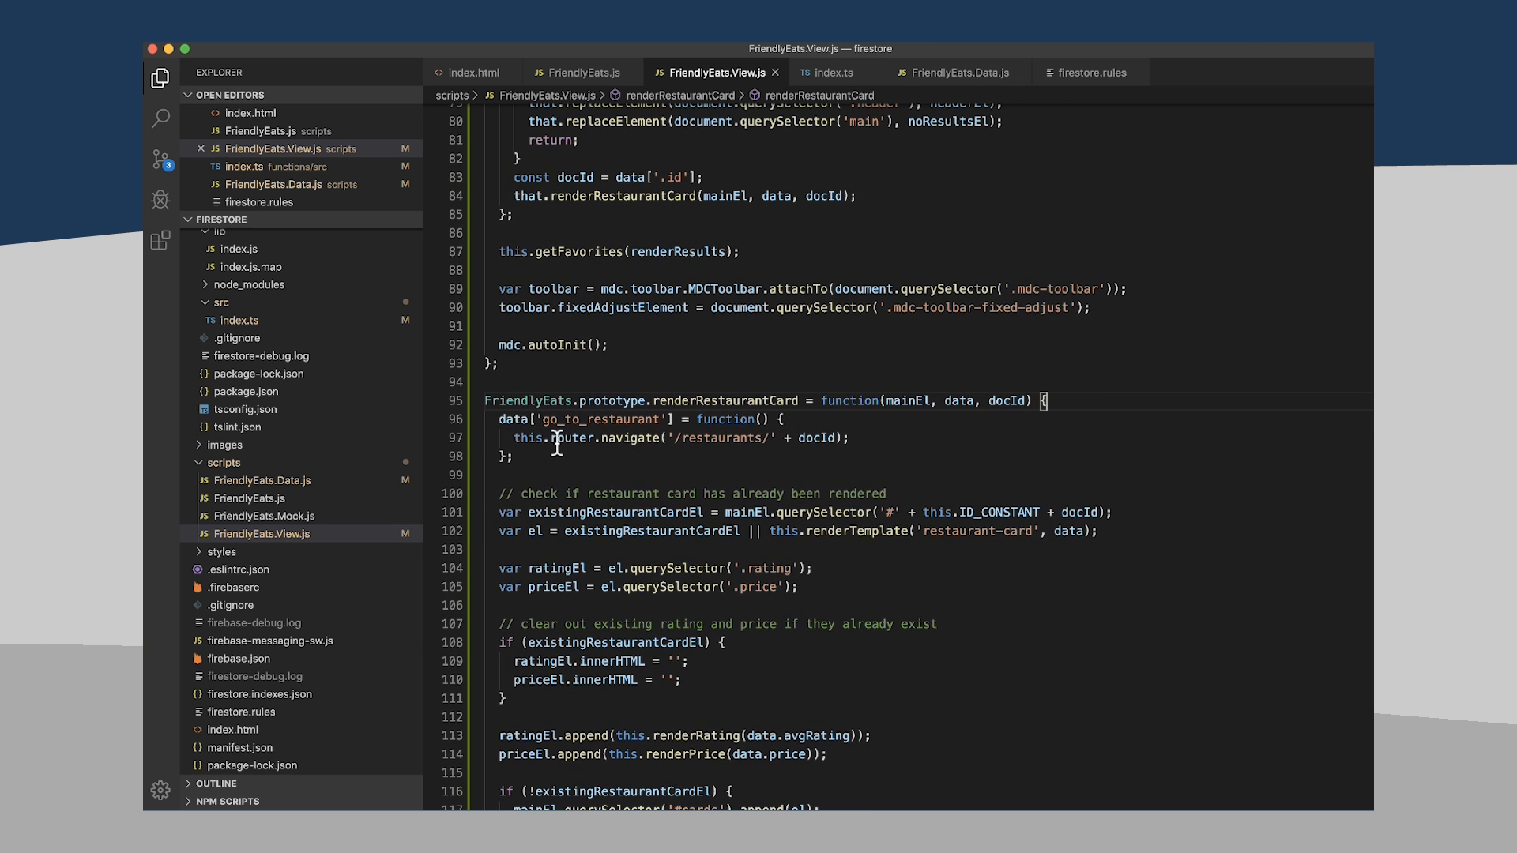
double_click(575, 437)
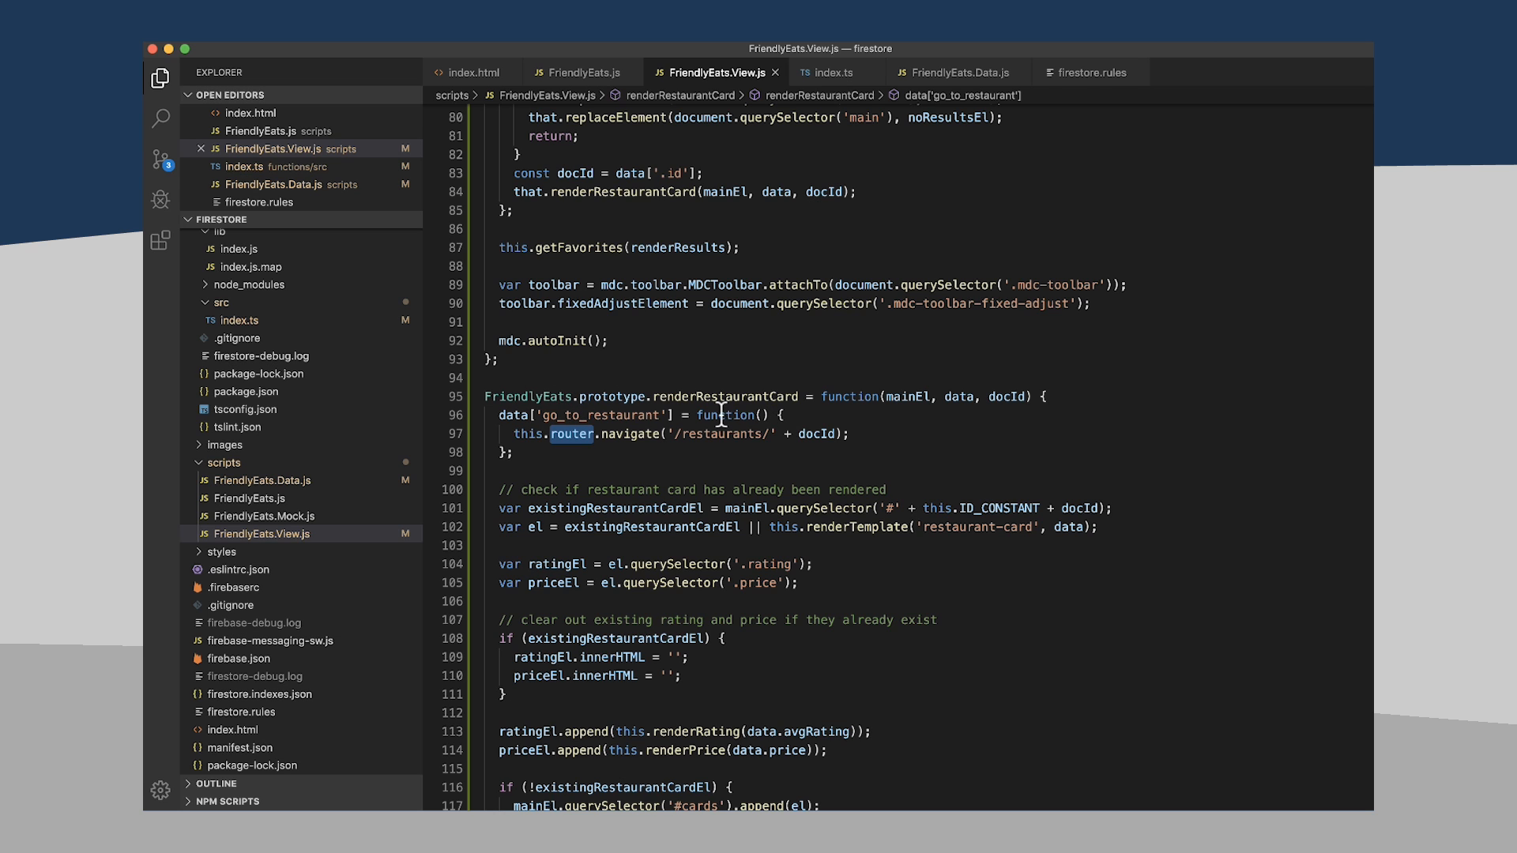
mouse_move(528, 442)
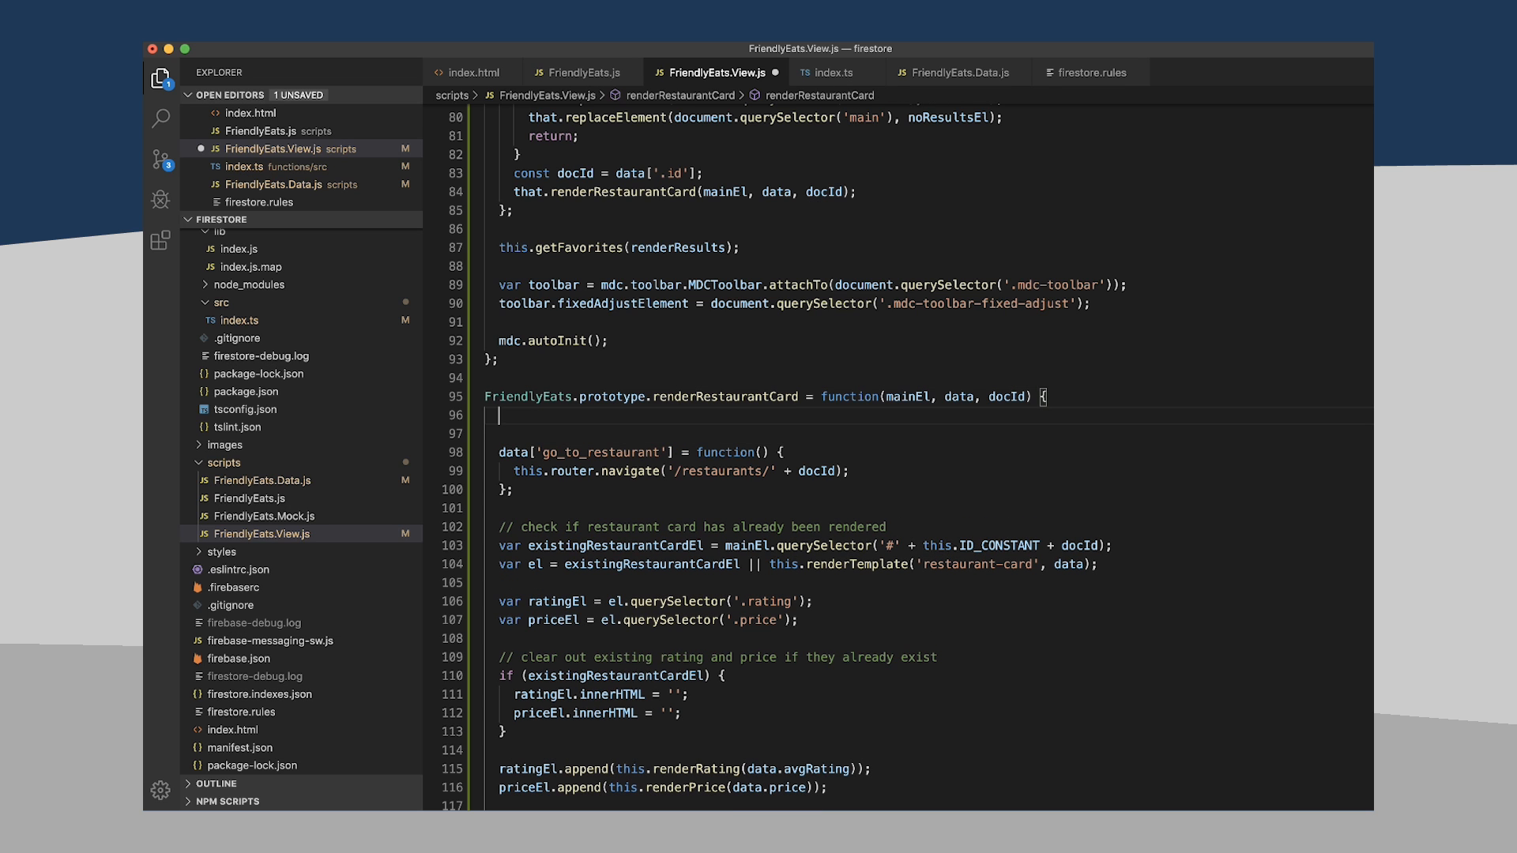
text(var tahtat =)
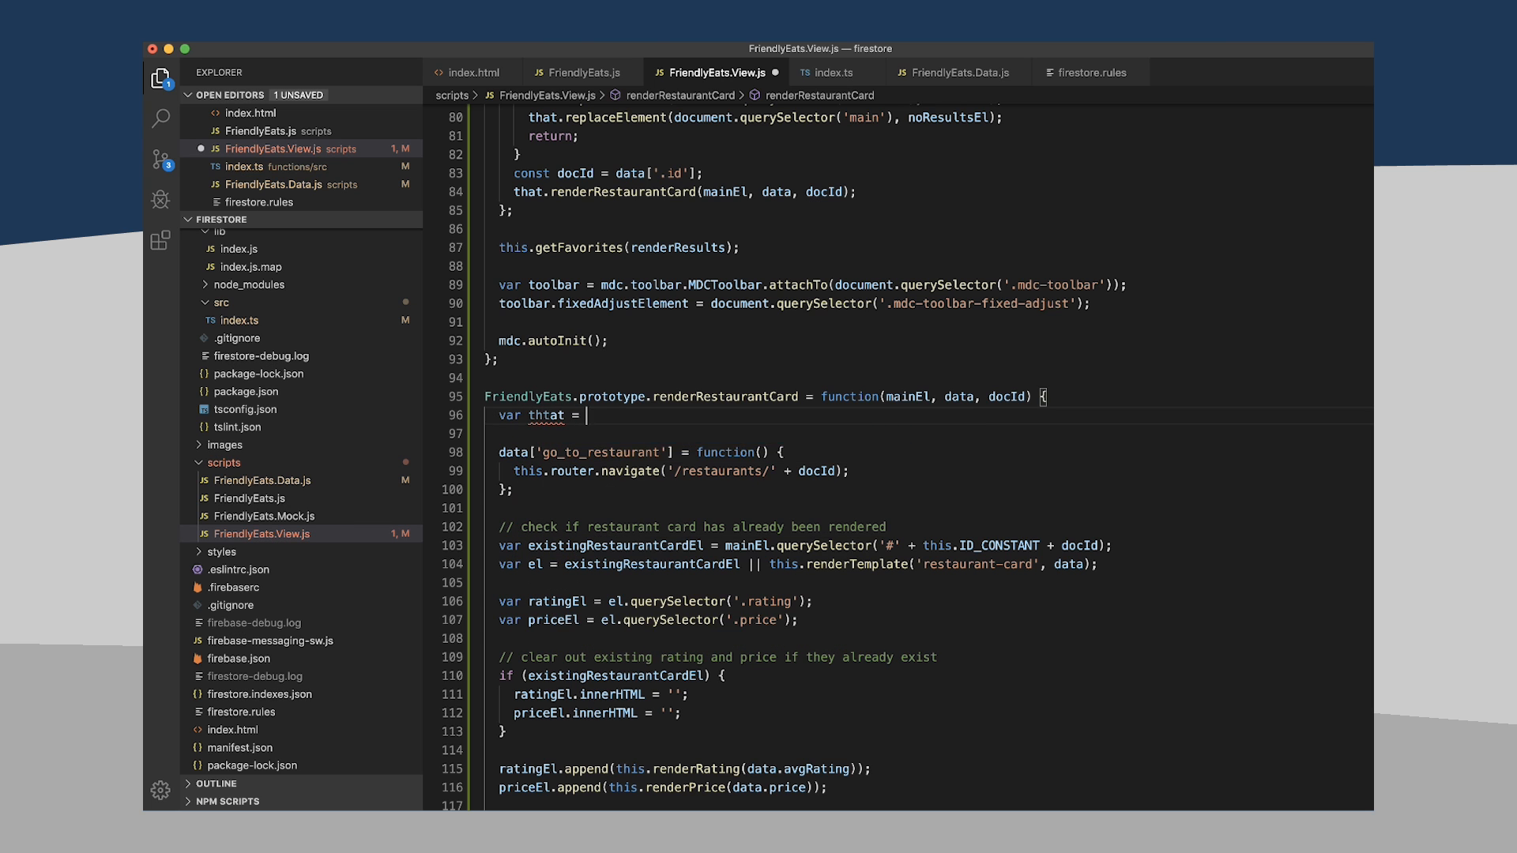
key(Backspace)
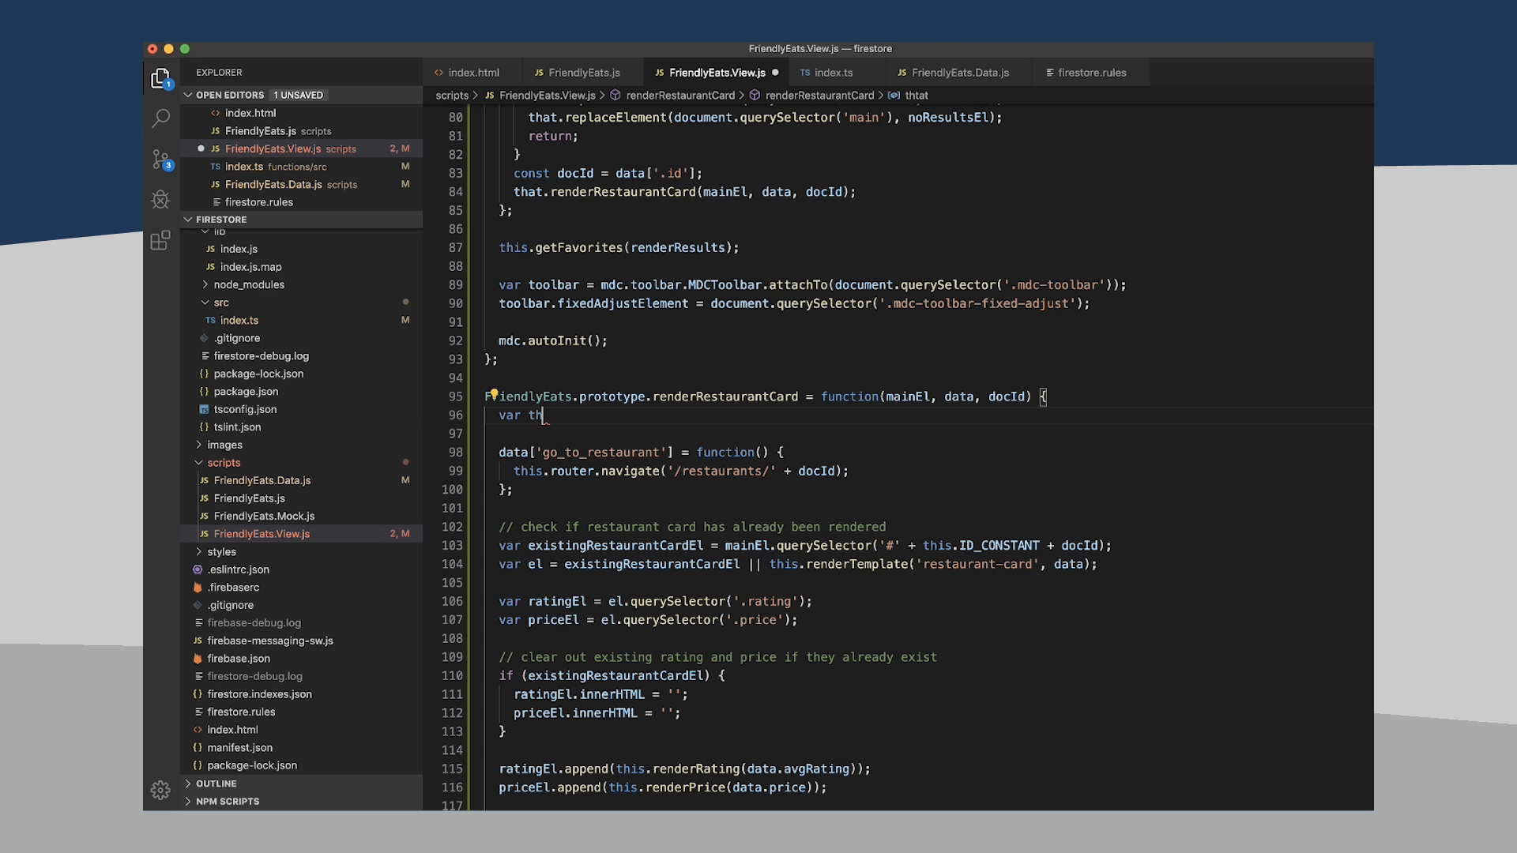
text(at = thi)
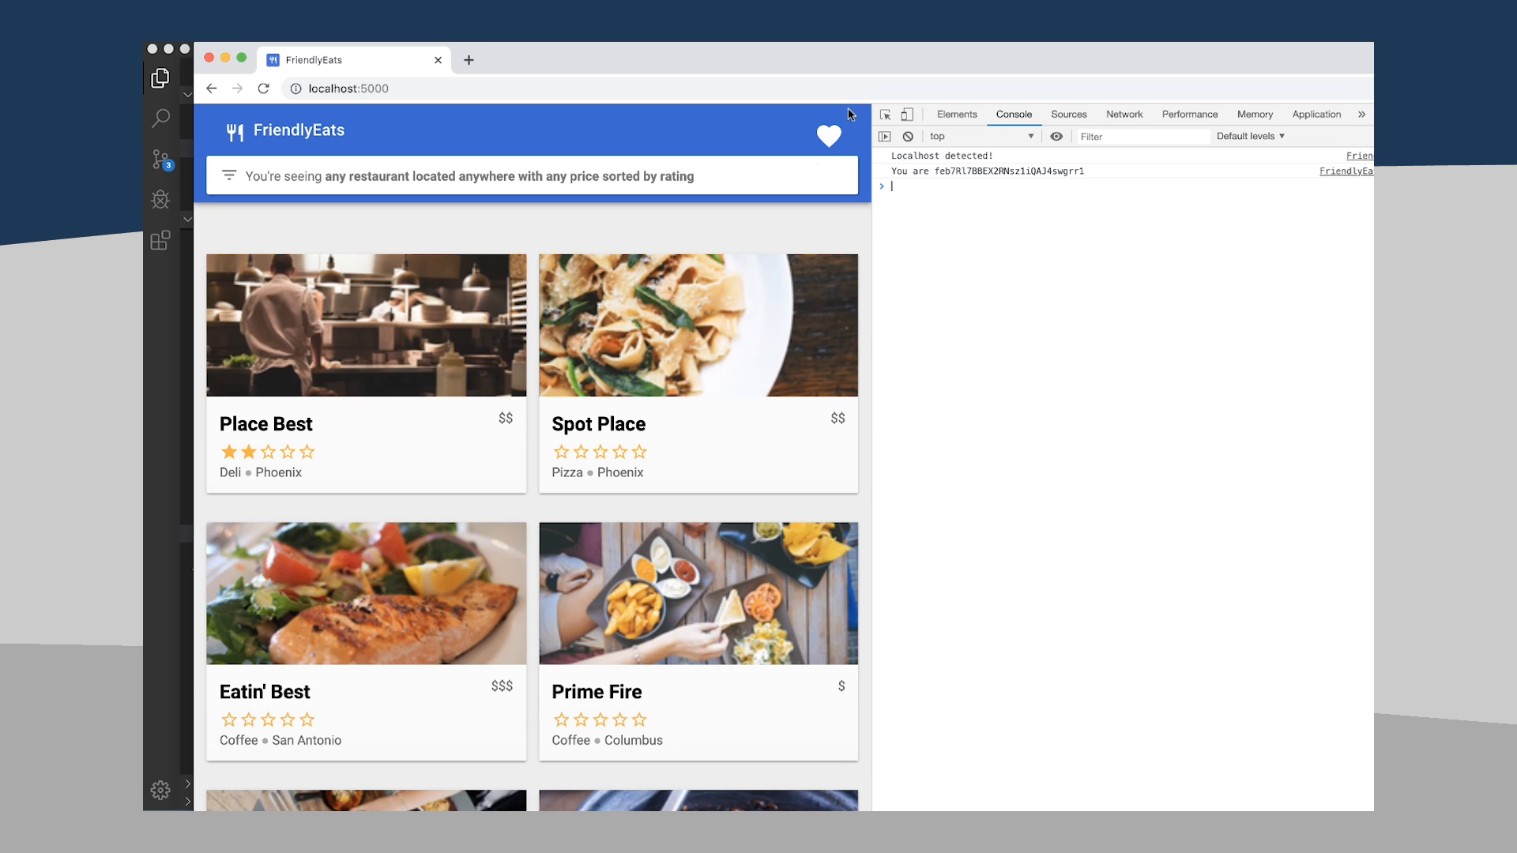
- Reload FriendlyEats on localhost:5000 and interact with the page to confirm the router fix
click(828, 136)
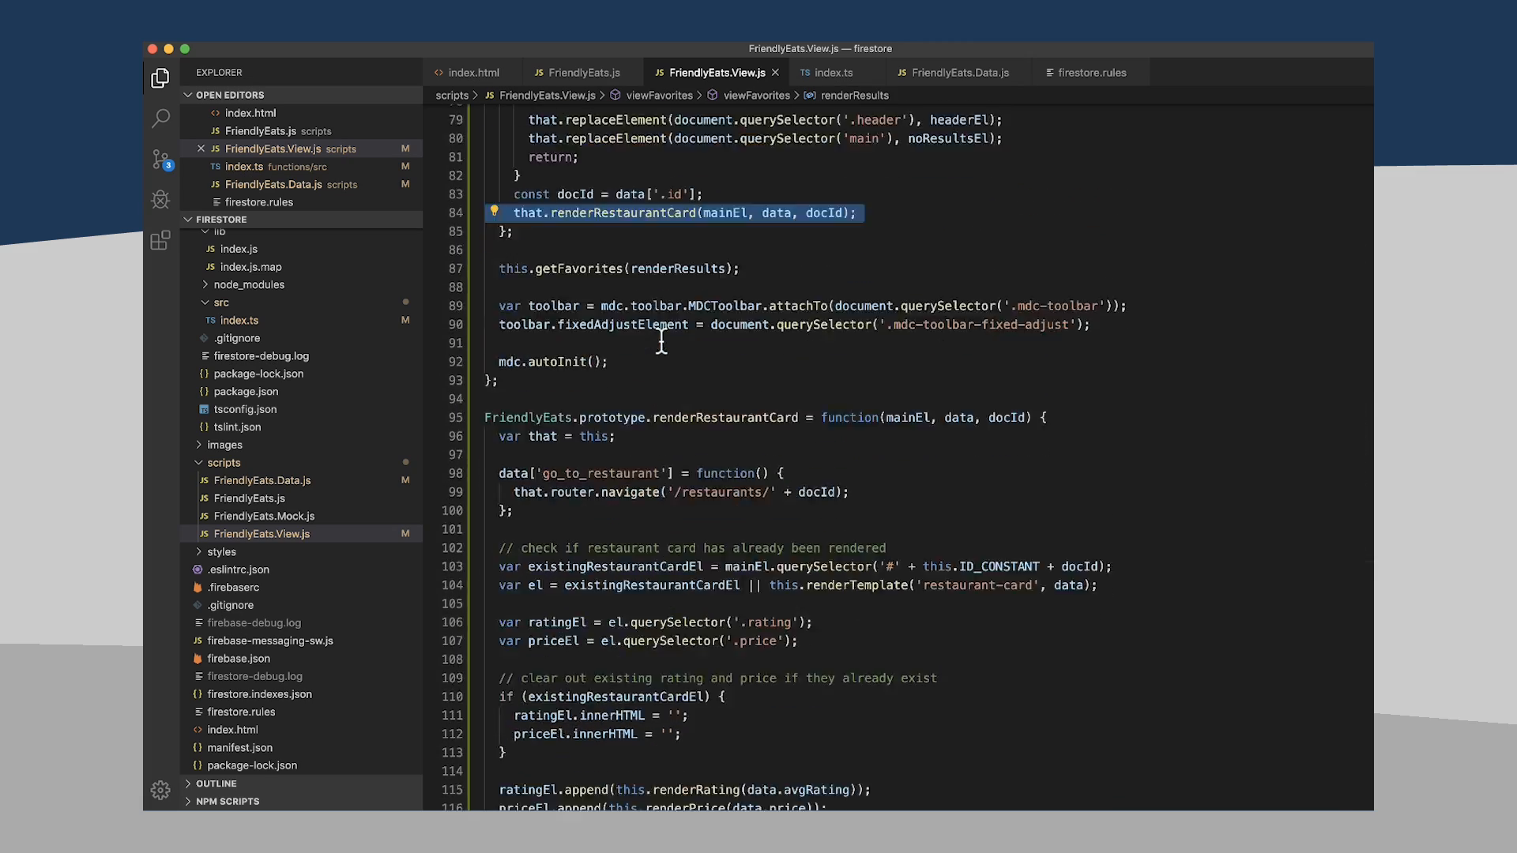
- Add that.renderRestaurantCard(mainEl, data, doc.id); after data['.id'] = doc.id; in viewList's renderResults
scroll(down, 3)
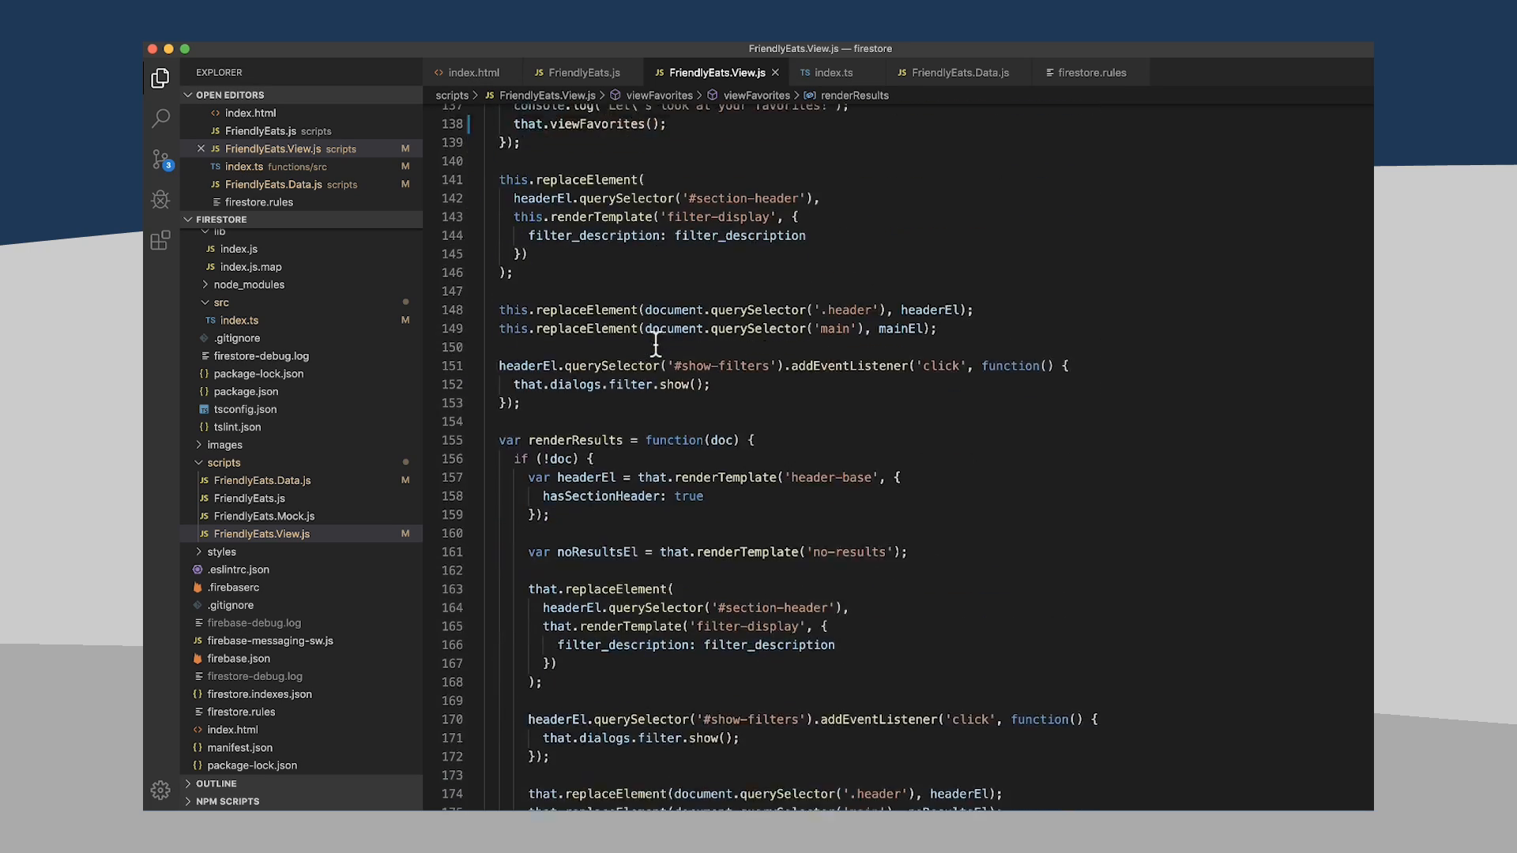
scroll(down, 3)
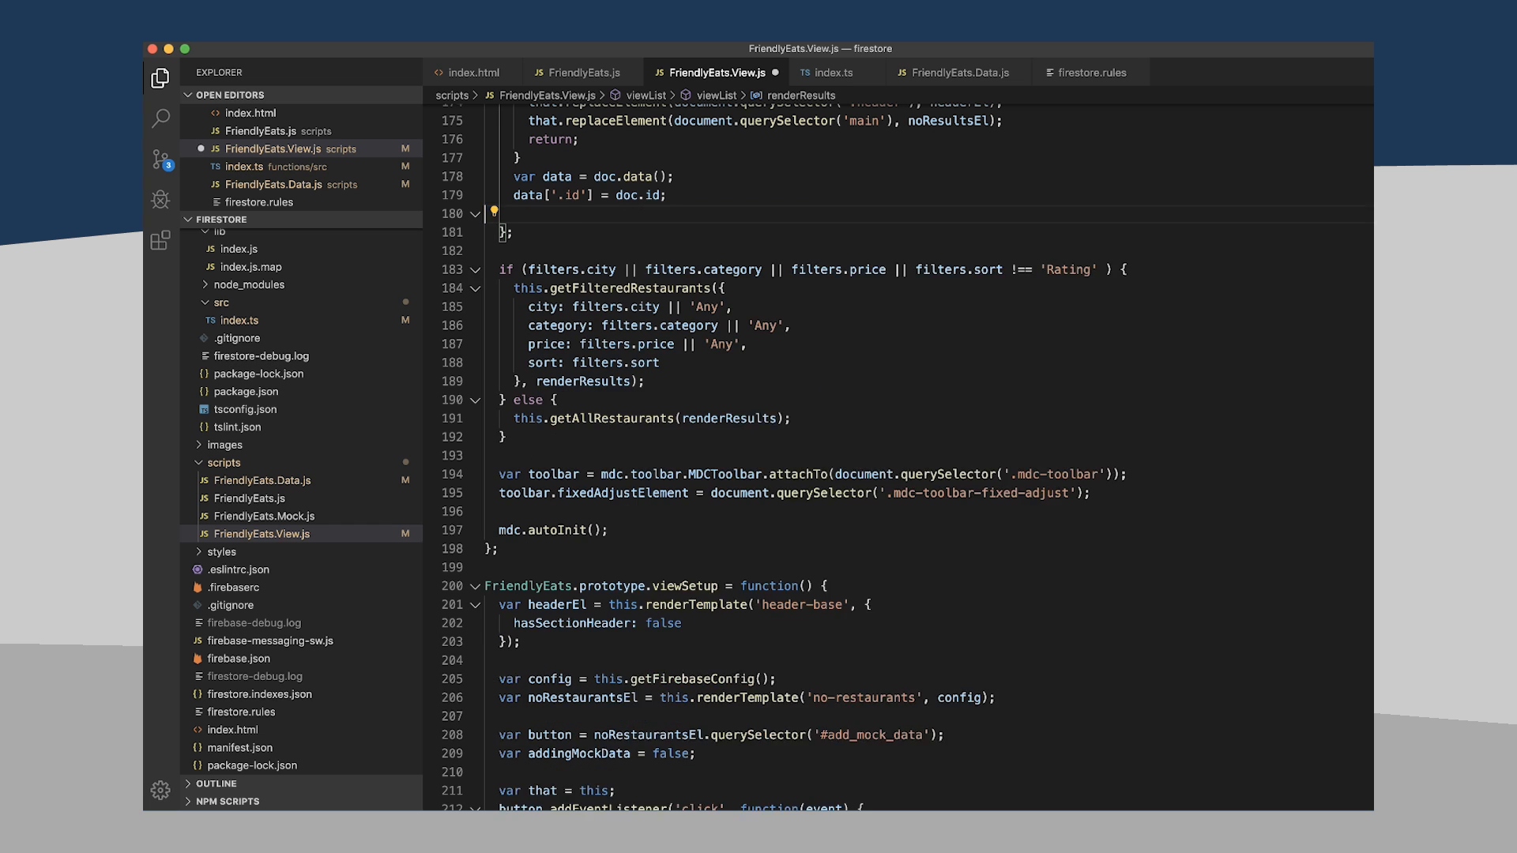
text(that.renderRestaurantCard(mainEl, data, docId);)
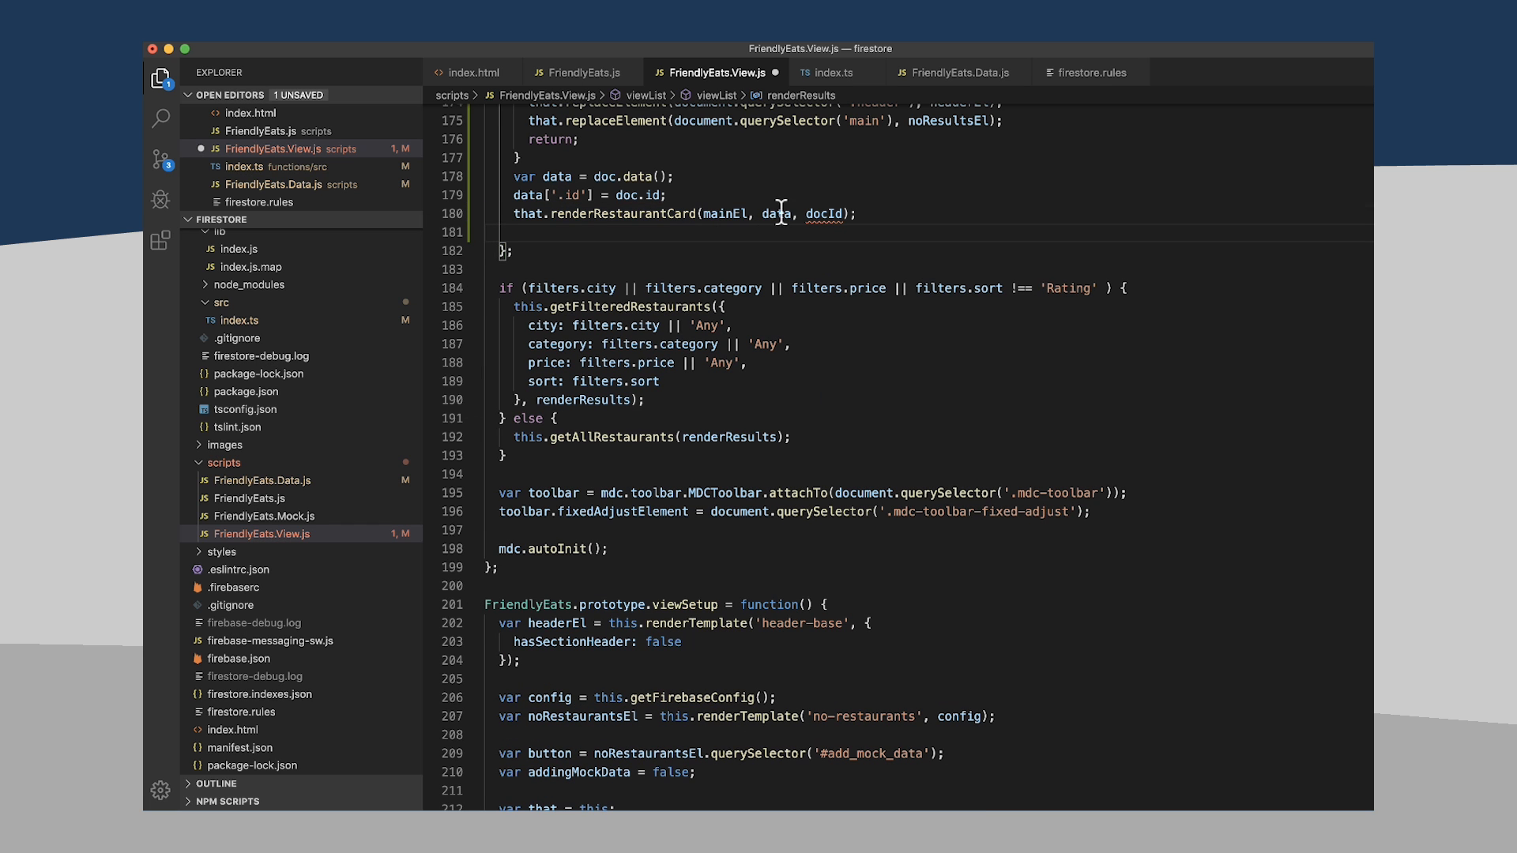
text(doc,)
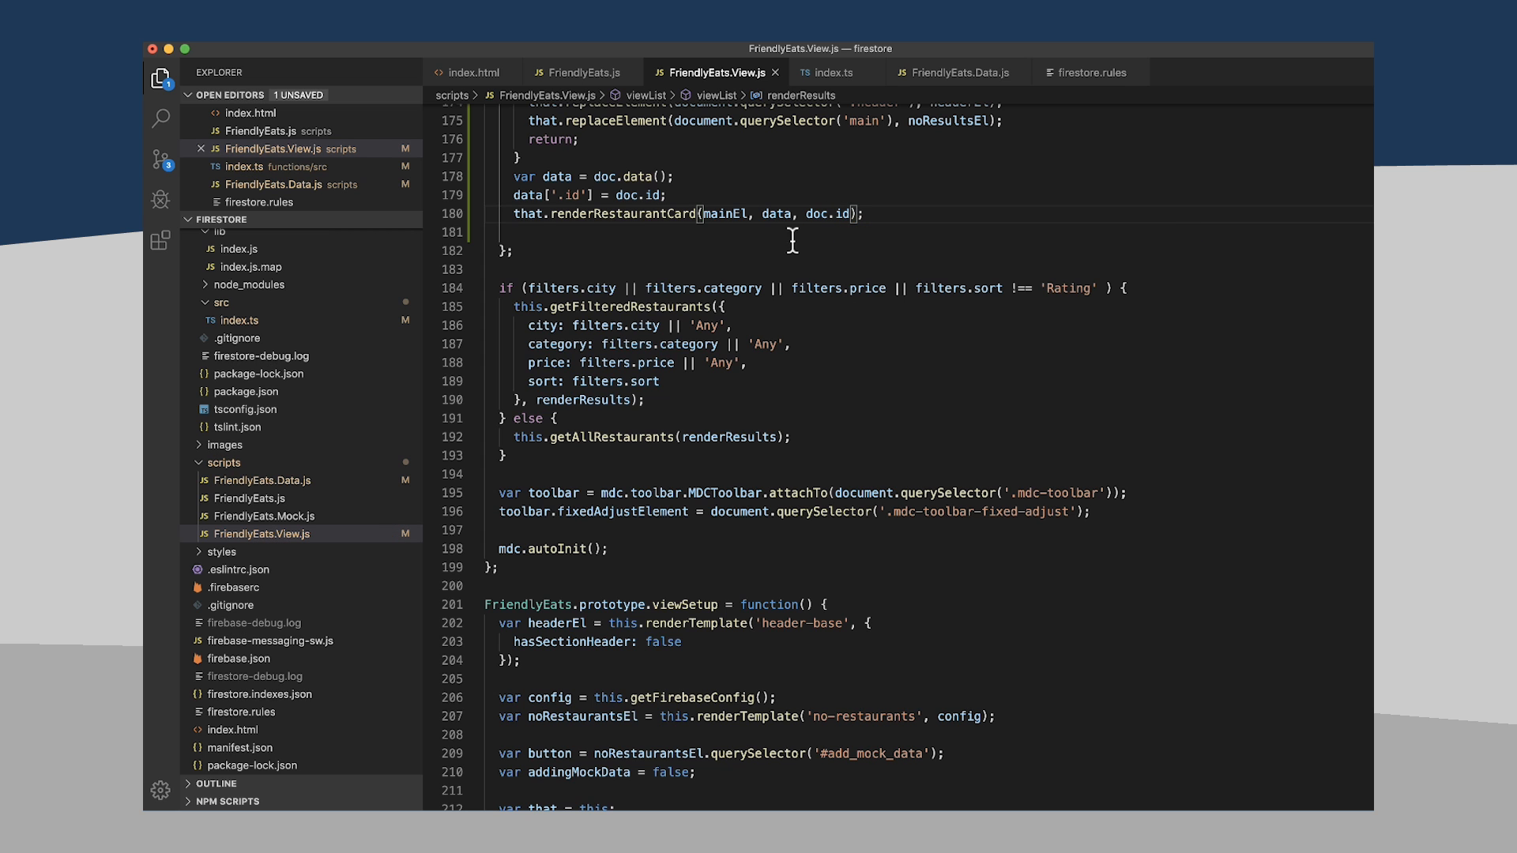
scroll(down, 3)
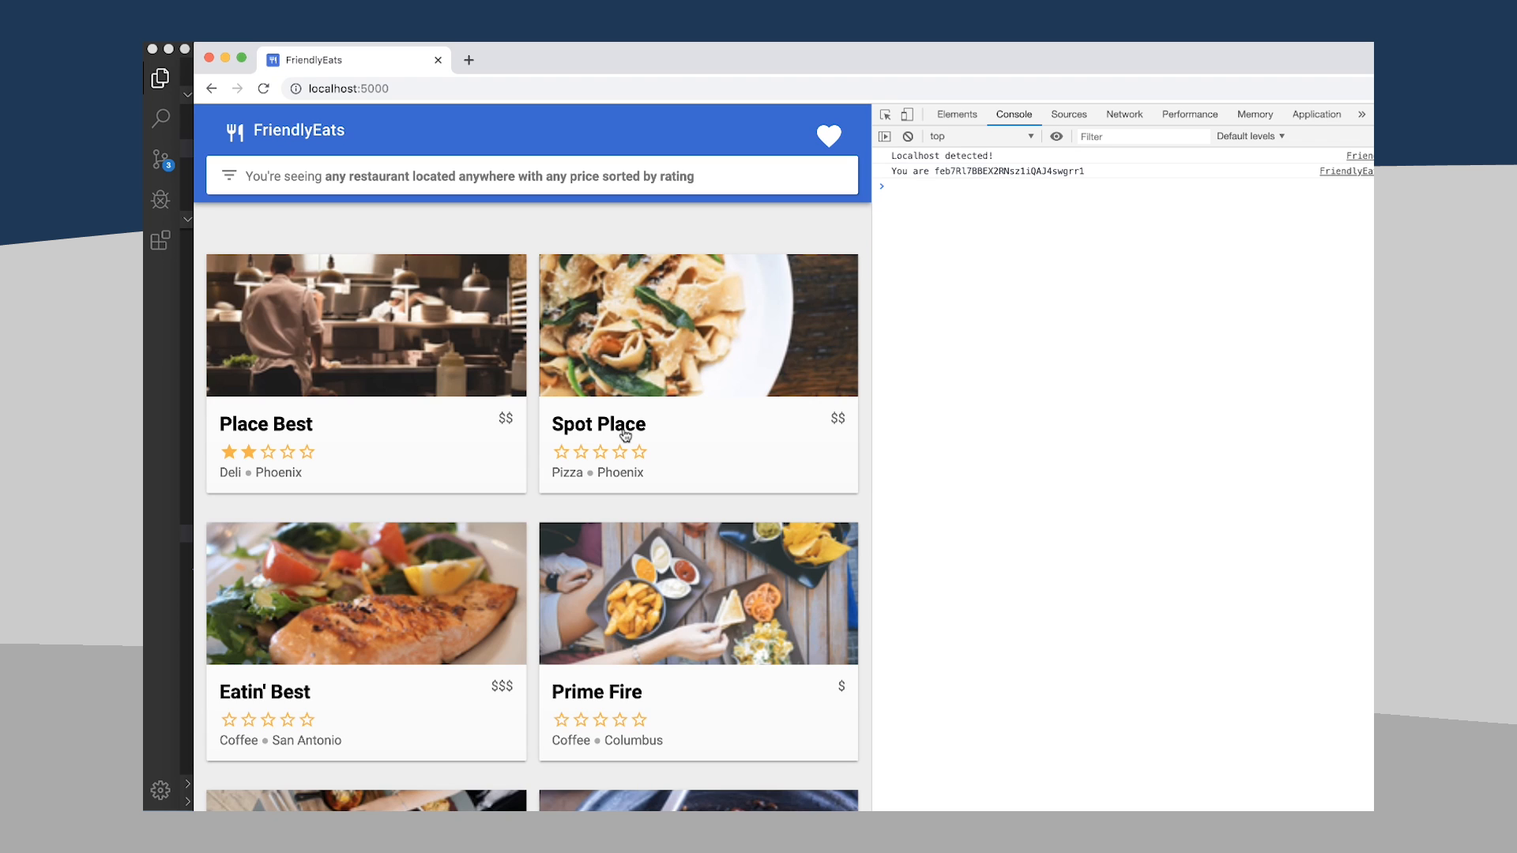
mouse_move(597, 548)
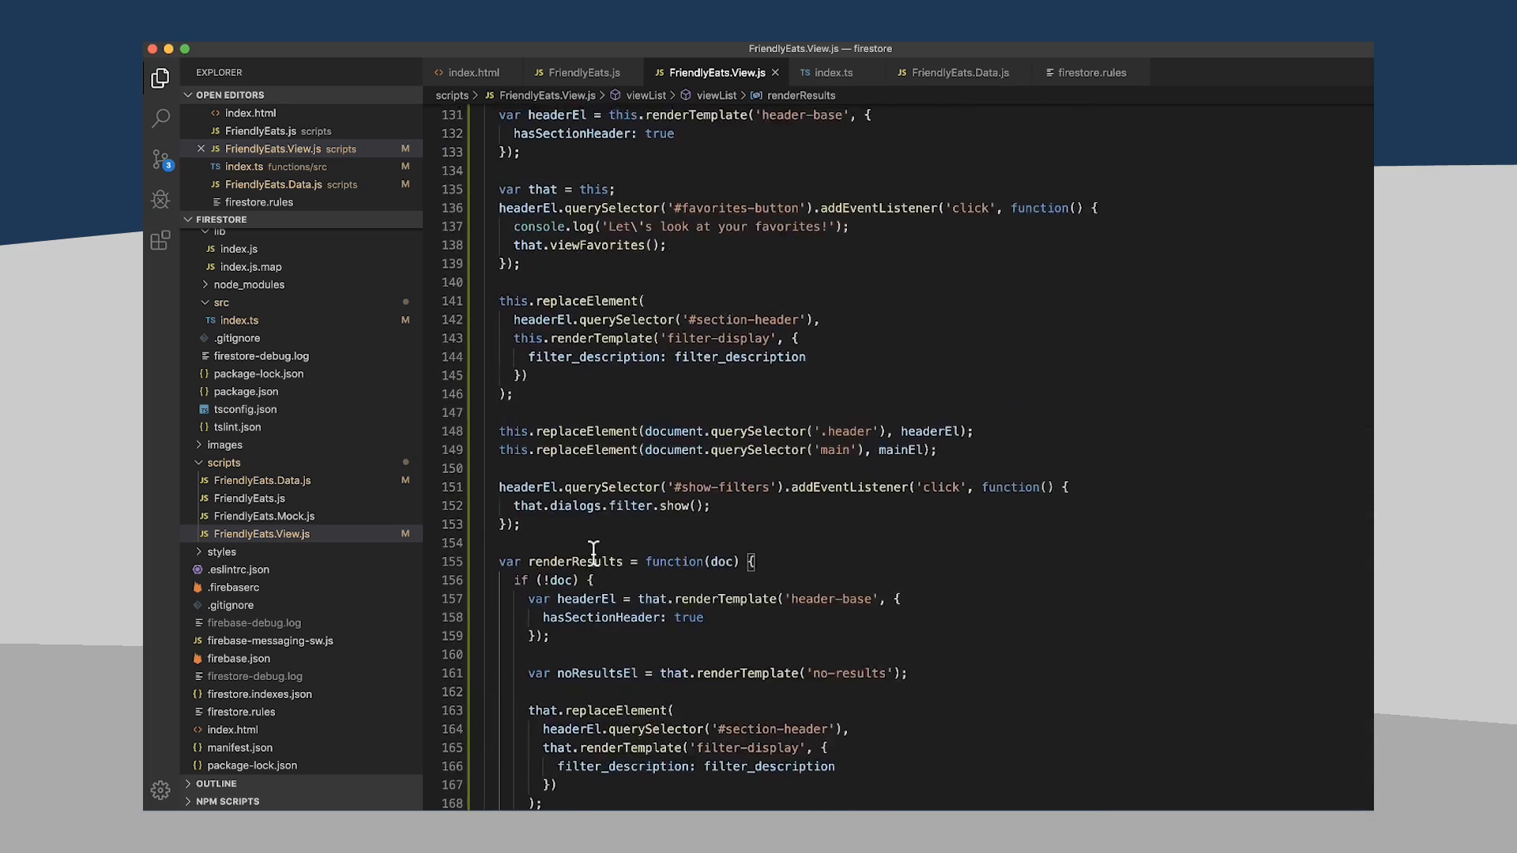
scroll(down, 3)
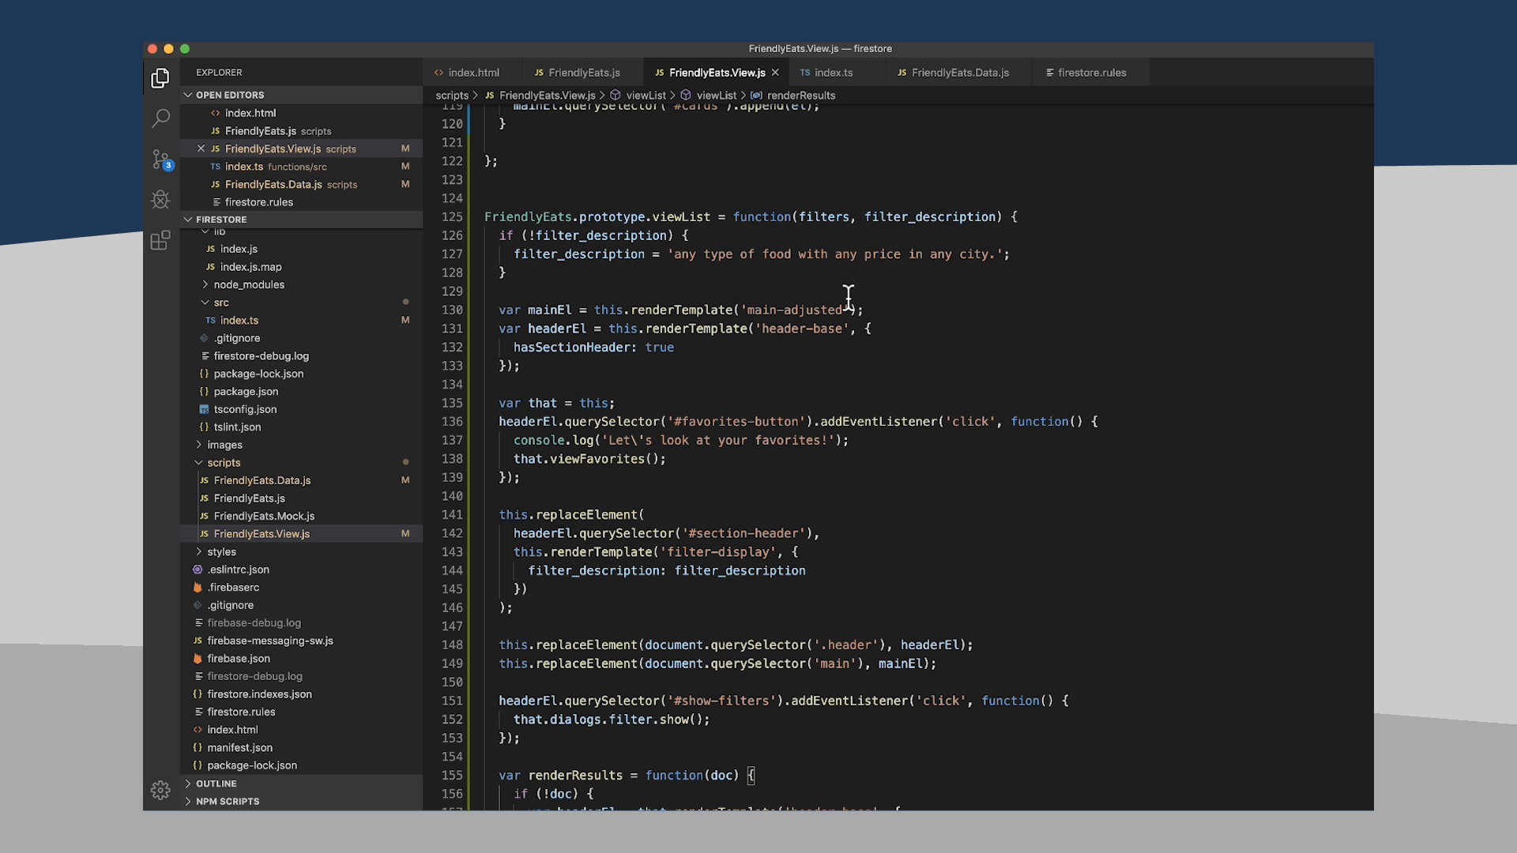
scroll(down, 3)
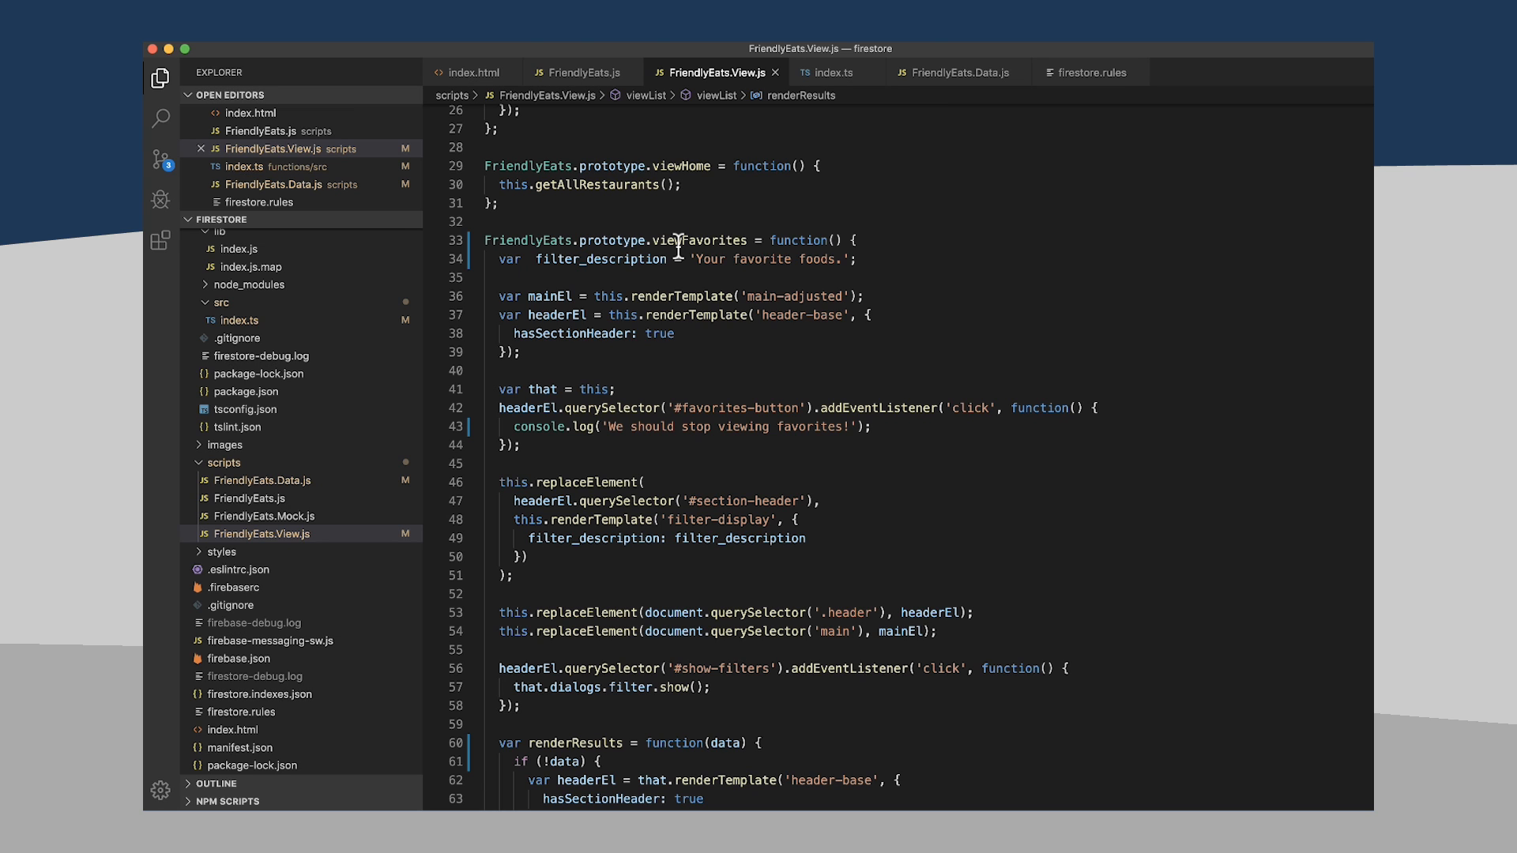
scroll(down, 3)
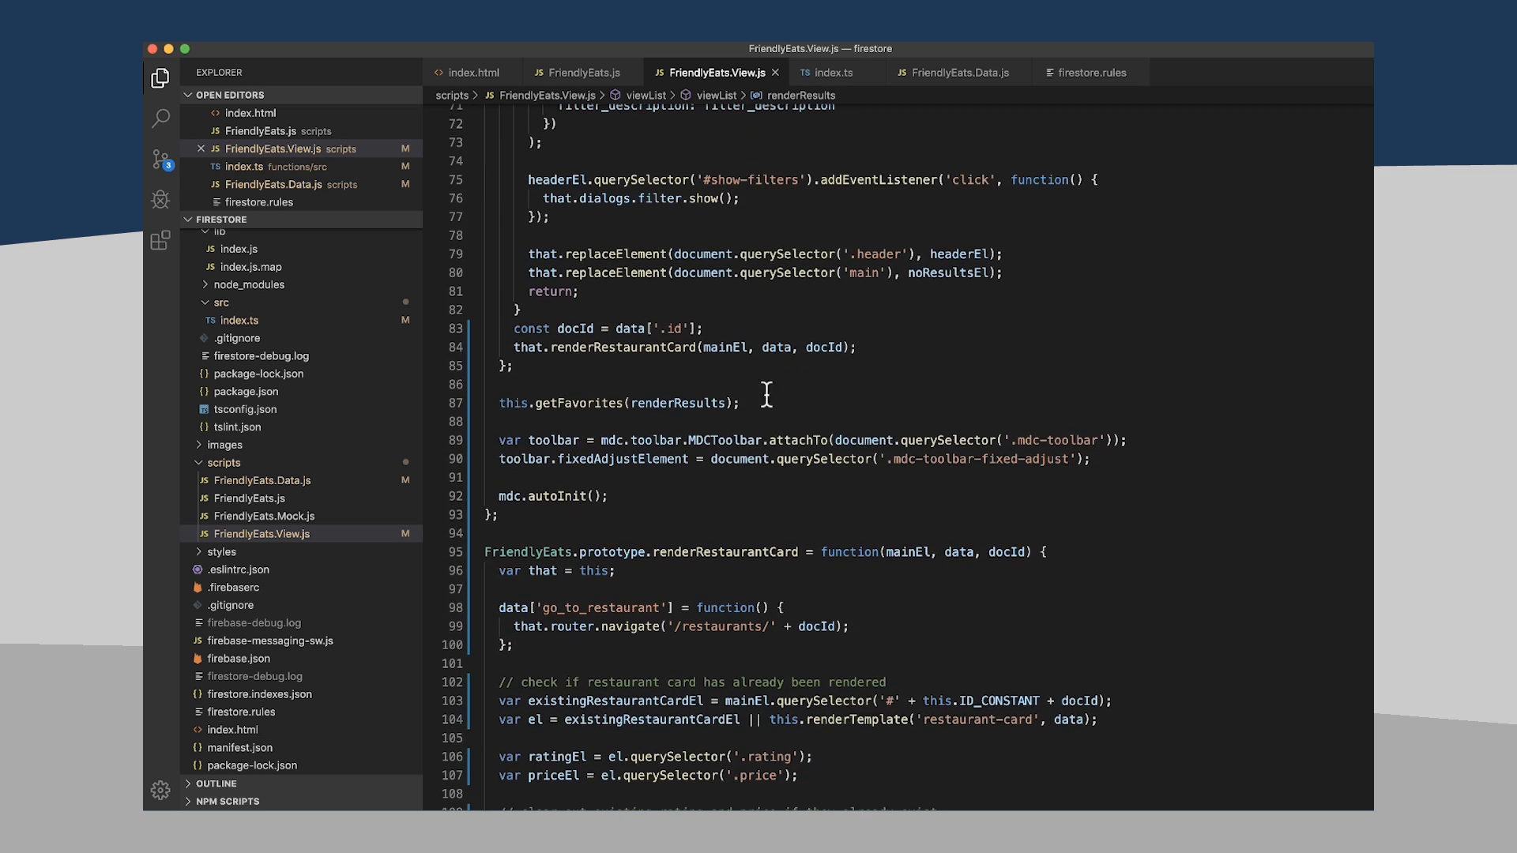
scroll(down, 3)
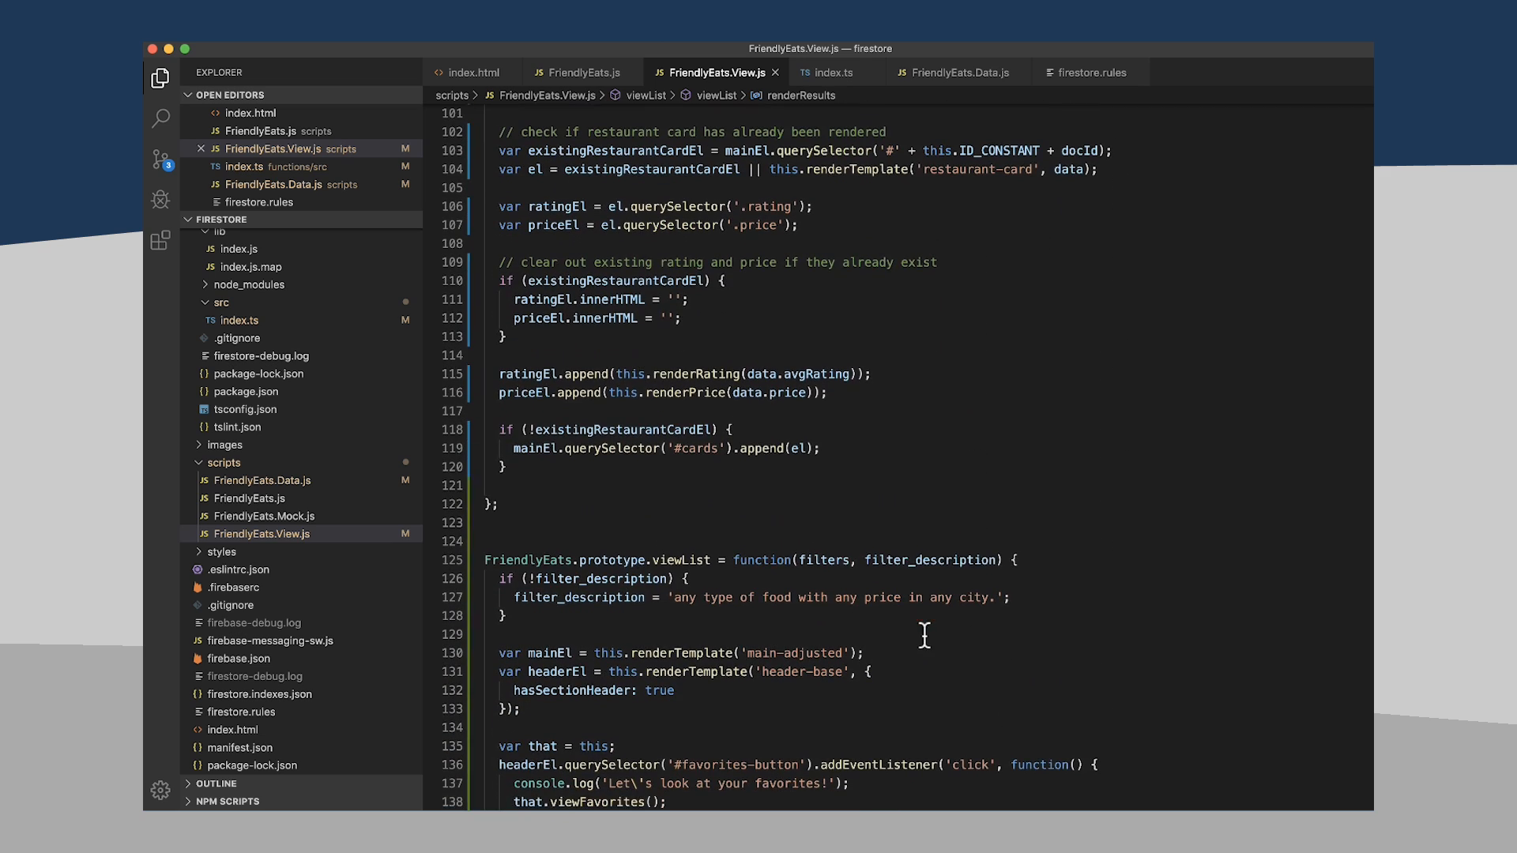
mouse_move(934, 556)
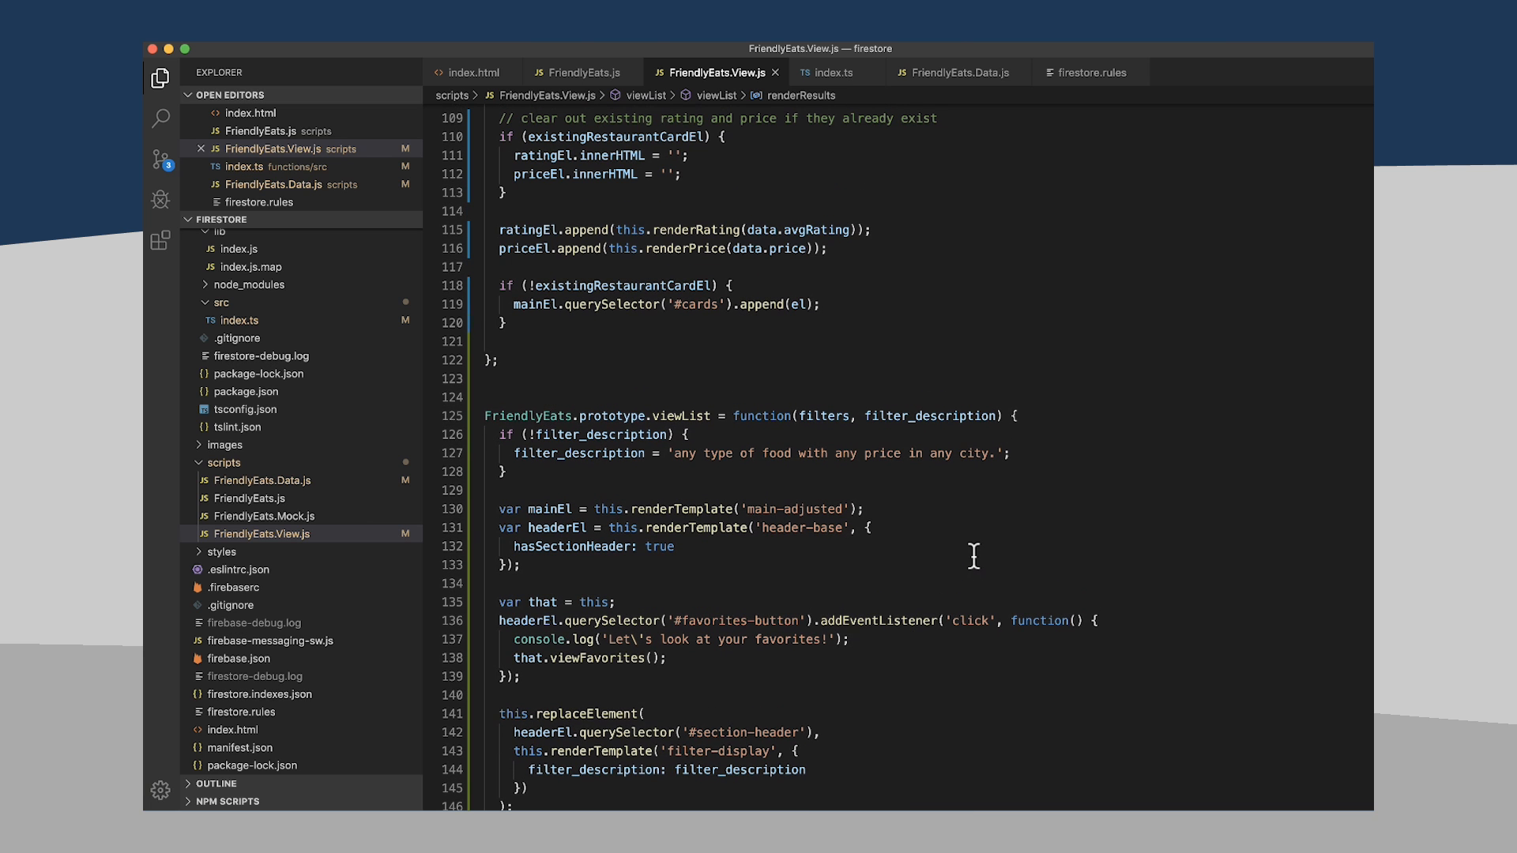
scroll(down, 3)
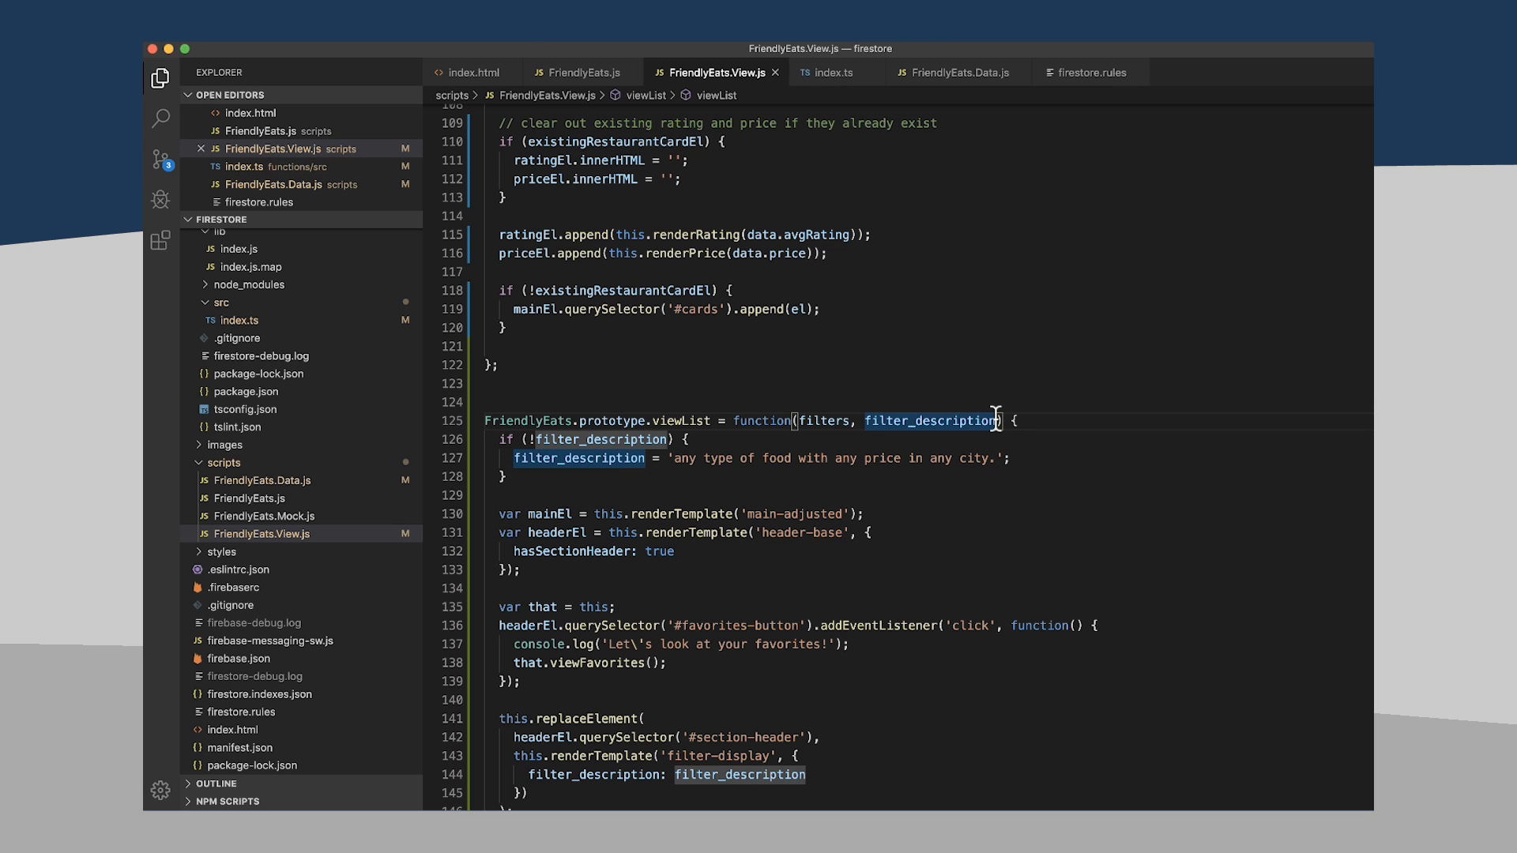
- Add a favorites parameter after filter_description in viewList's signature
text(,)
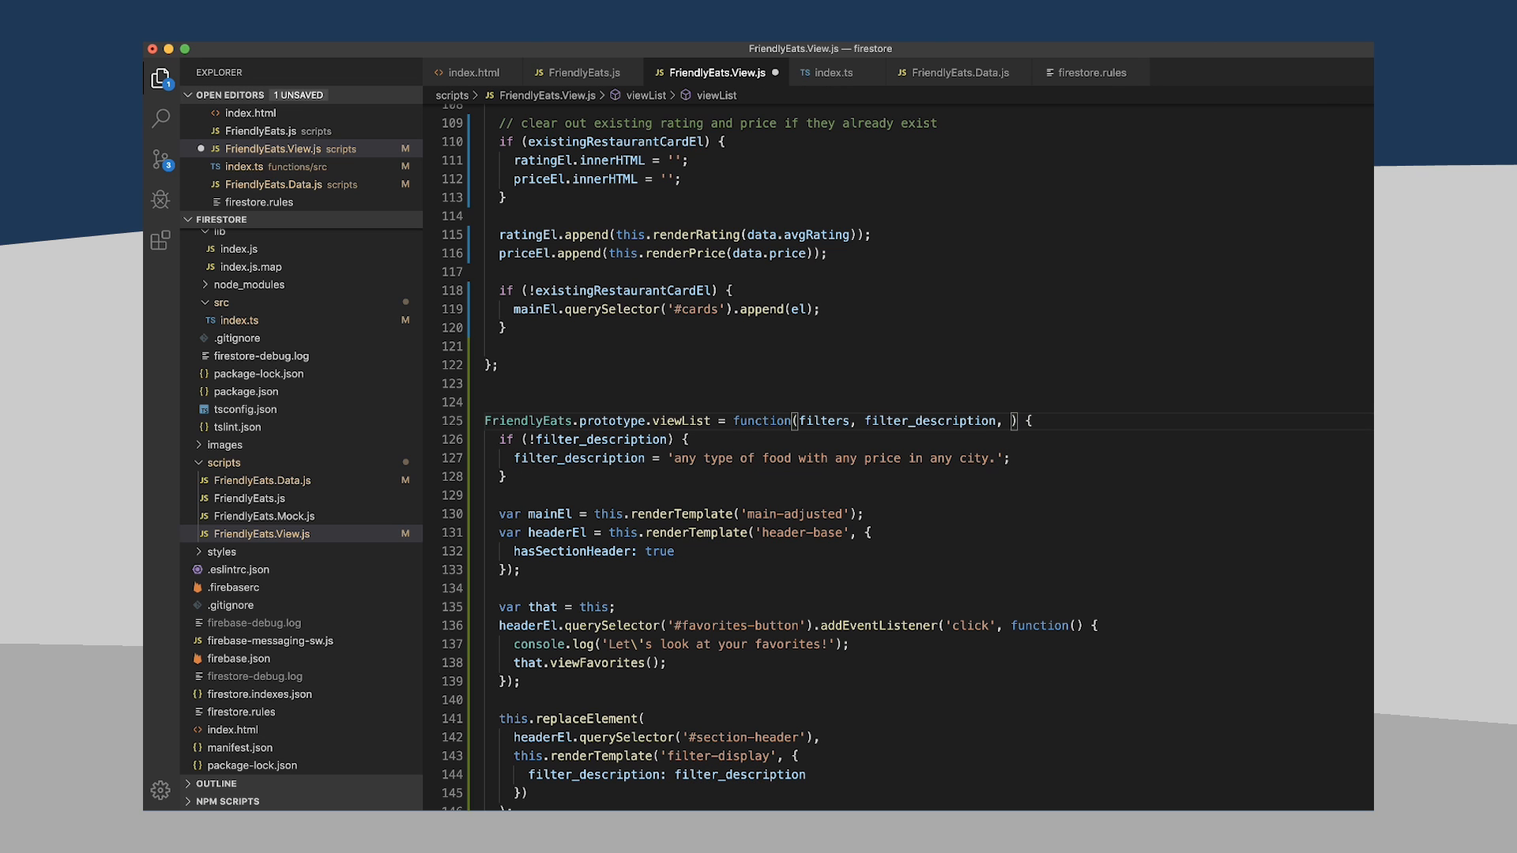
text(favori)
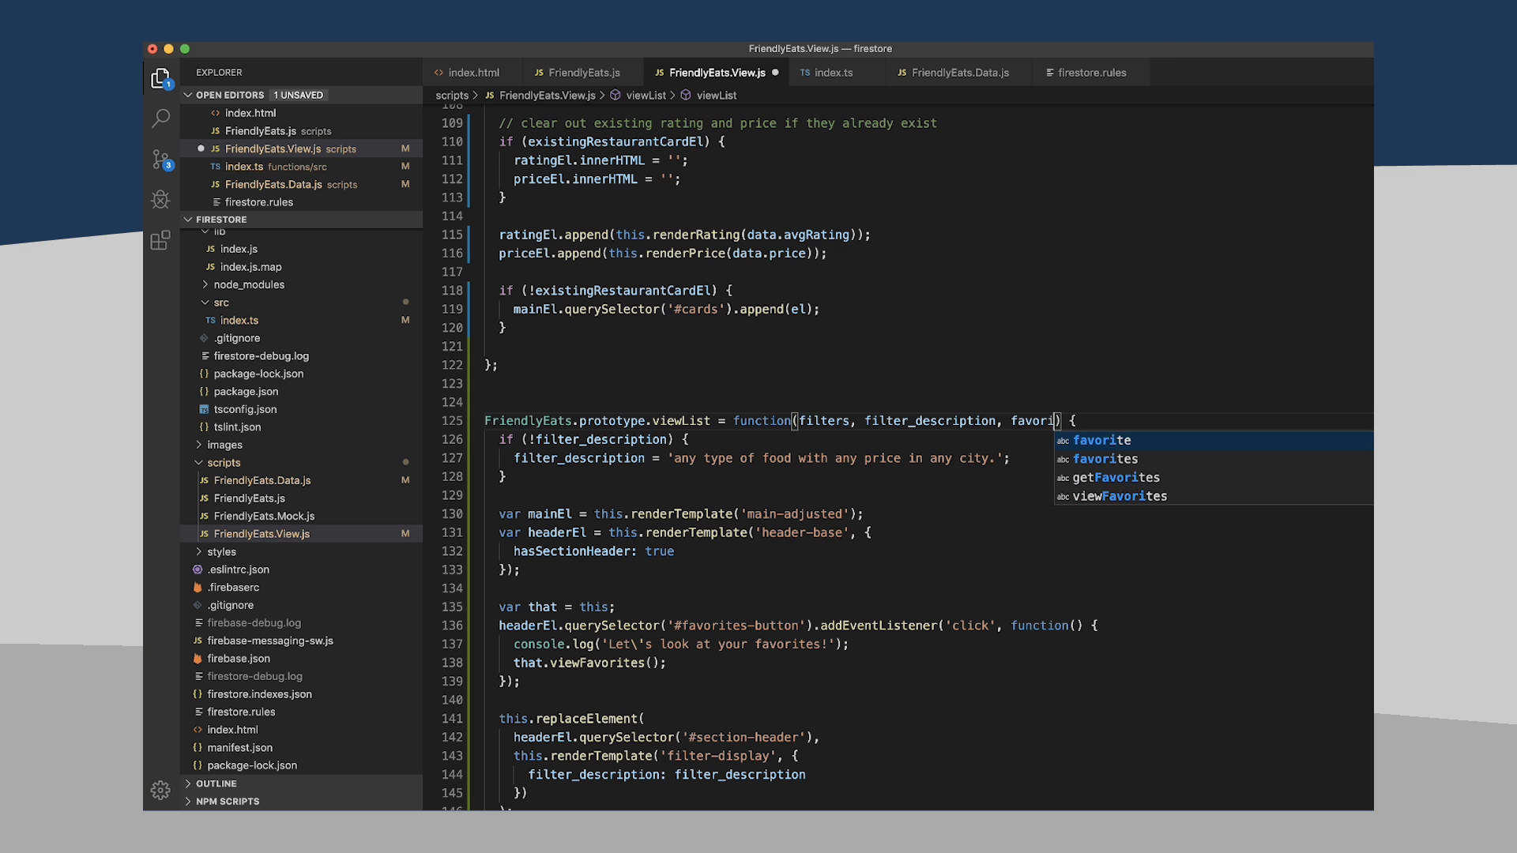